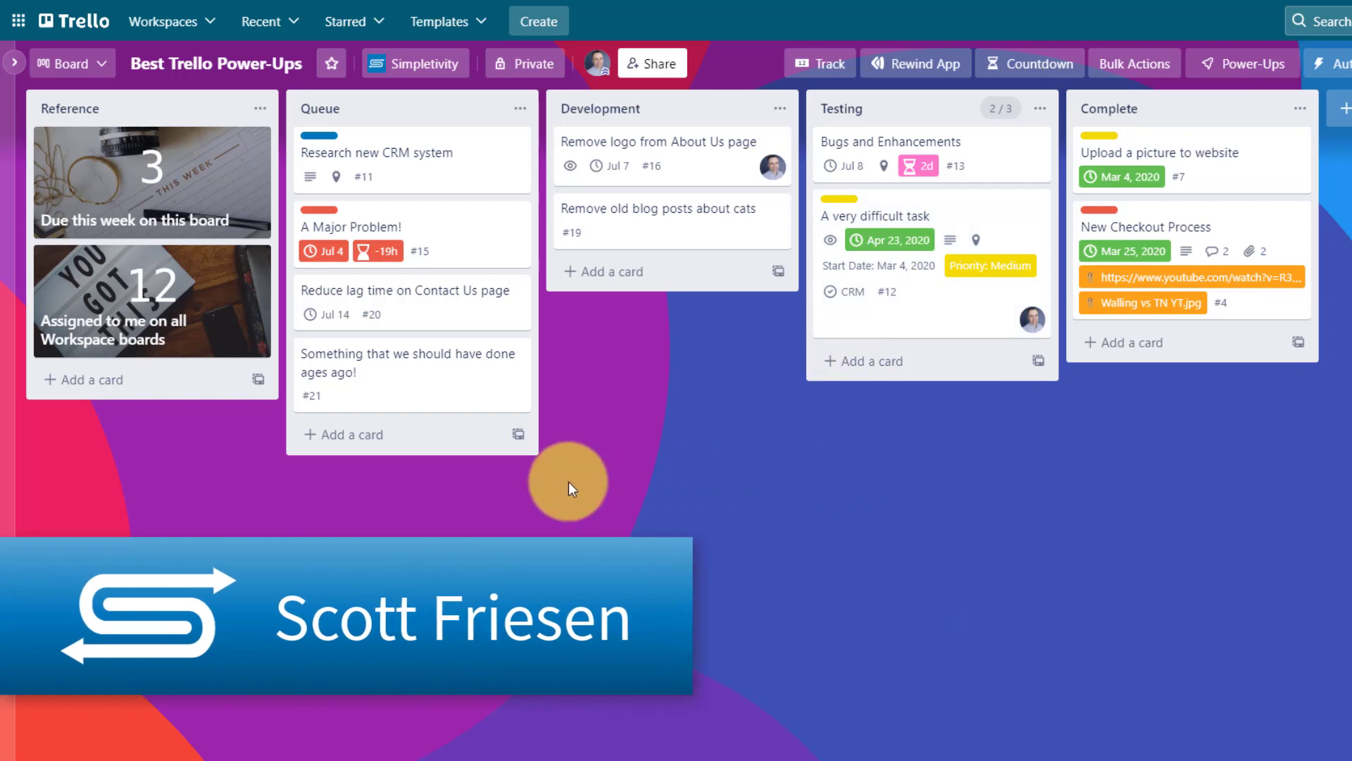
mouse_move(186, 190)
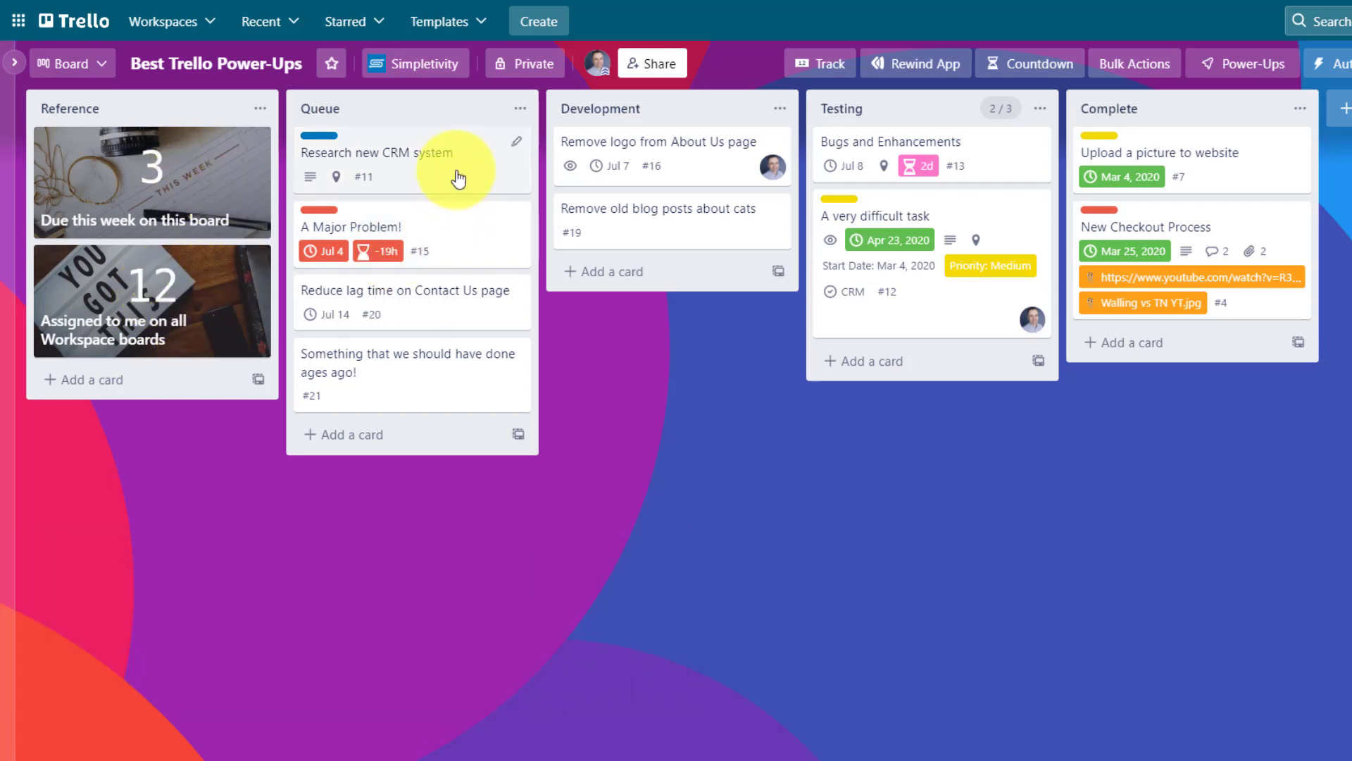
mouse_move(447, 250)
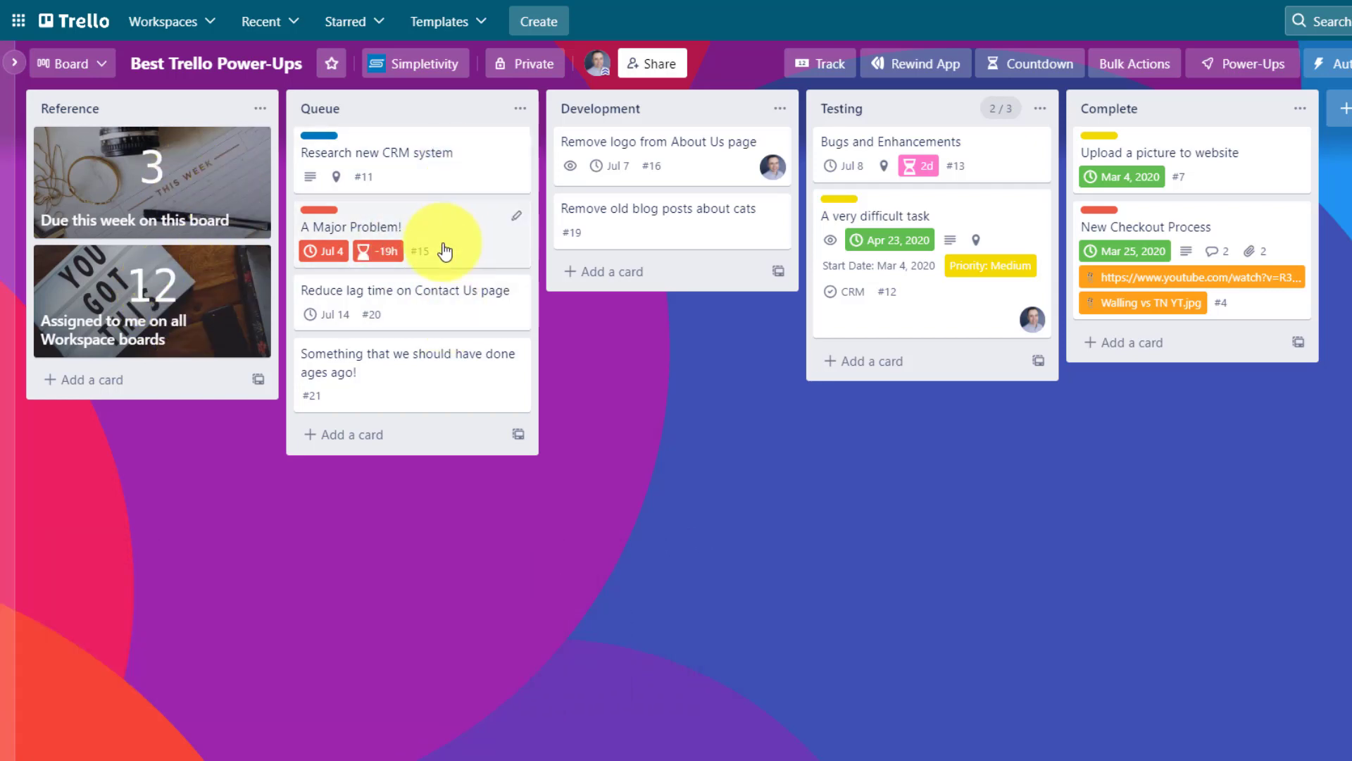
mouse_move(213, 171)
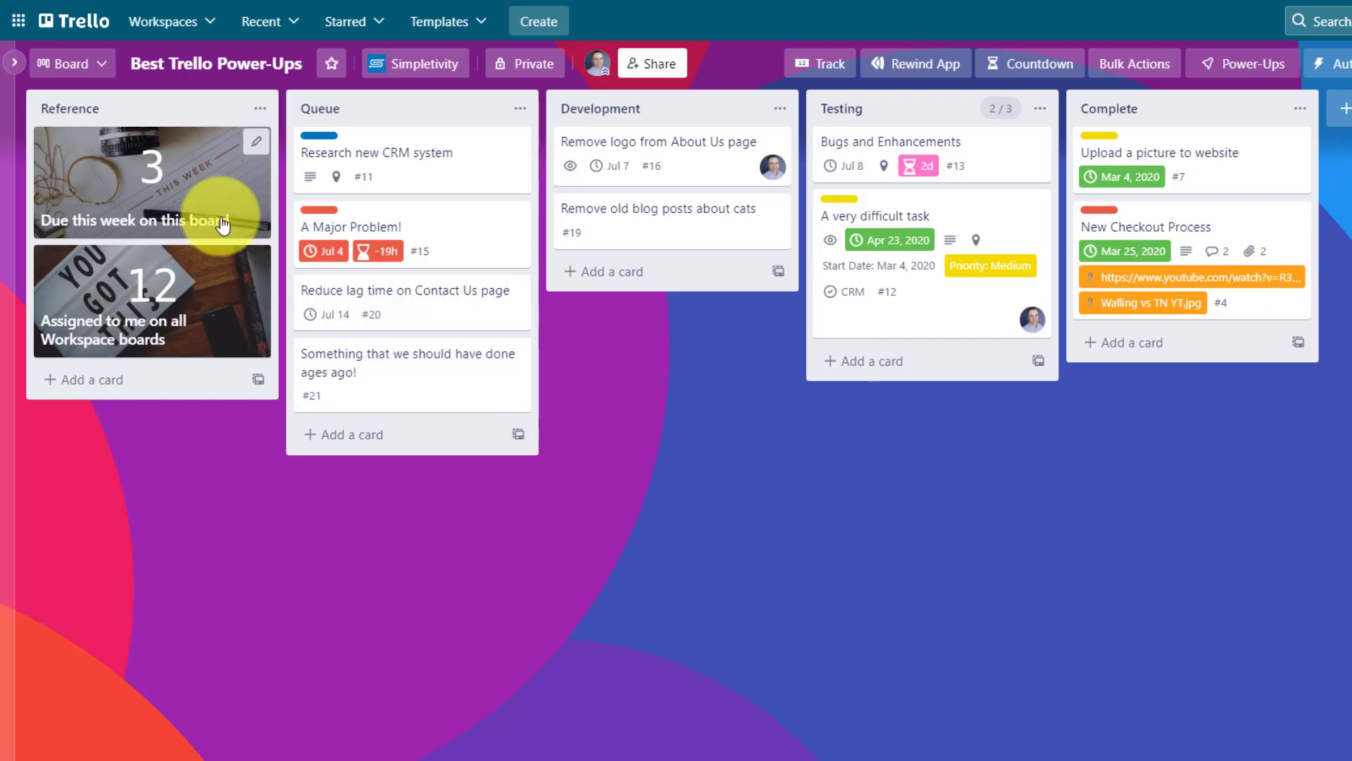
mouse_move(188, 177)
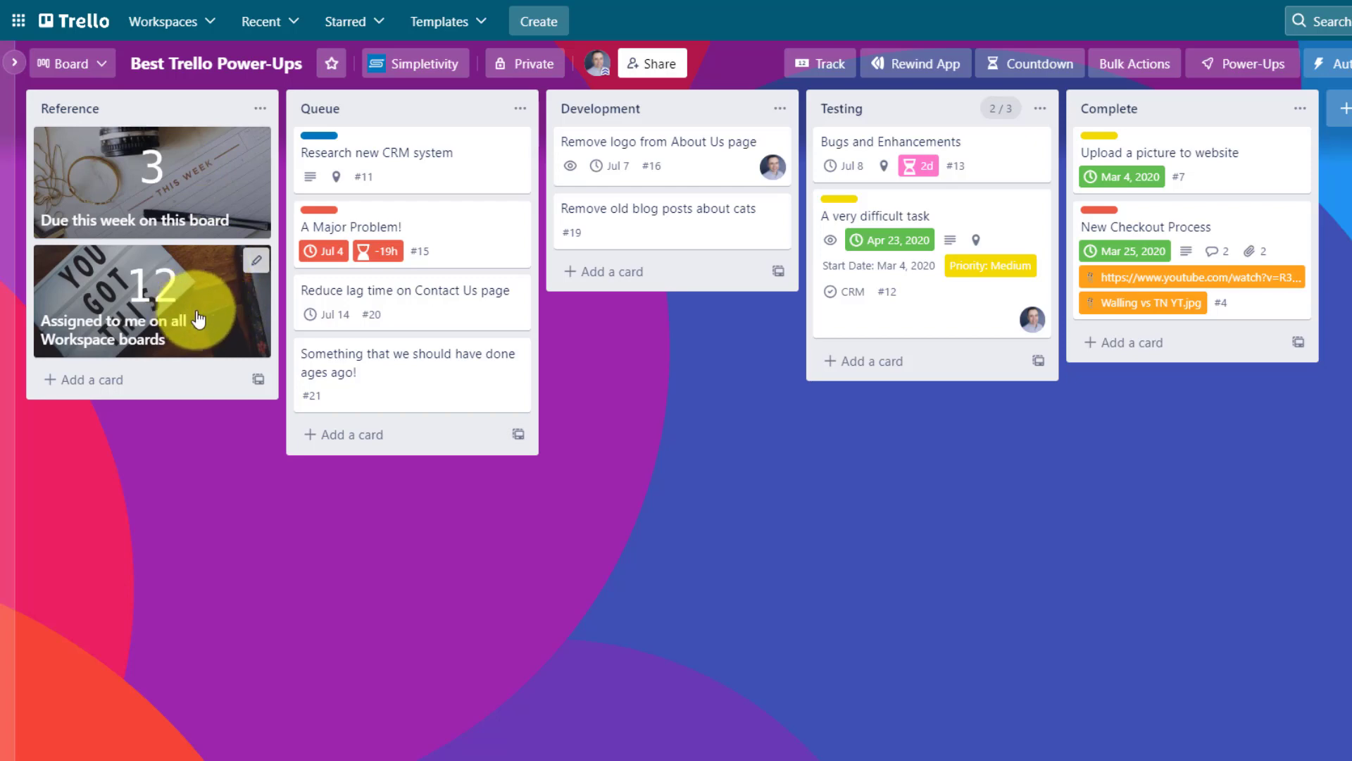
mouse_move(223, 301)
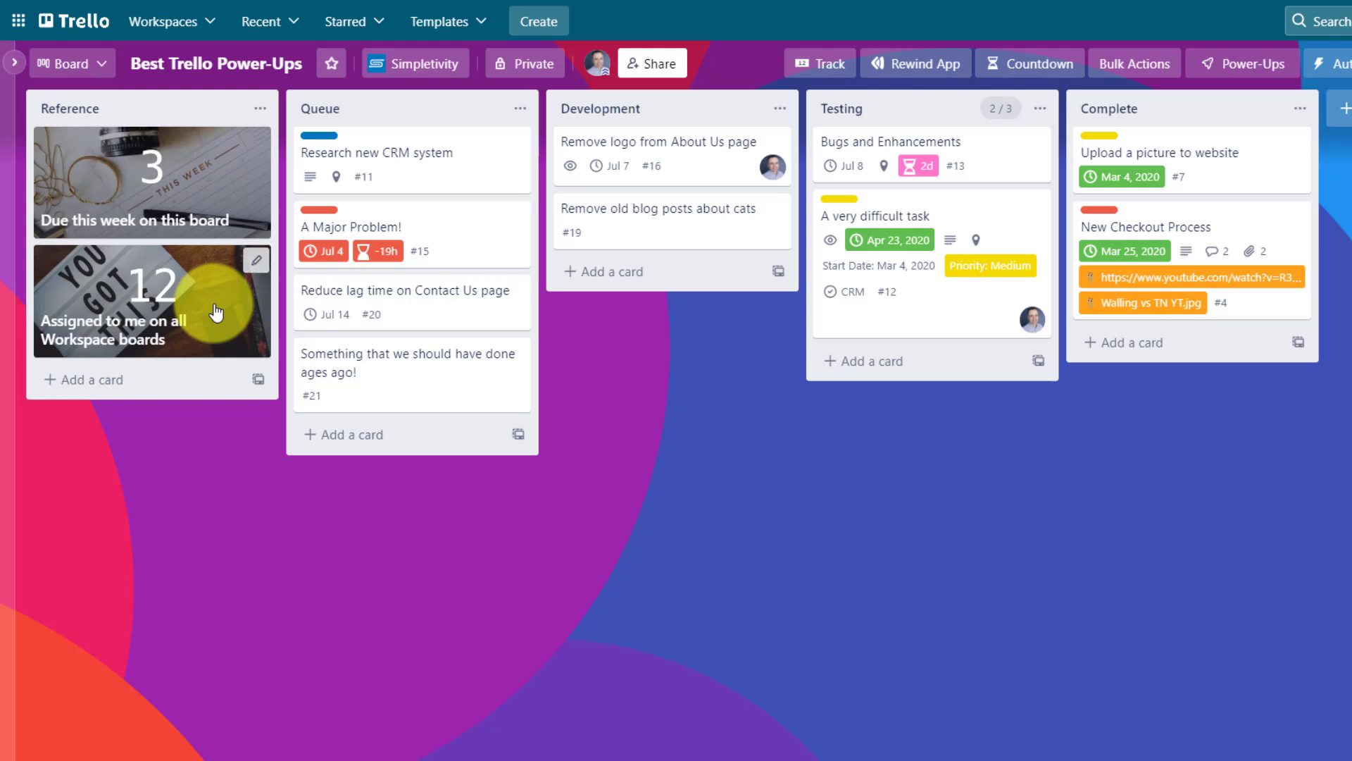
mouse_move(455, 418)
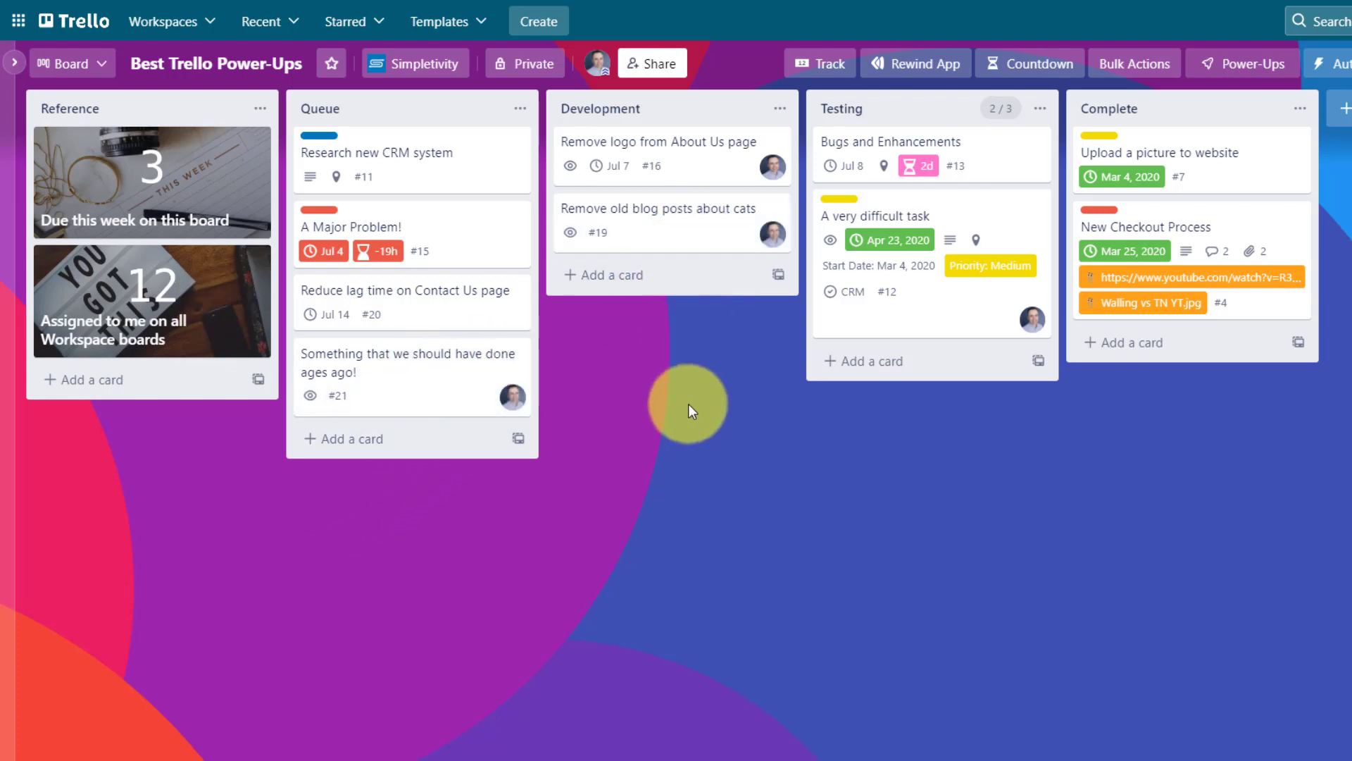
mouse_move(205, 456)
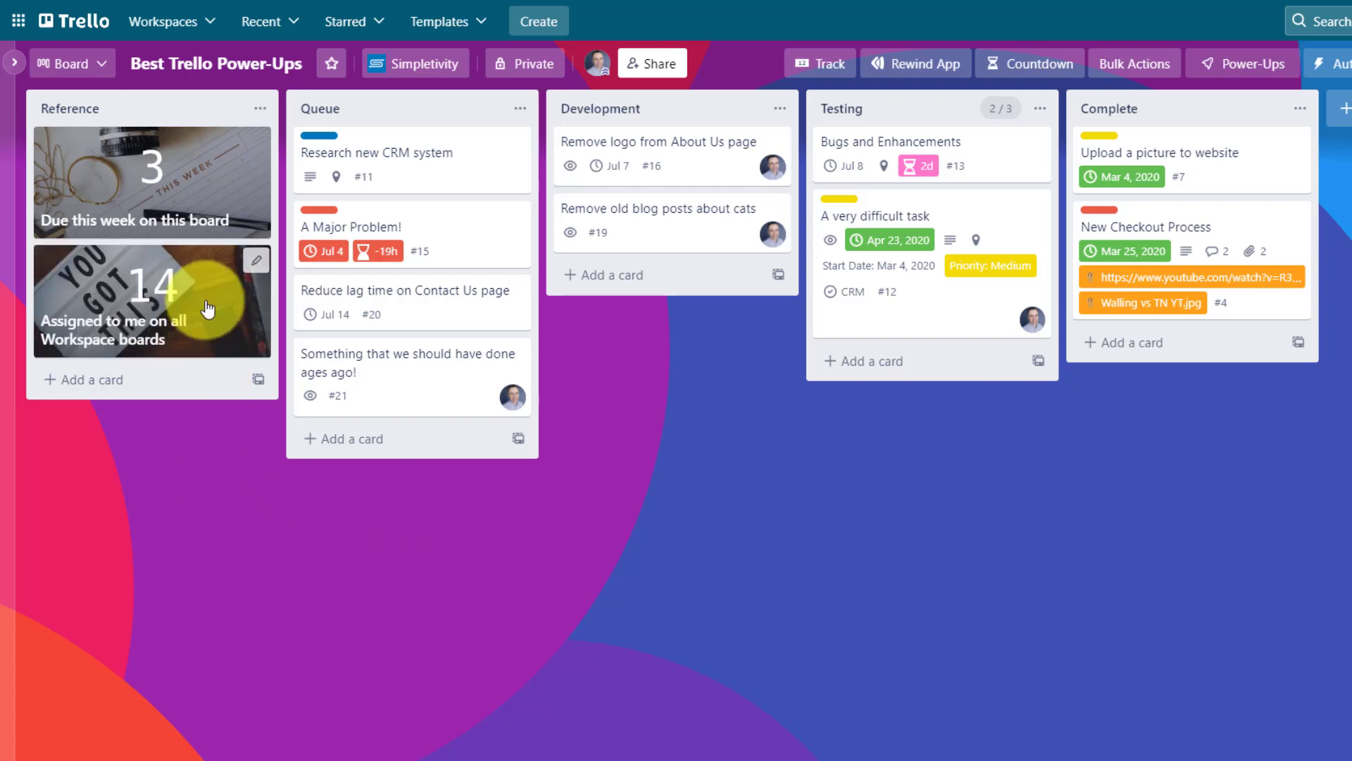
mouse_move(541, 414)
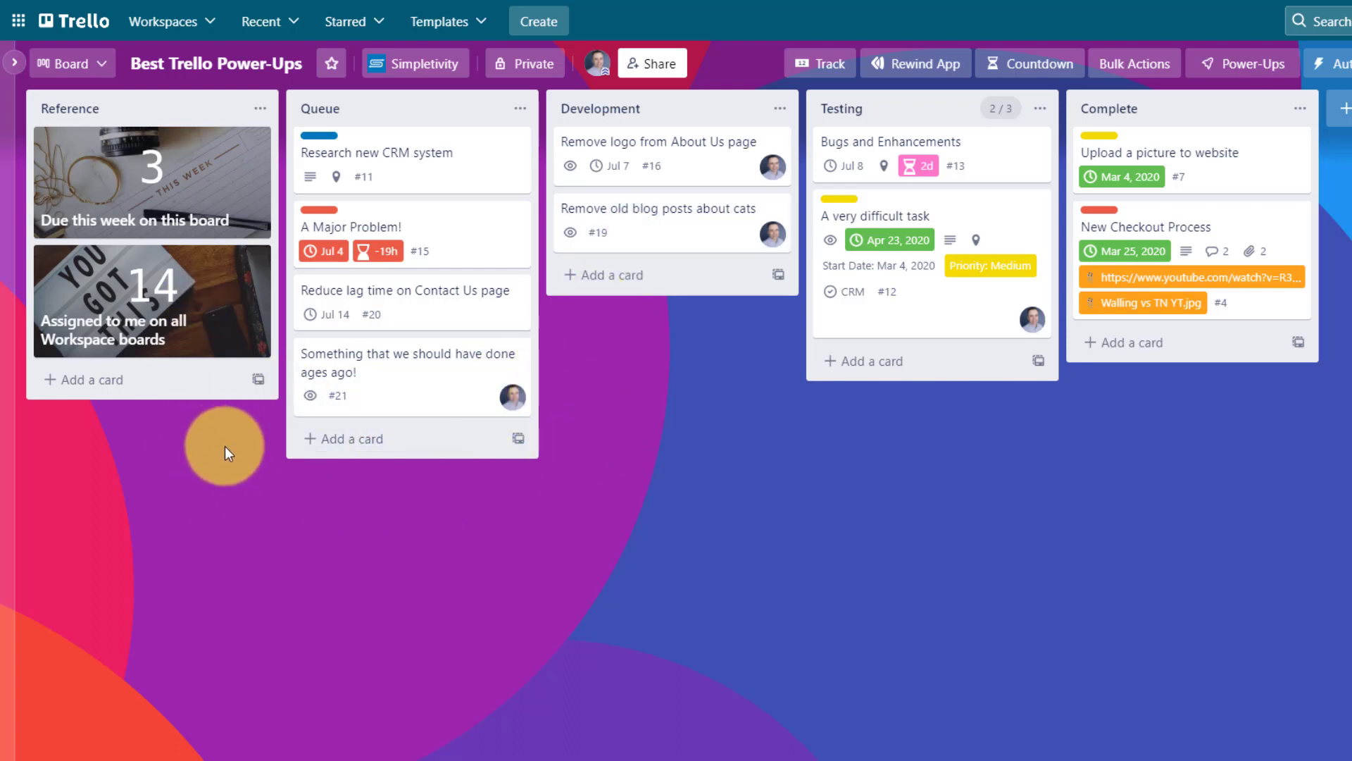
mouse_move(791, 336)
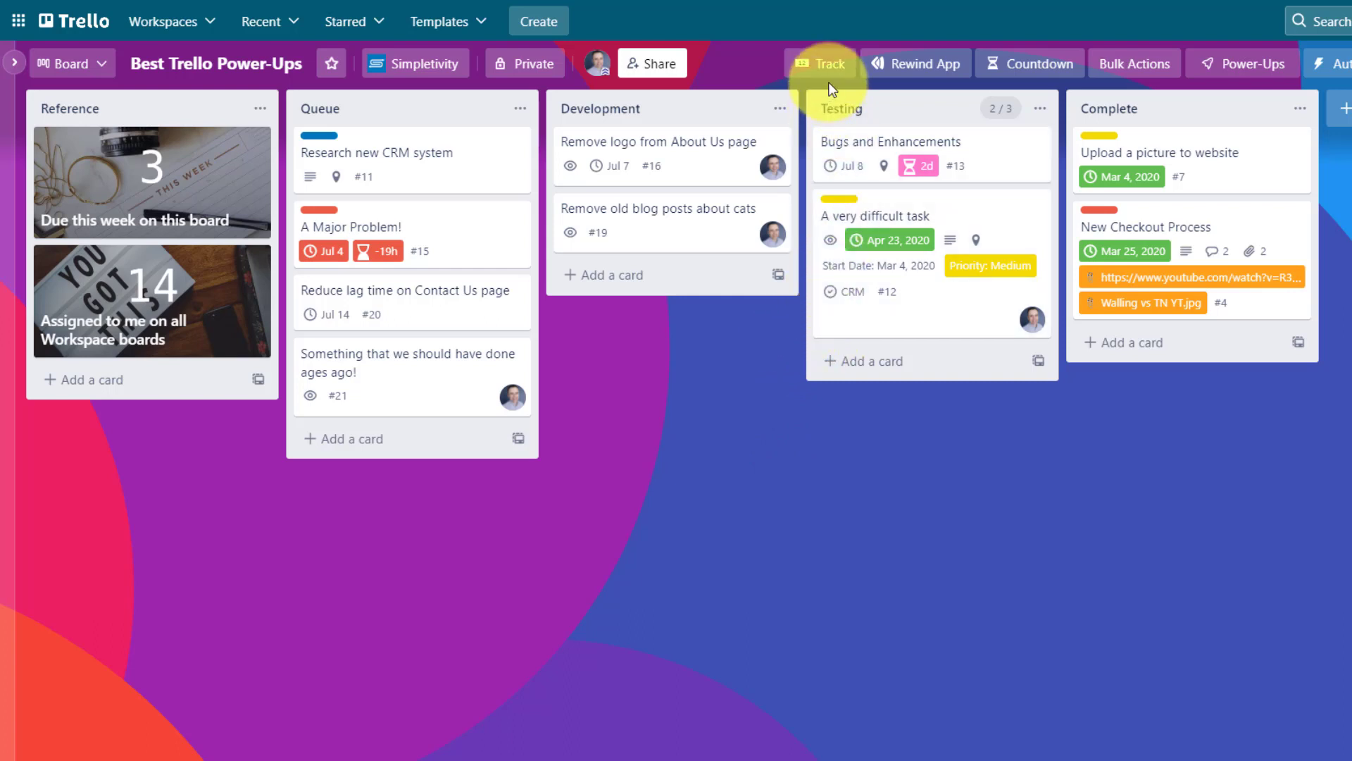
mouse_move(827, 80)
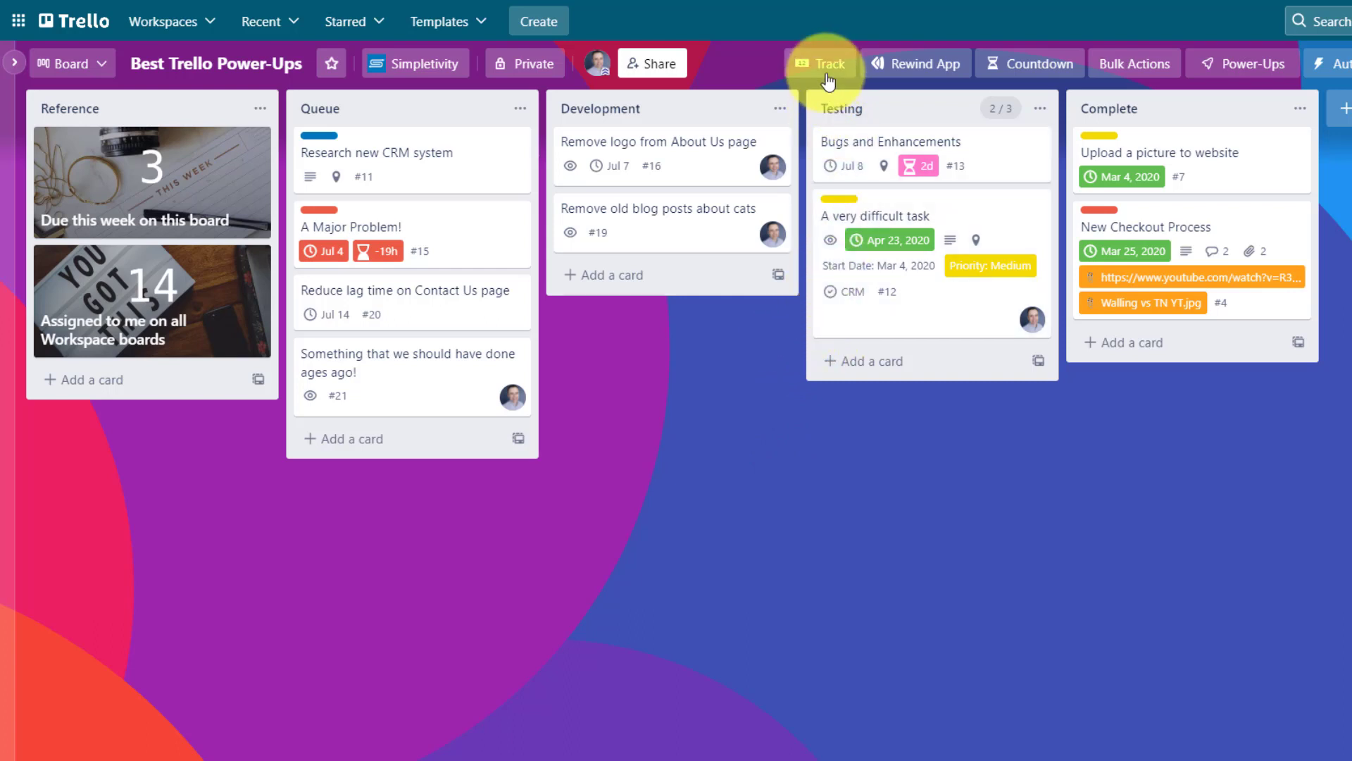
Show the Dashcards tracking overview with its card-count metrics from the board header.
click(821, 64)
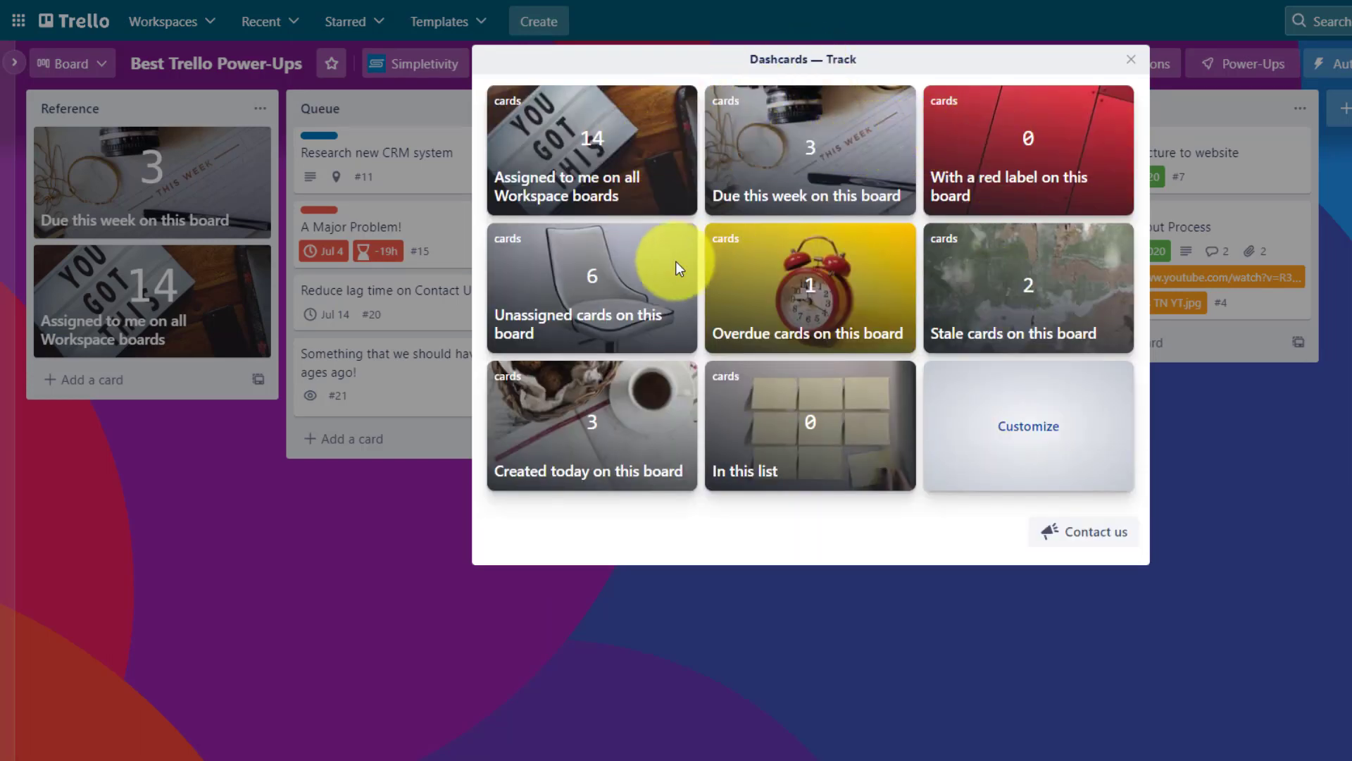
mouse_move(767, 371)
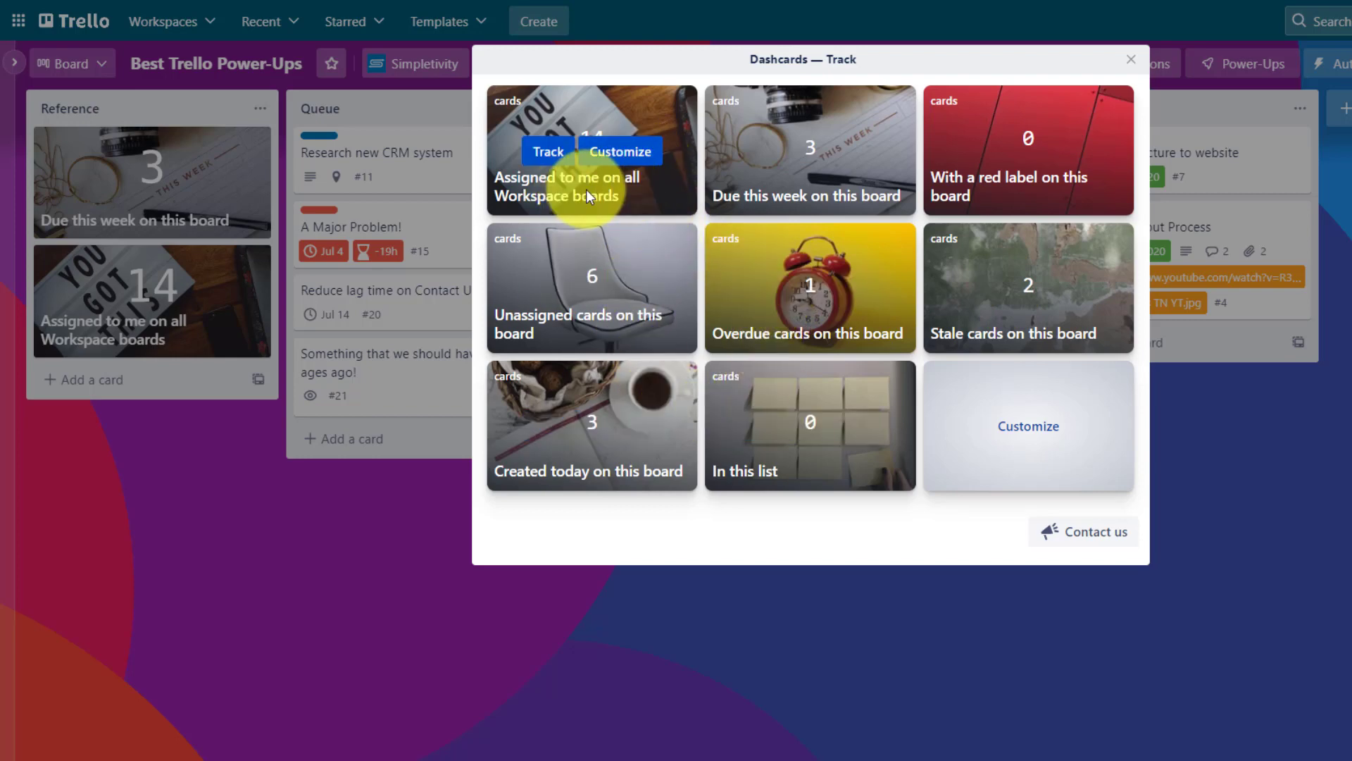
mouse_move(832, 207)
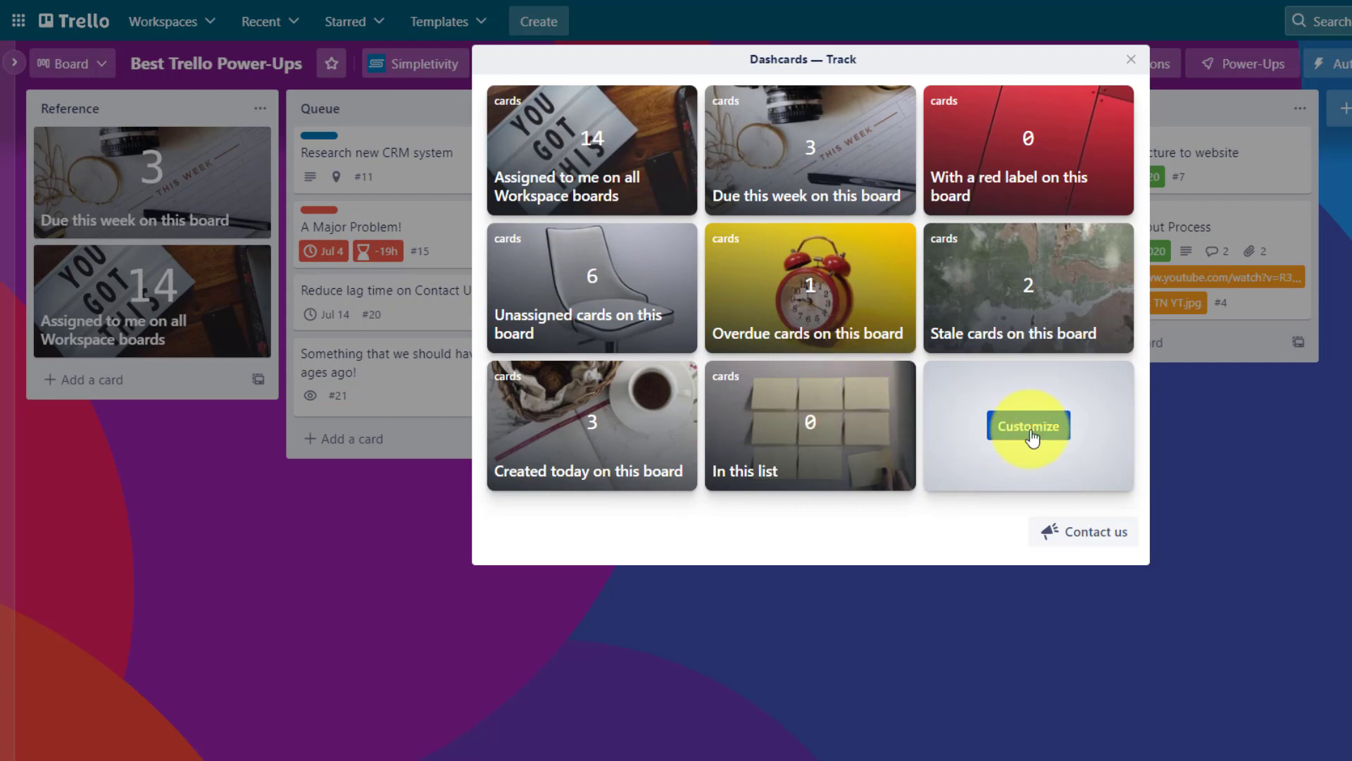
Start a custom dashcard and name it Stale.
click(1027, 425)
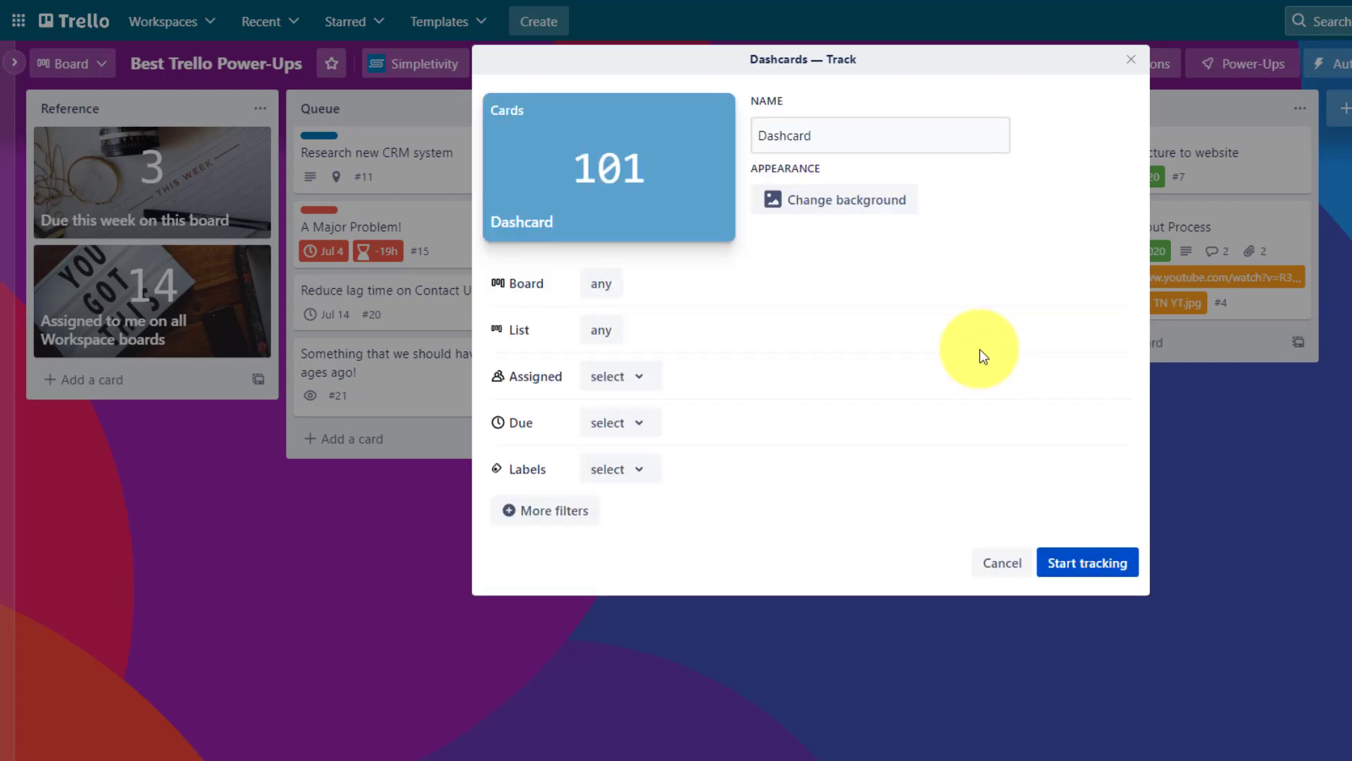
mouse_move(723, 288)
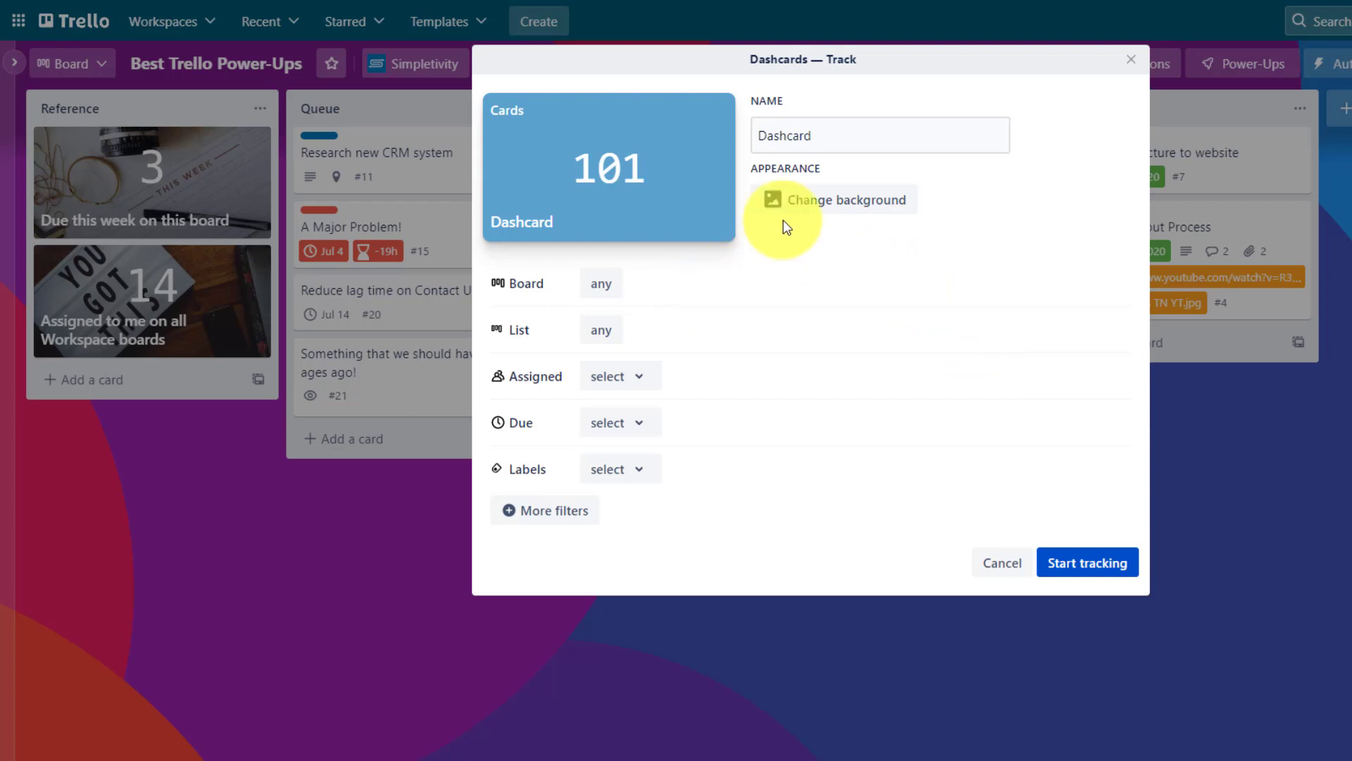
text(Stale)
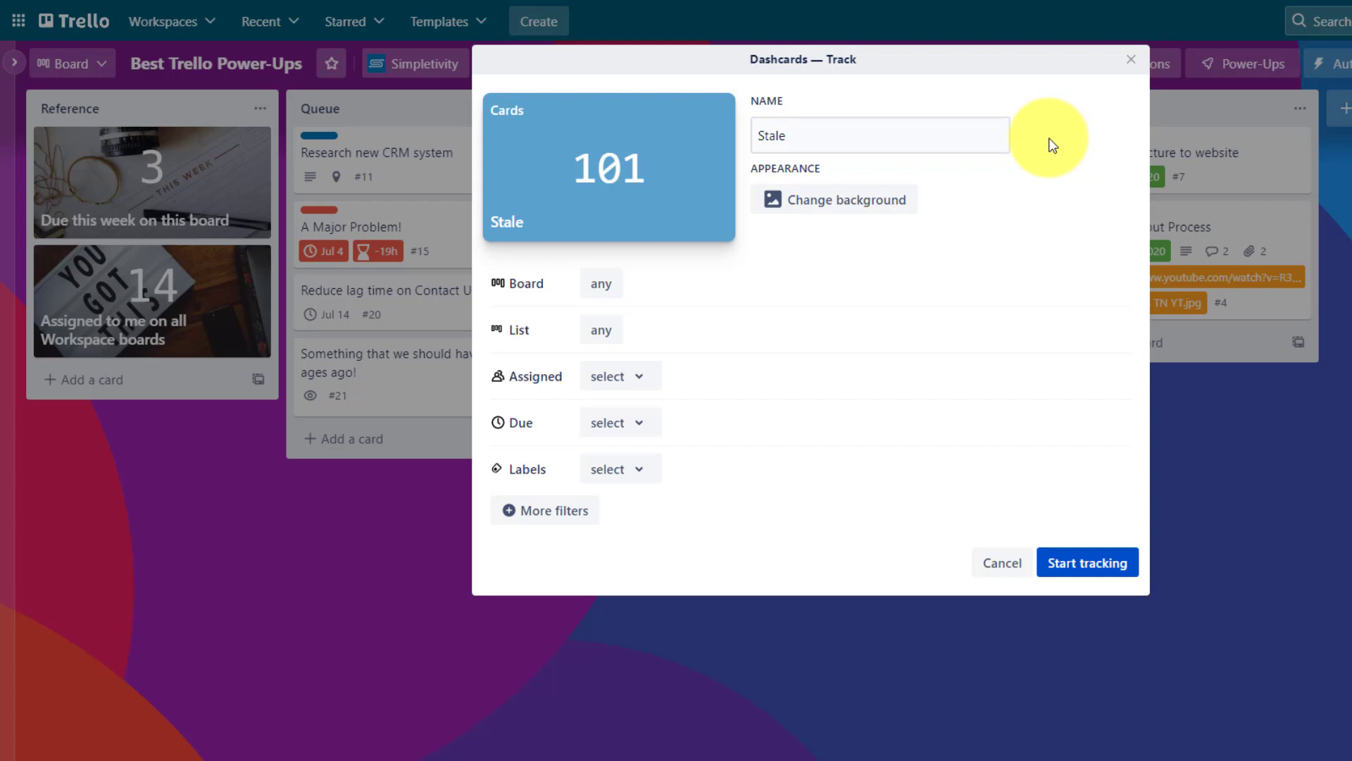
Filter the Stale dashcard to cards last modified later than 10 days ago, counting 26.
click(546, 510)
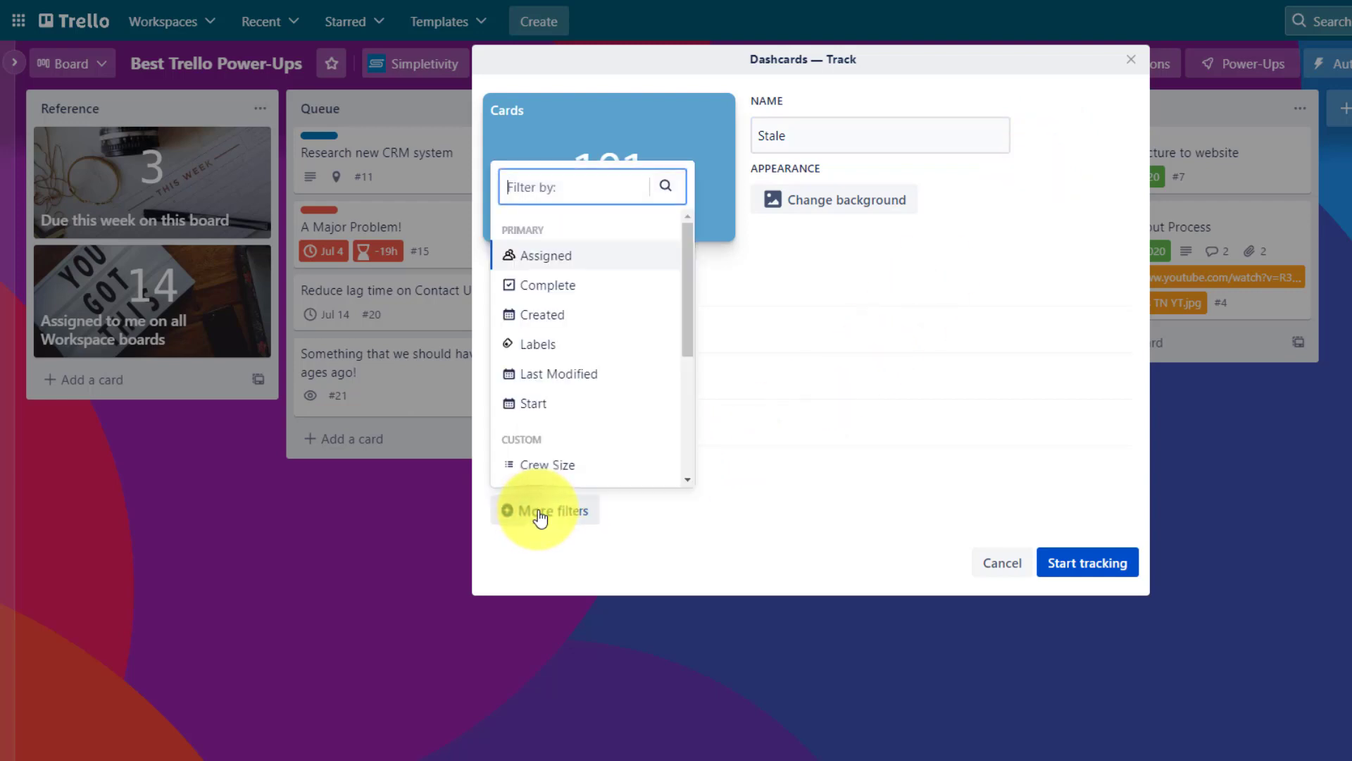
click(544, 509)
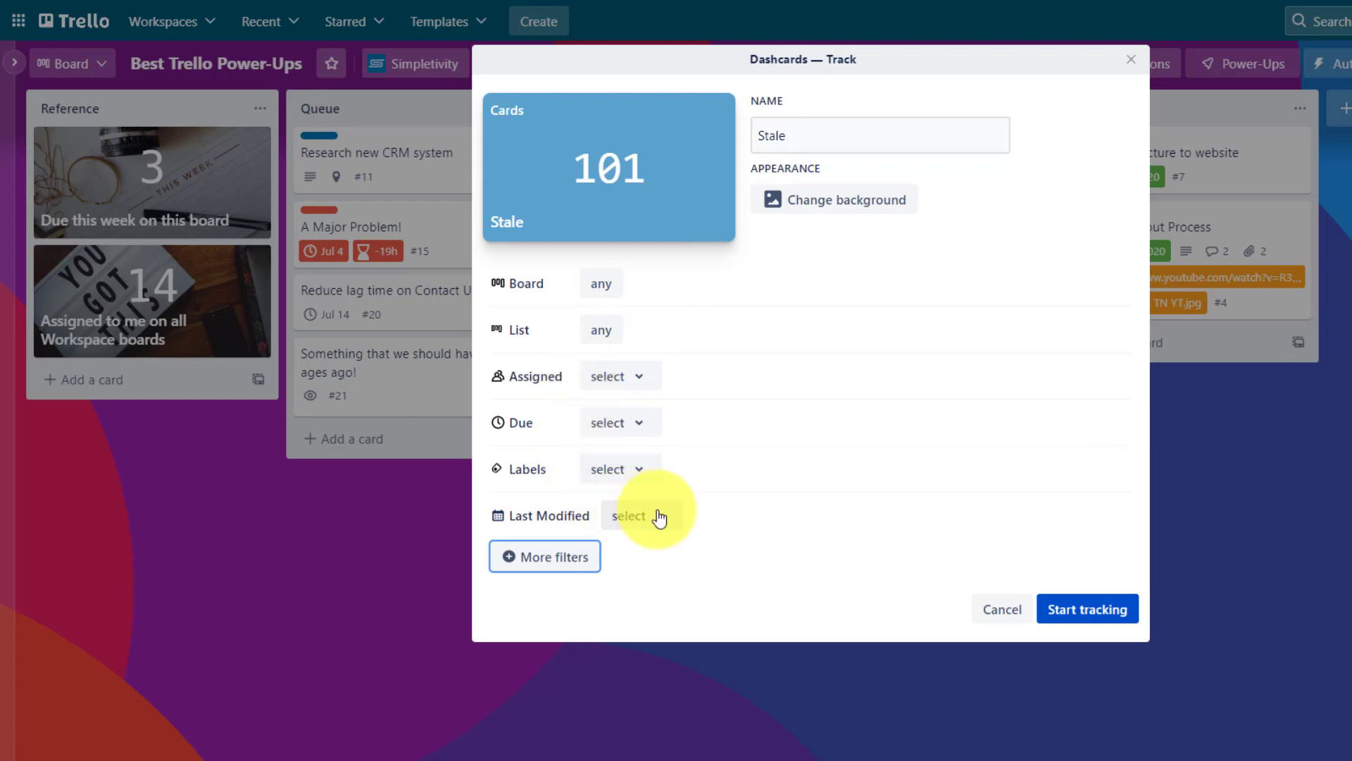
click(628, 516)
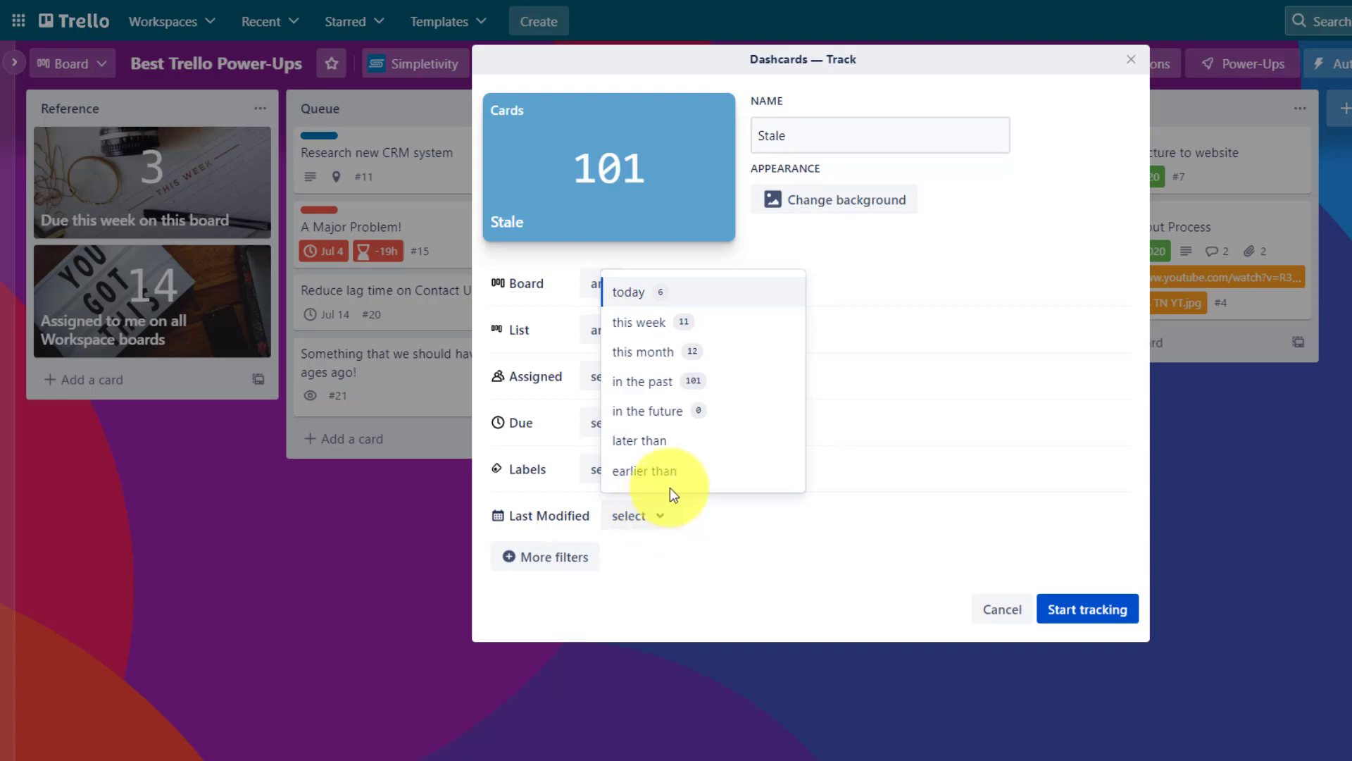
mouse_move(700, 439)
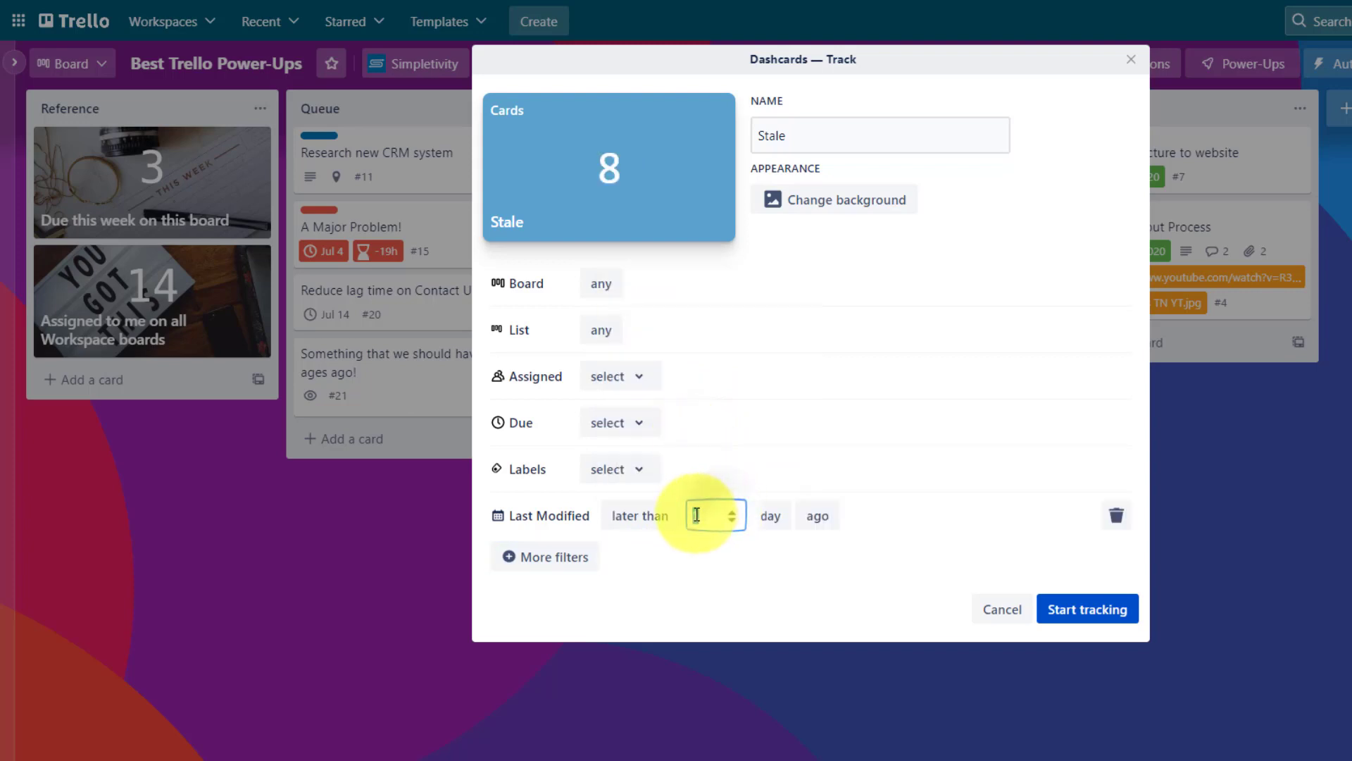
text(10)
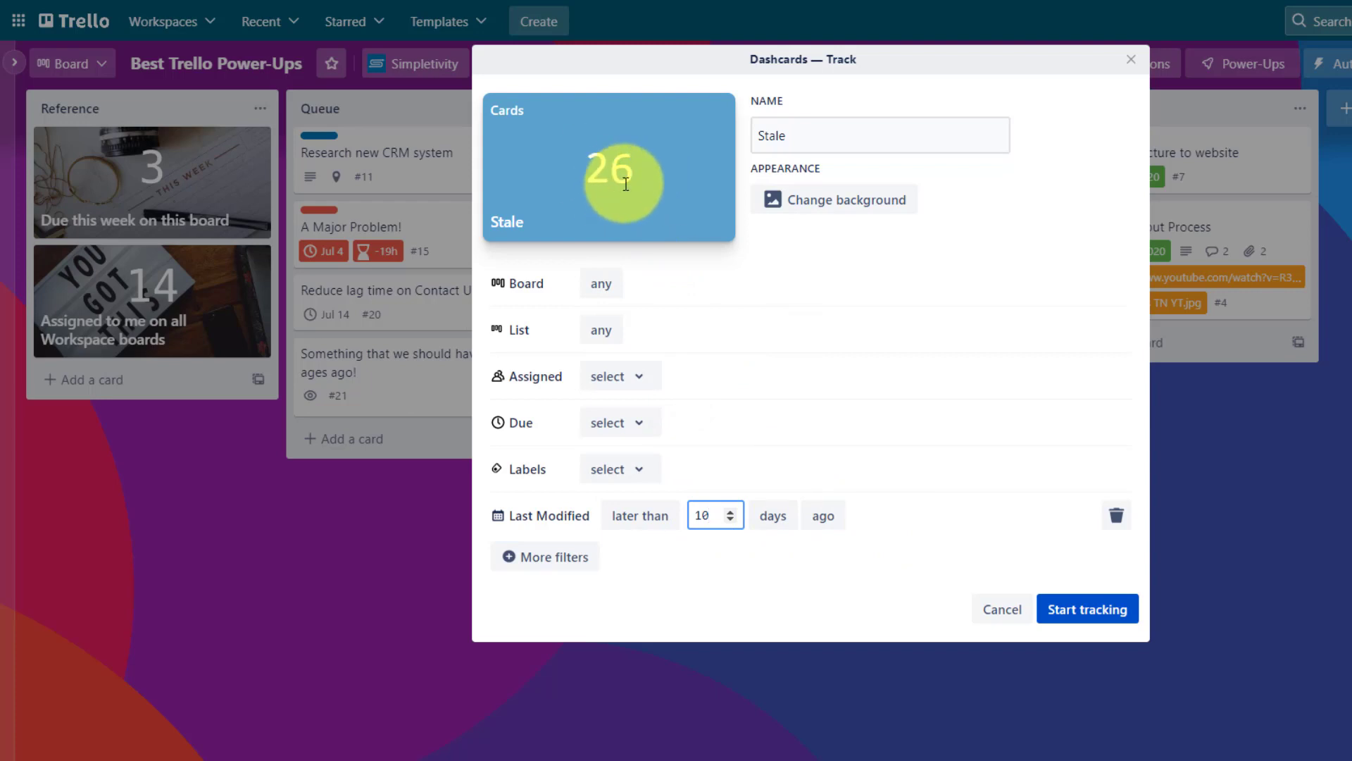
mouse_move(659, 187)
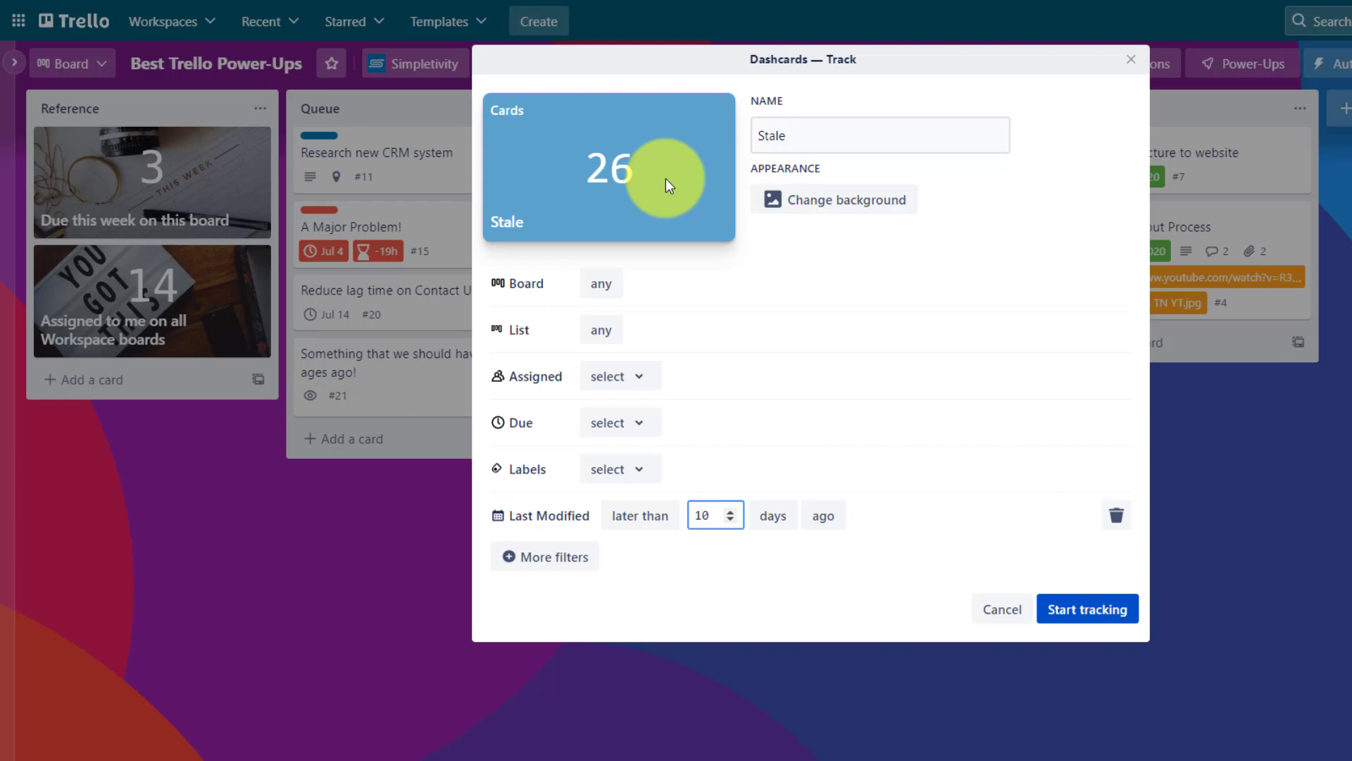
mouse_move(646, 293)
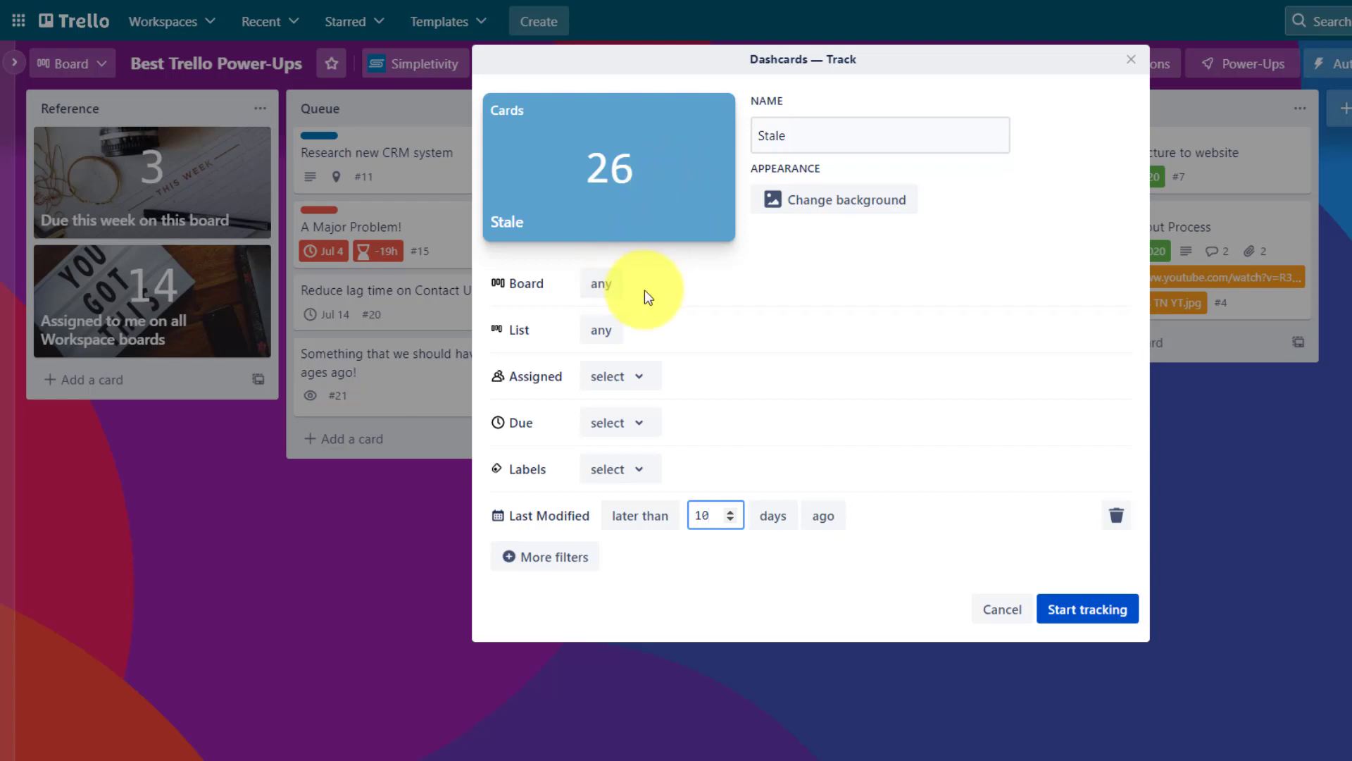
click(708, 515)
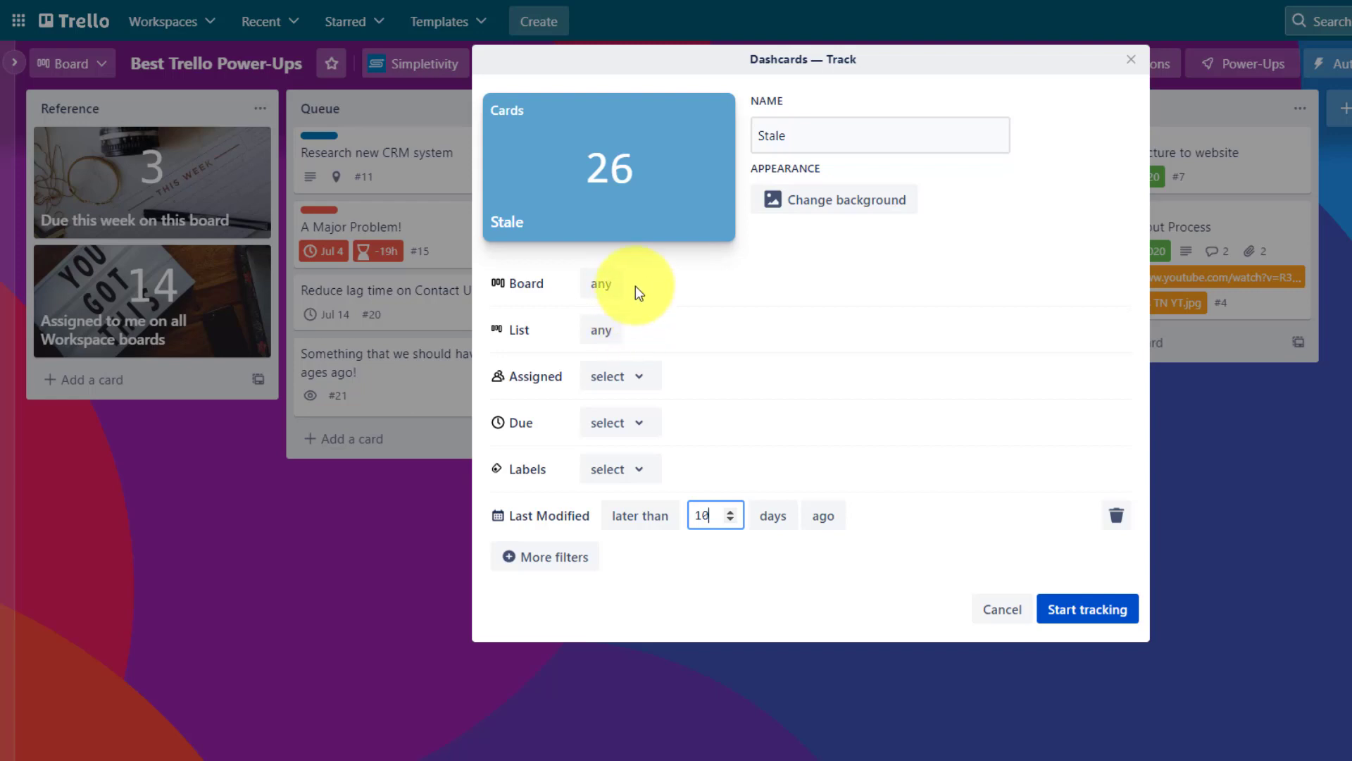
click(600, 283)
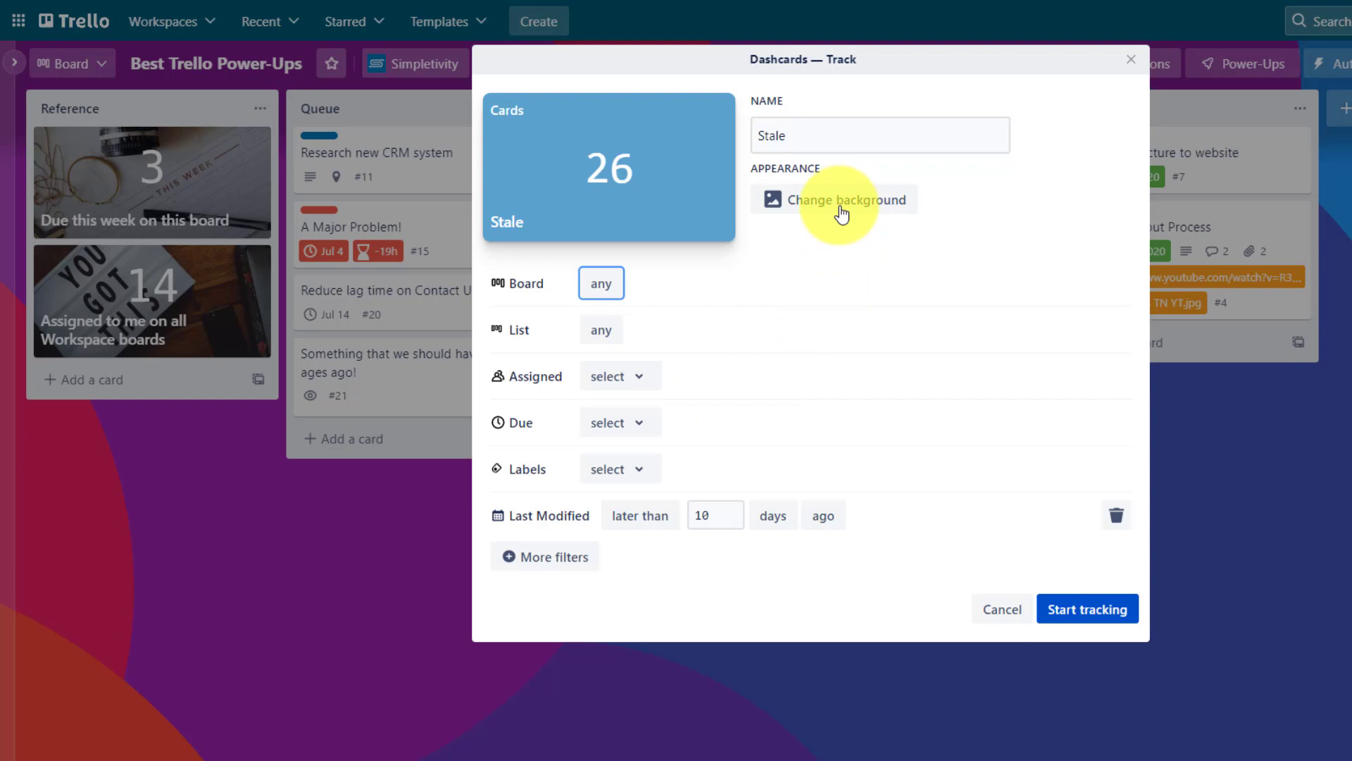
Give the Stale dashcard a coral background, then search 'mold' photos as alternatives.
click(844, 198)
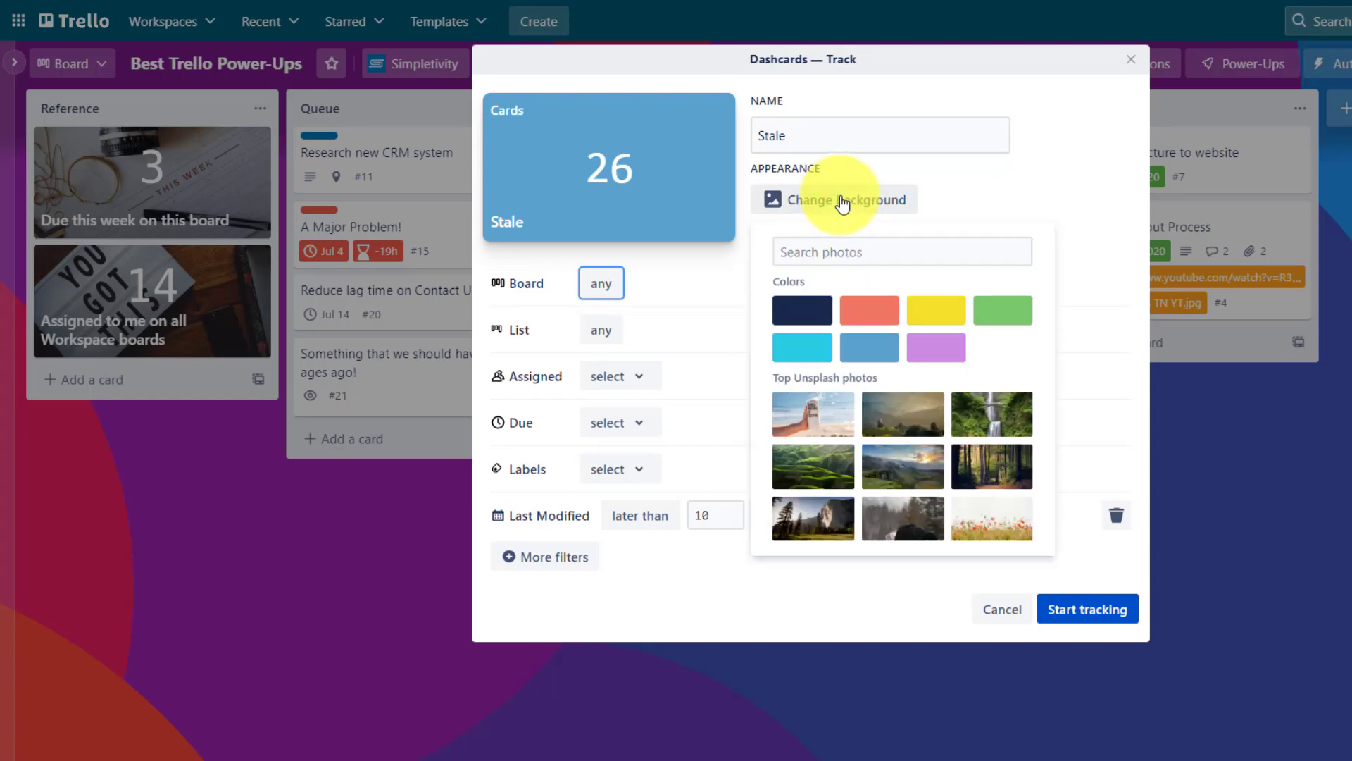
click(869, 310)
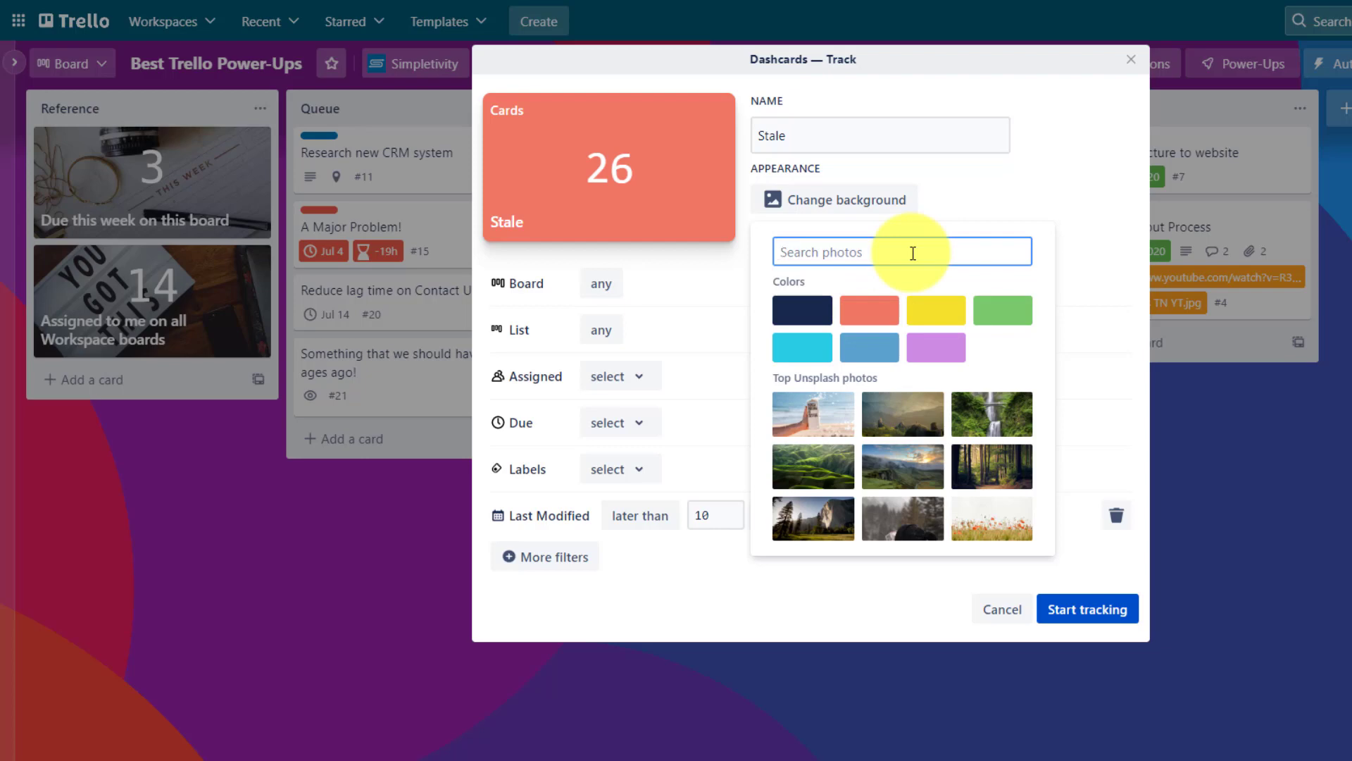
text(stal)
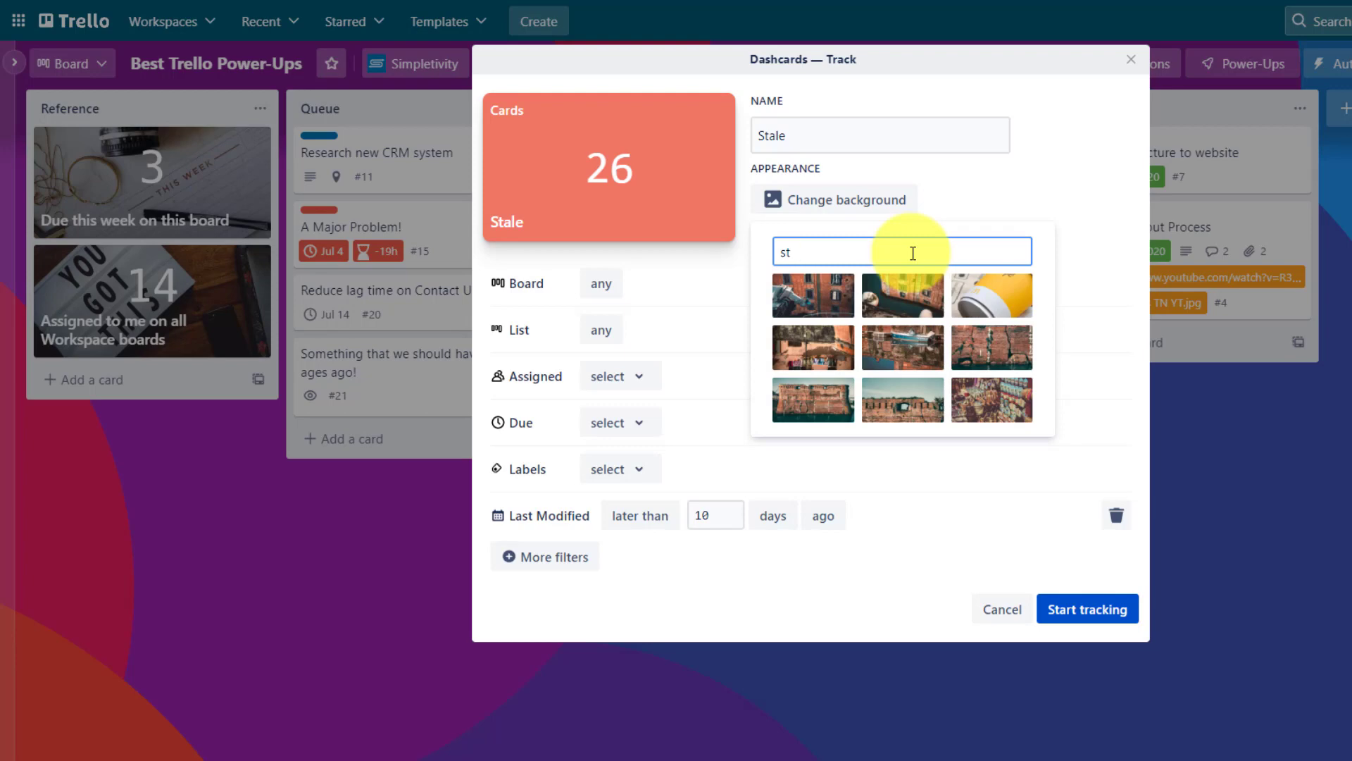
text(mold)
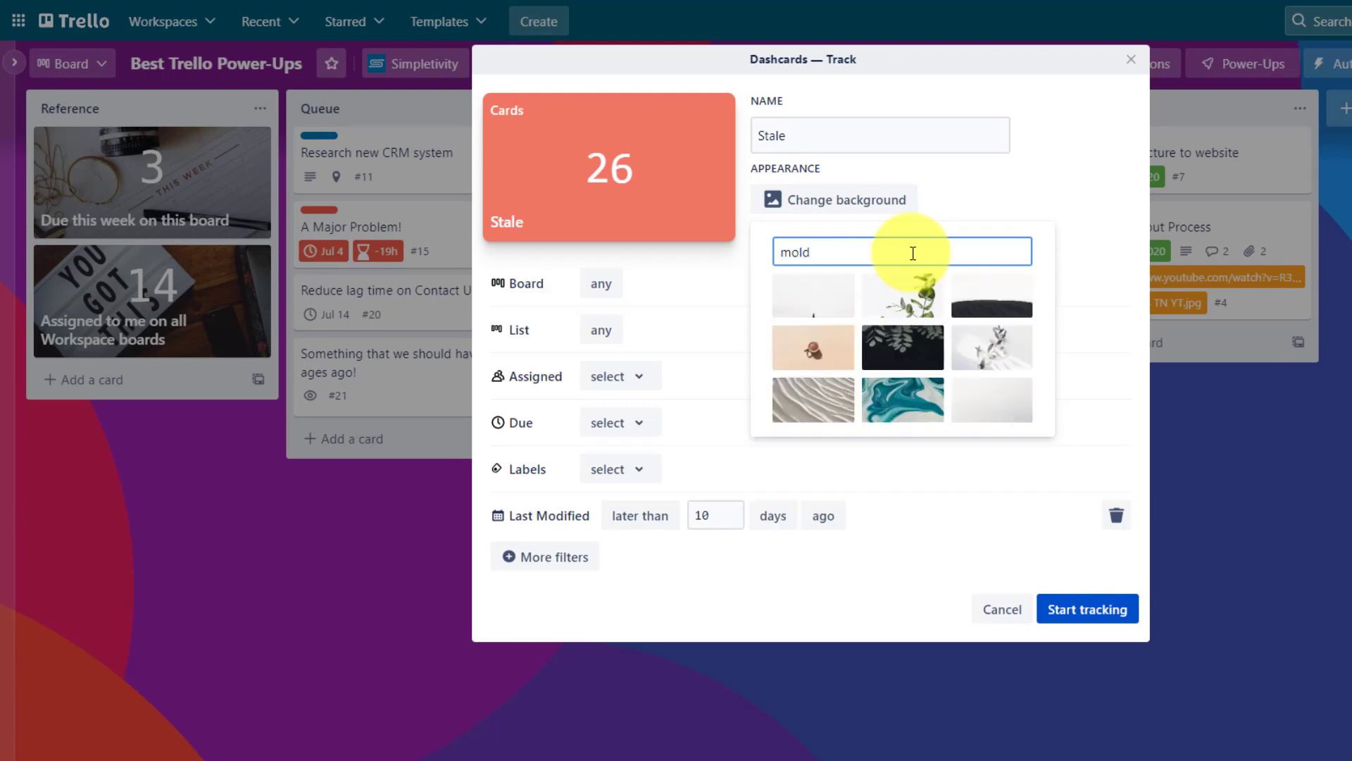
text(mold)
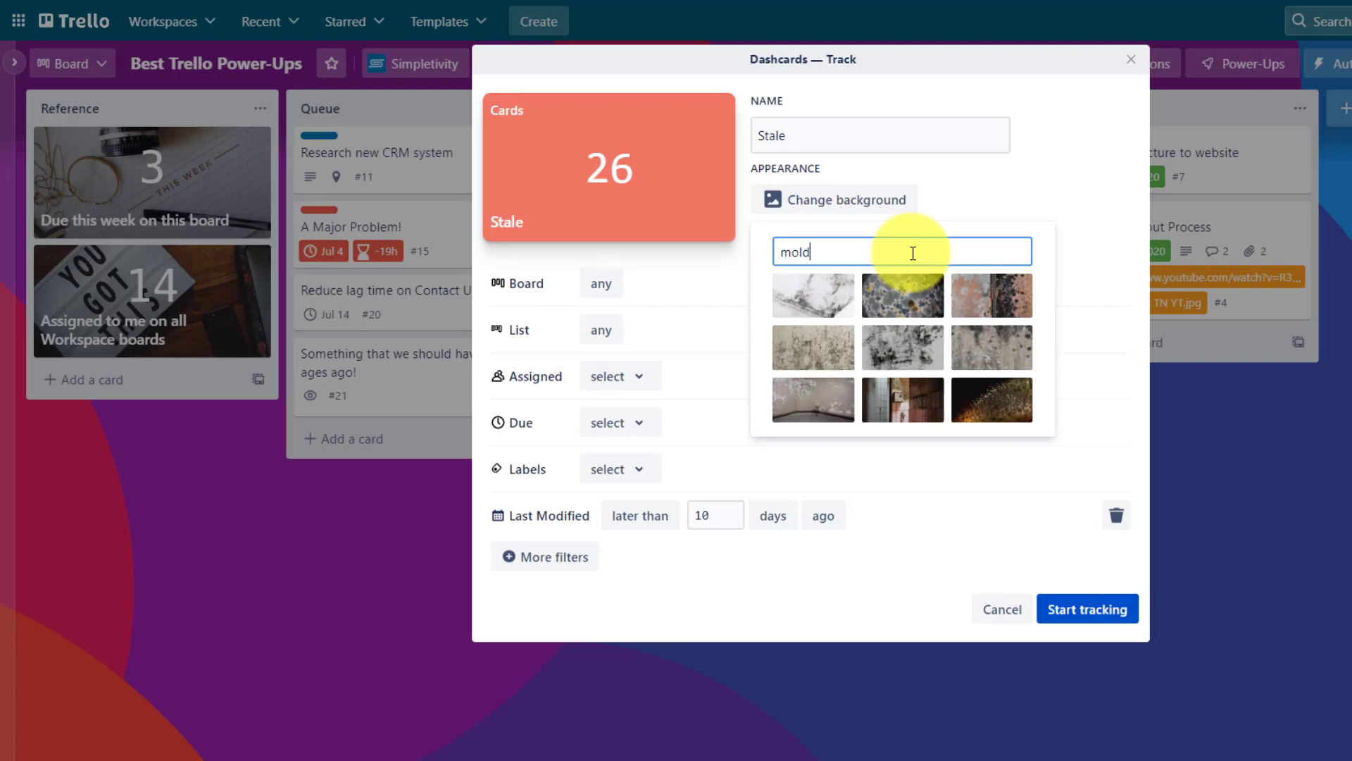
click(902, 295)
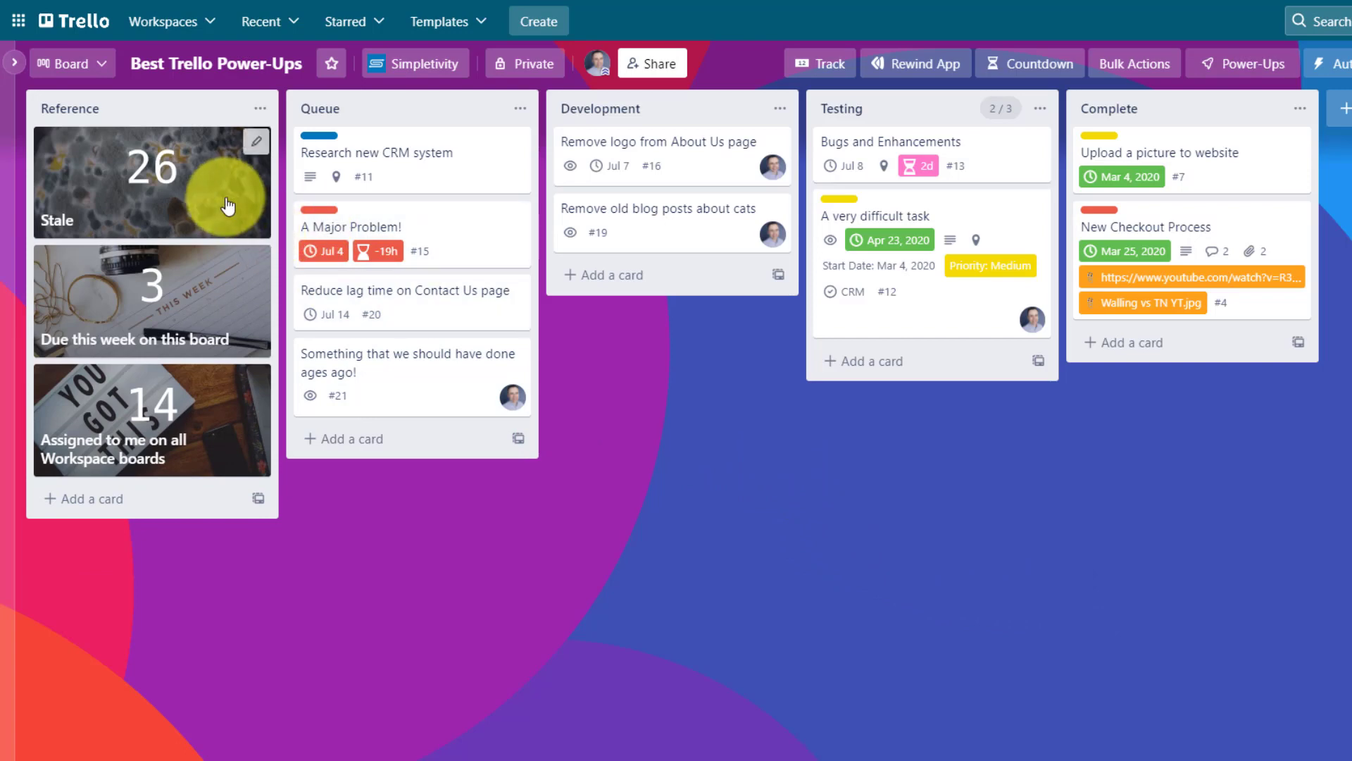
mouse_move(223, 179)
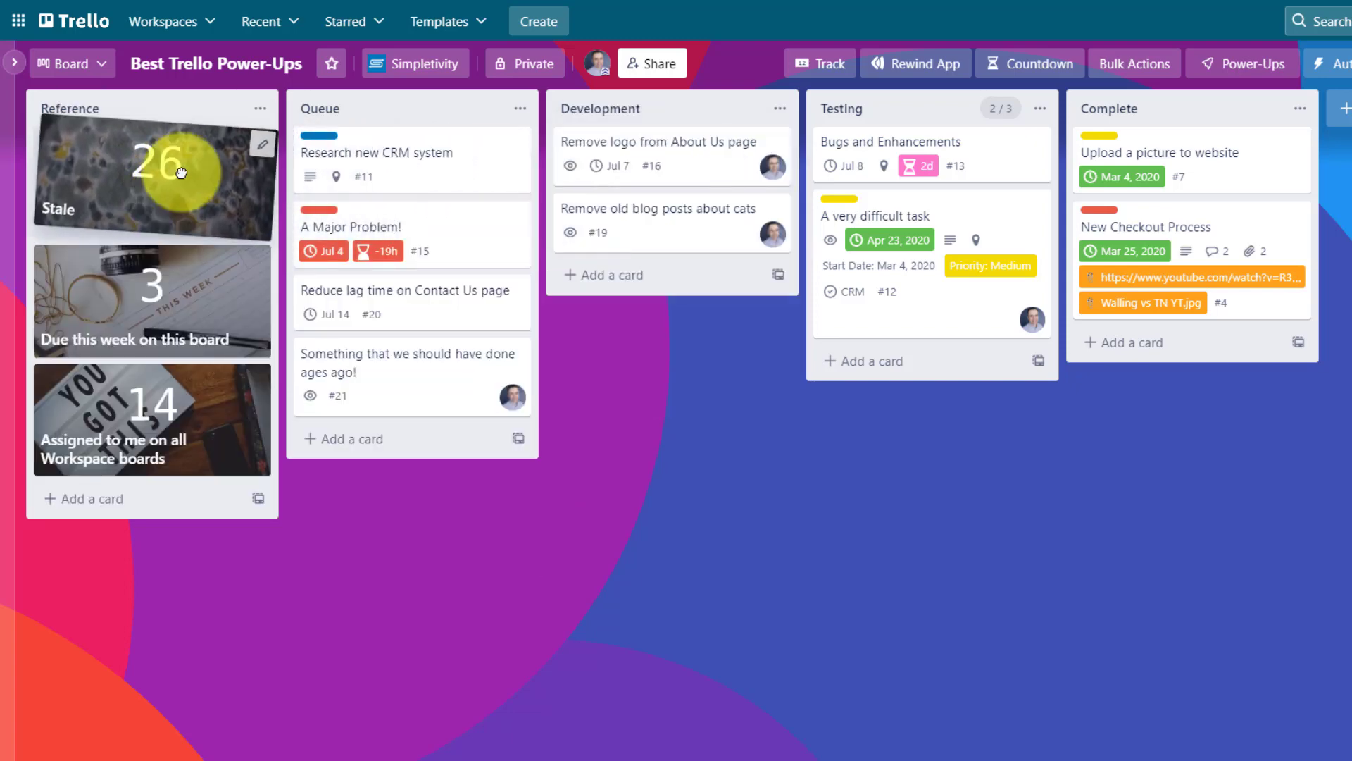
mouse_move(737, 492)
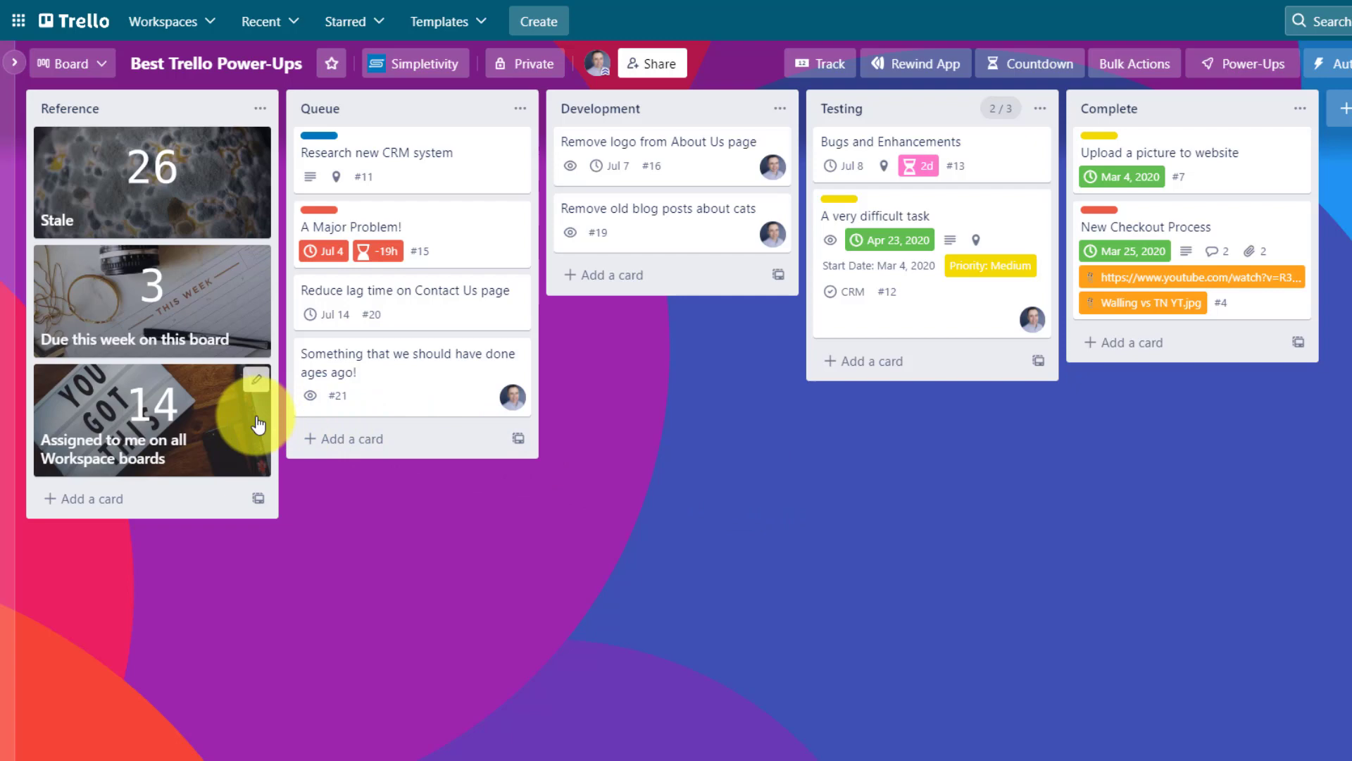
mouse_move(179, 287)
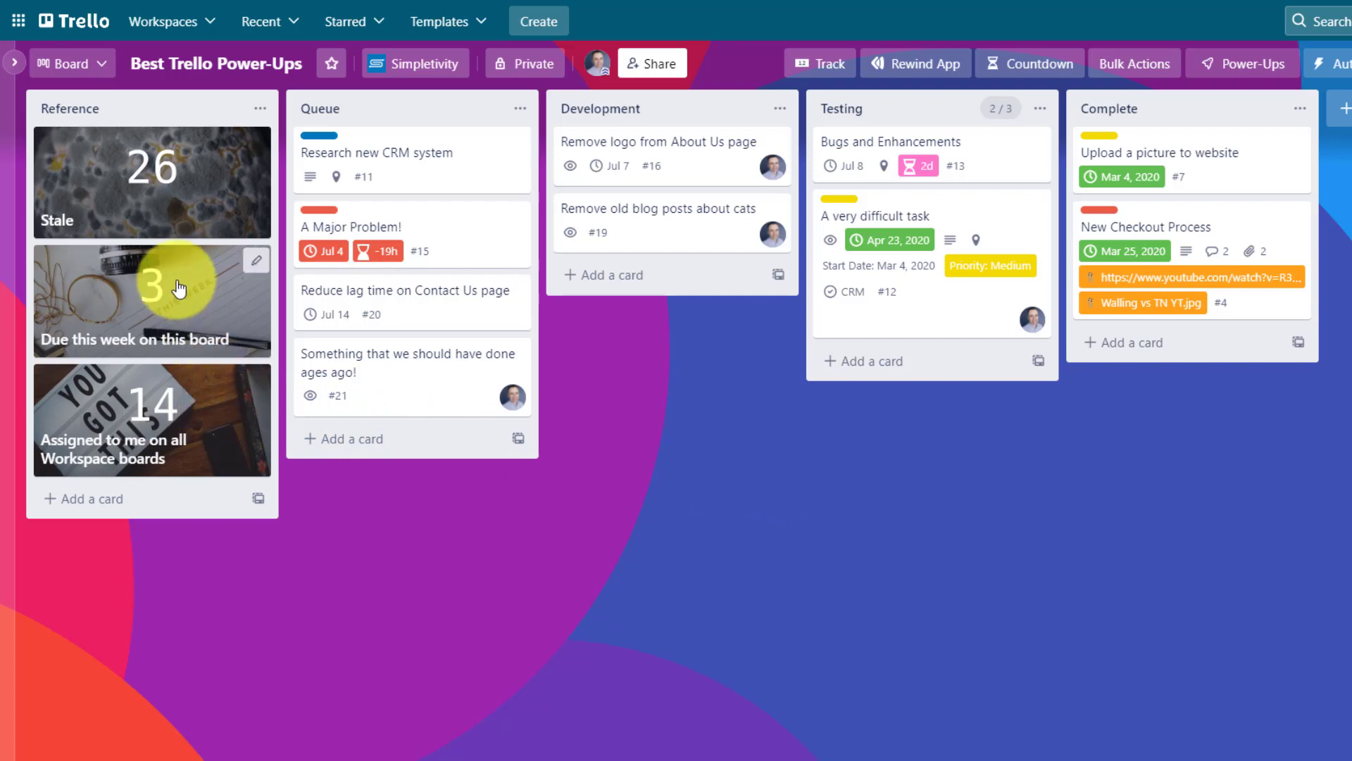
click(152, 298)
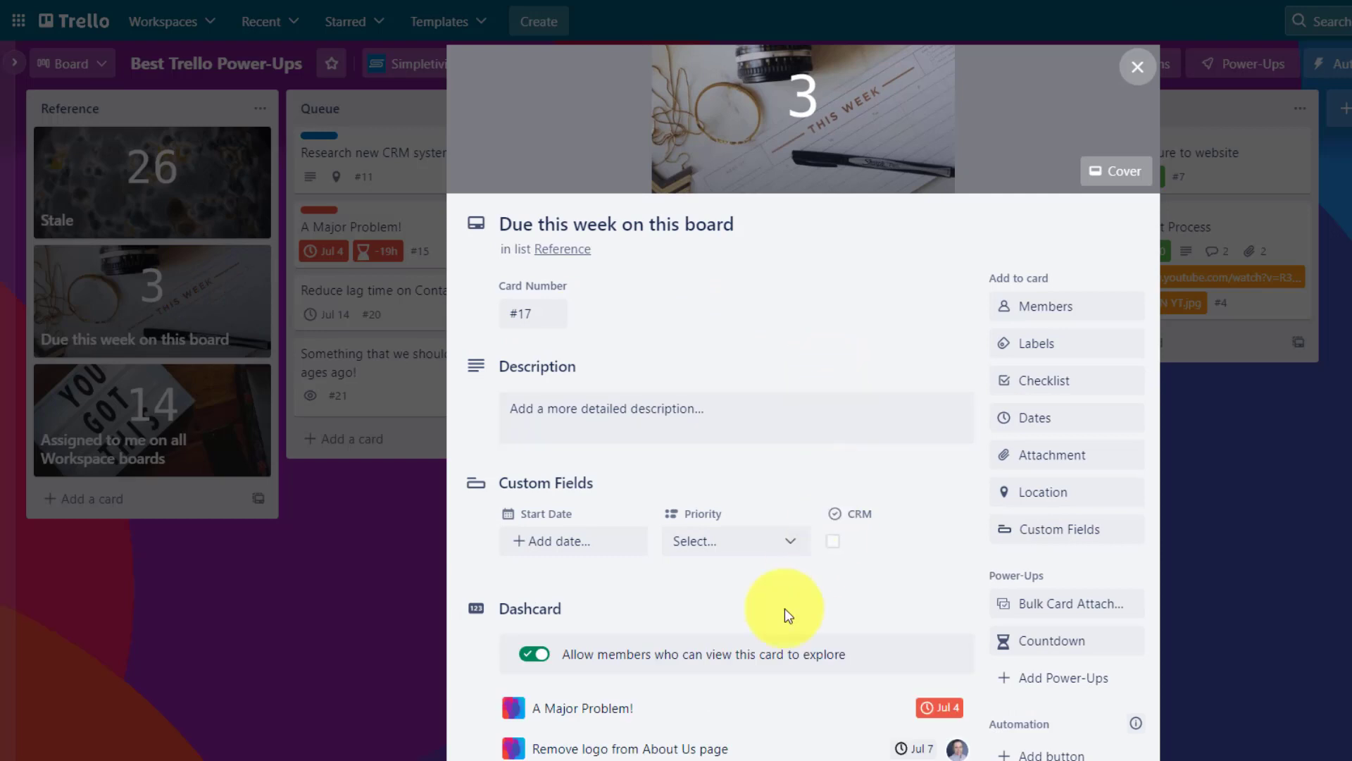
scroll(down, 3)
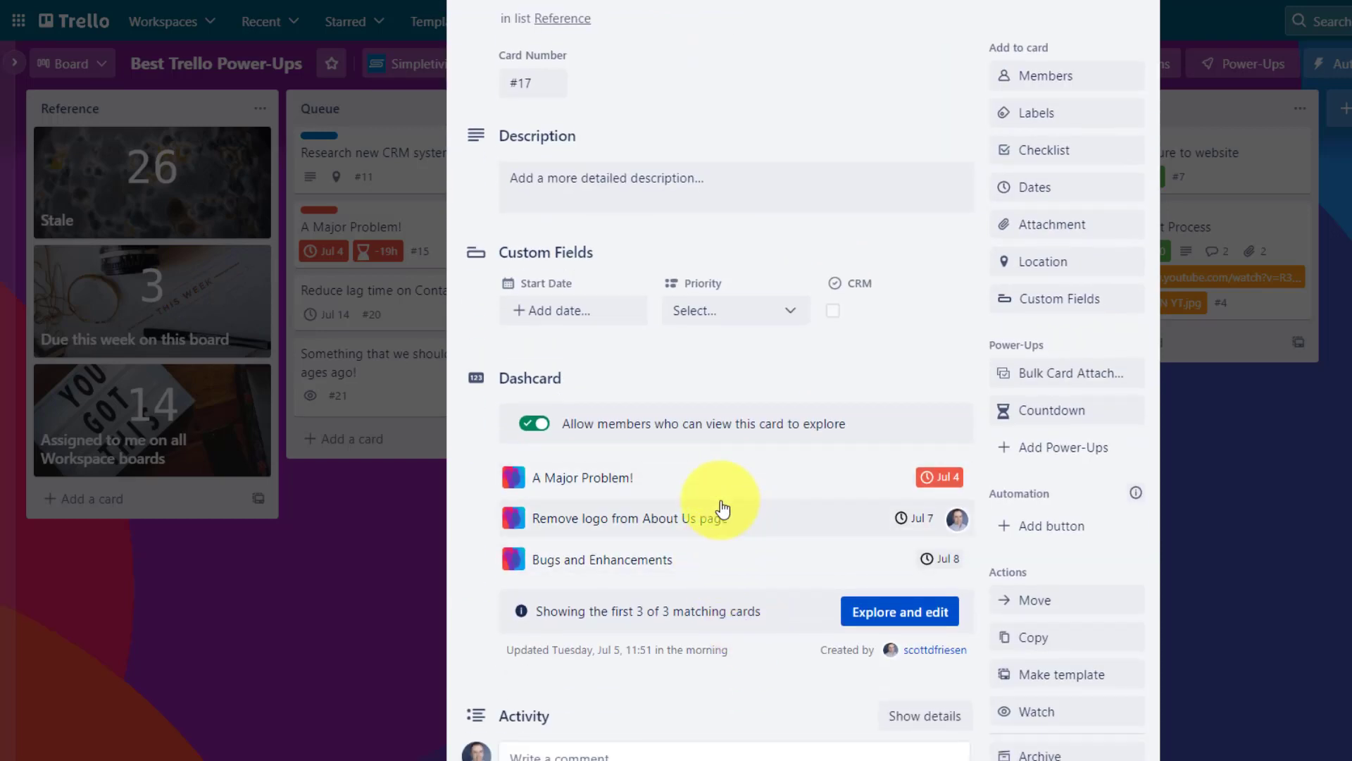
mouse_move(713, 479)
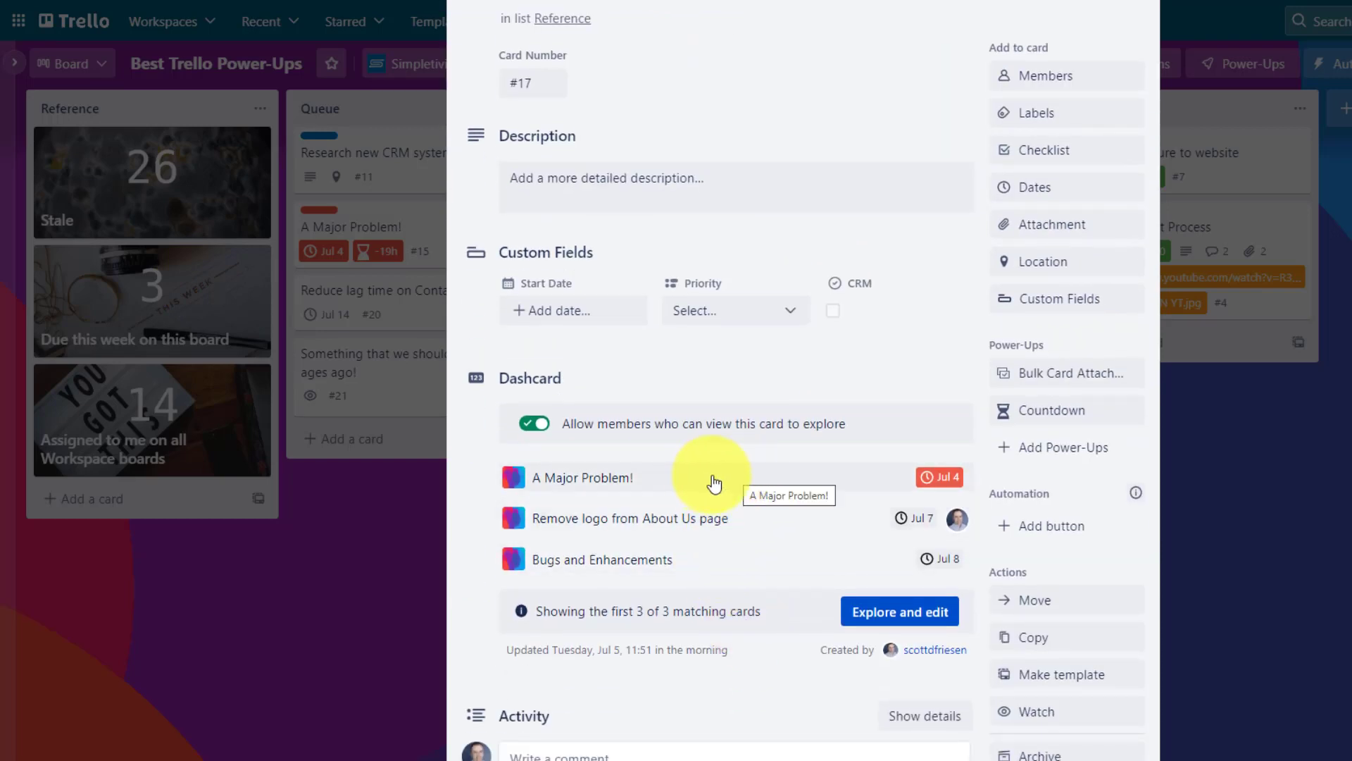
mouse_move(668, 571)
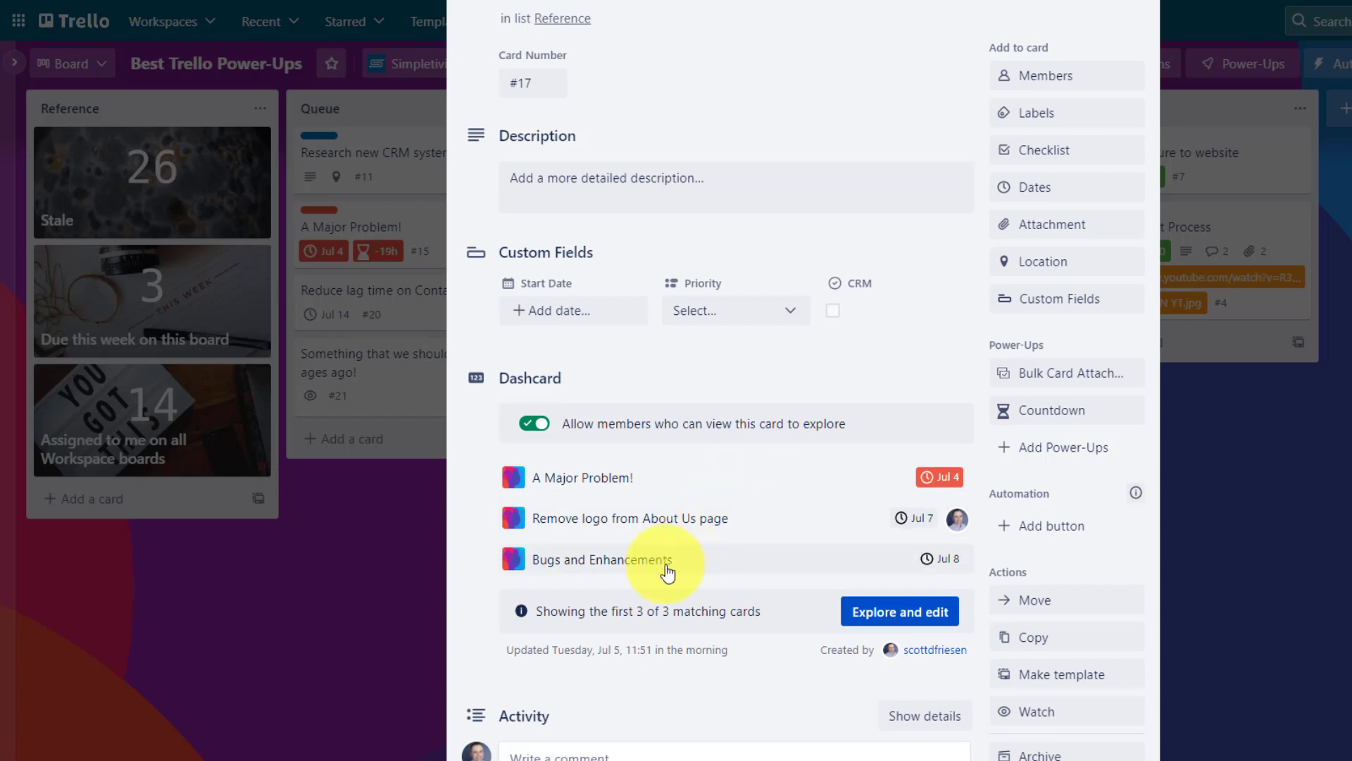
click(631, 518)
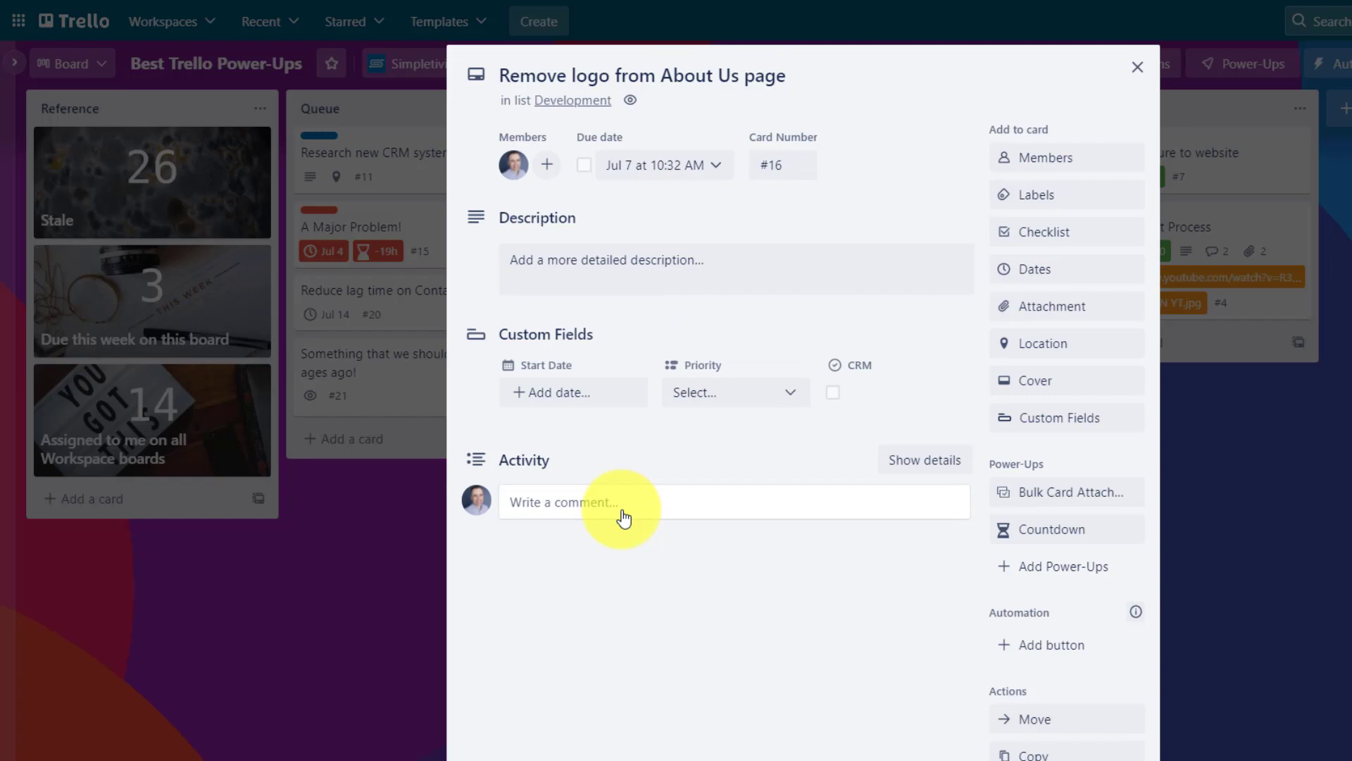
click(1138, 66)
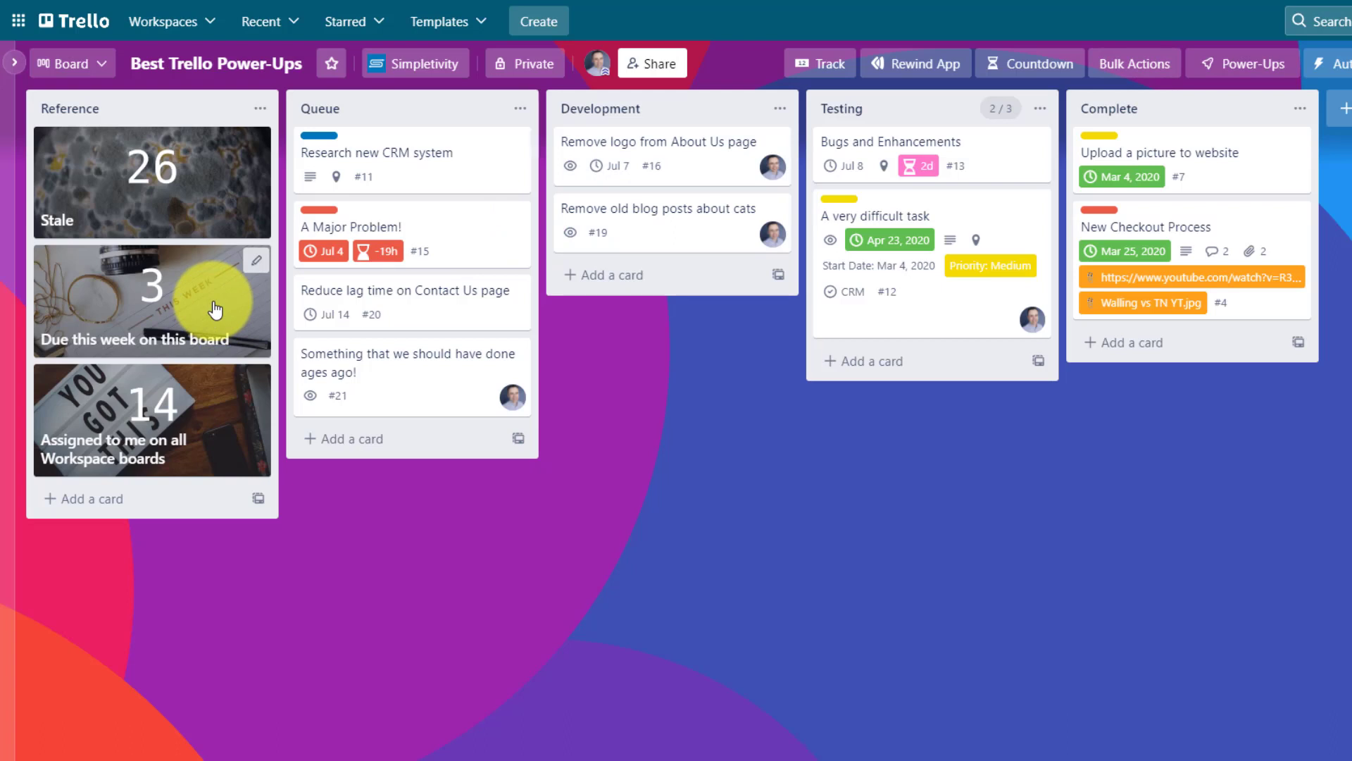
mouse_move(1051, 448)
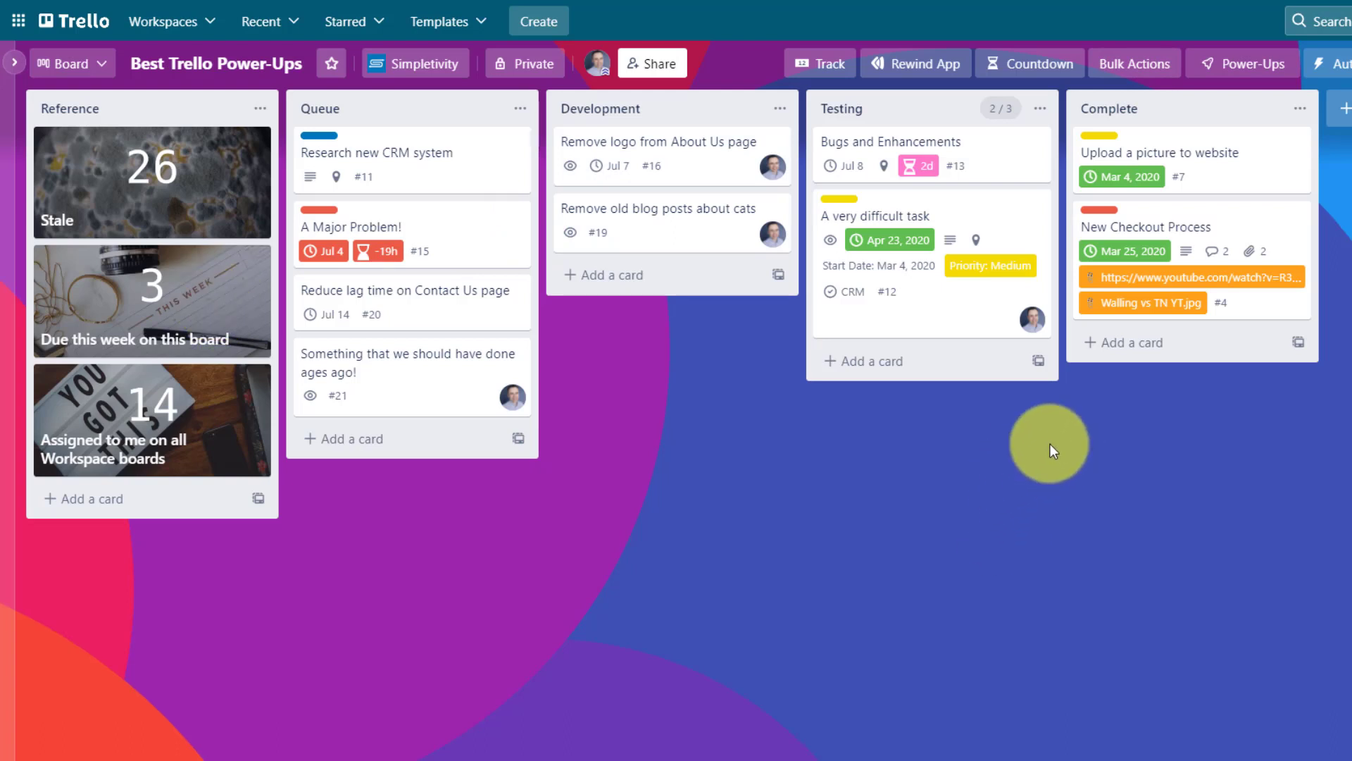
mouse_move(1020, 431)
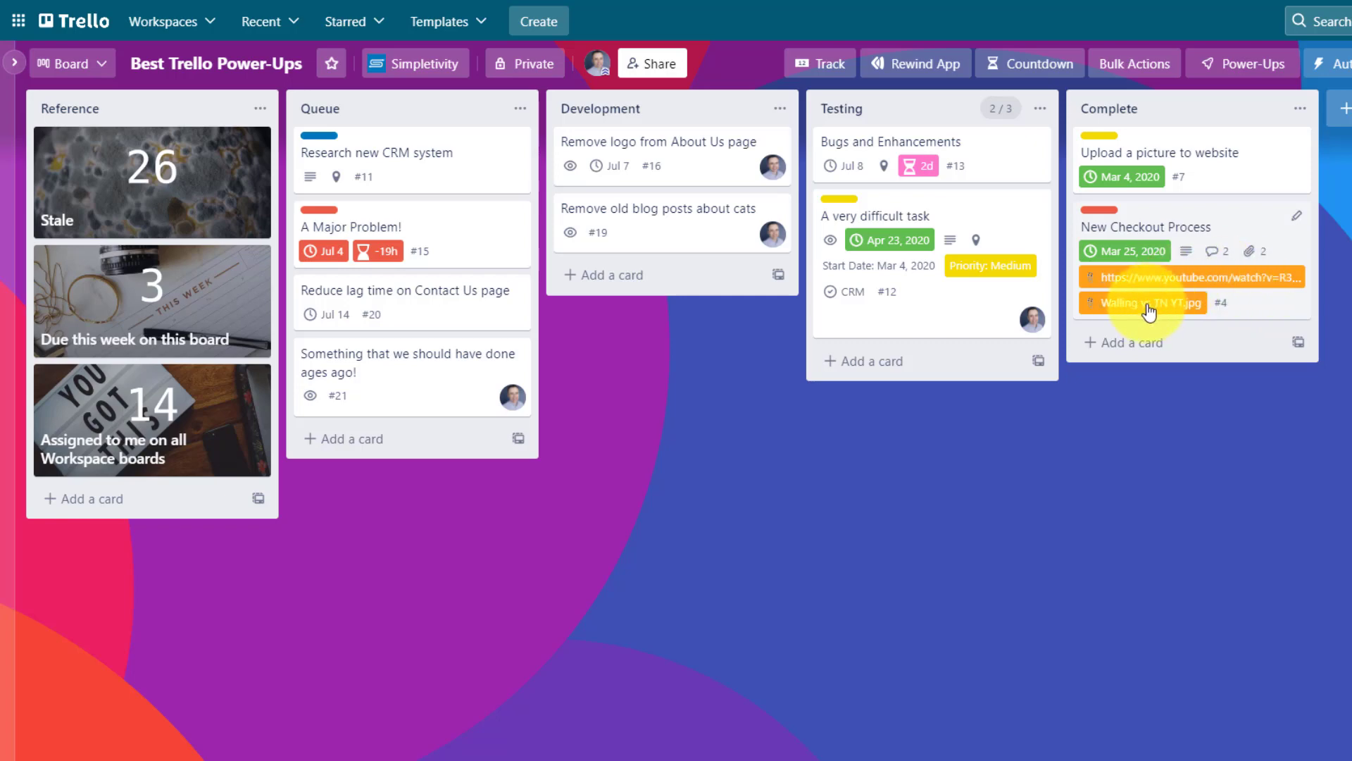
mouse_move(1247, 230)
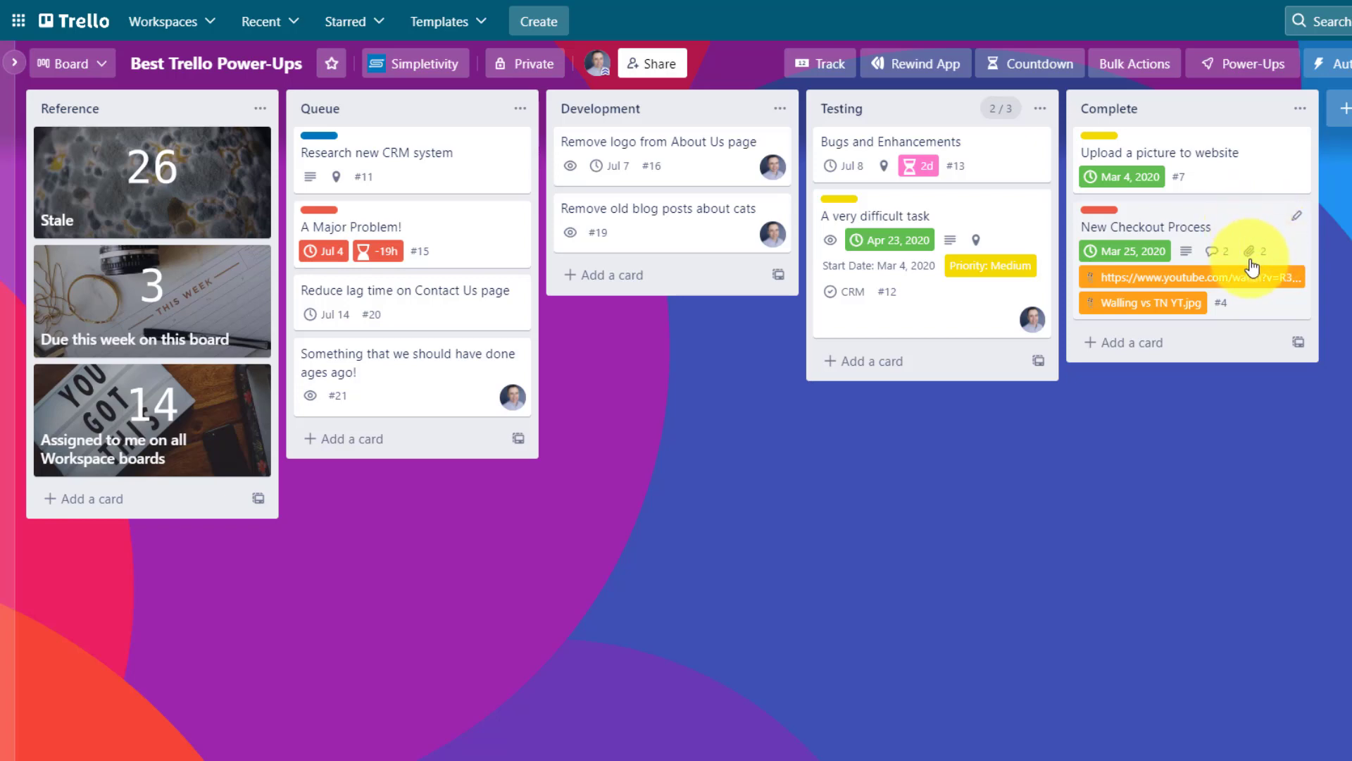
mouse_move(1259, 252)
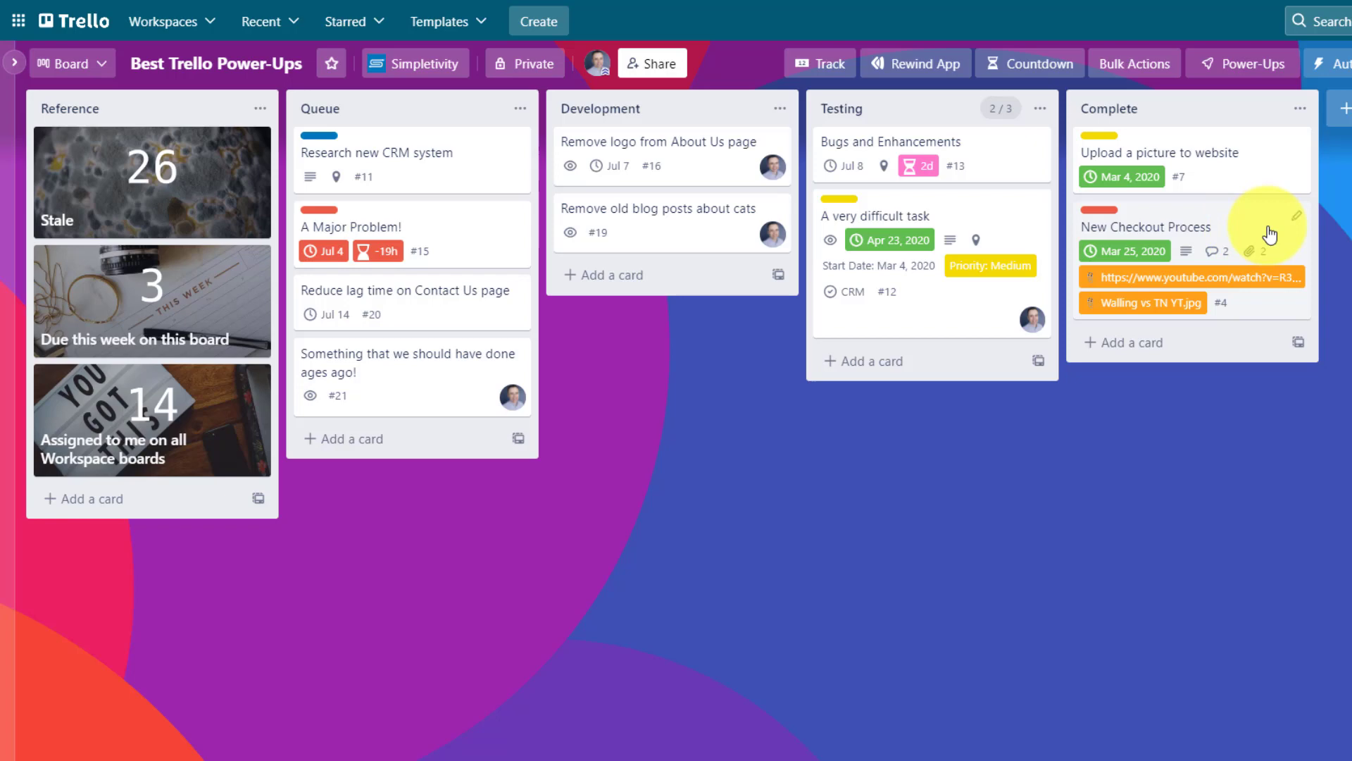
mouse_move(1282, 260)
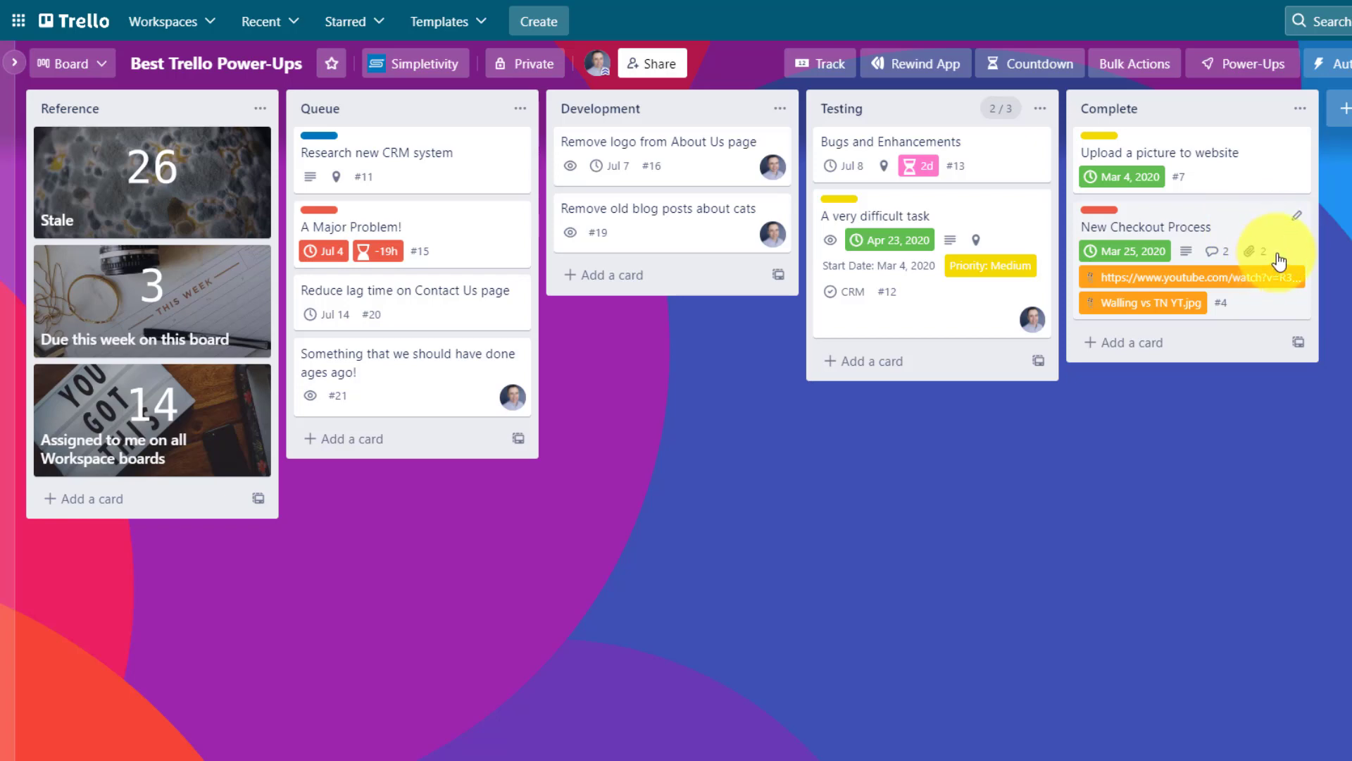
mouse_move(1207, 285)
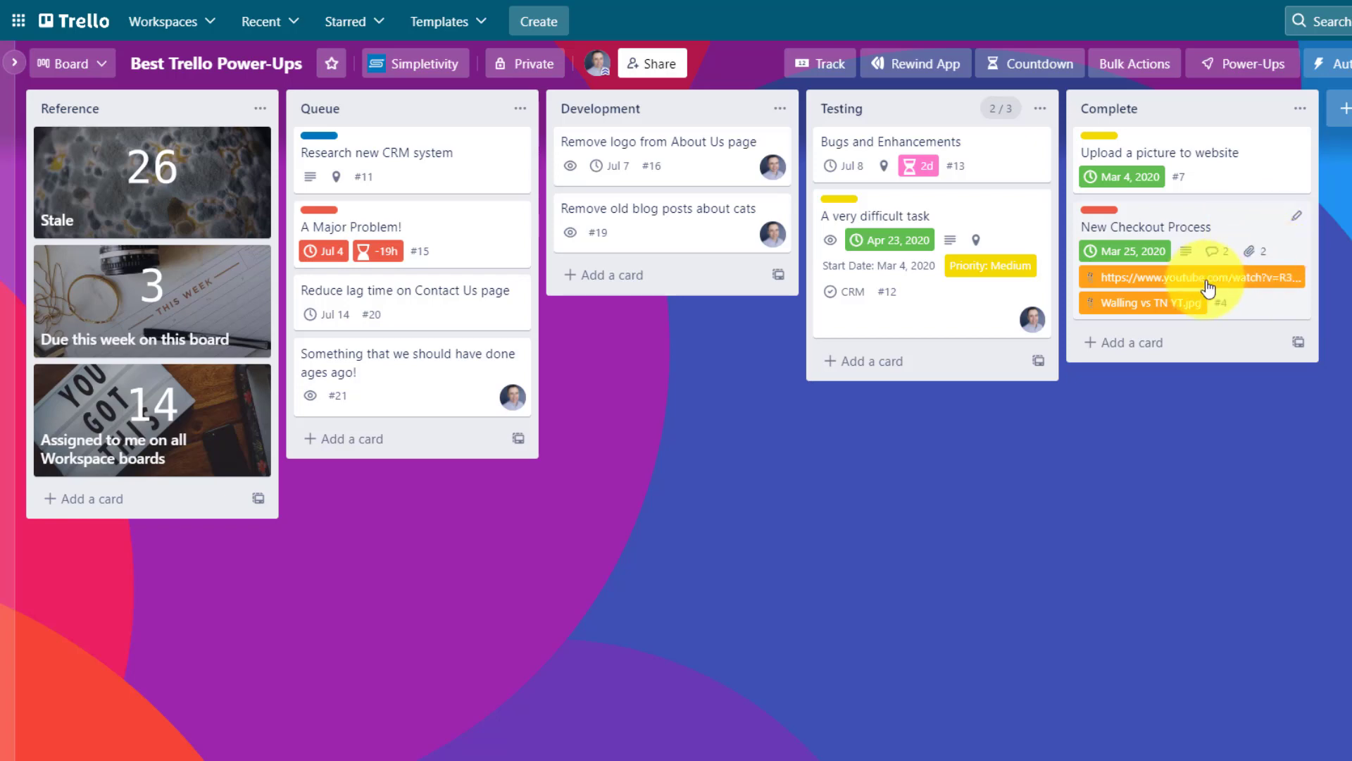
mouse_move(1227, 306)
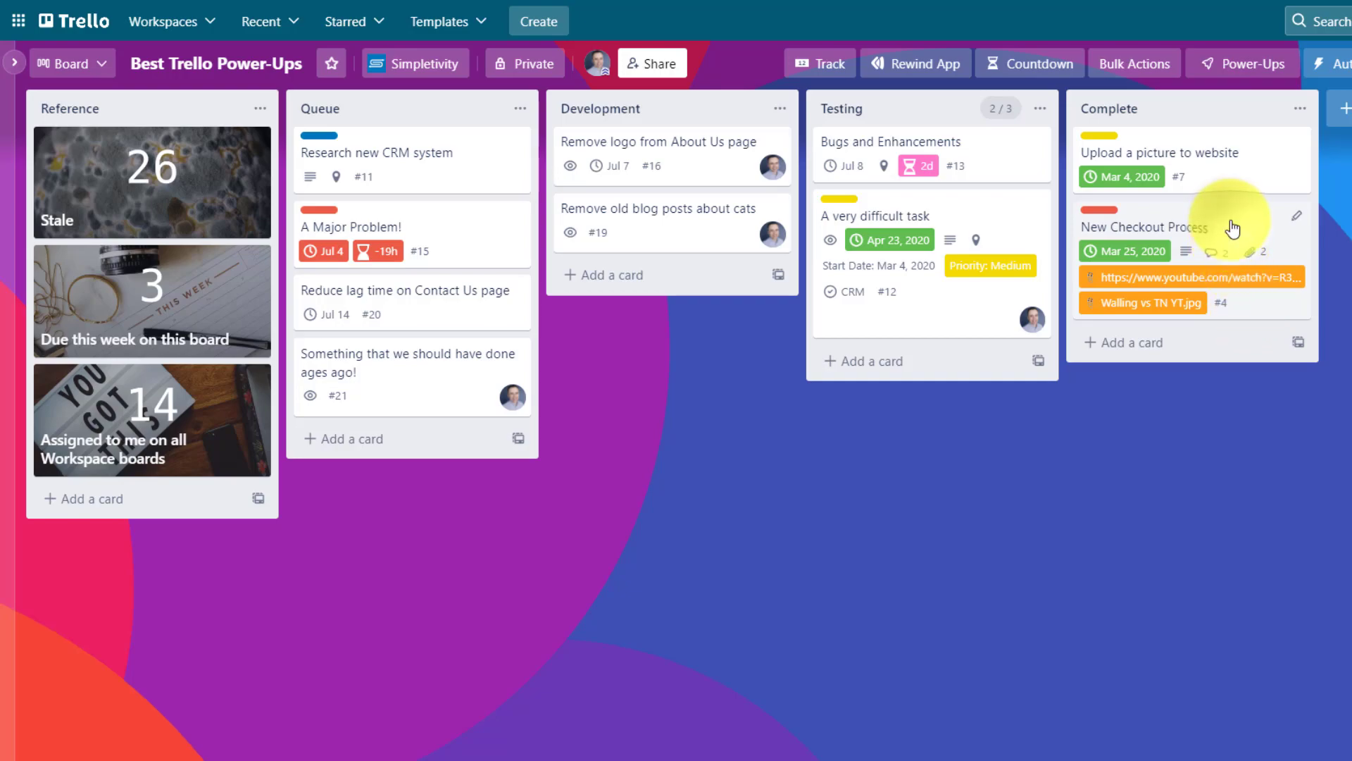
View the New Checkout Process card with its two attachments in the Complete list.
click(1142, 226)
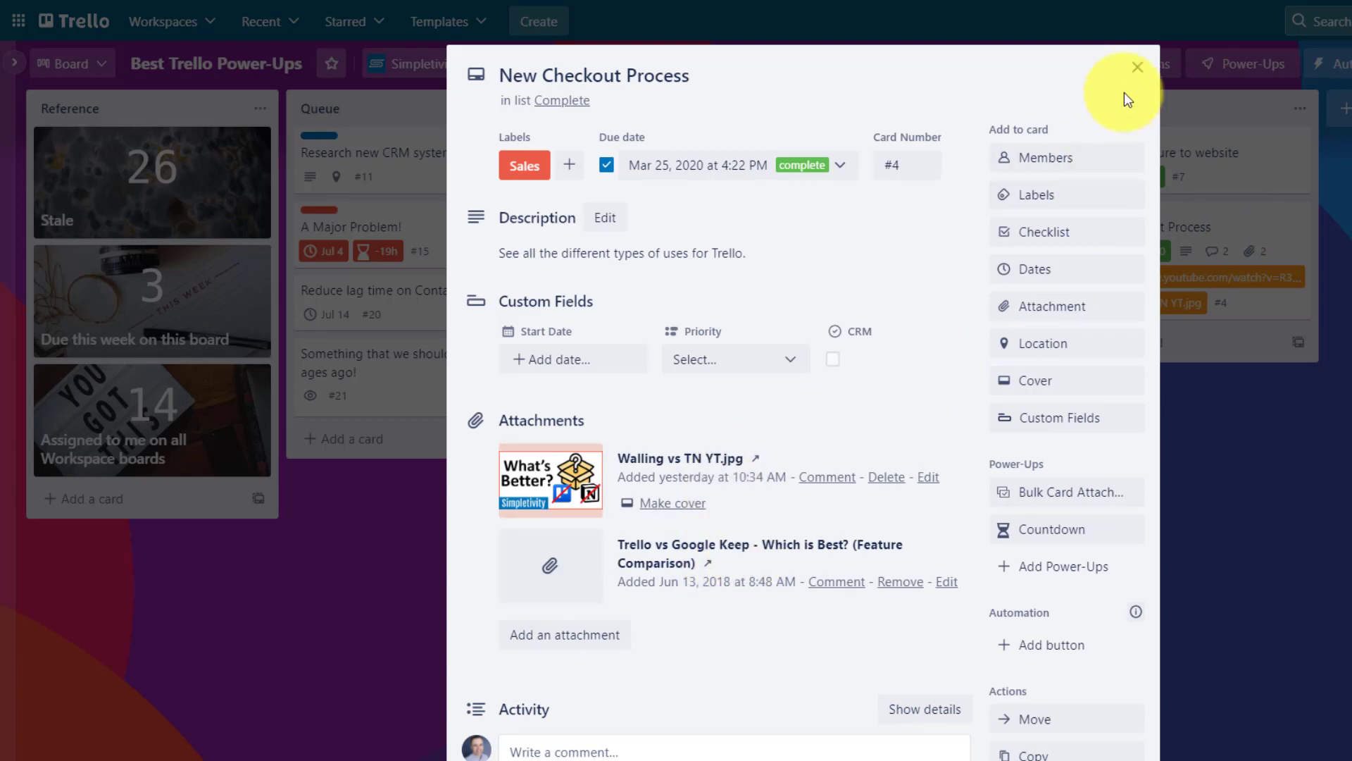
Reach the Show Attachments power-up settings and its background colour choices for card fronts.
click(1136, 68)
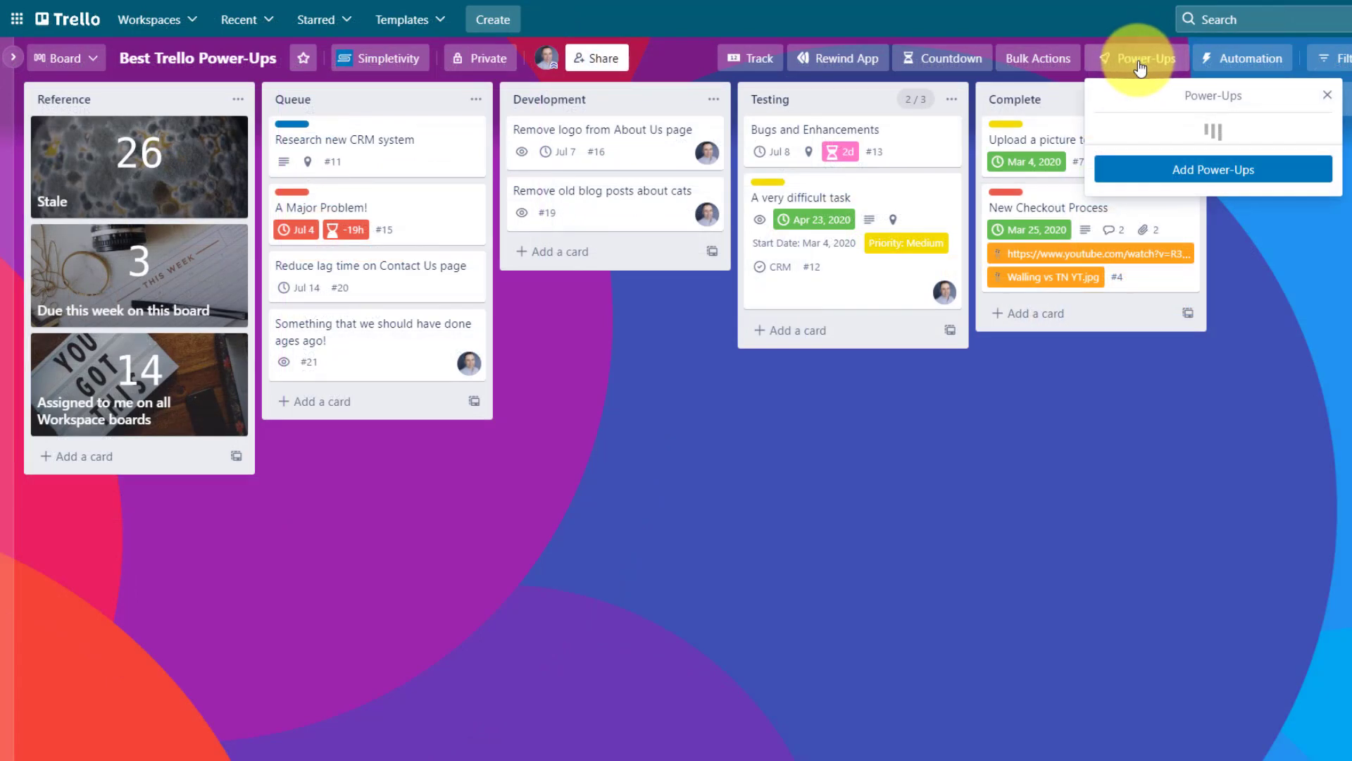
click(1140, 58)
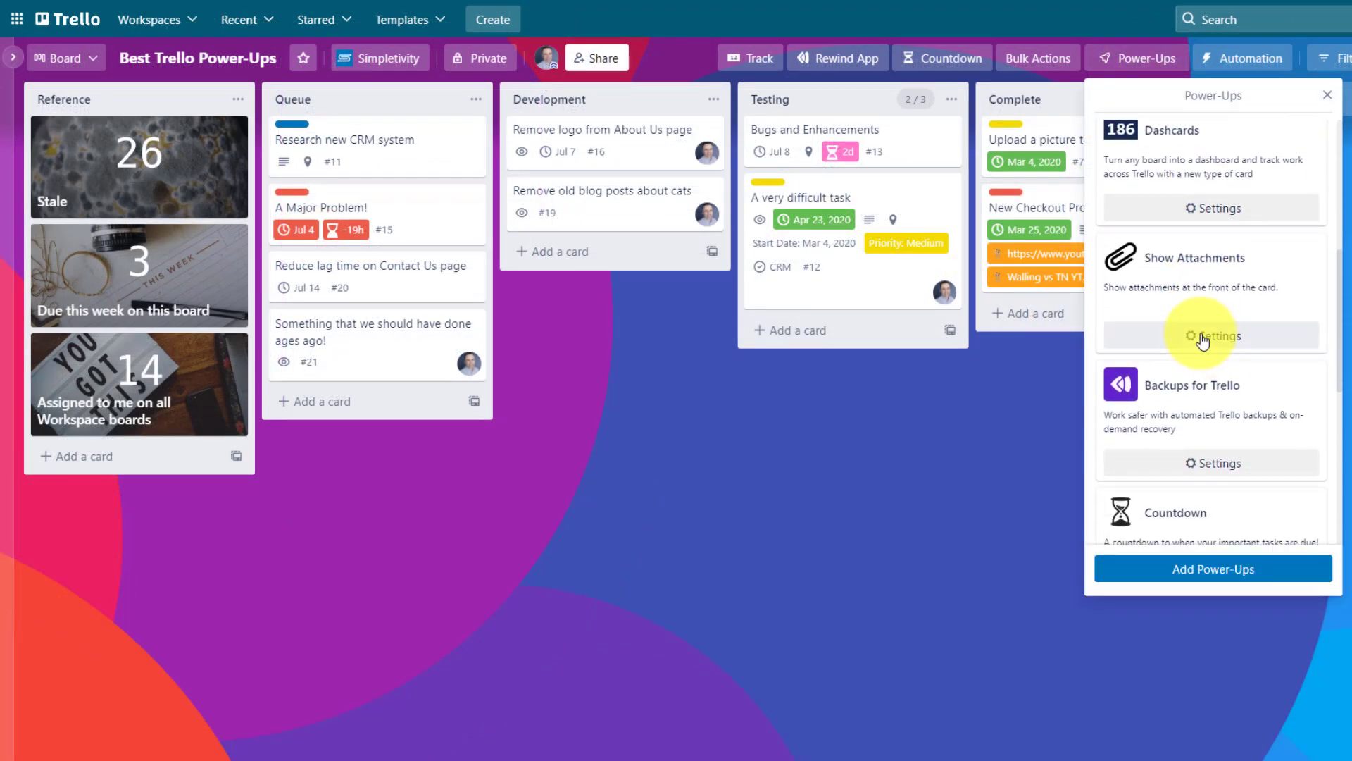
click(1212, 336)
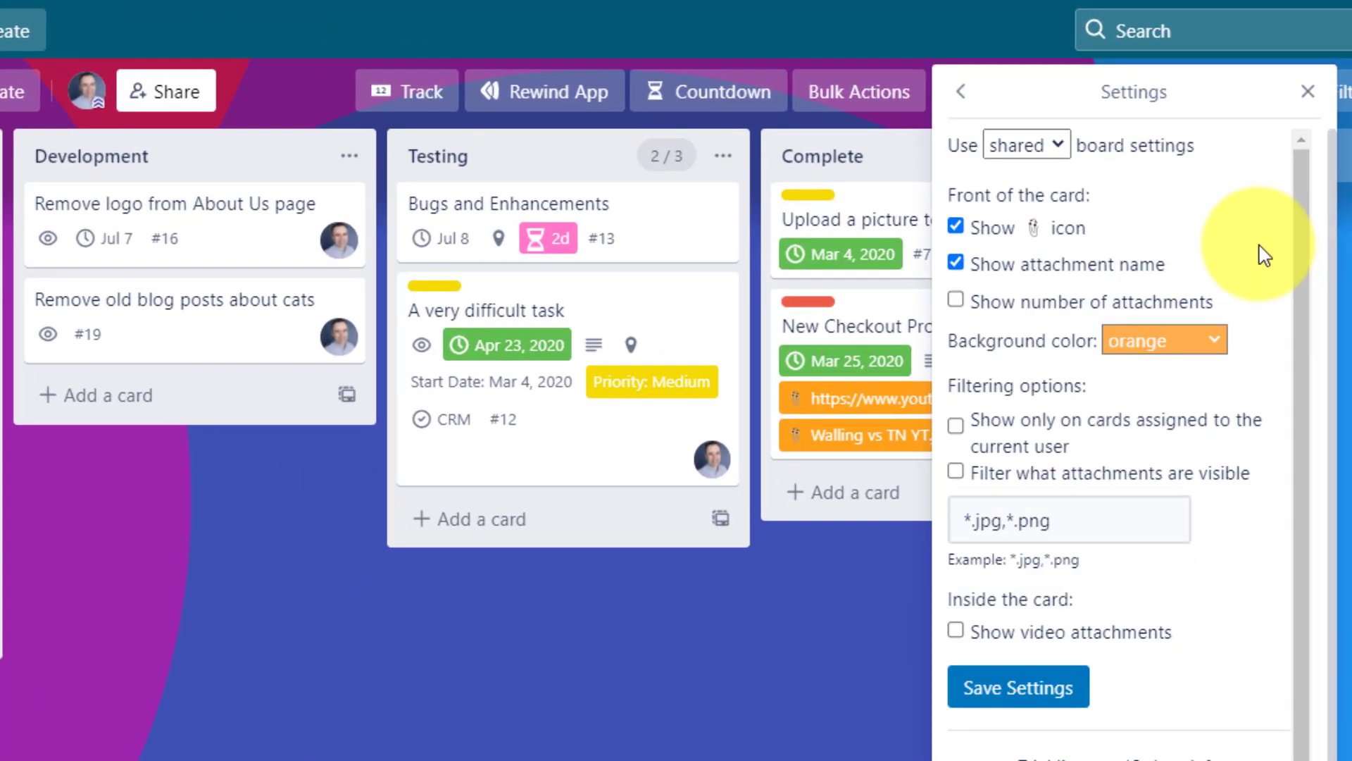
mouse_move(1227, 239)
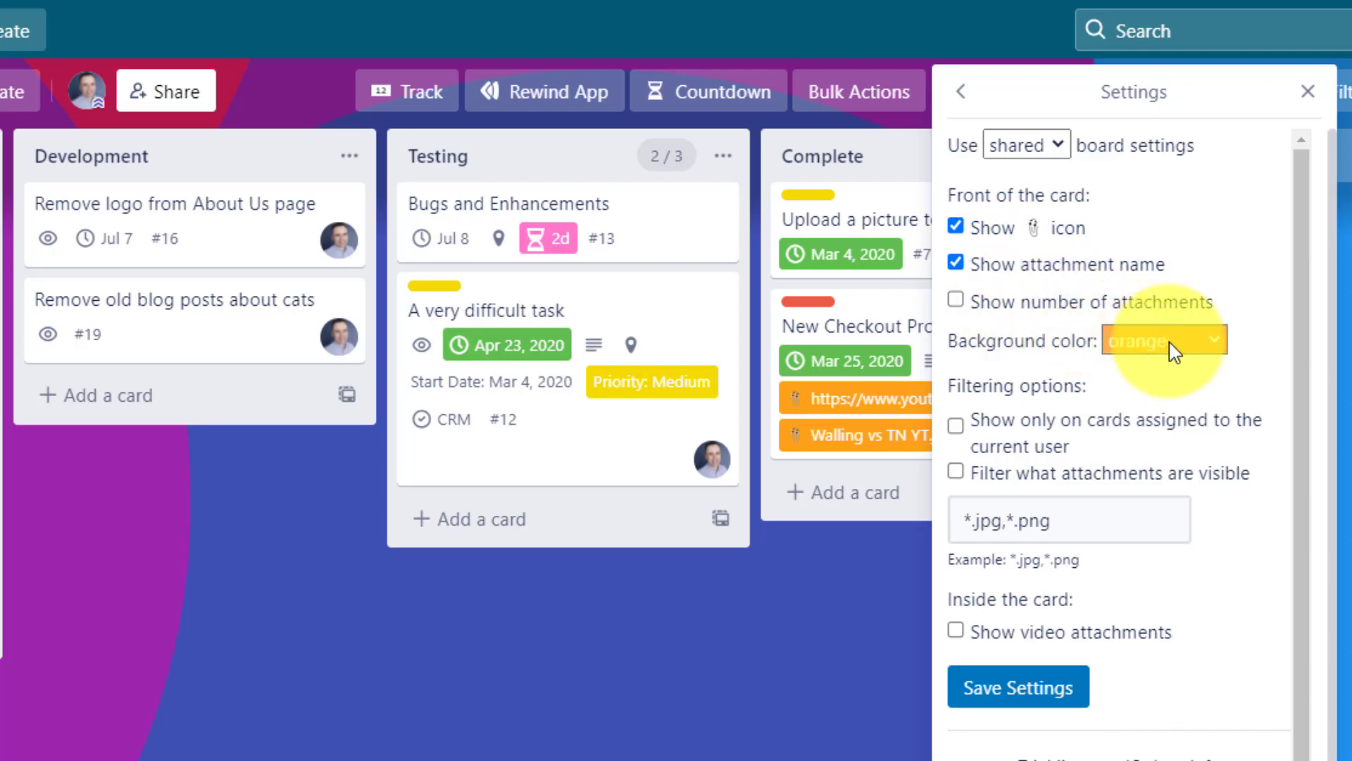
mouse_move(486, 373)
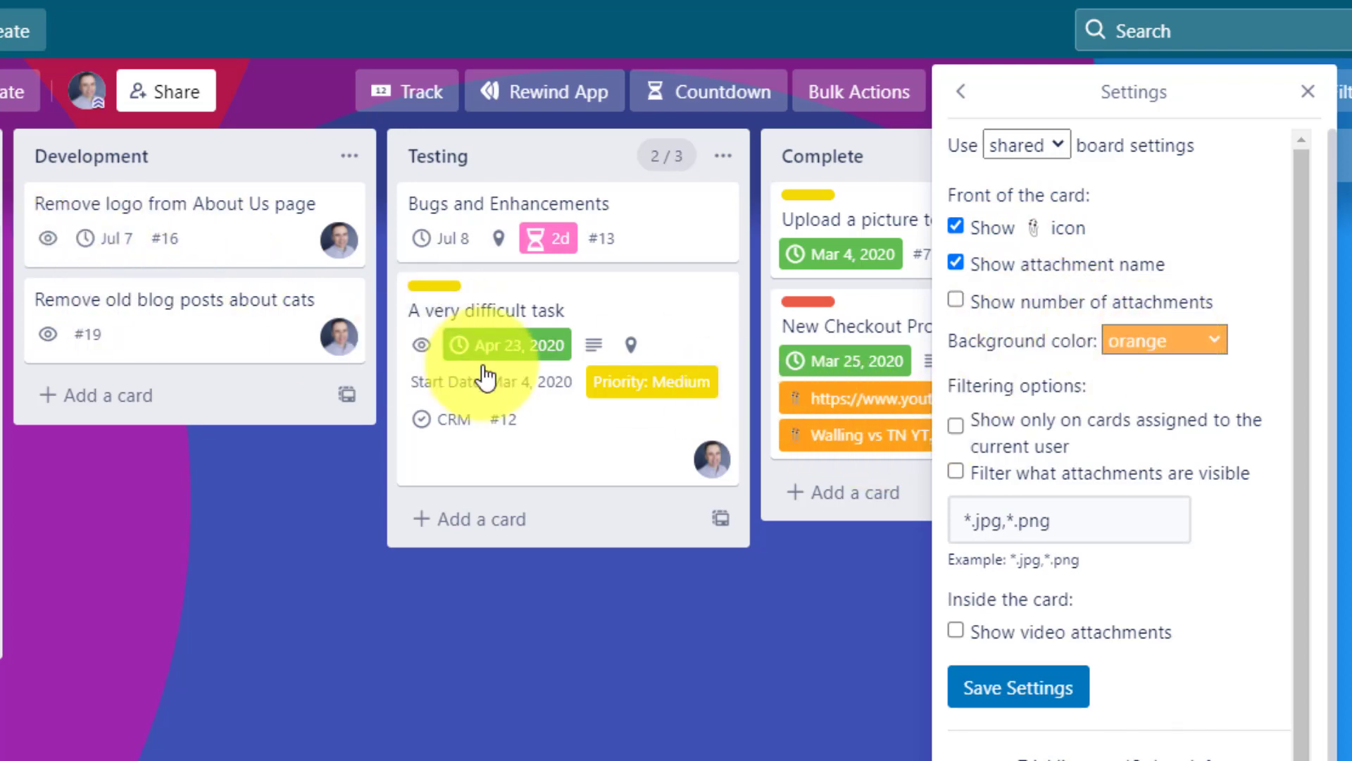
click(1162, 340)
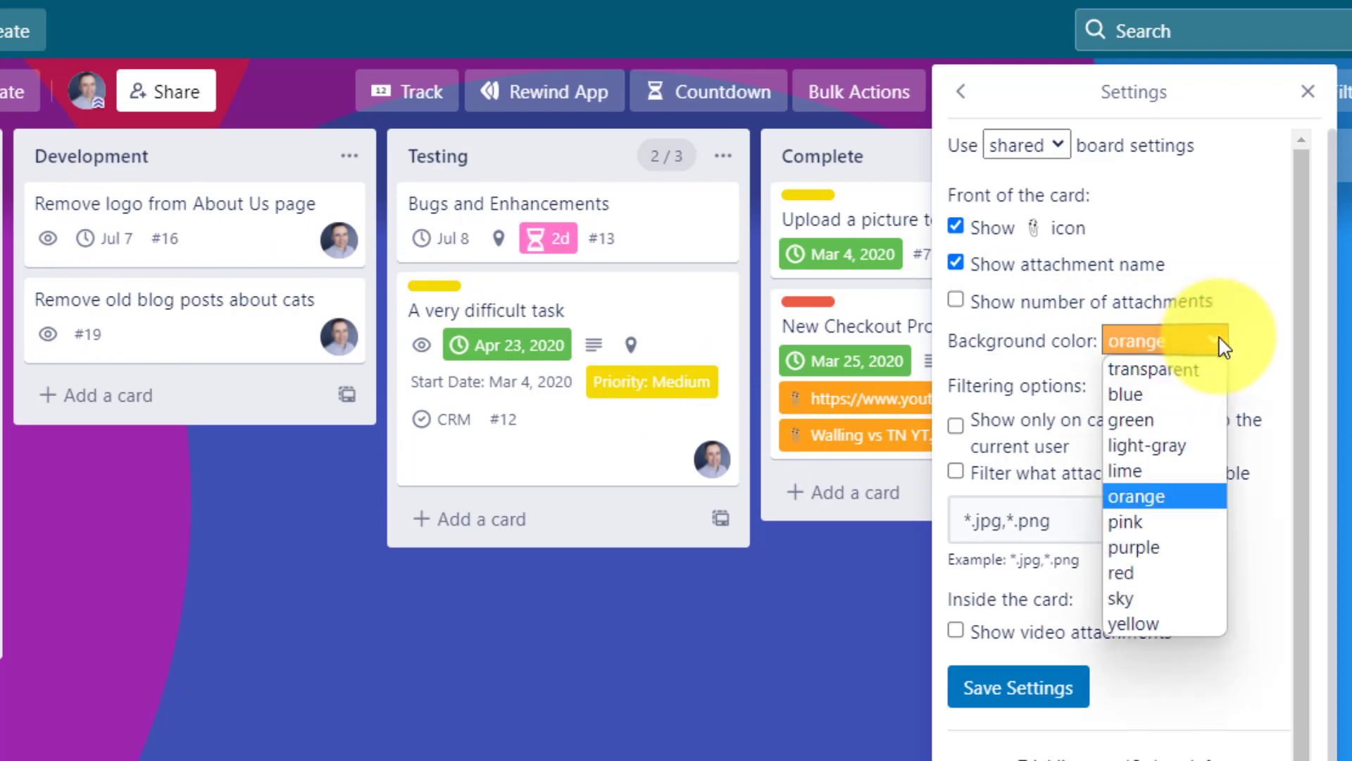
mouse_move(1145, 445)
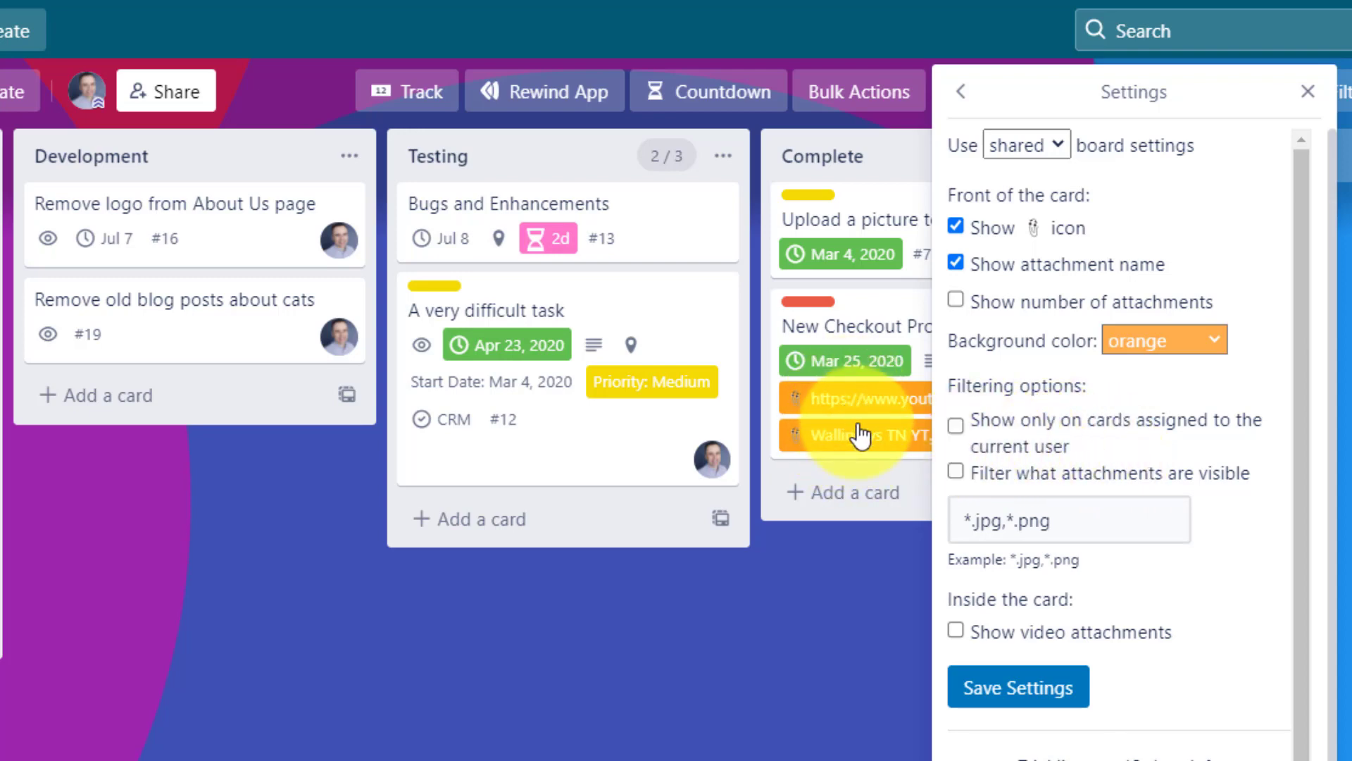
mouse_move(1110, 448)
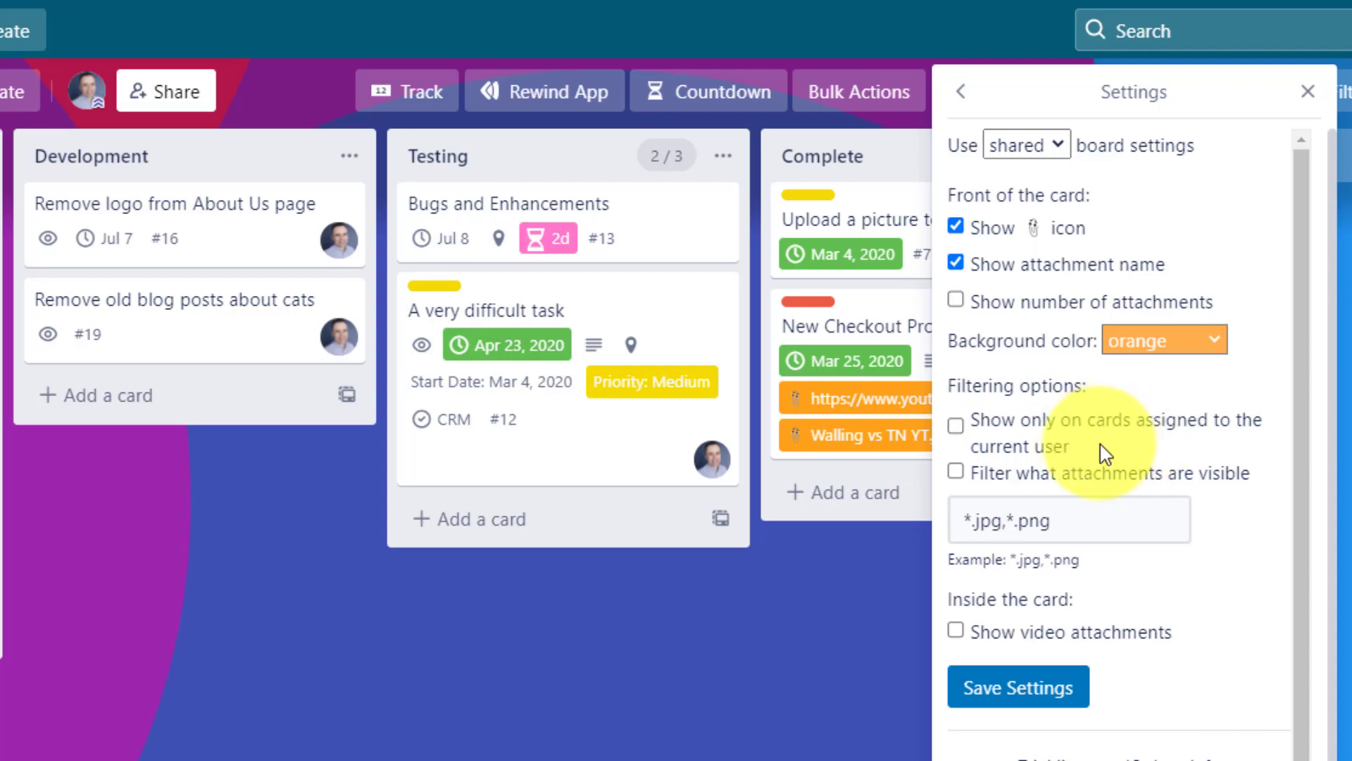
mouse_move(854, 418)
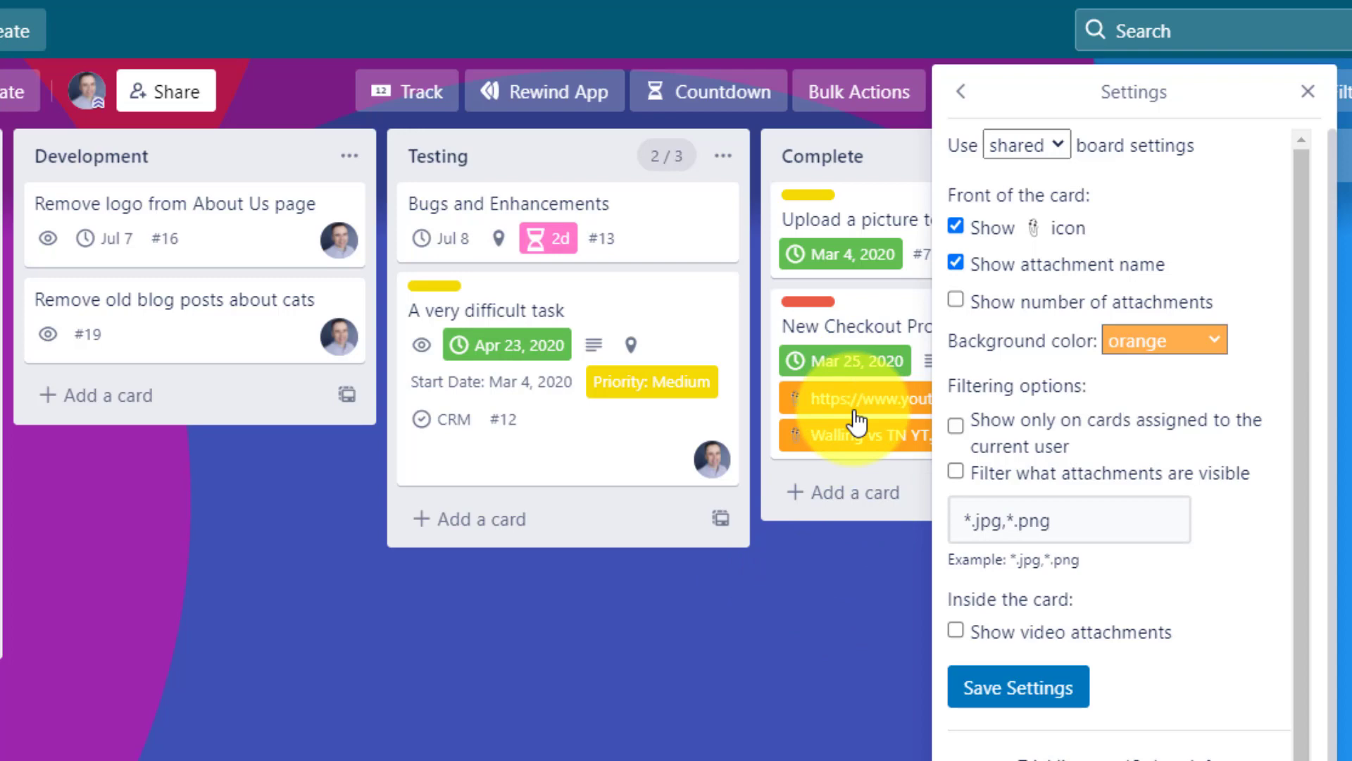
mouse_move(654, 317)
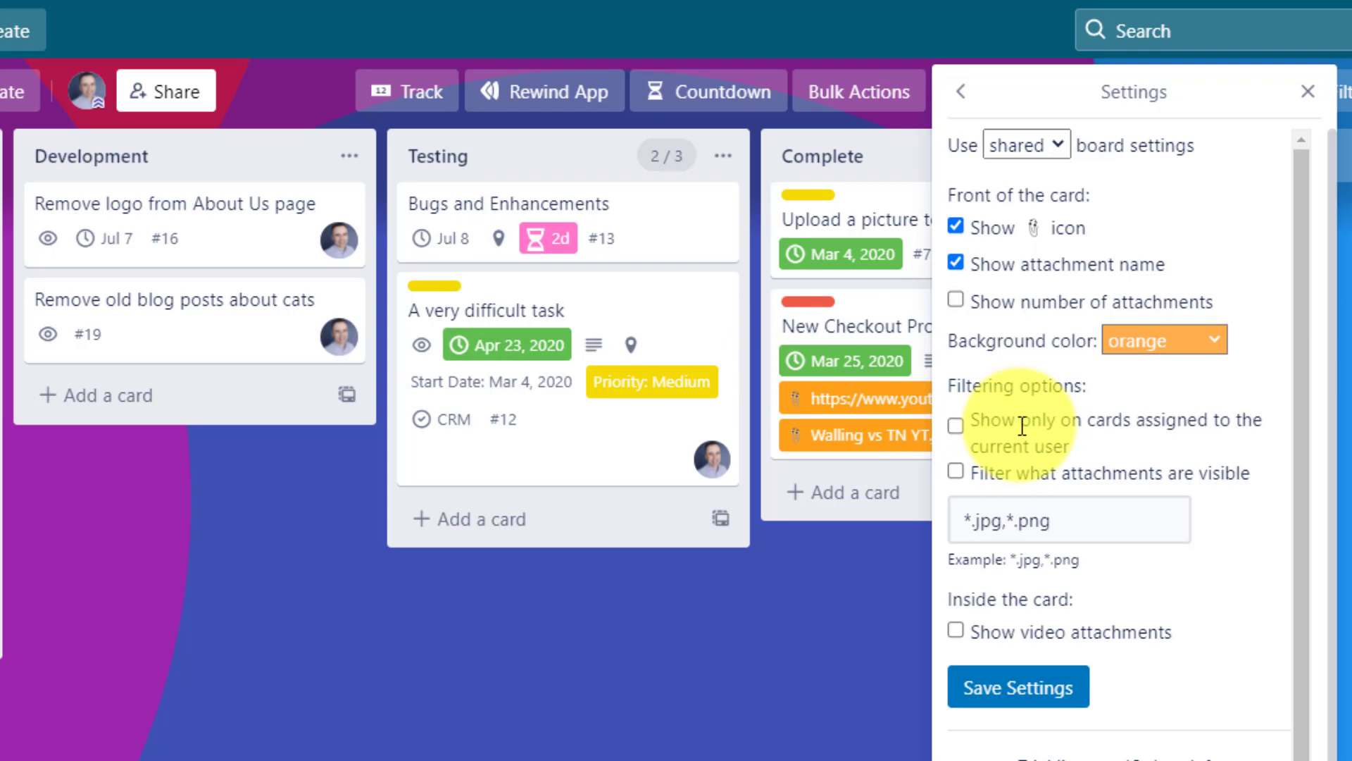
mouse_move(1143, 467)
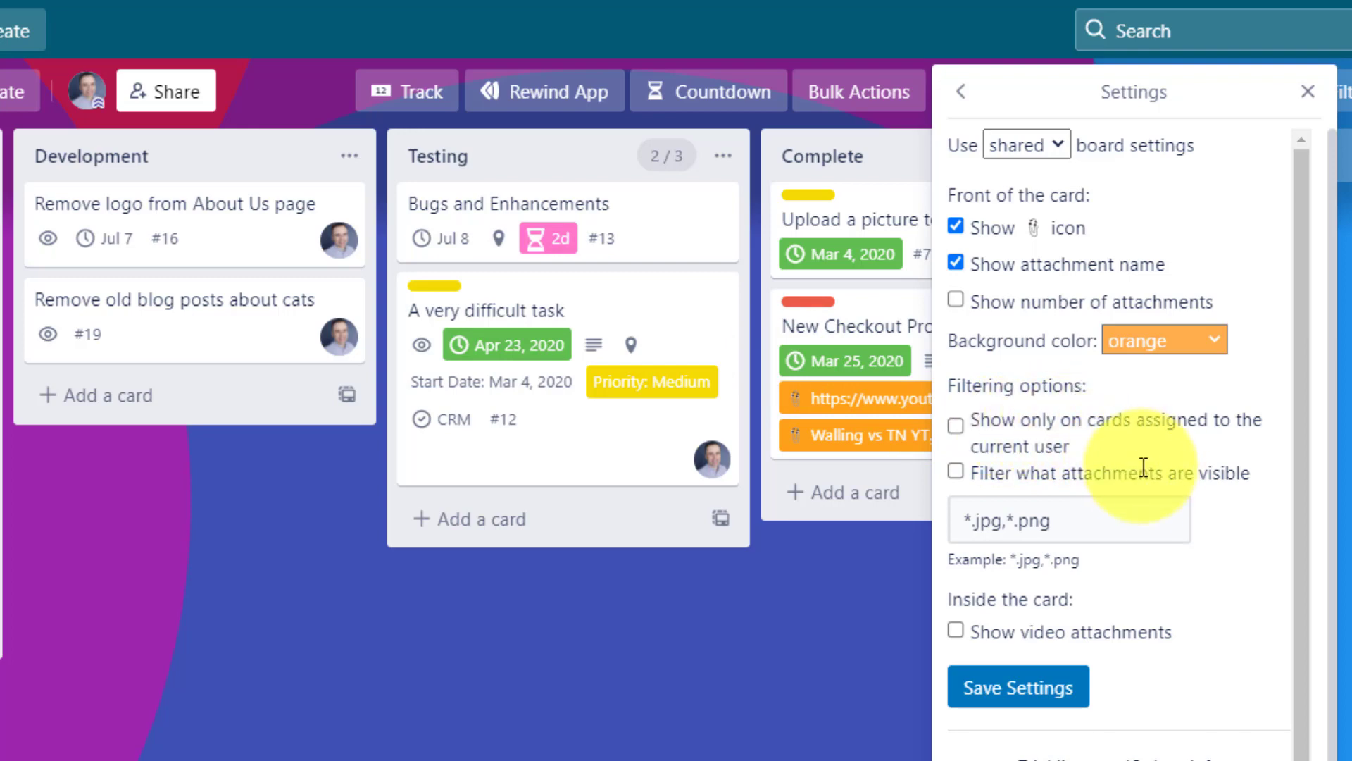
mouse_move(1227, 507)
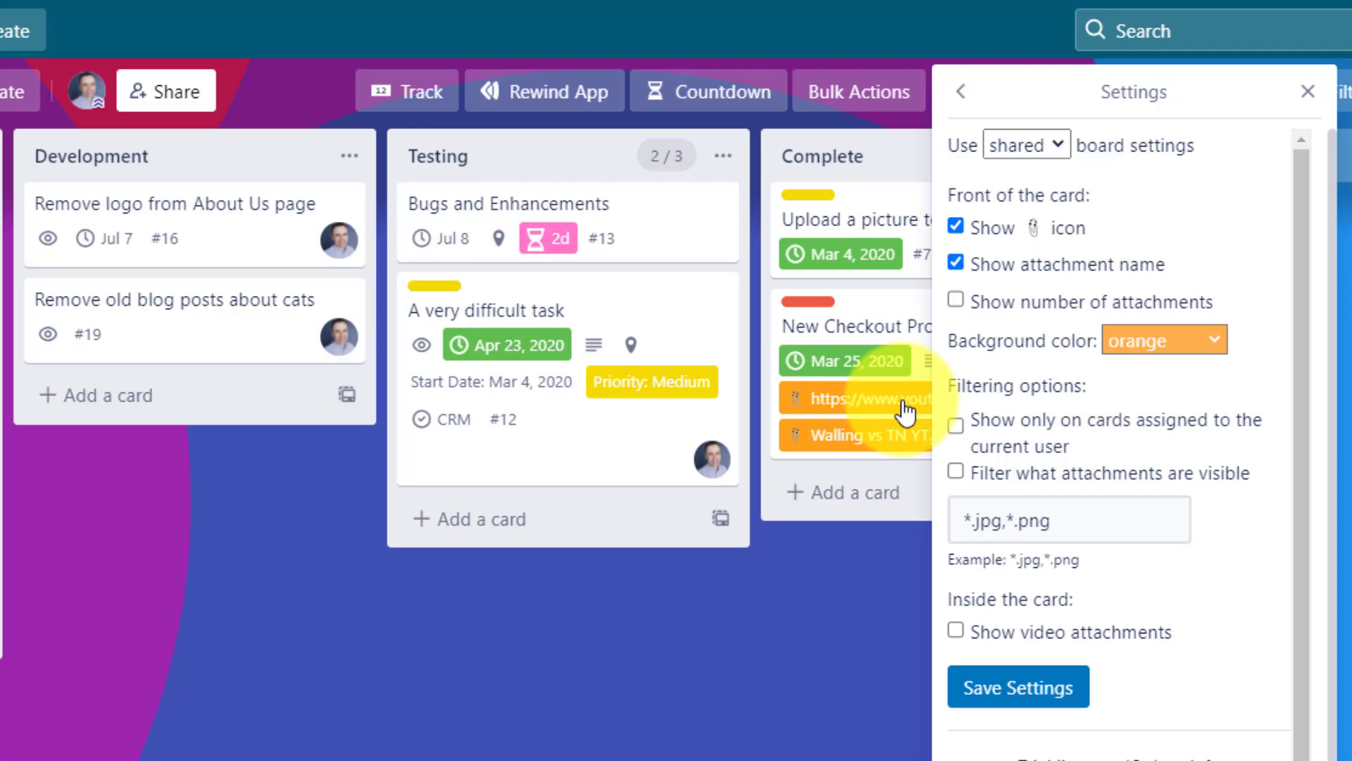
mouse_move(853, 448)
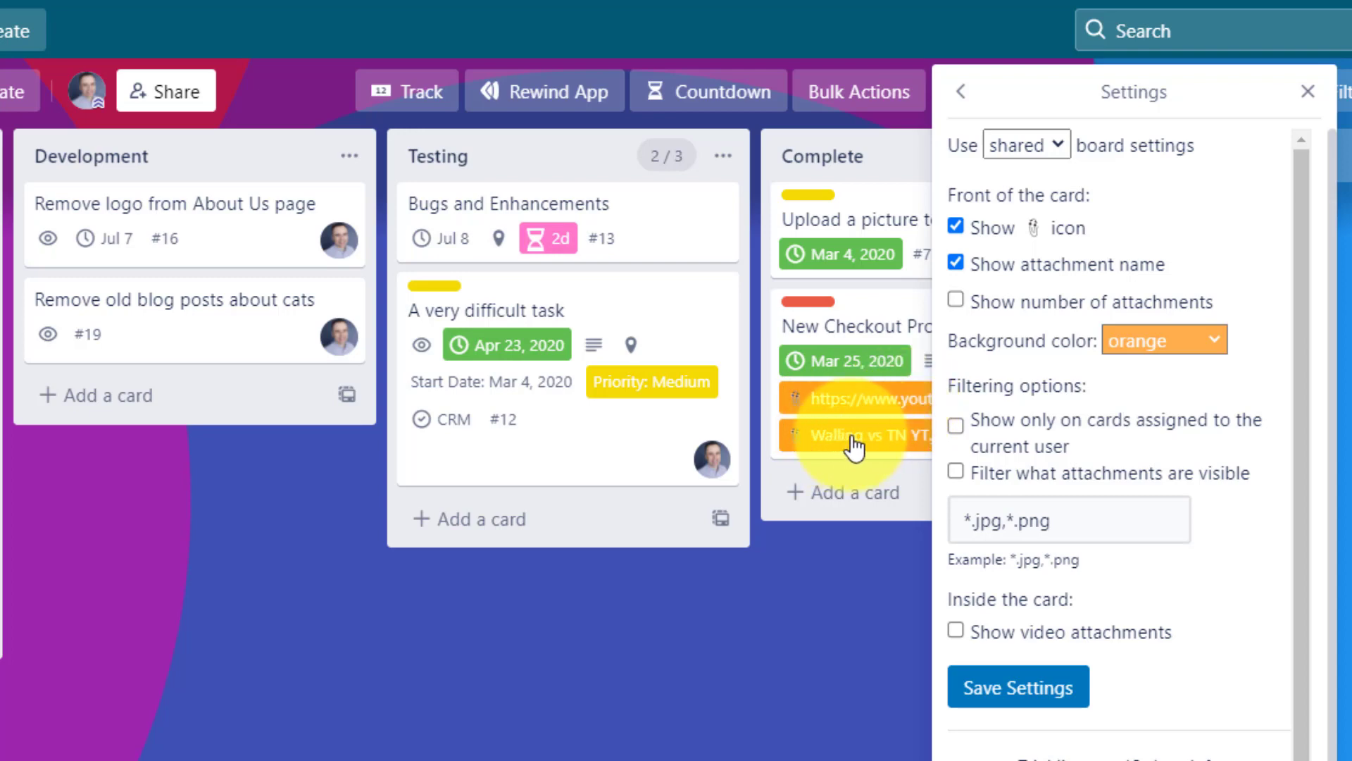
mouse_move(874, 413)
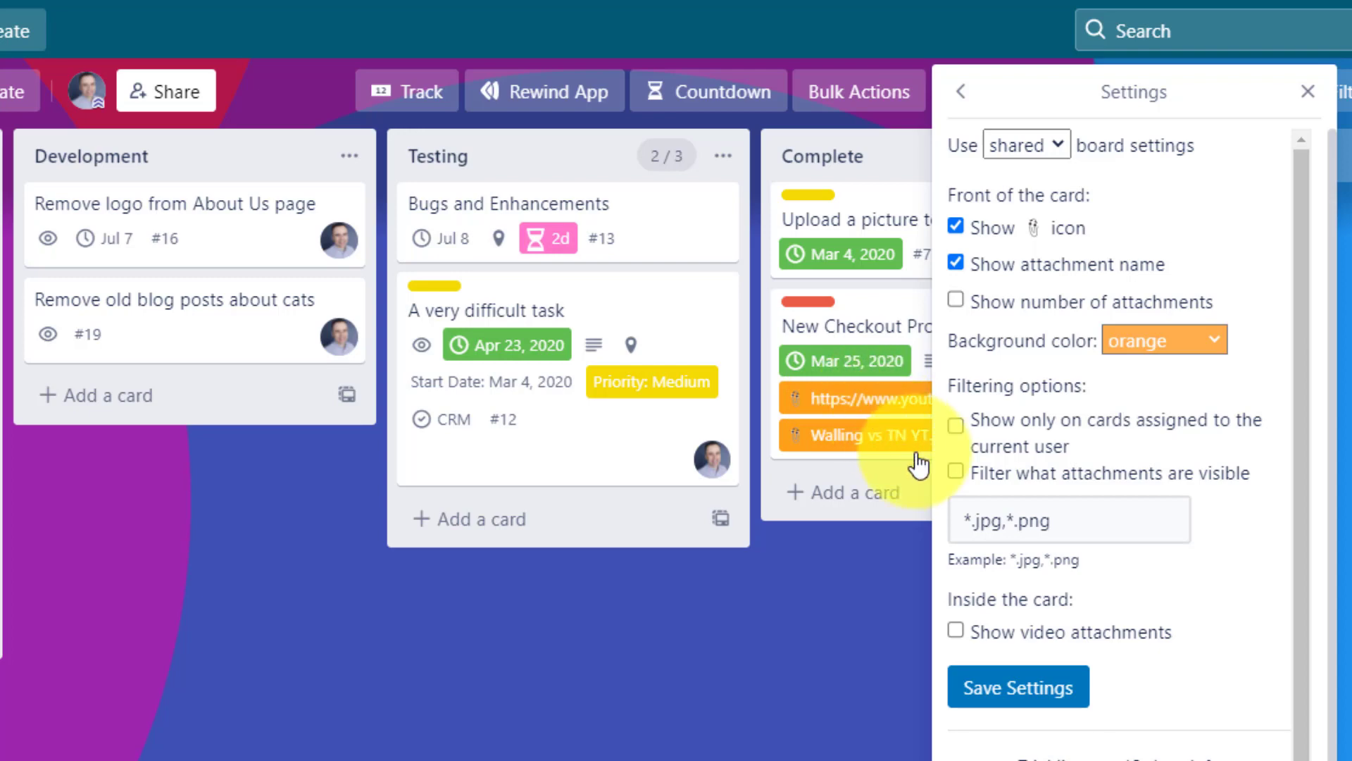
Limit card-front attachments to *.jpg,*.png, save, and confirm on New Checkout Process.
click(955, 470)
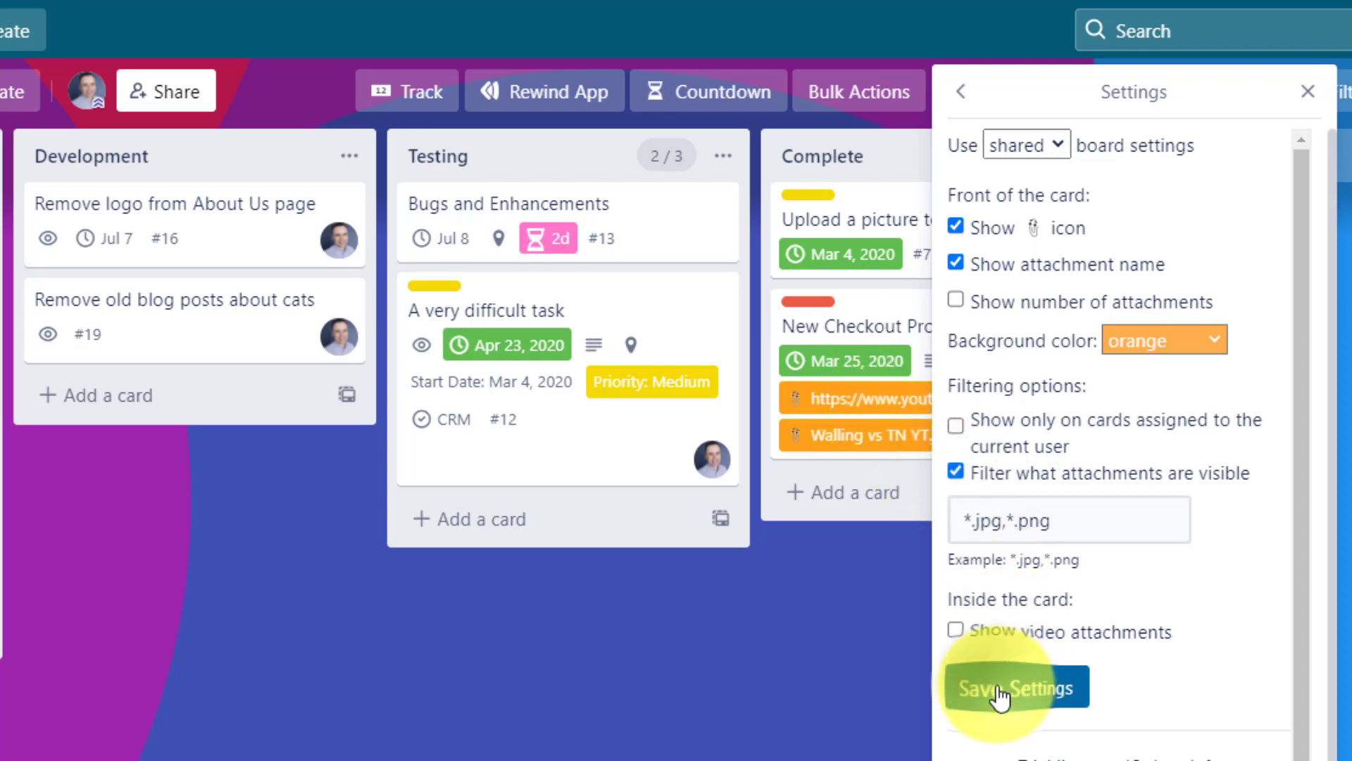
click(1015, 686)
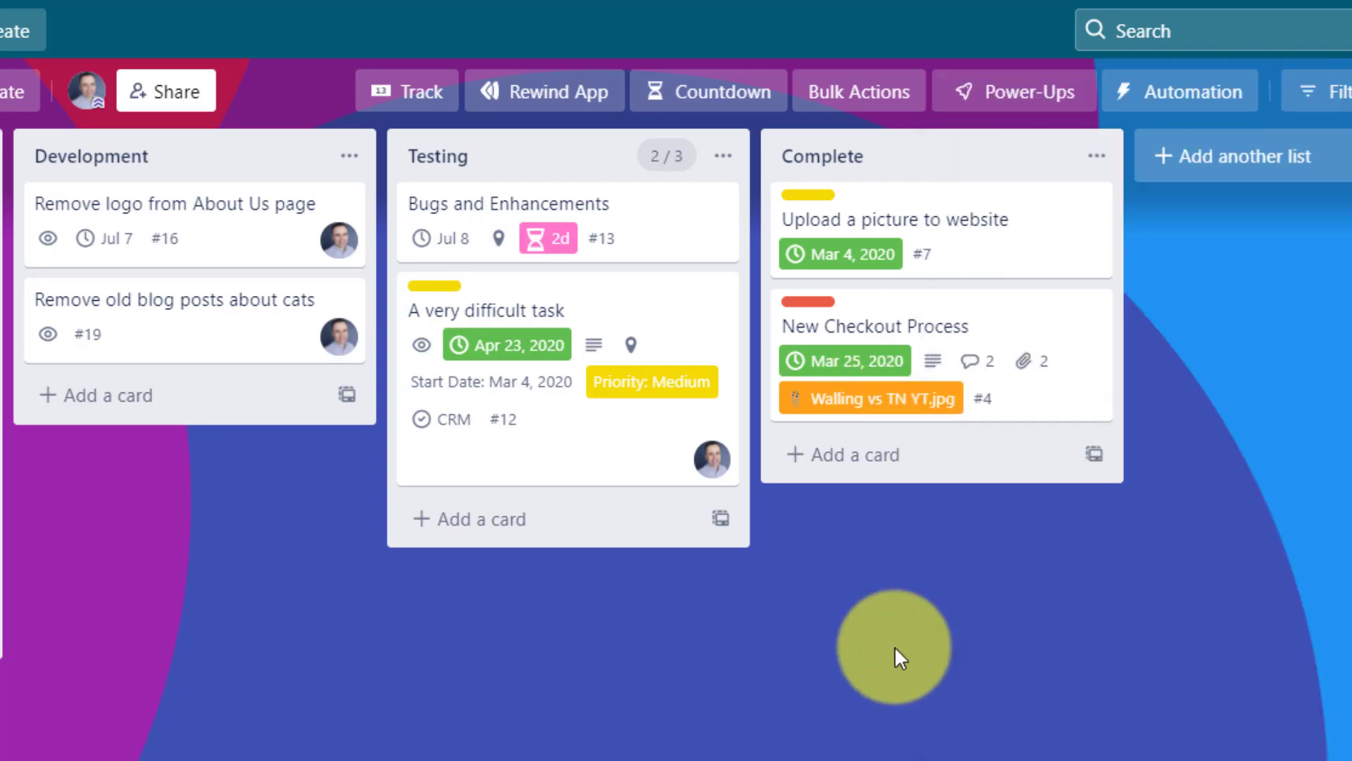
mouse_move(953, 655)
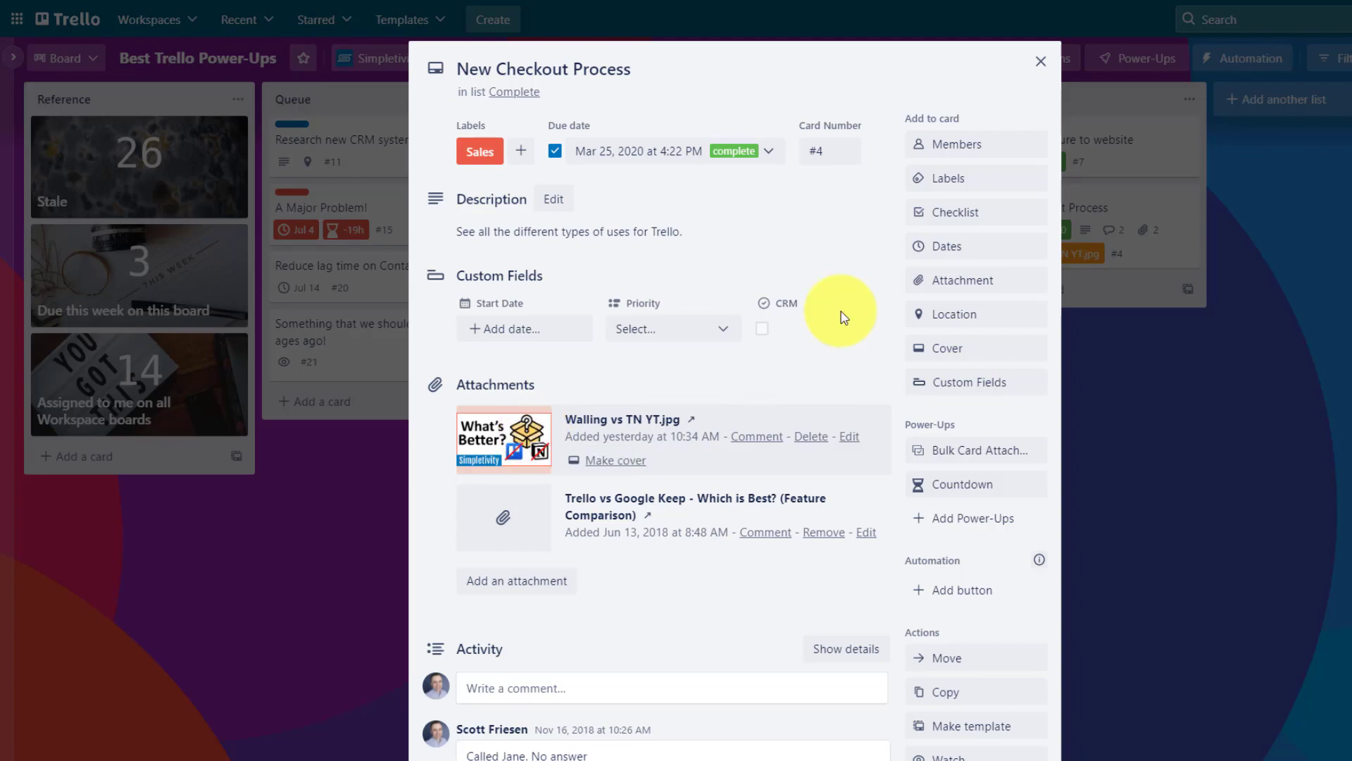
click(1040, 60)
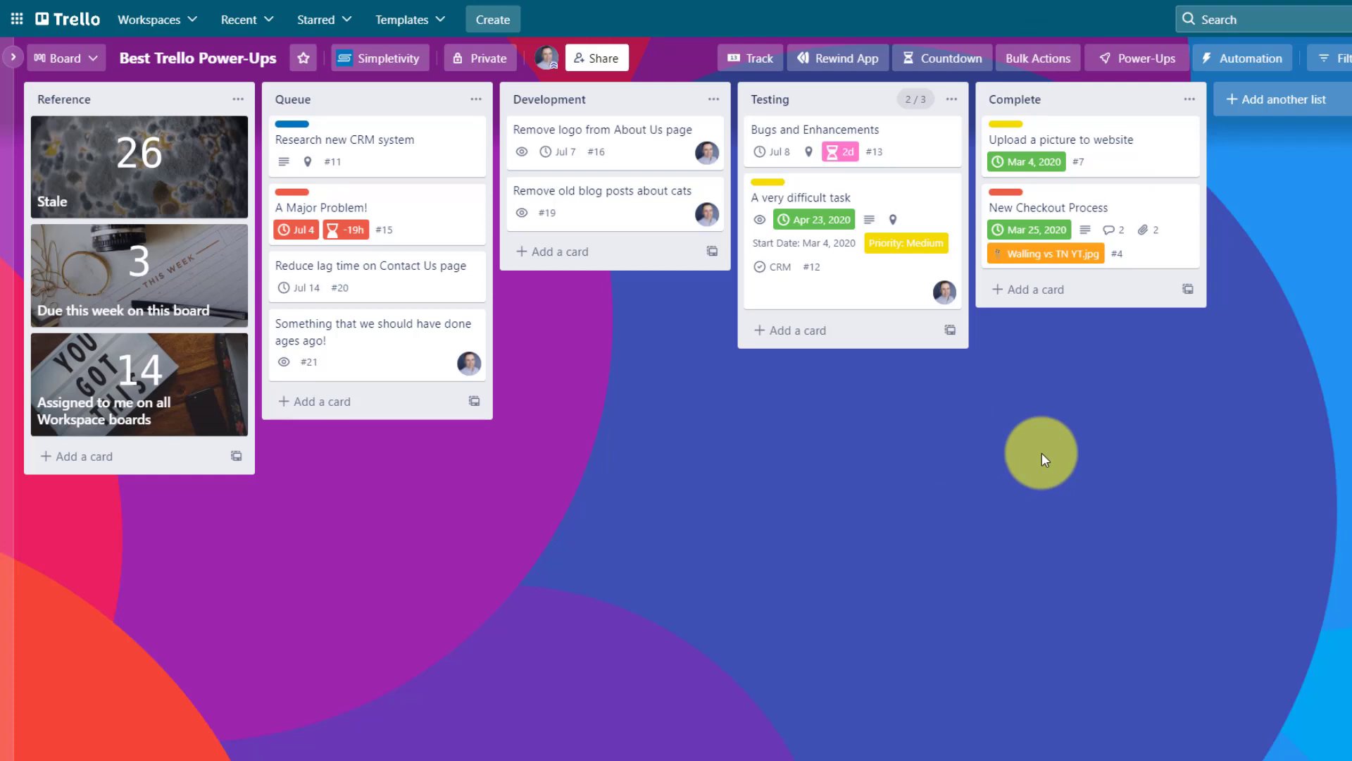
mouse_move(1069, 259)
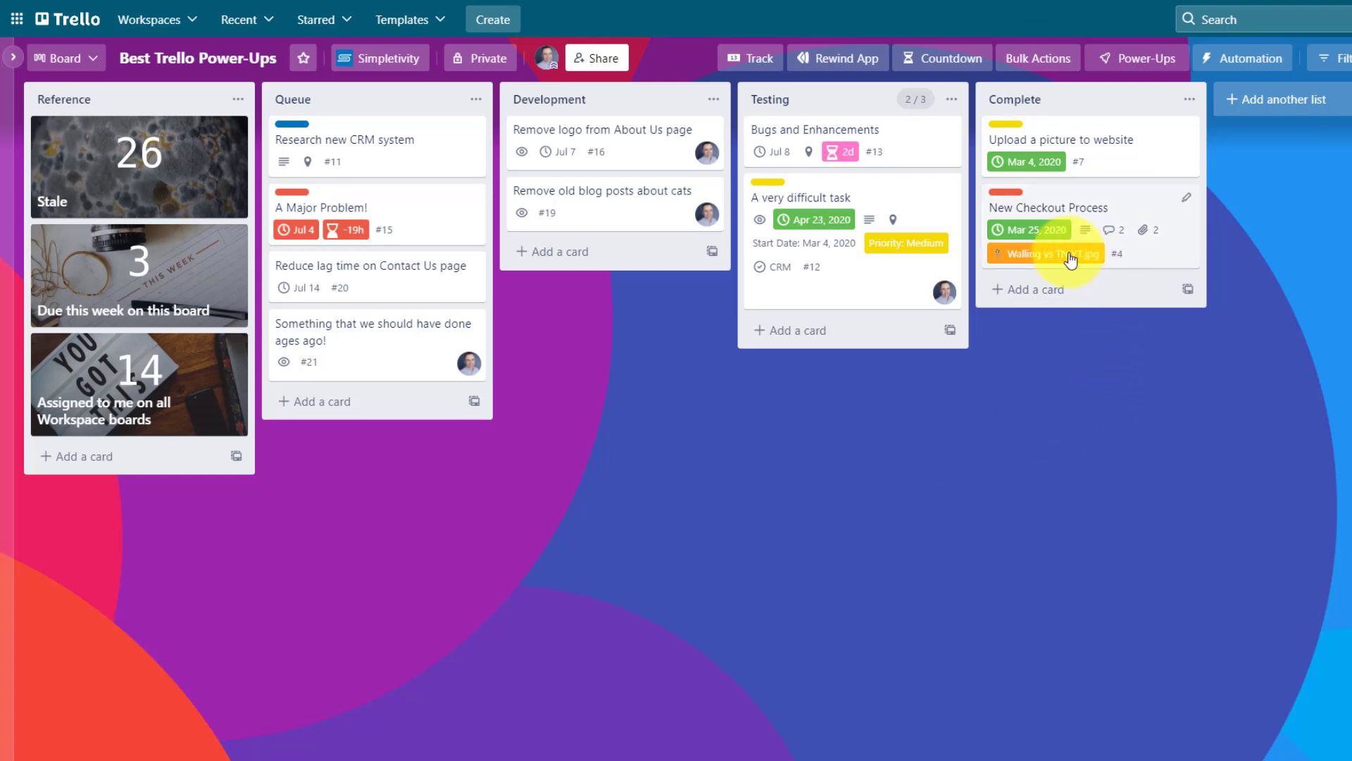
mouse_move(1148, 506)
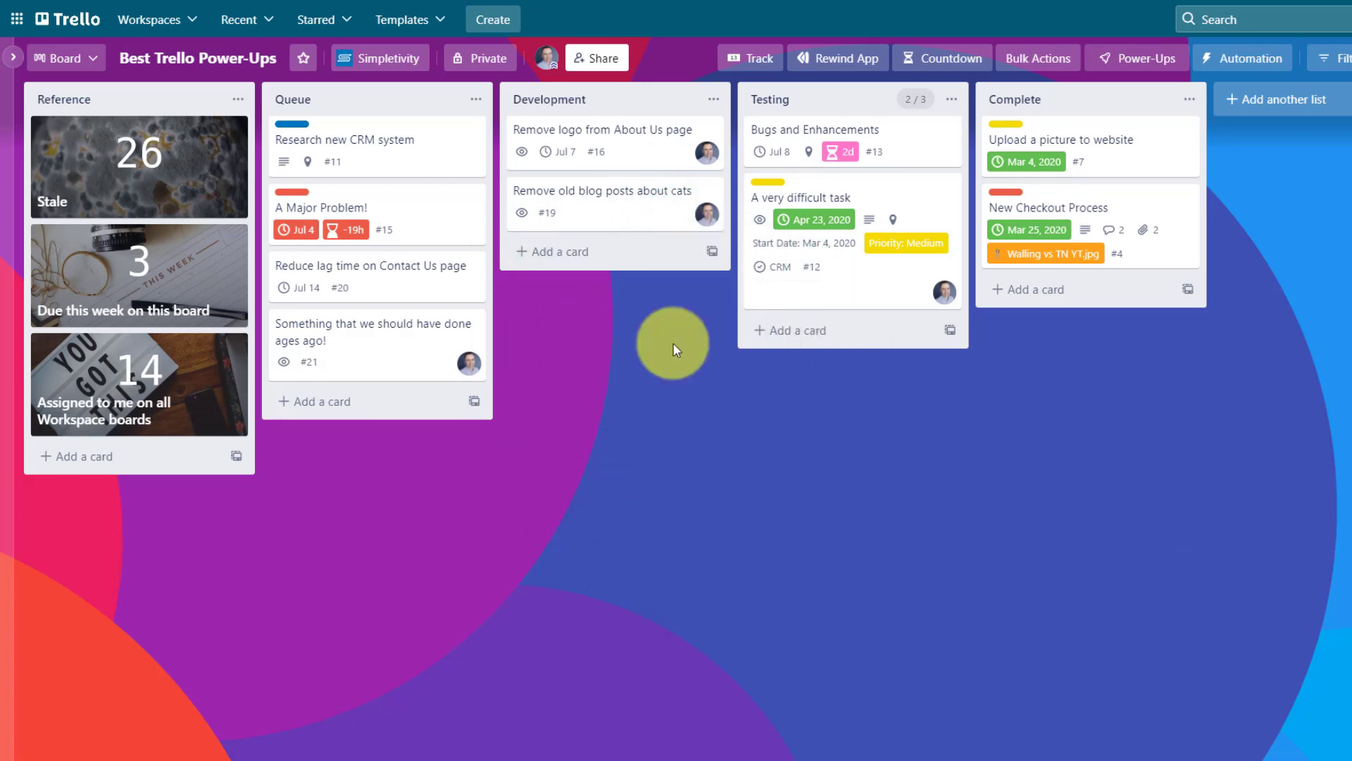
mouse_move(663, 349)
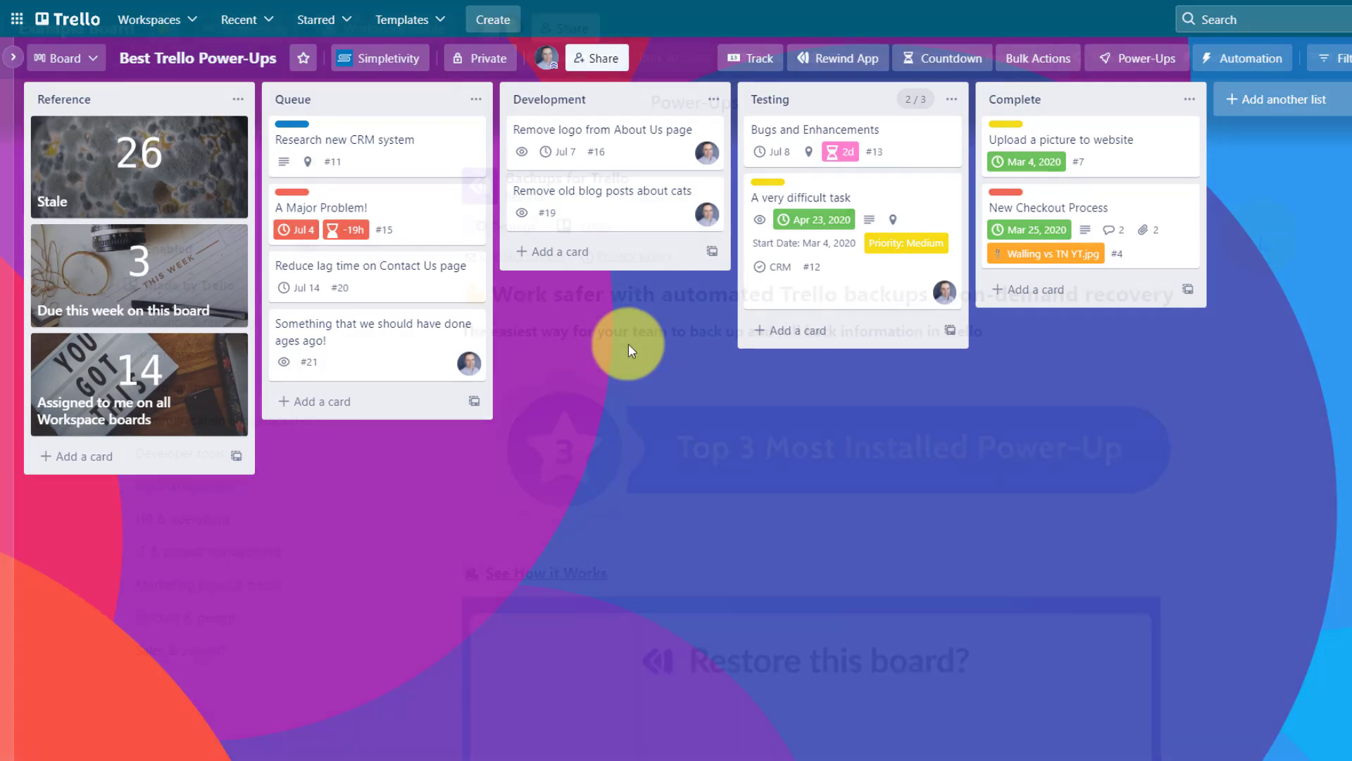
click(1143, 58)
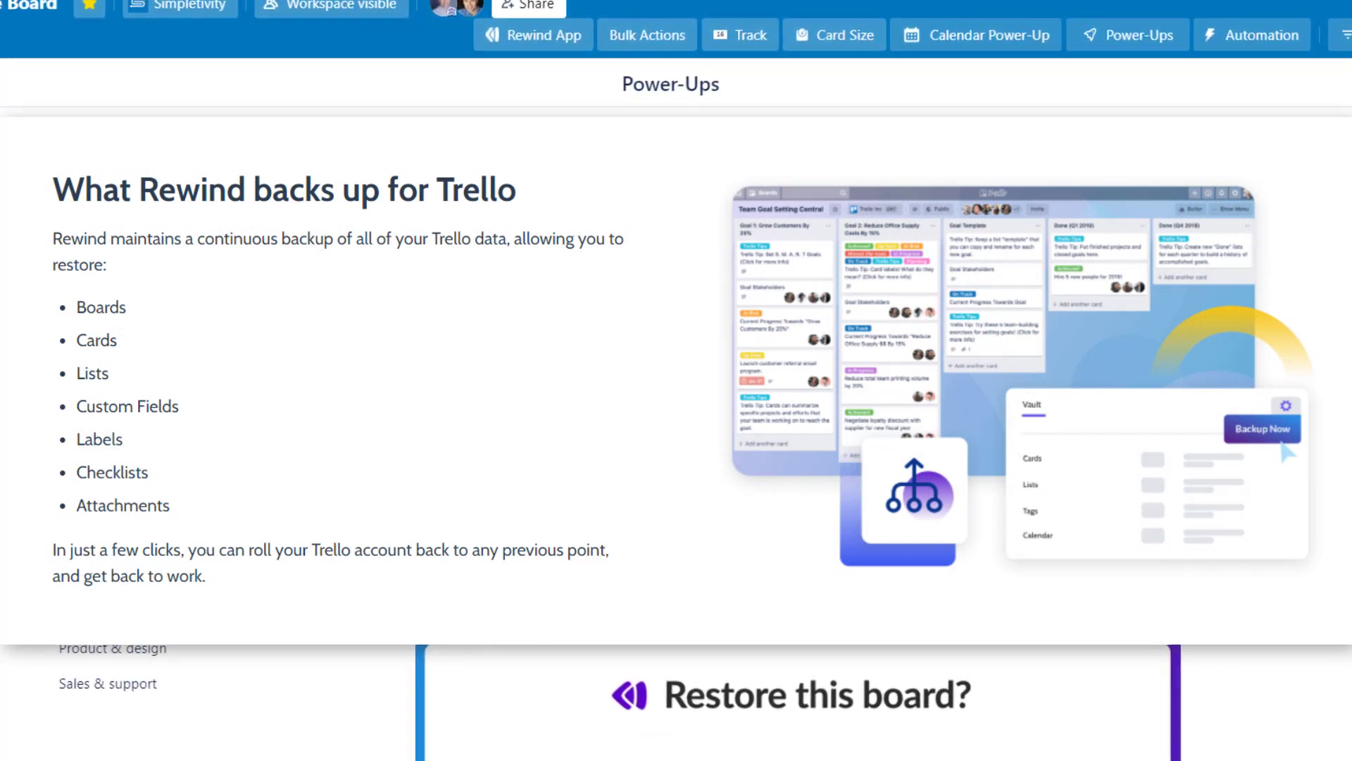
scroll(down, 3)
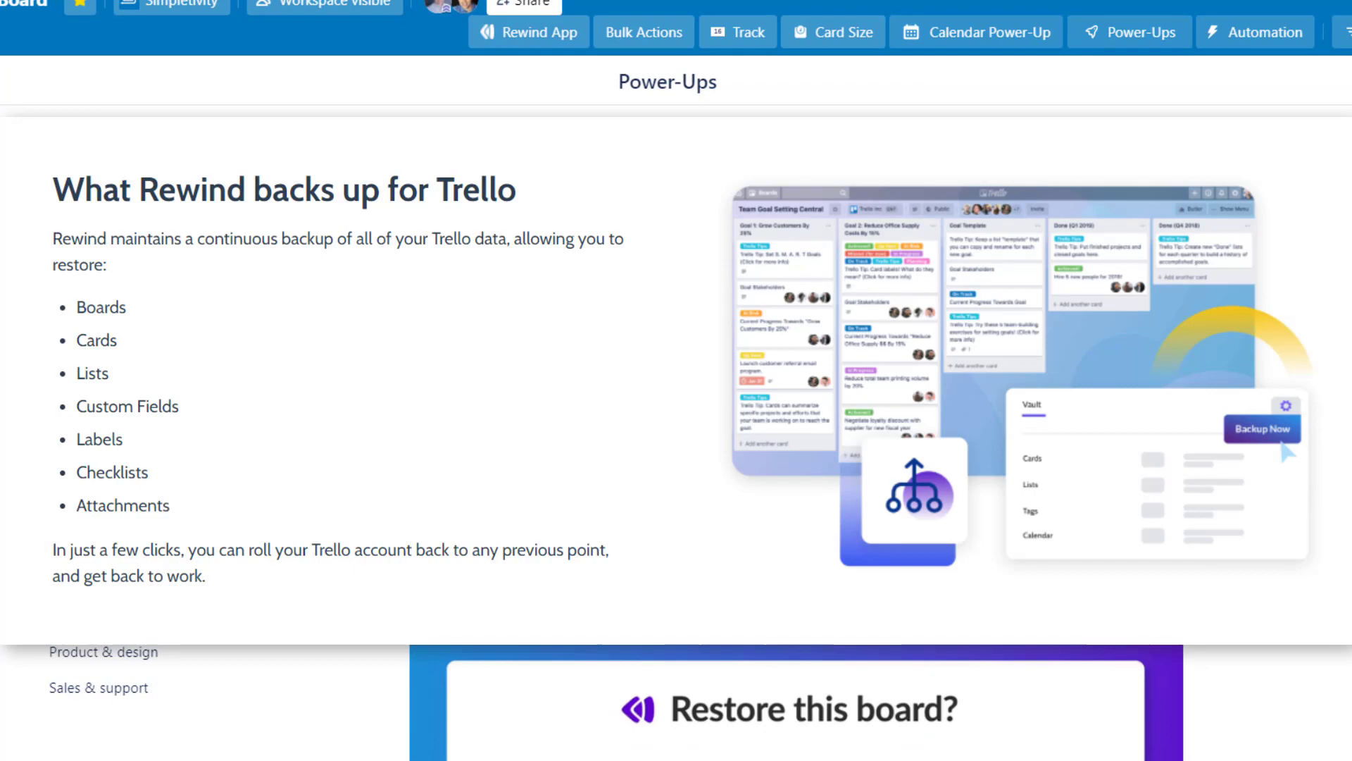
scroll(down, 3)
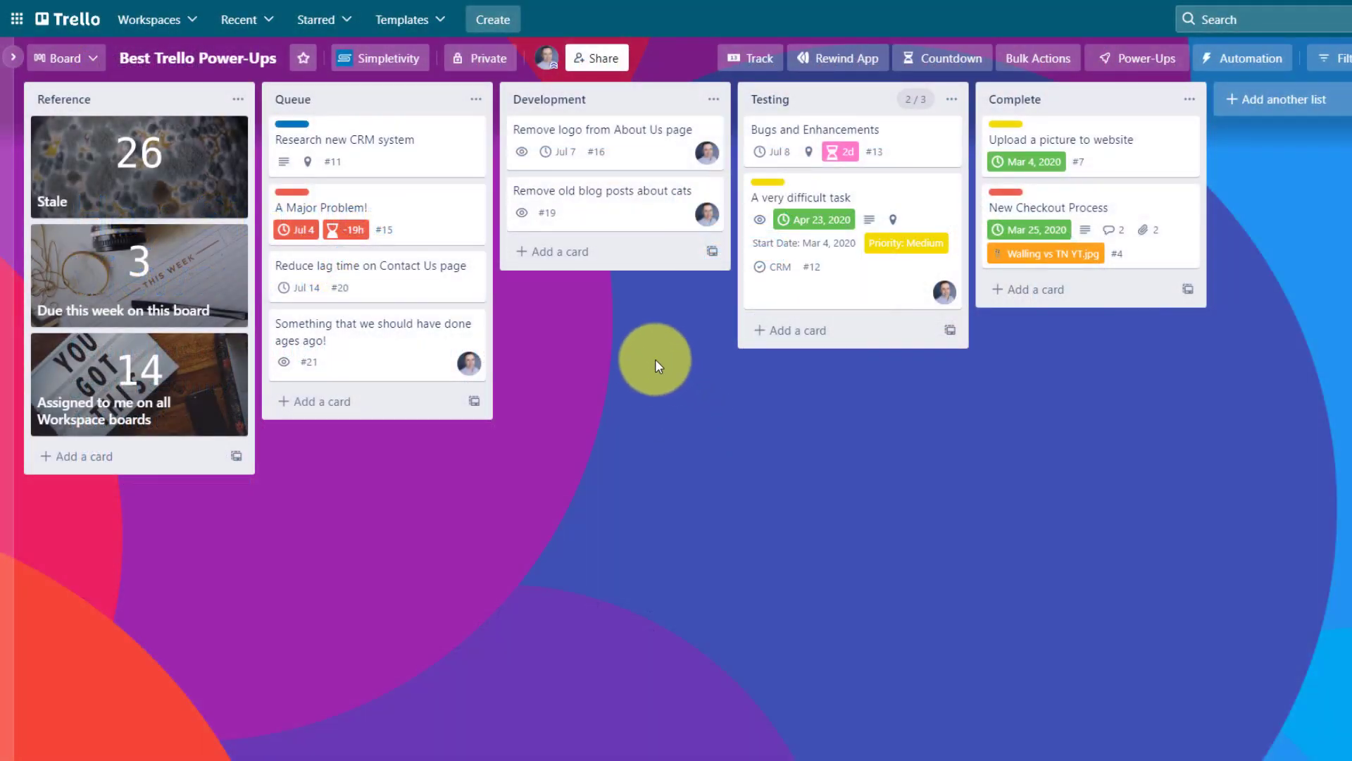
mouse_move(578, 168)
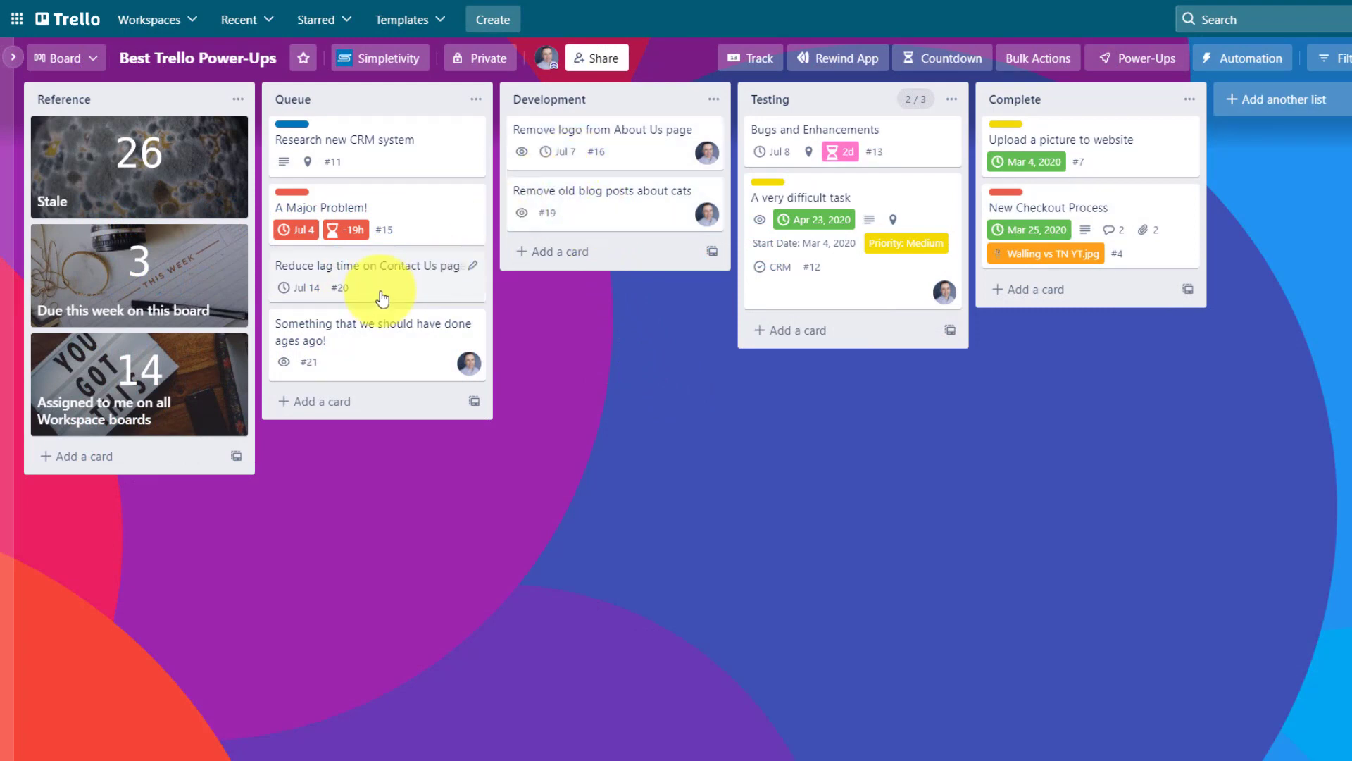
mouse_move(608, 154)
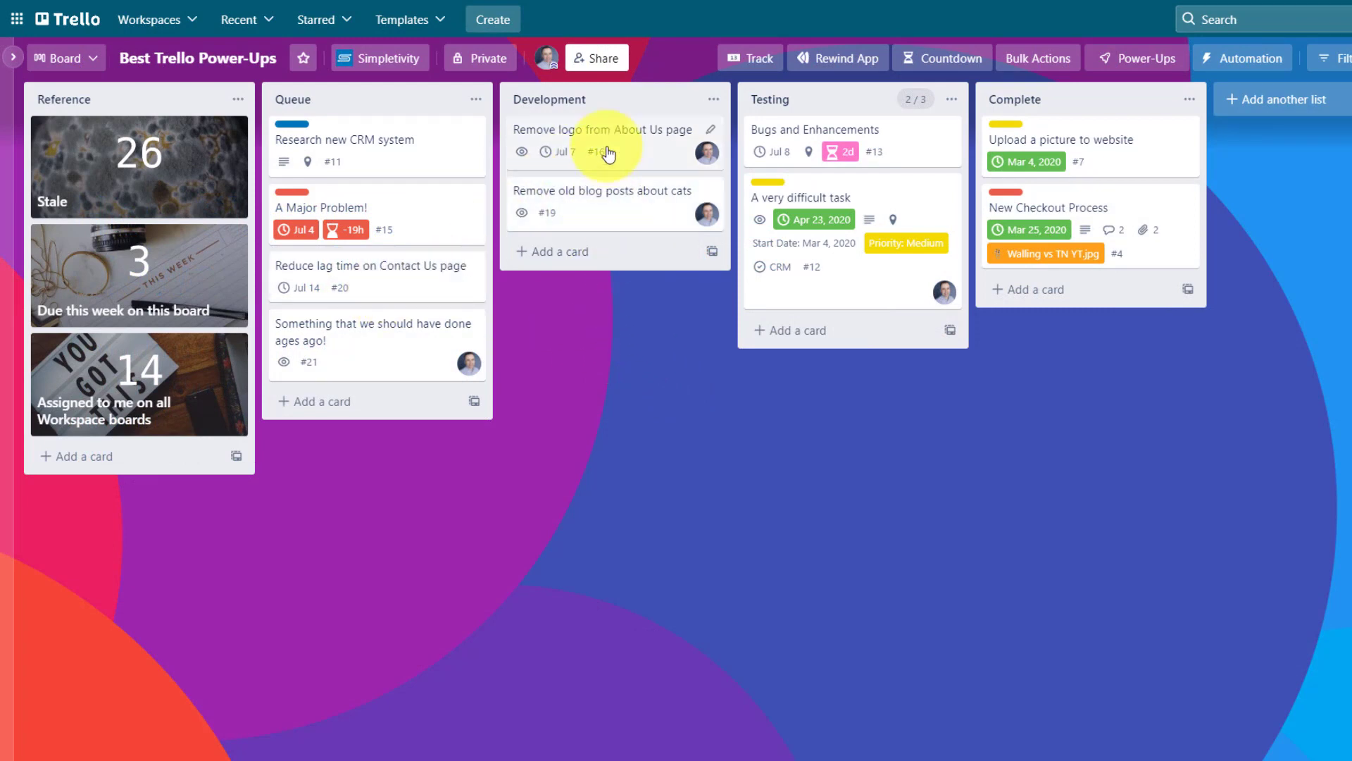
mouse_move(599, 395)
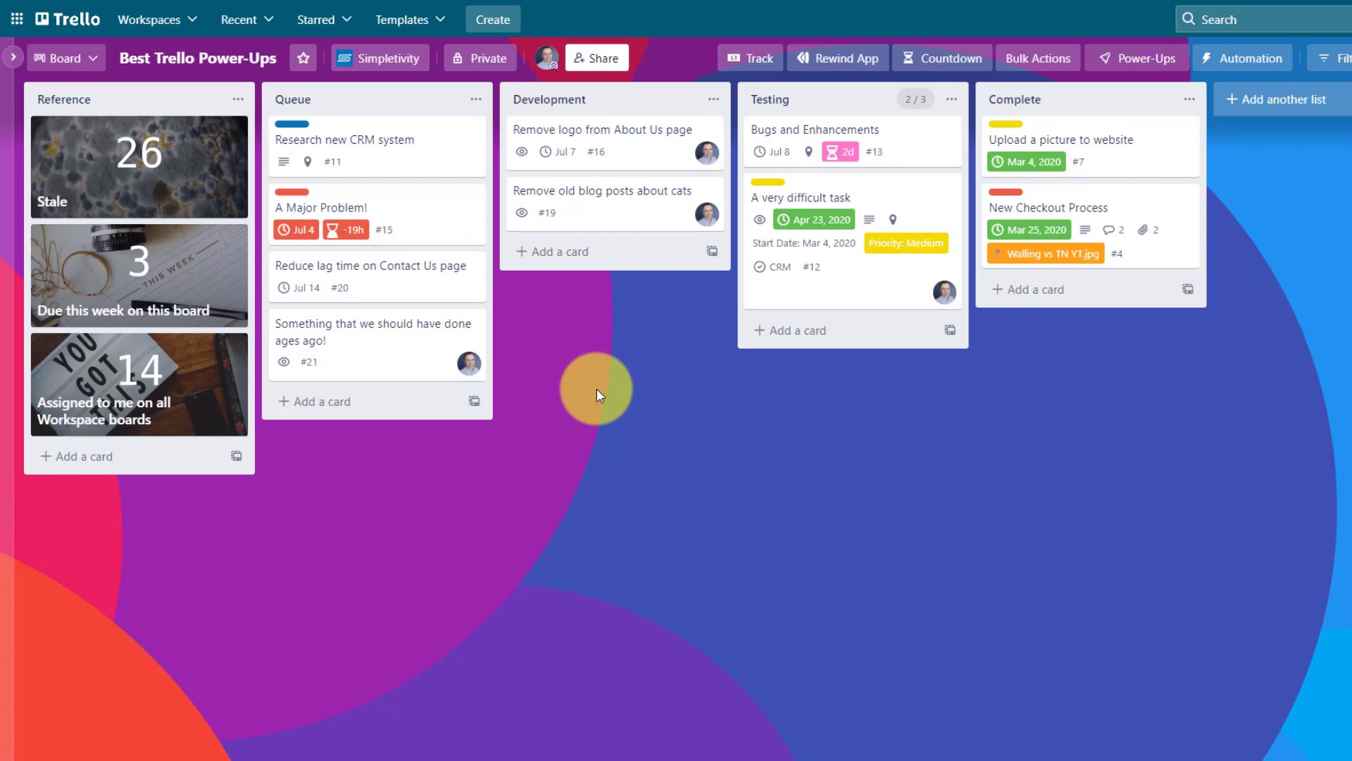
mouse_move(609, 400)
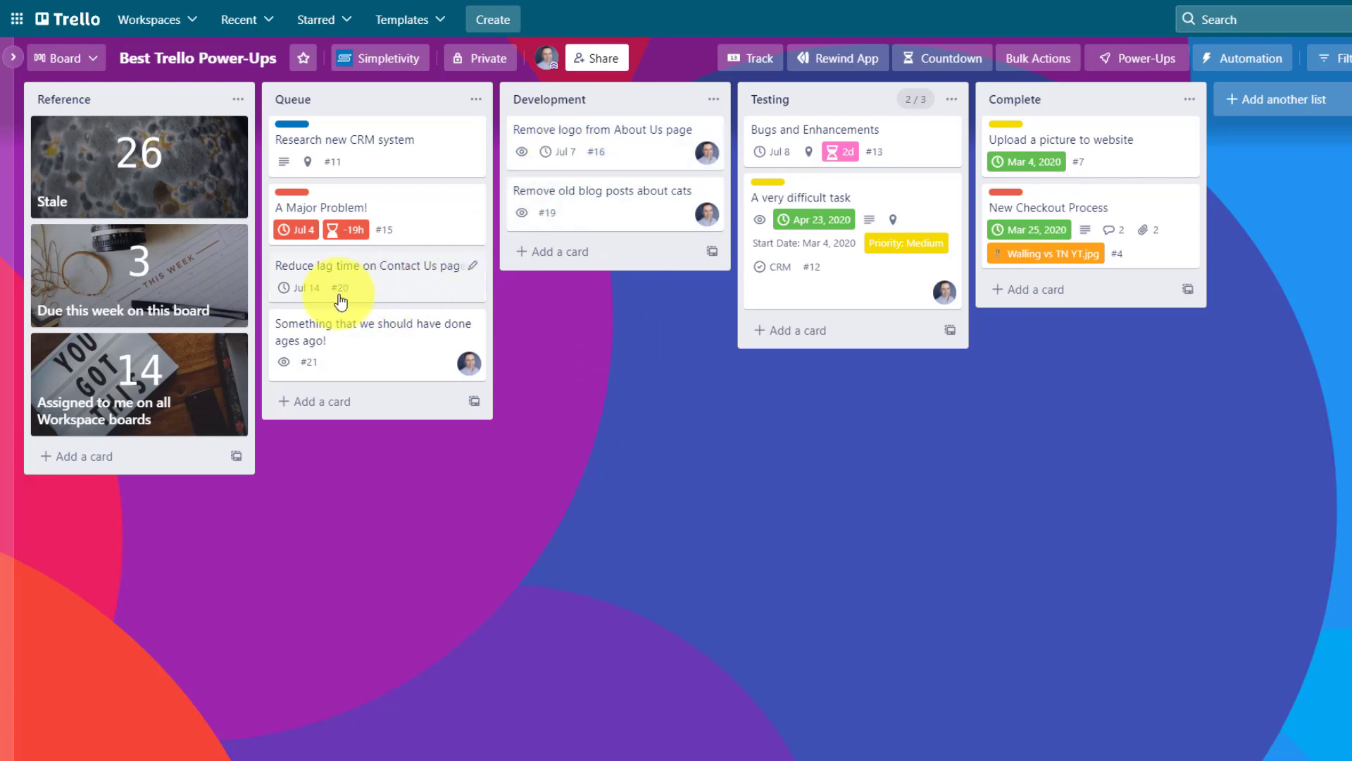
mouse_move(639, 399)
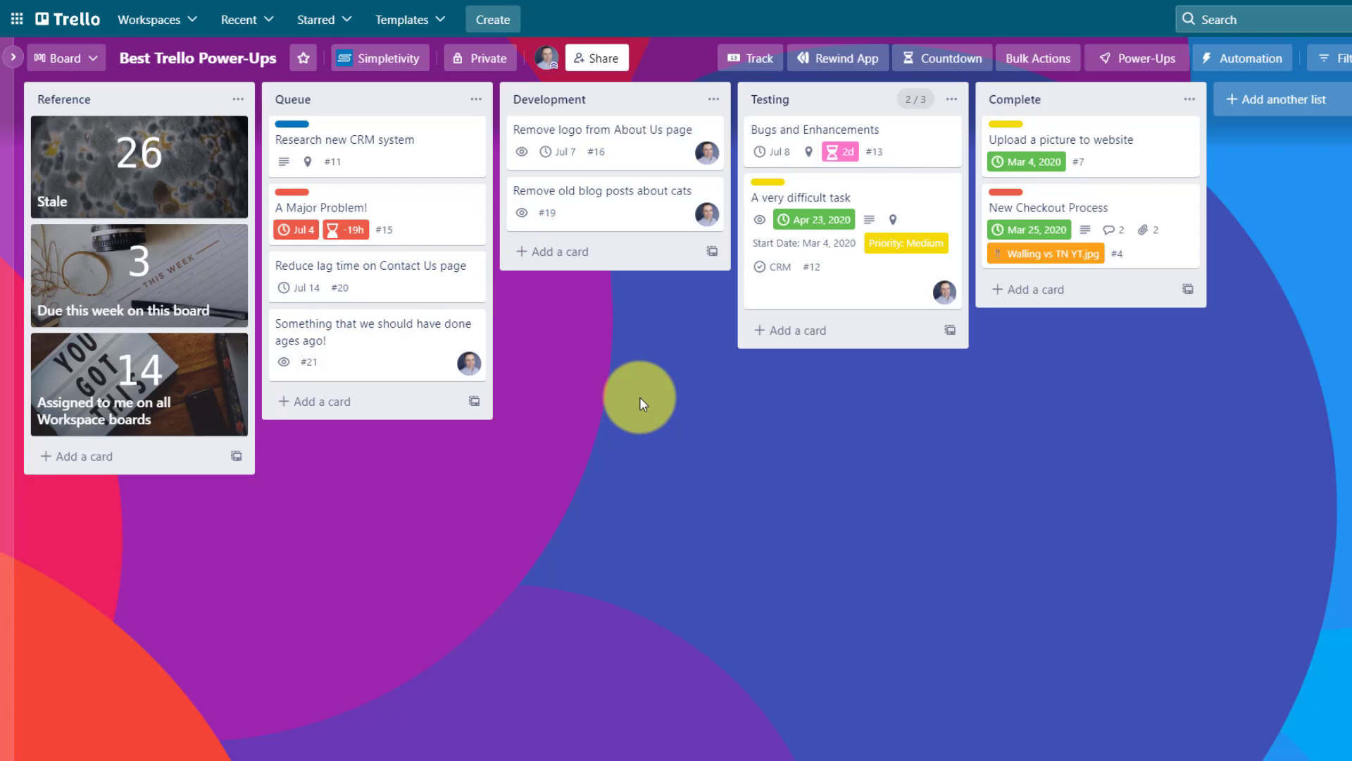
mouse_move(652, 379)
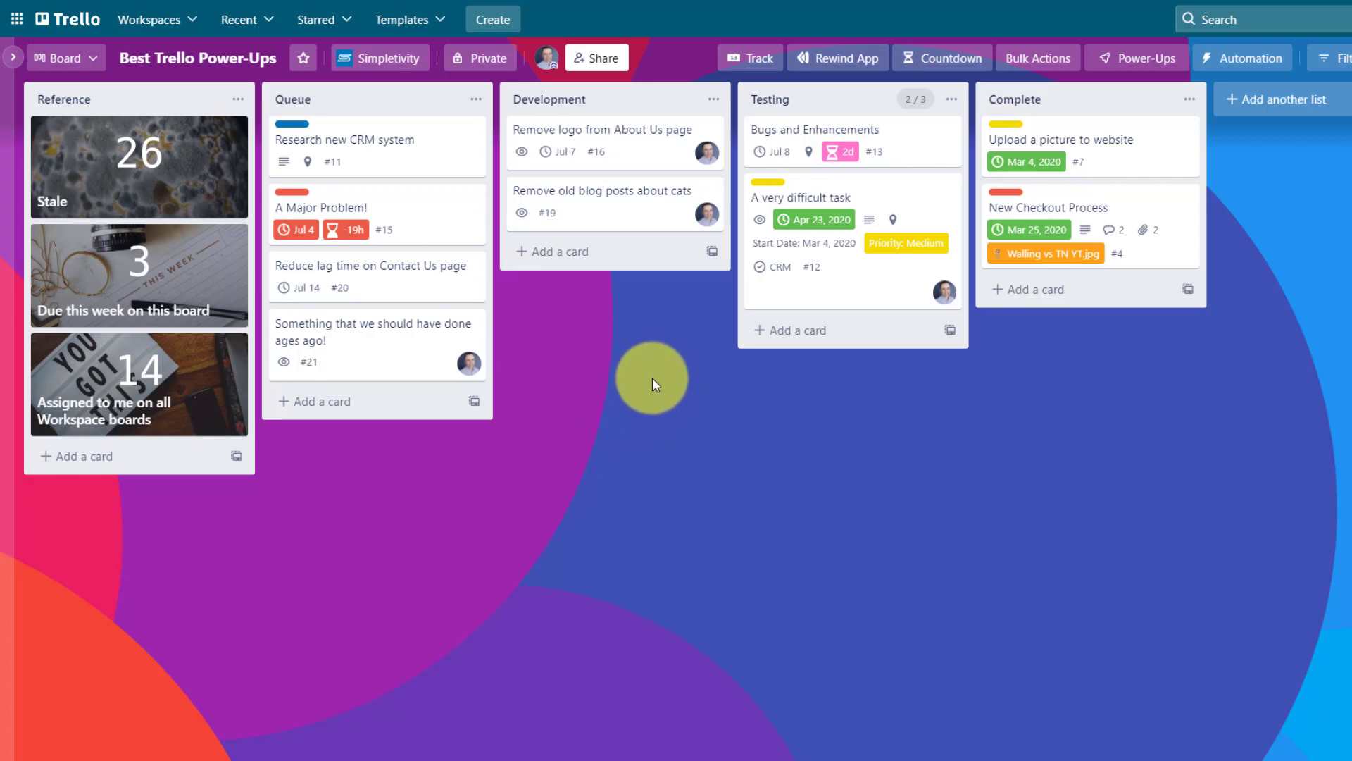
mouse_move(614, 148)
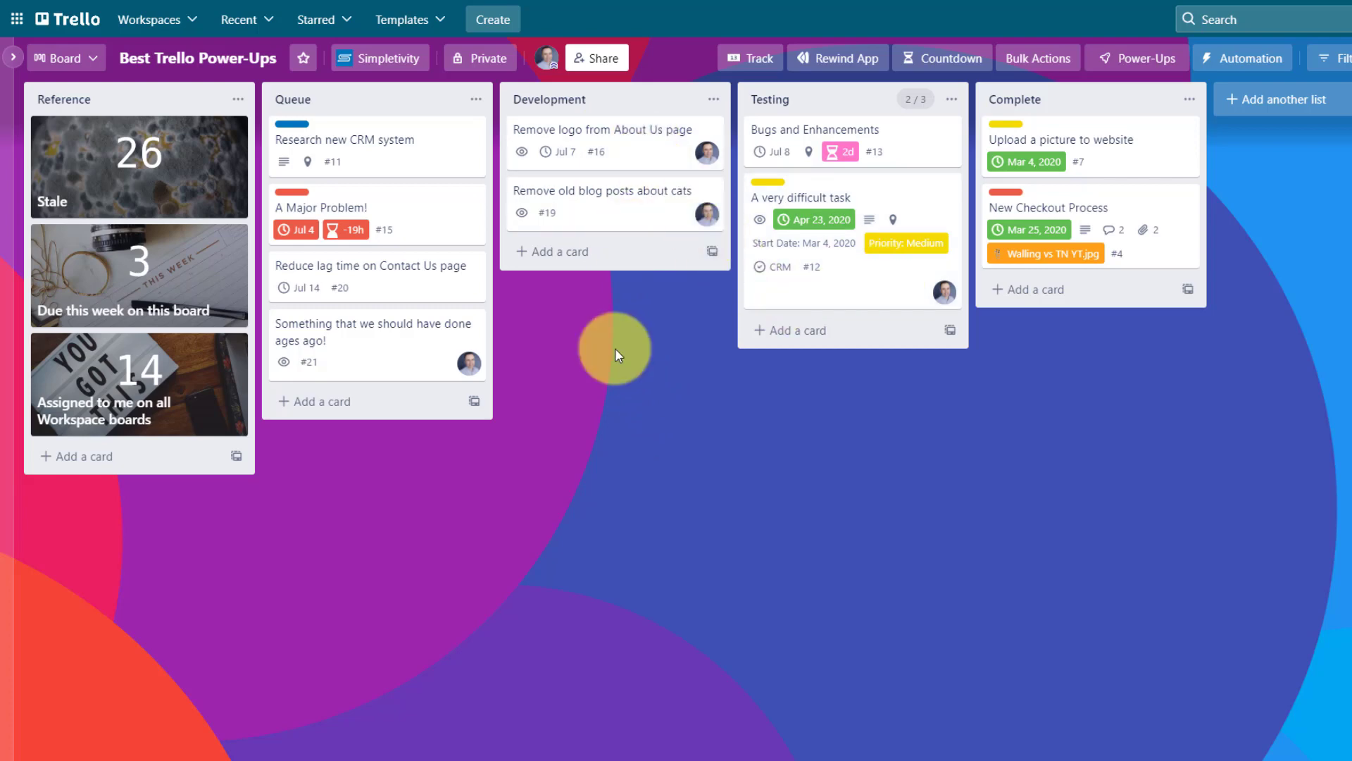
mouse_move(606, 363)
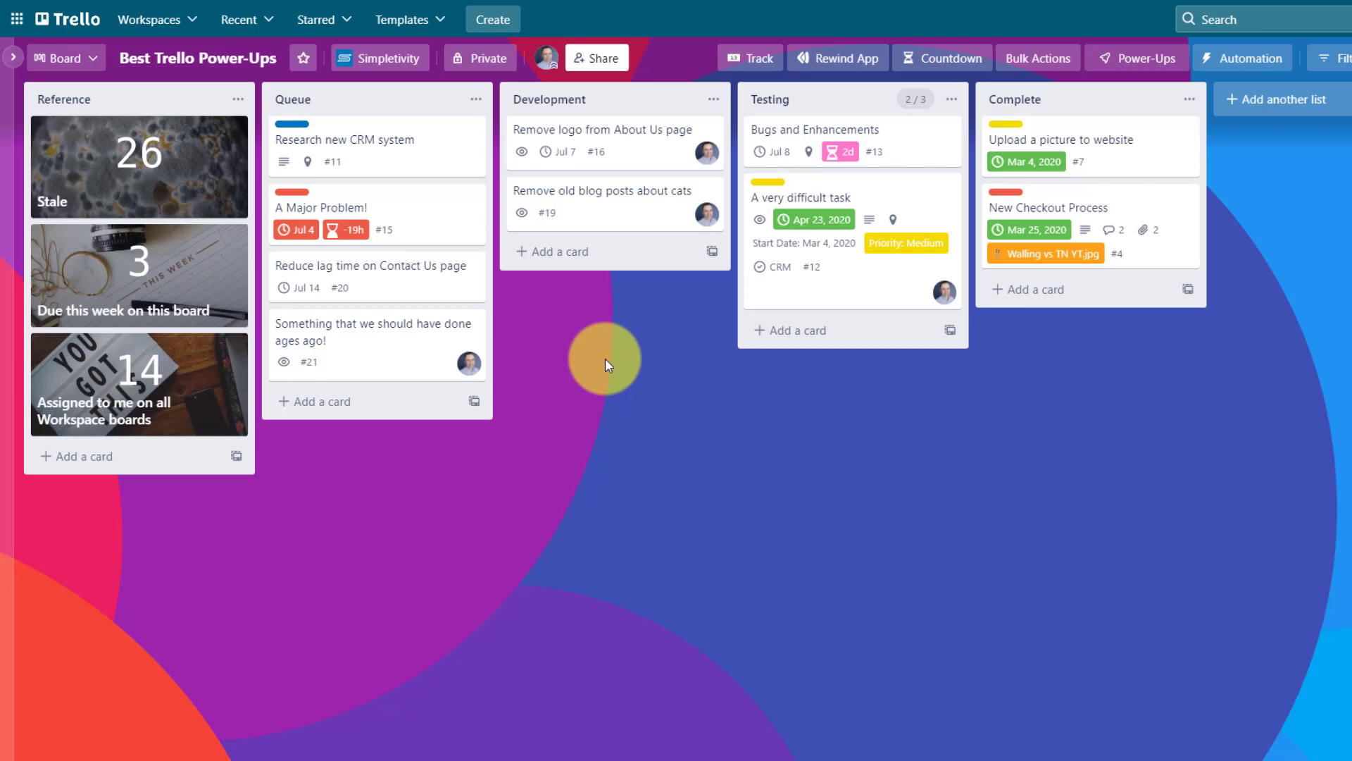
mouse_move(829, 285)
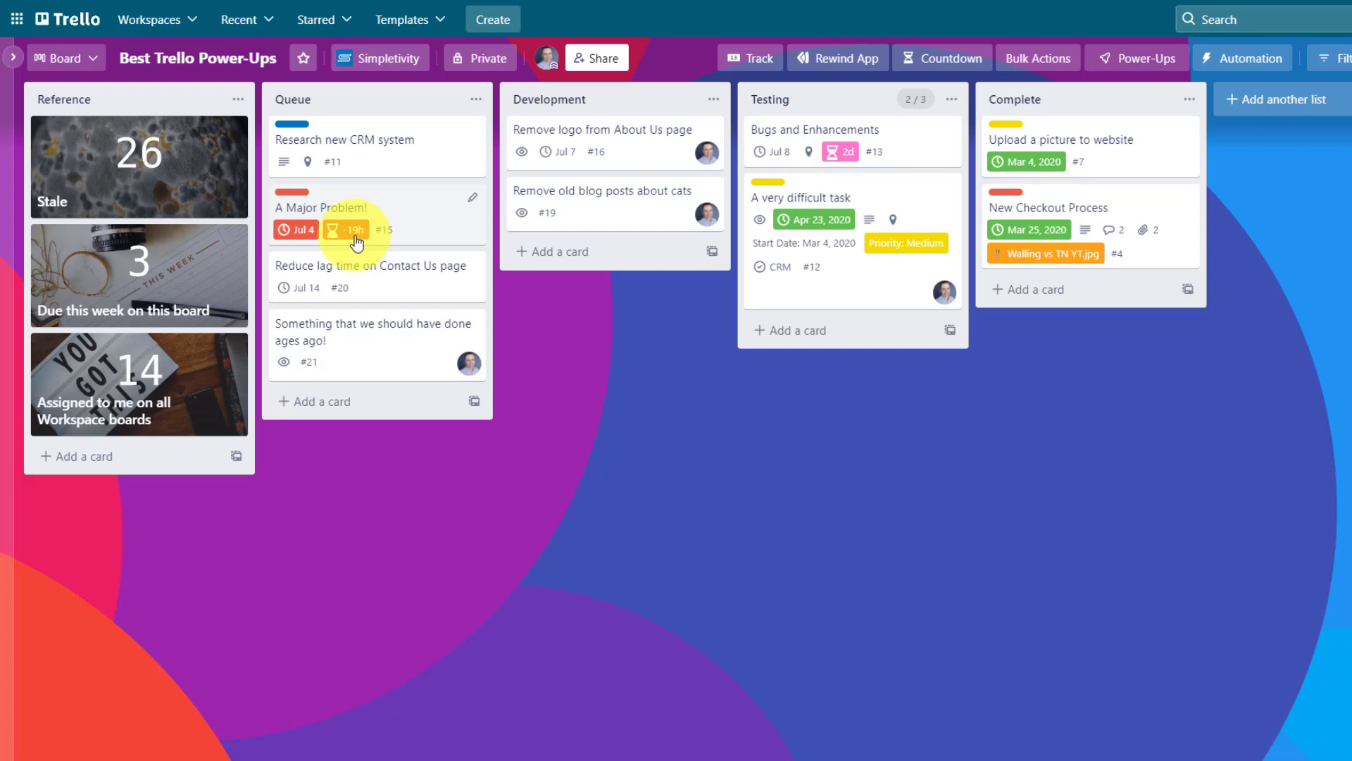
mouse_move(871, 207)
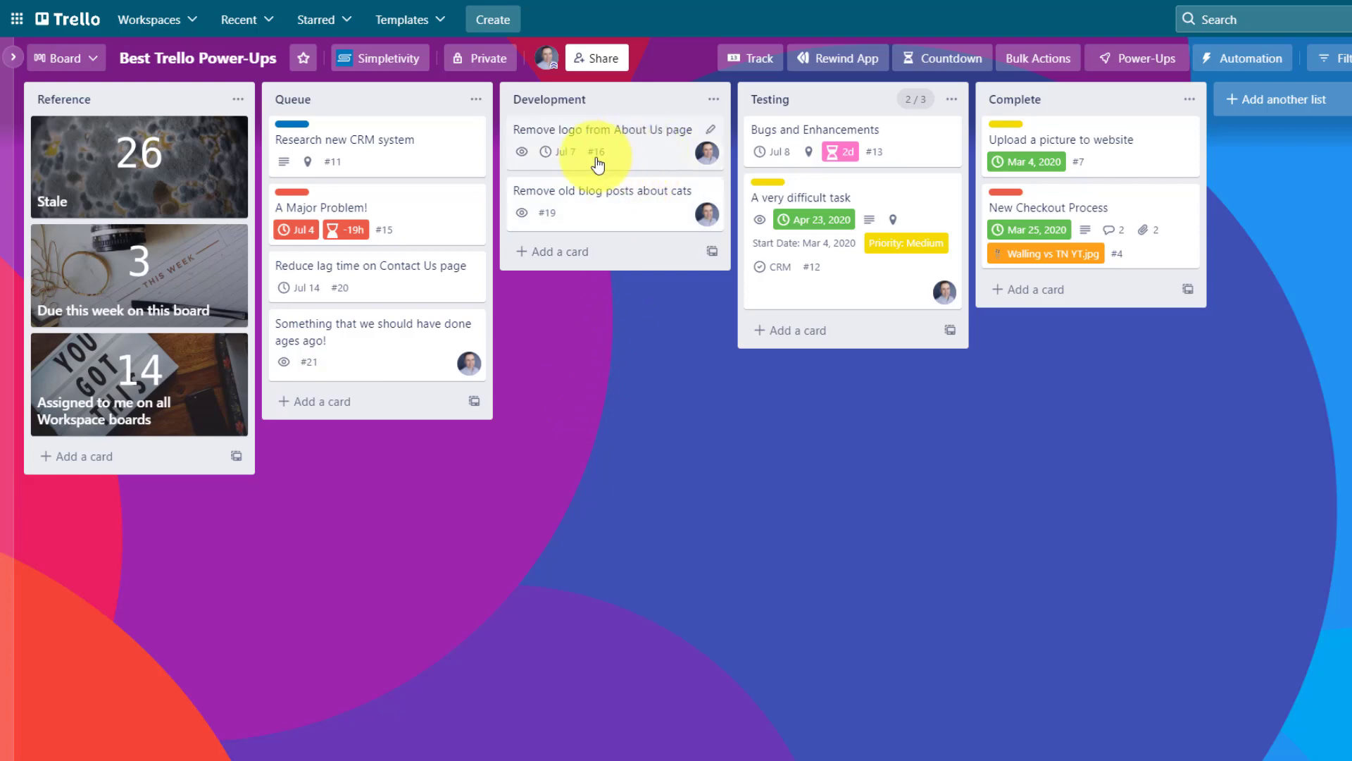
mouse_move(612, 371)
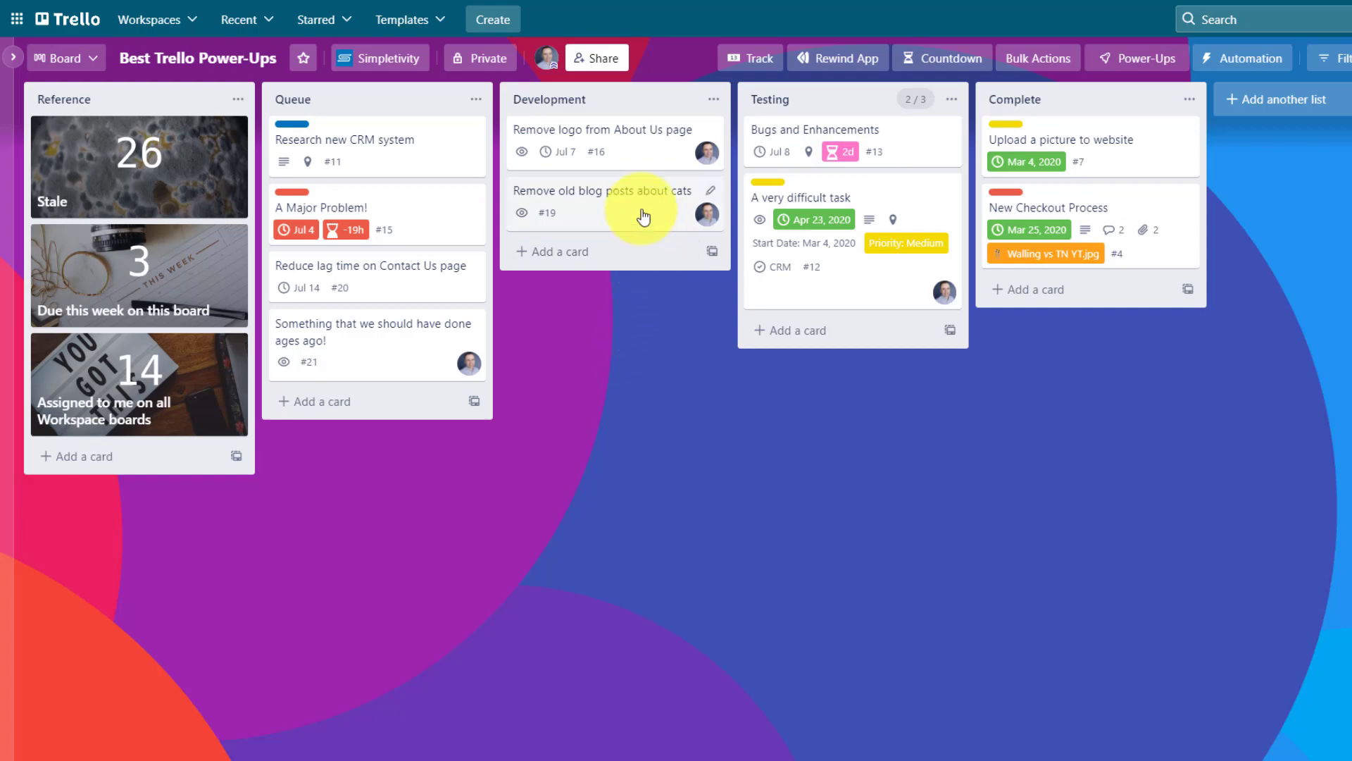
Reach the countdown's target date and time editor on 'Remove logo from About Us page'.
click(603, 130)
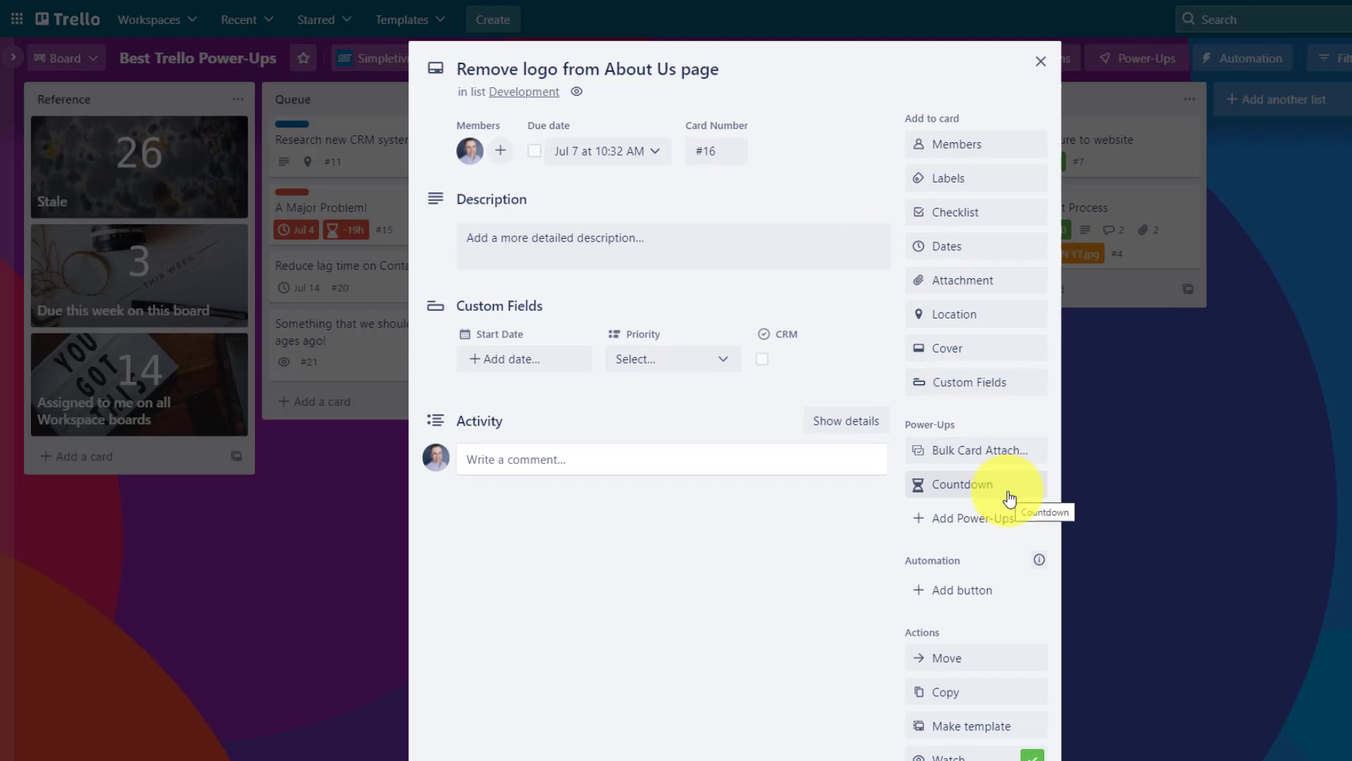
click(962, 483)
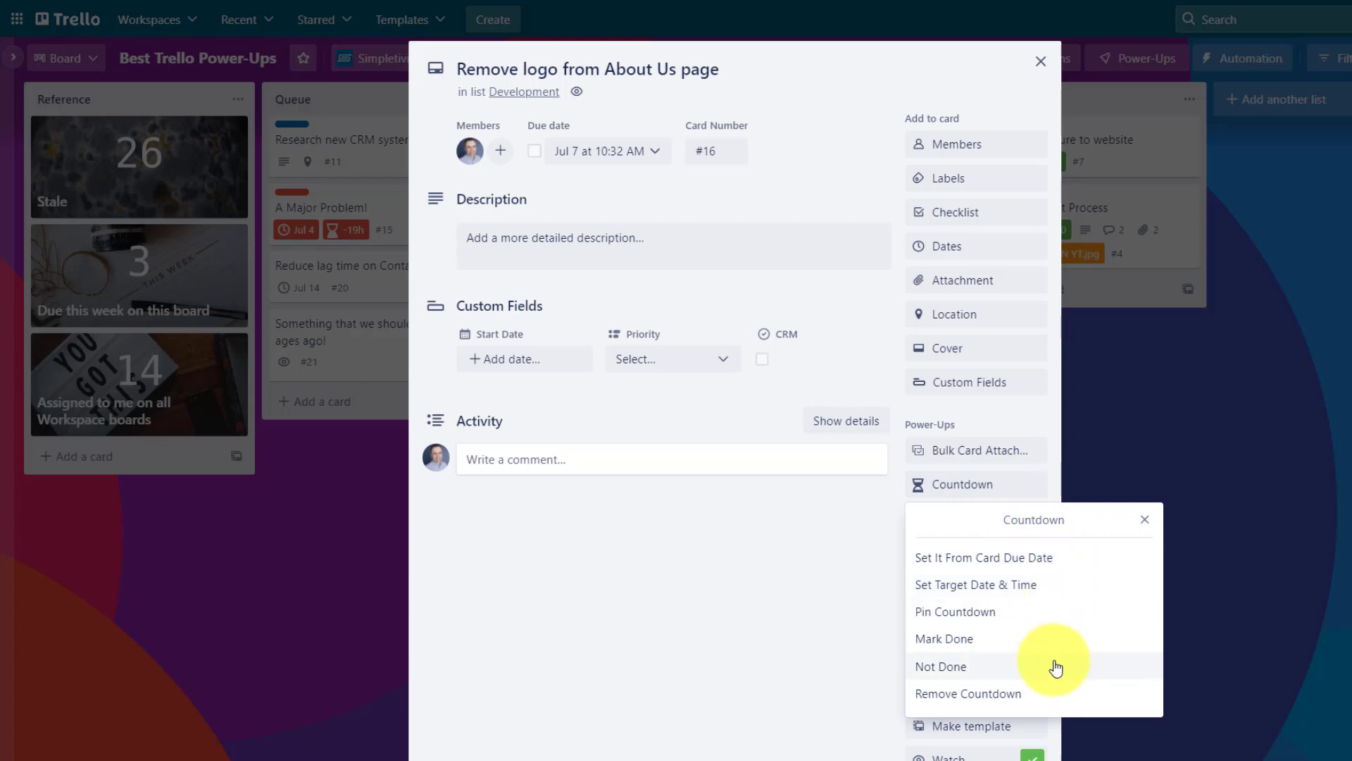
mouse_move(1055, 593)
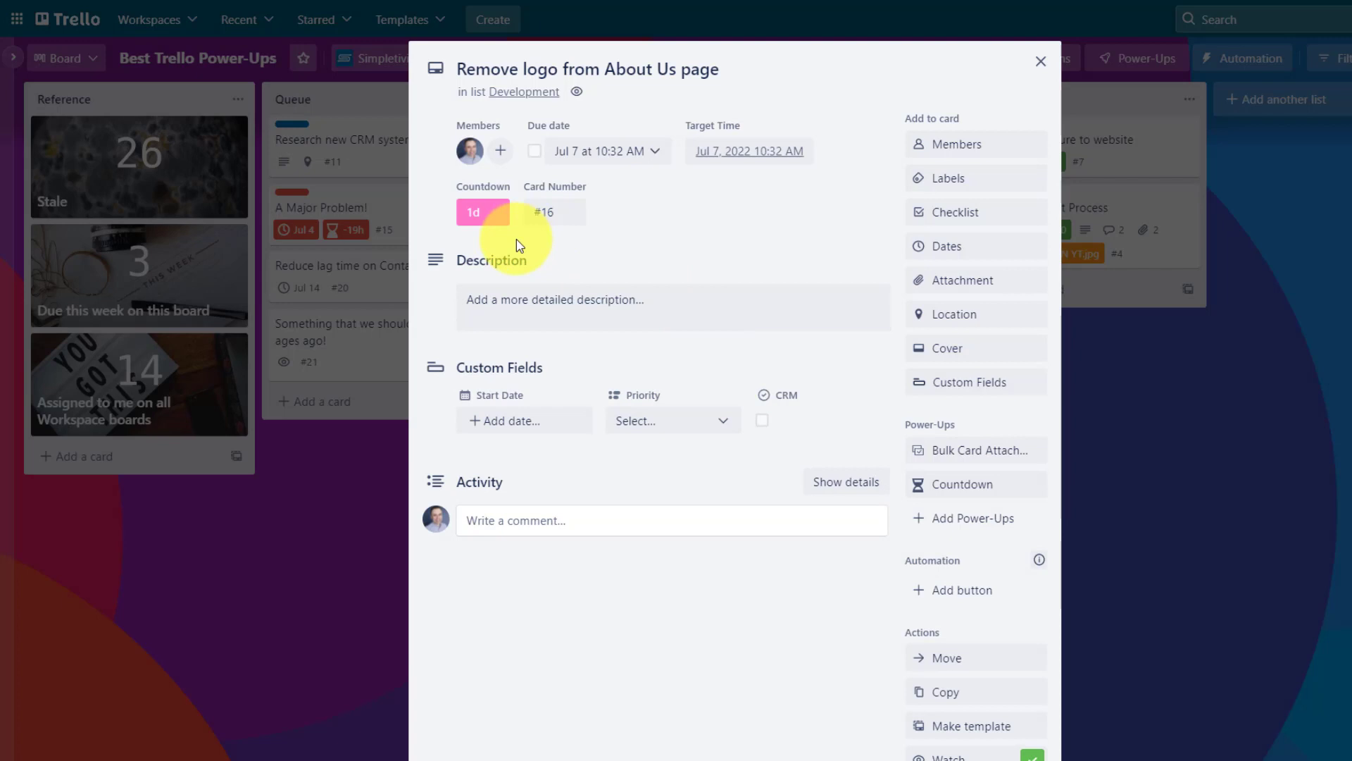
mouse_move(482, 214)
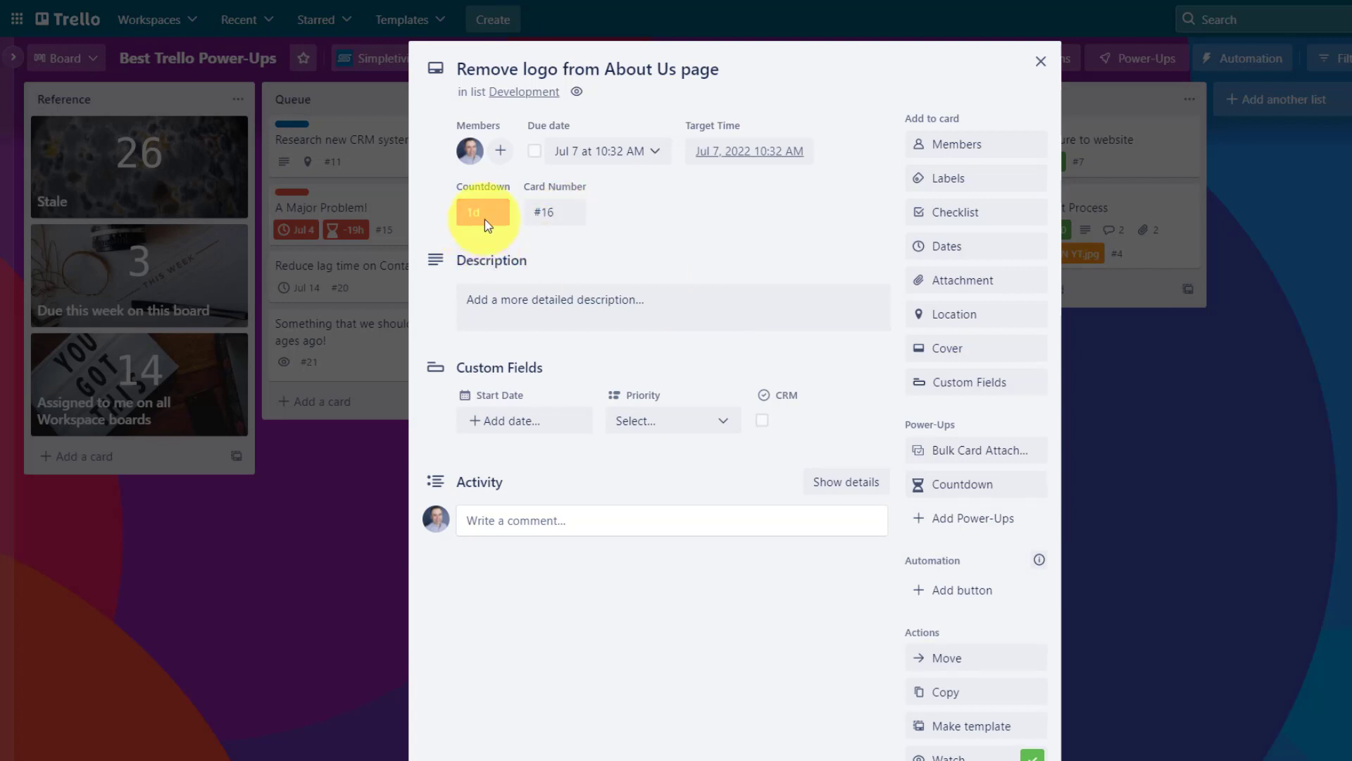
mouse_move(730, 213)
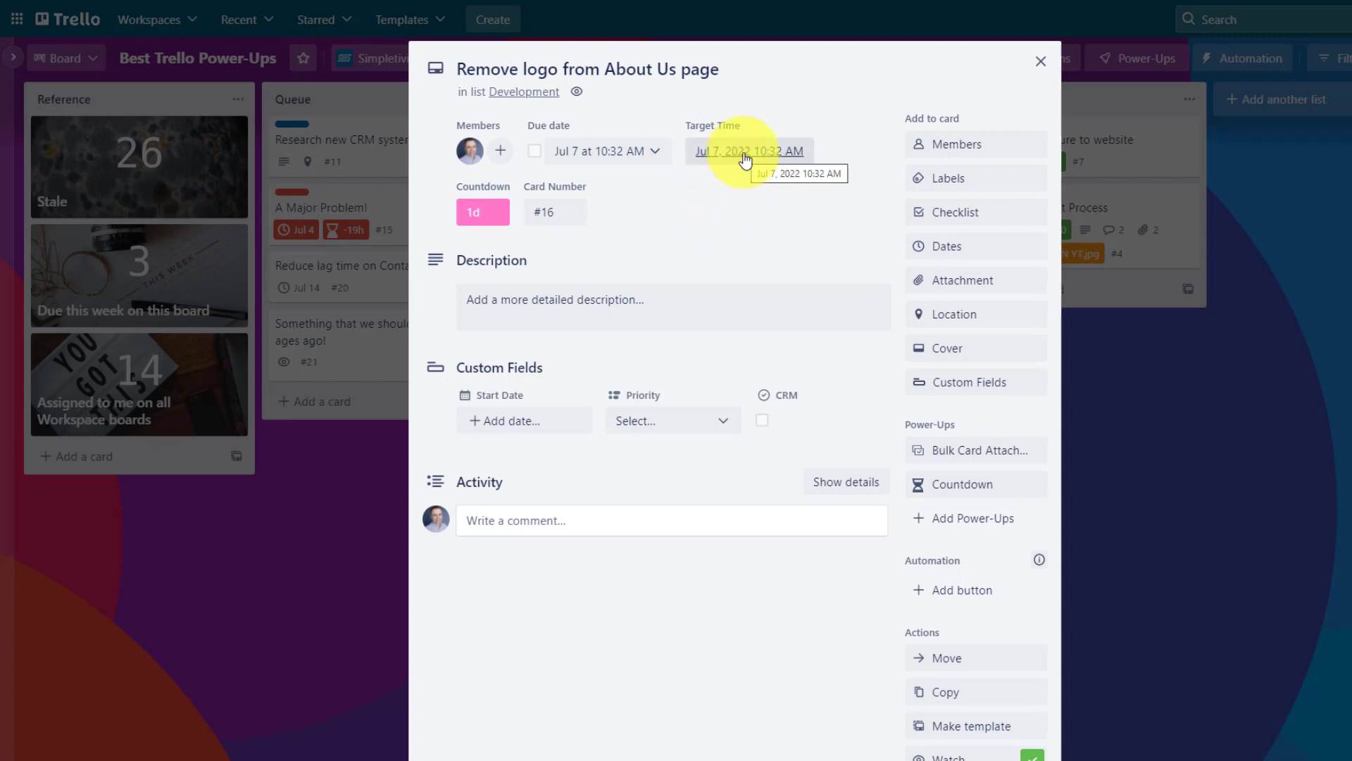
click(747, 151)
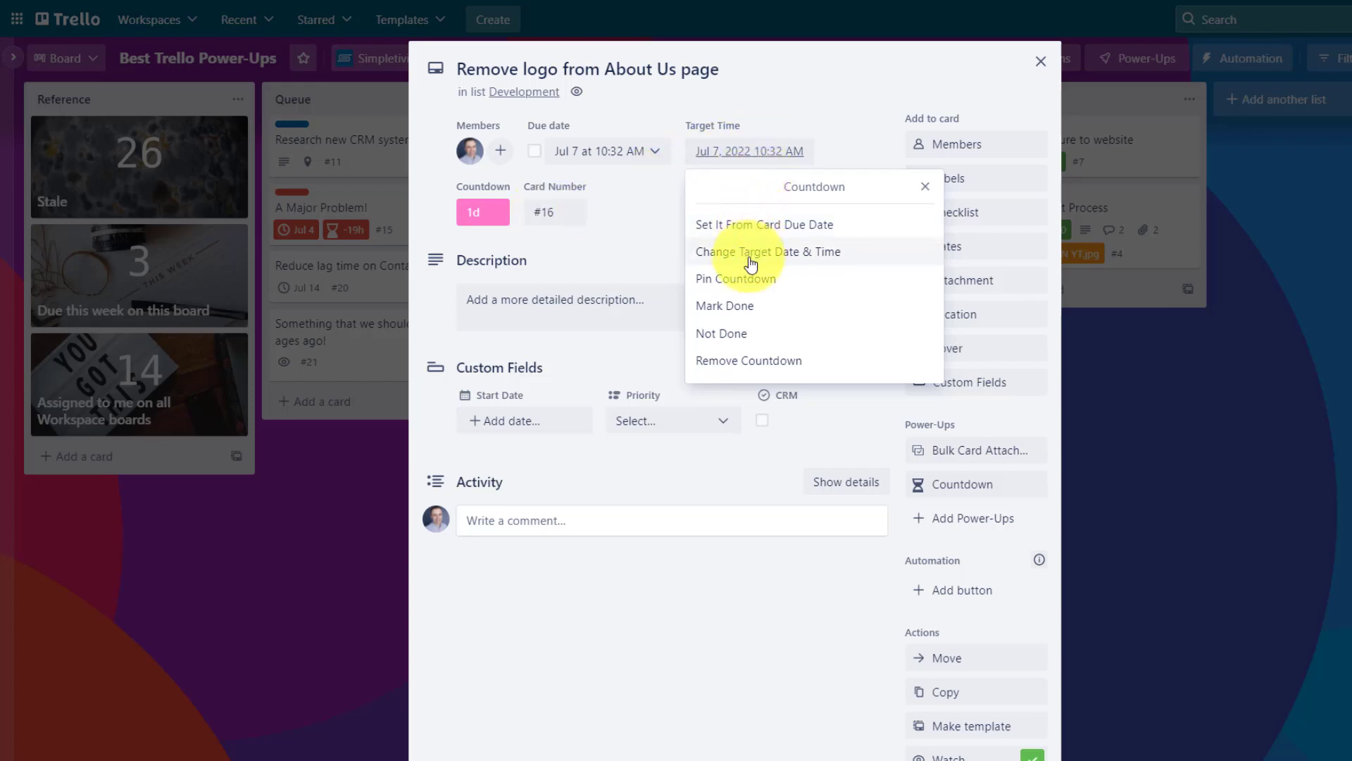
mouse_move(767, 260)
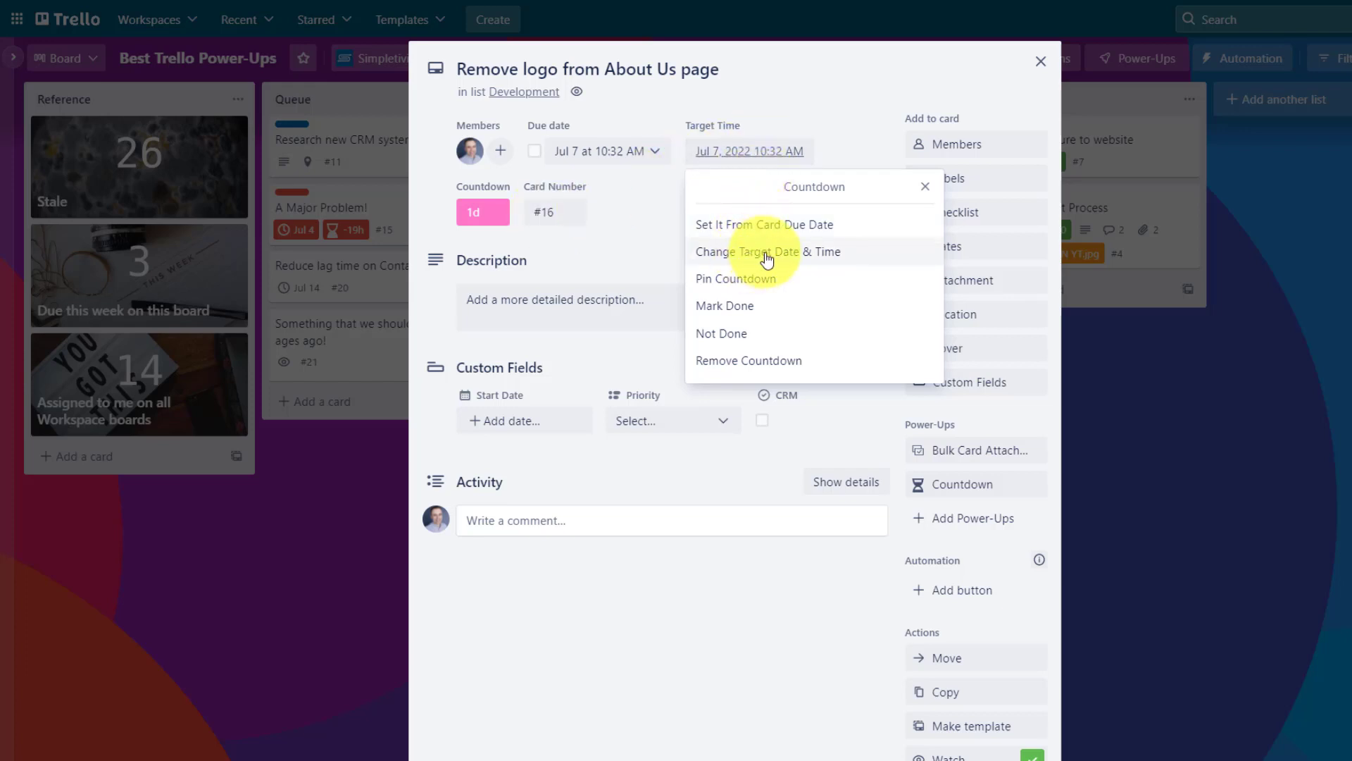
mouse_move(766, 259)
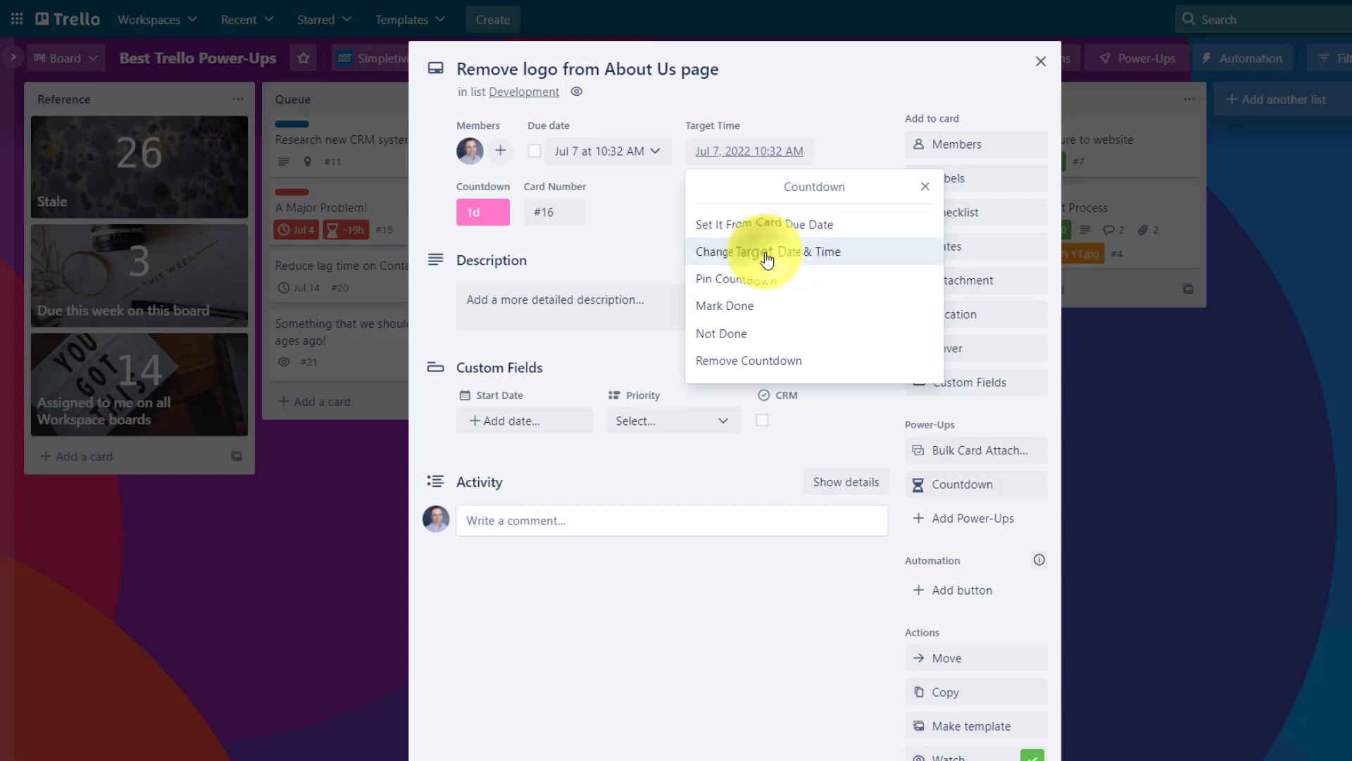
click(766, 252)
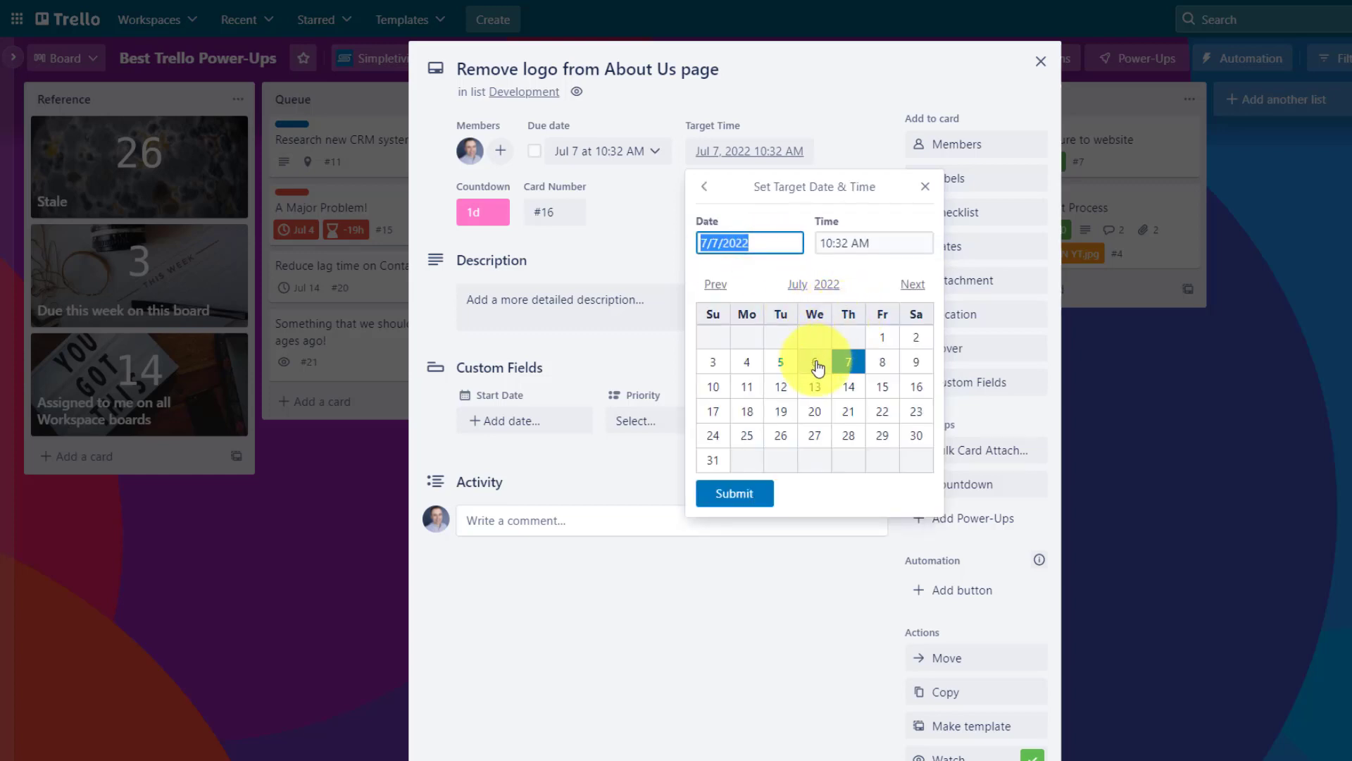
Set the countdown target to Jul 6, 2022 so the card shows a 22h badge.
click(814, 362)
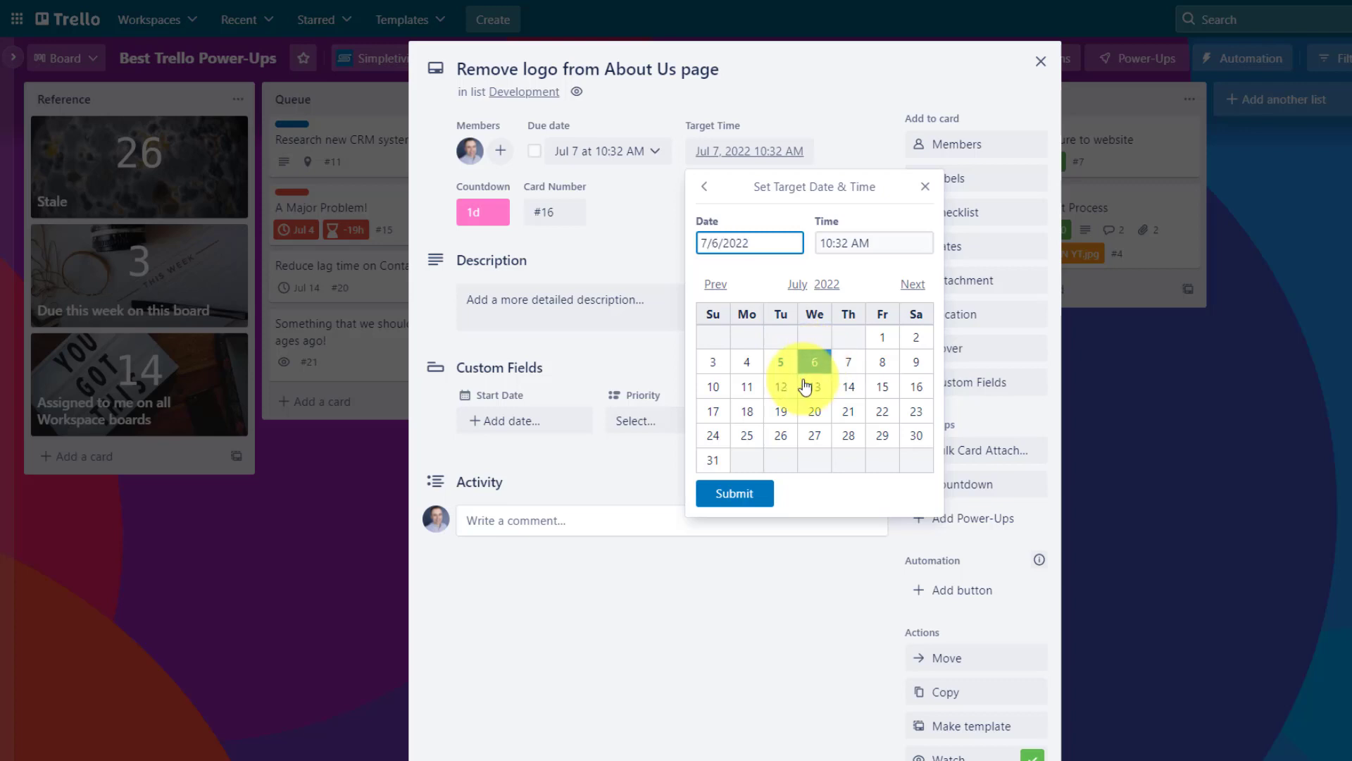
click(734, 493)
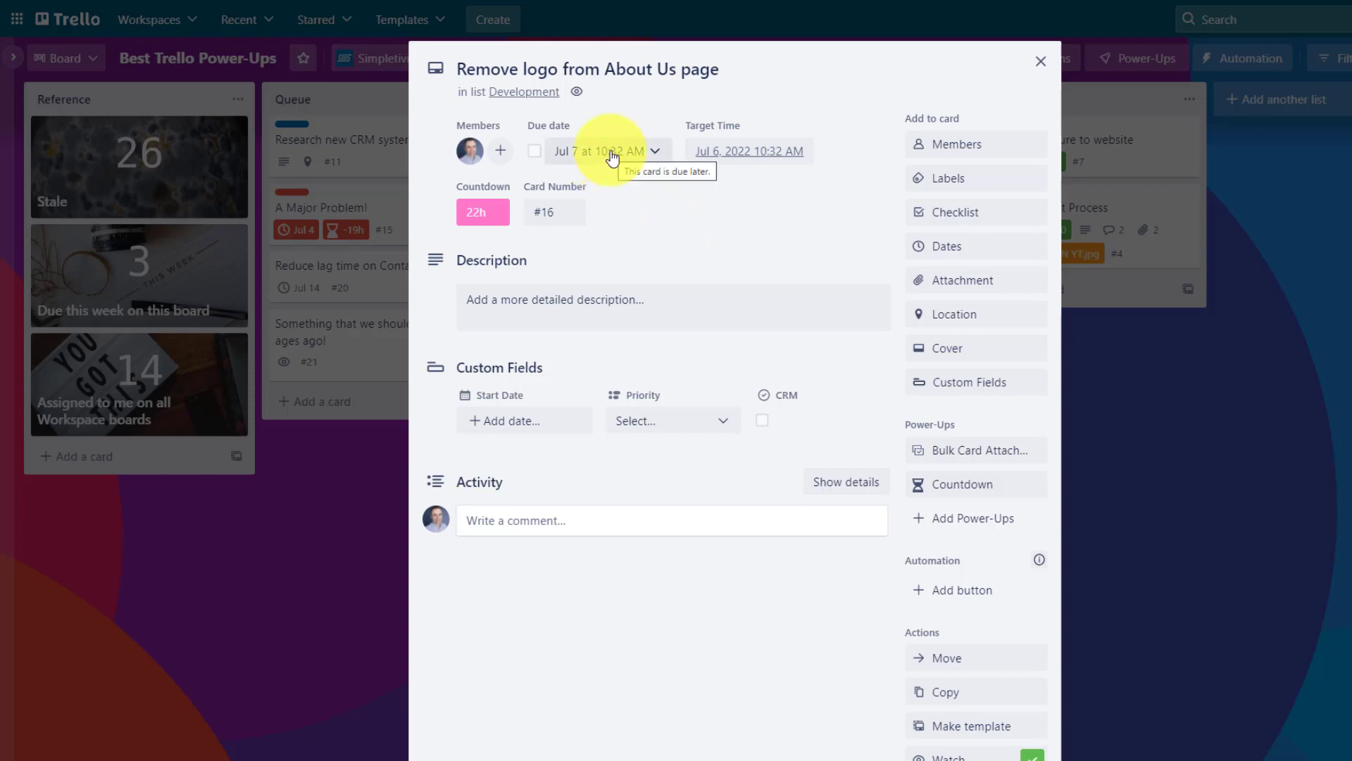
mouse_move(795, 187)
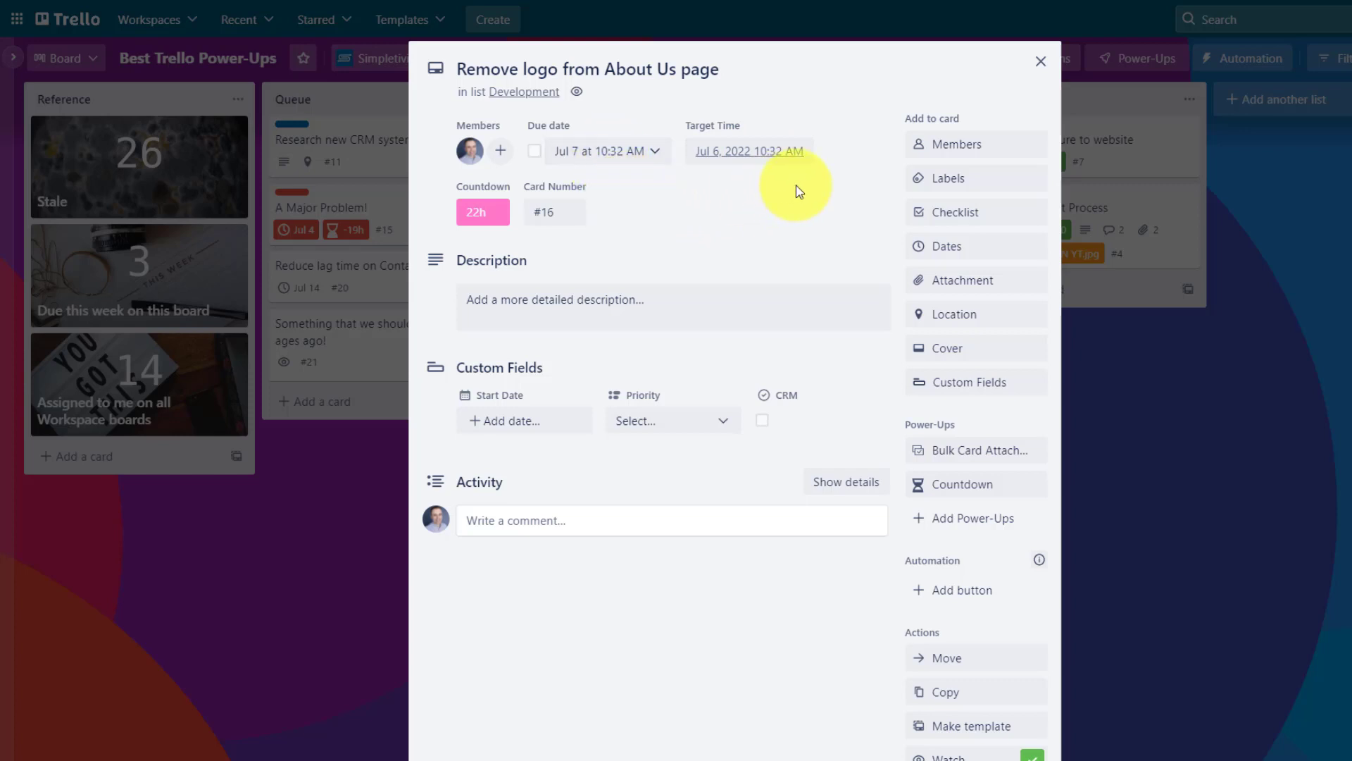
mouse_move(1041, 60)
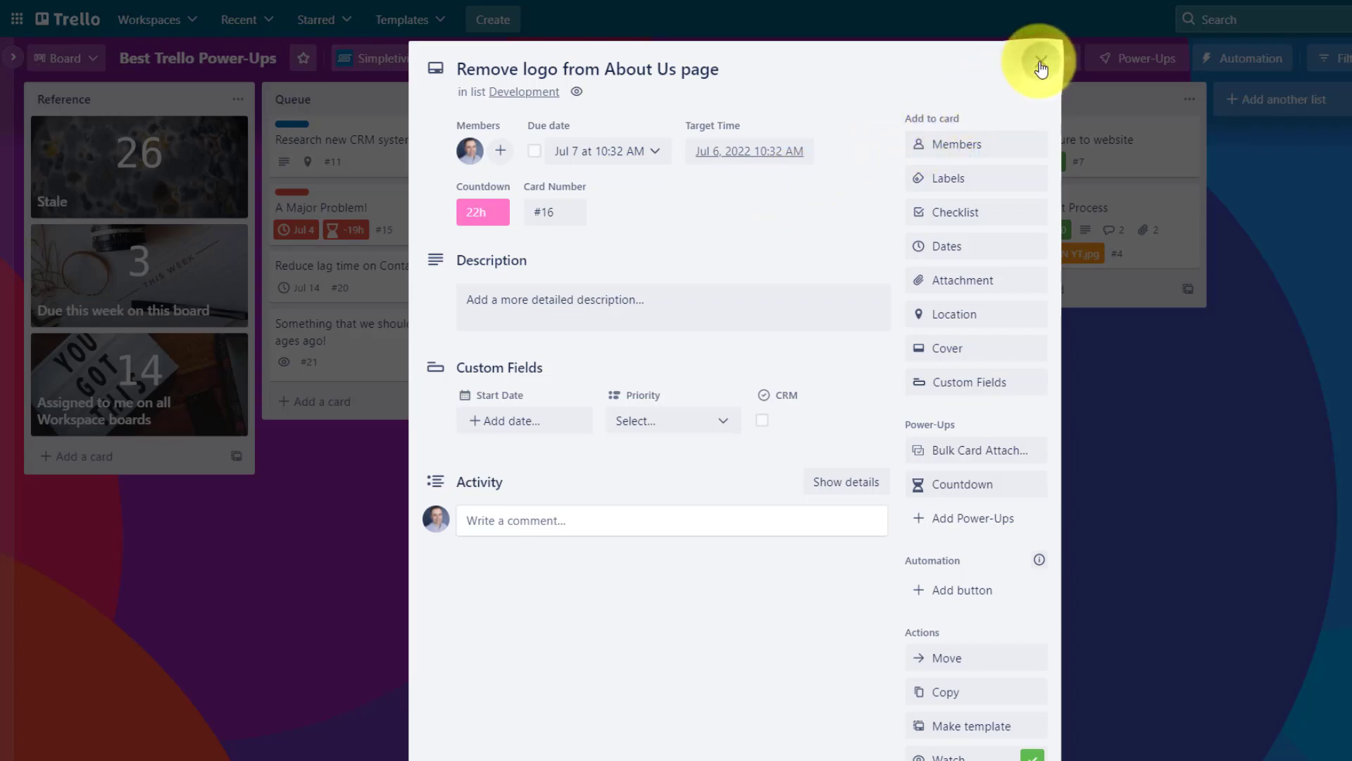
click(1041, 67)
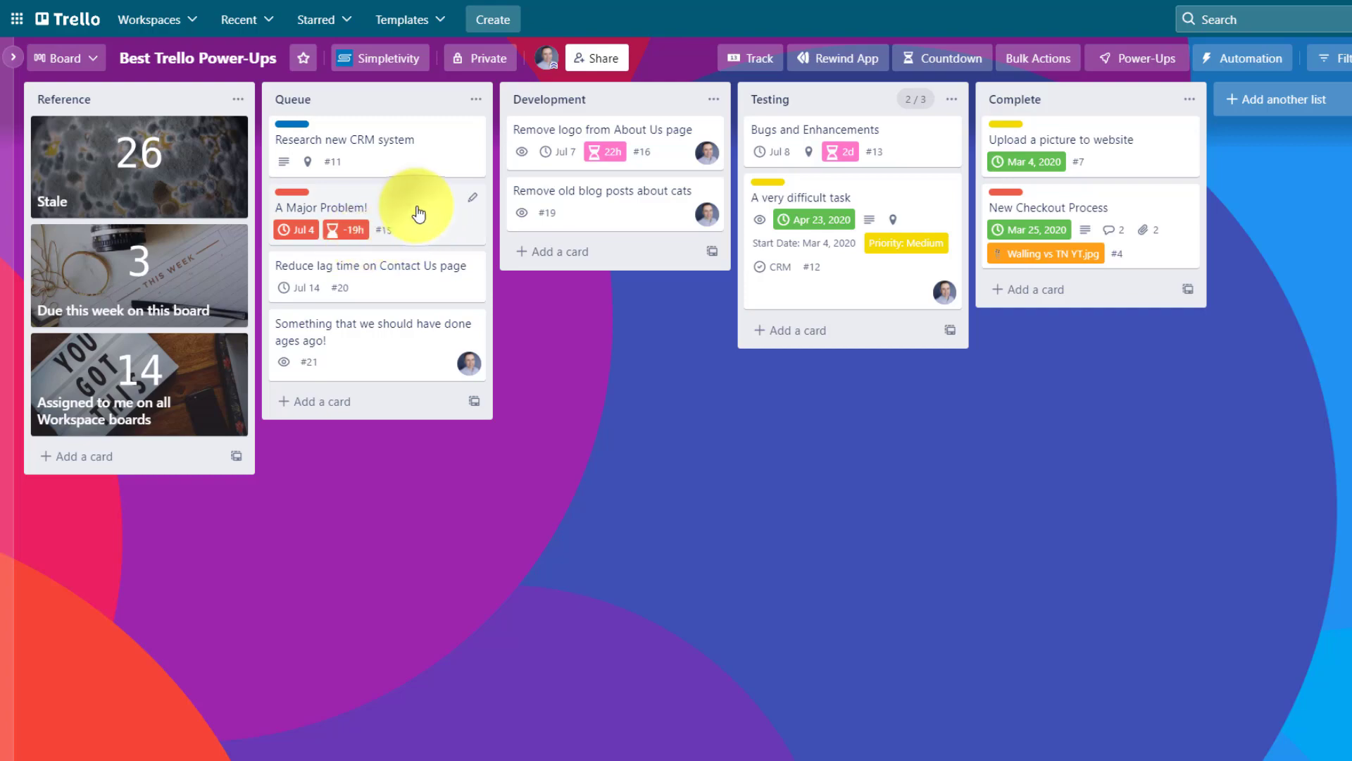
Pin the 'A Major Problem!' card's -19h countdown as a bar across the board bottom.
click(321, 207)
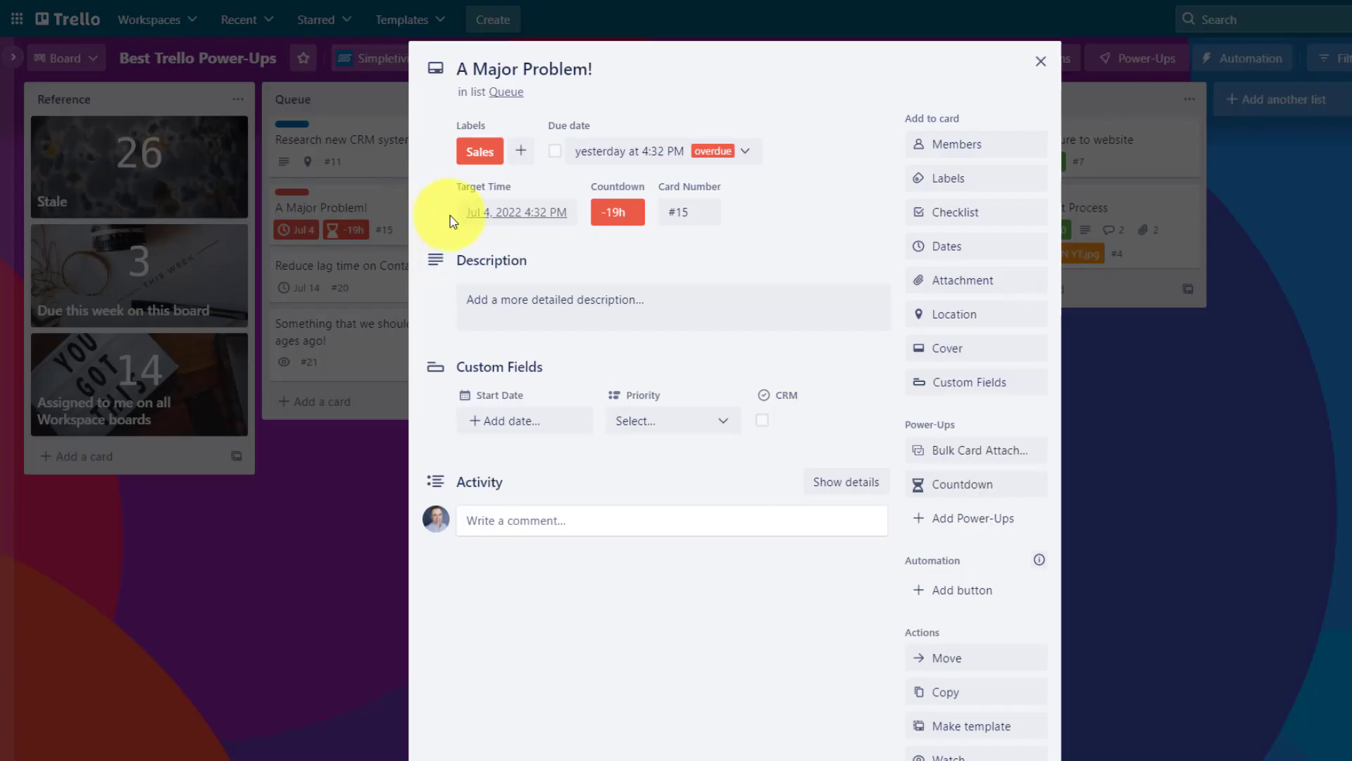
mouse_move(991, 483)
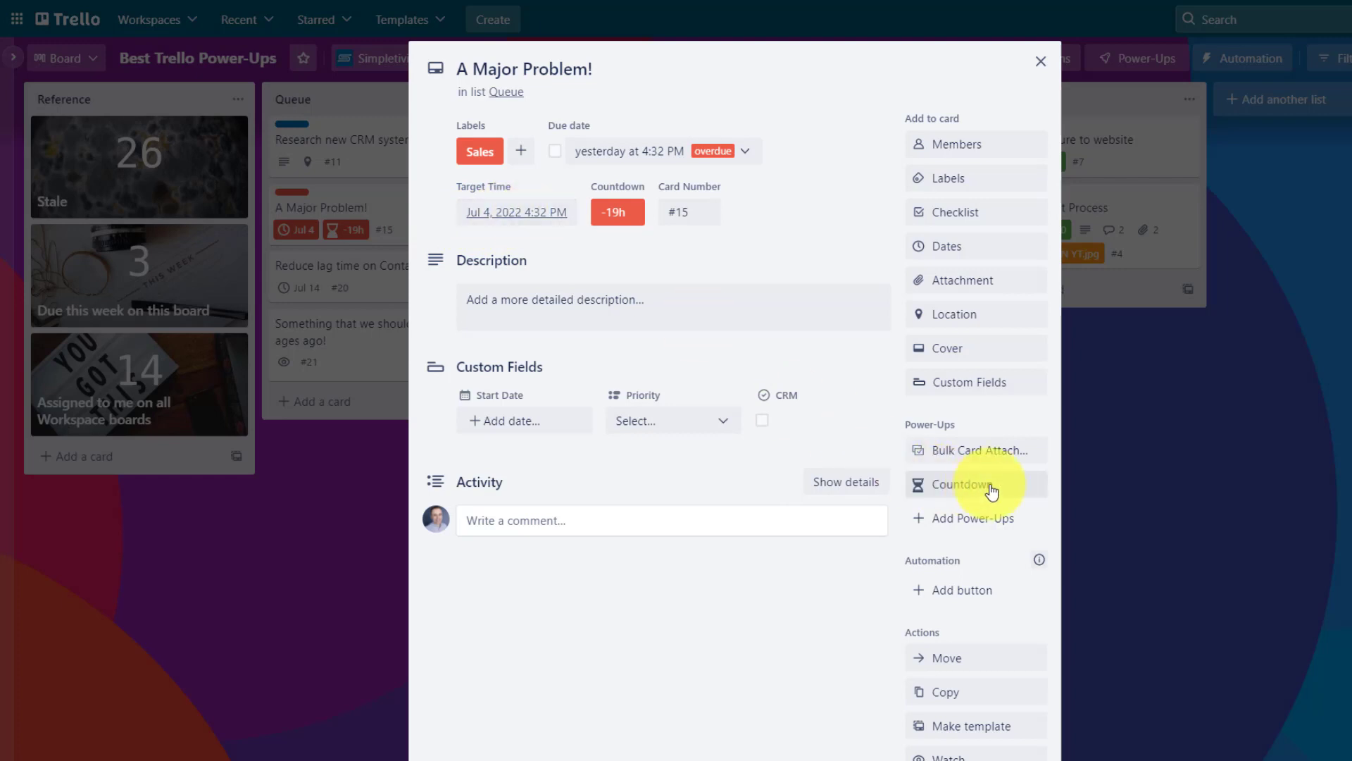
click(963, 484)
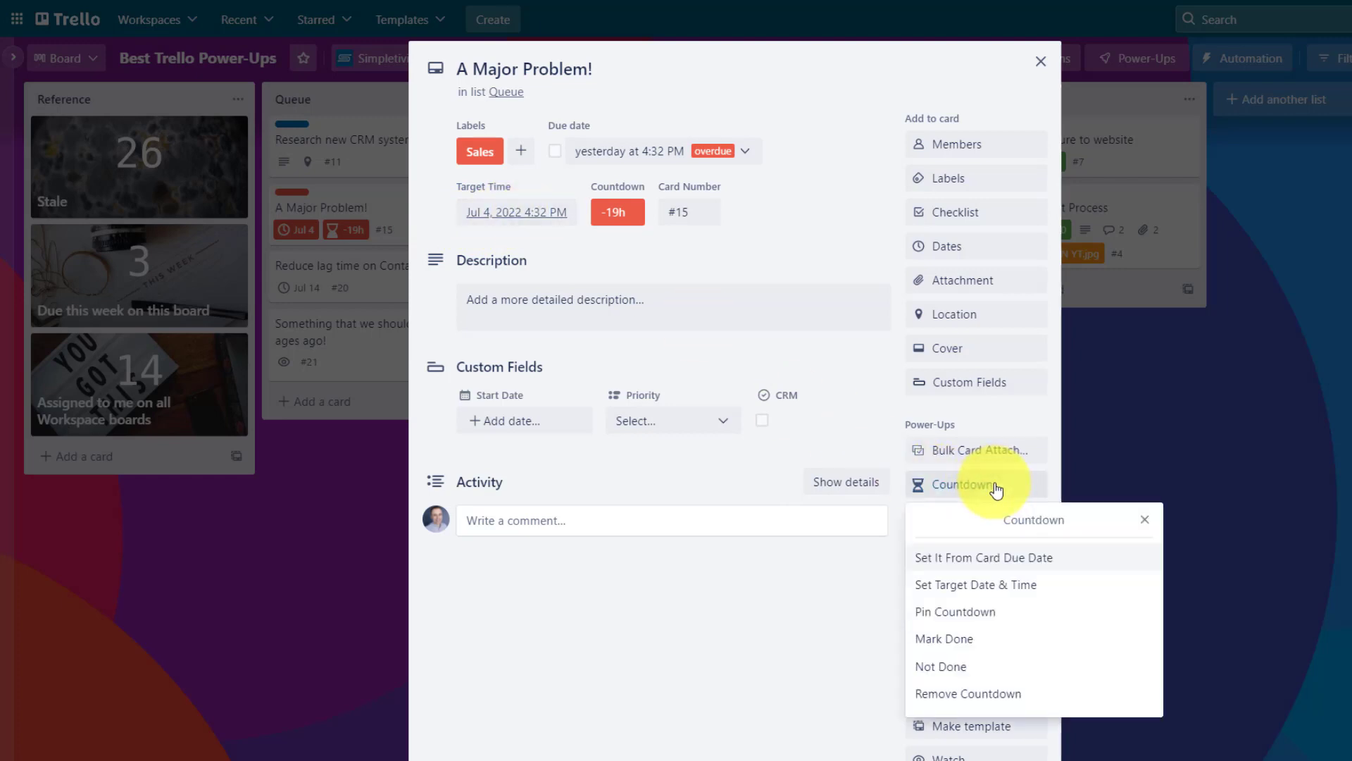
mouse_move(985, 620)
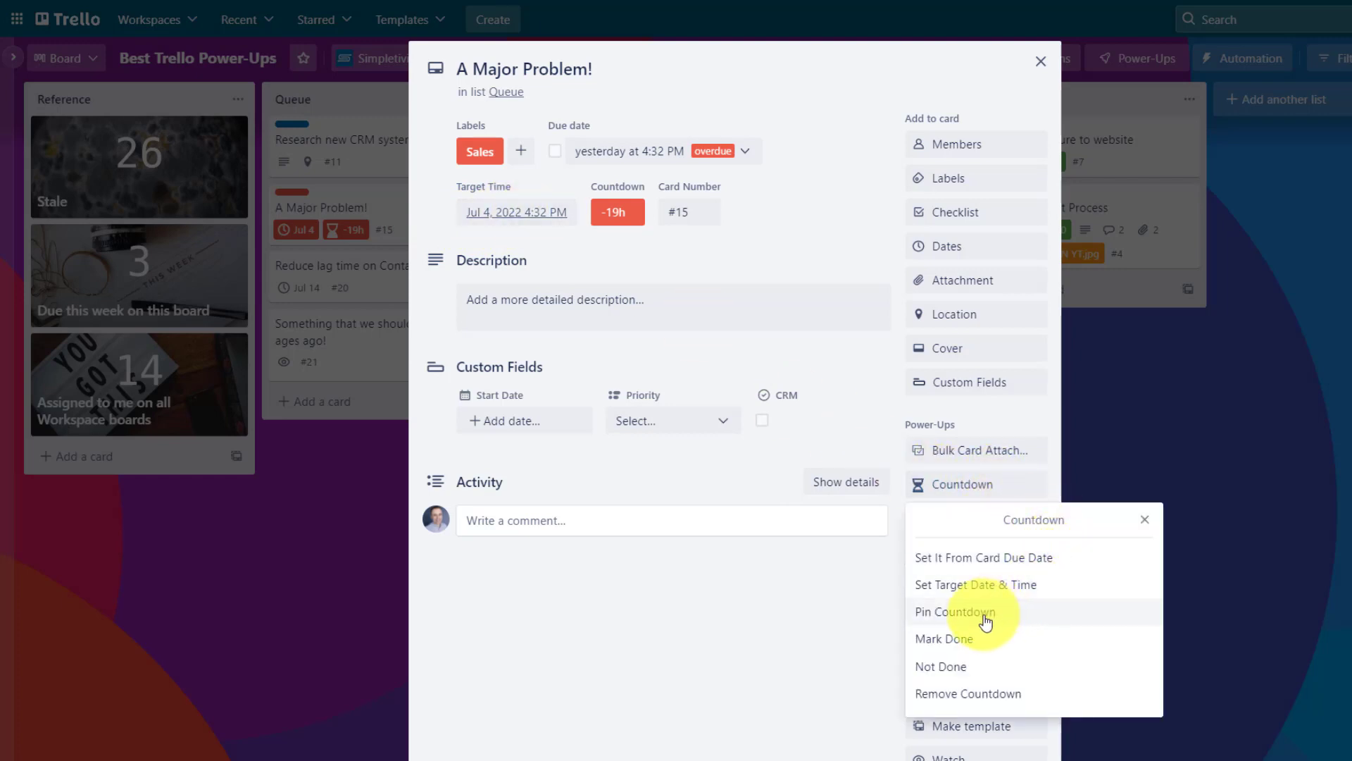
mouse_move(1076, 571)
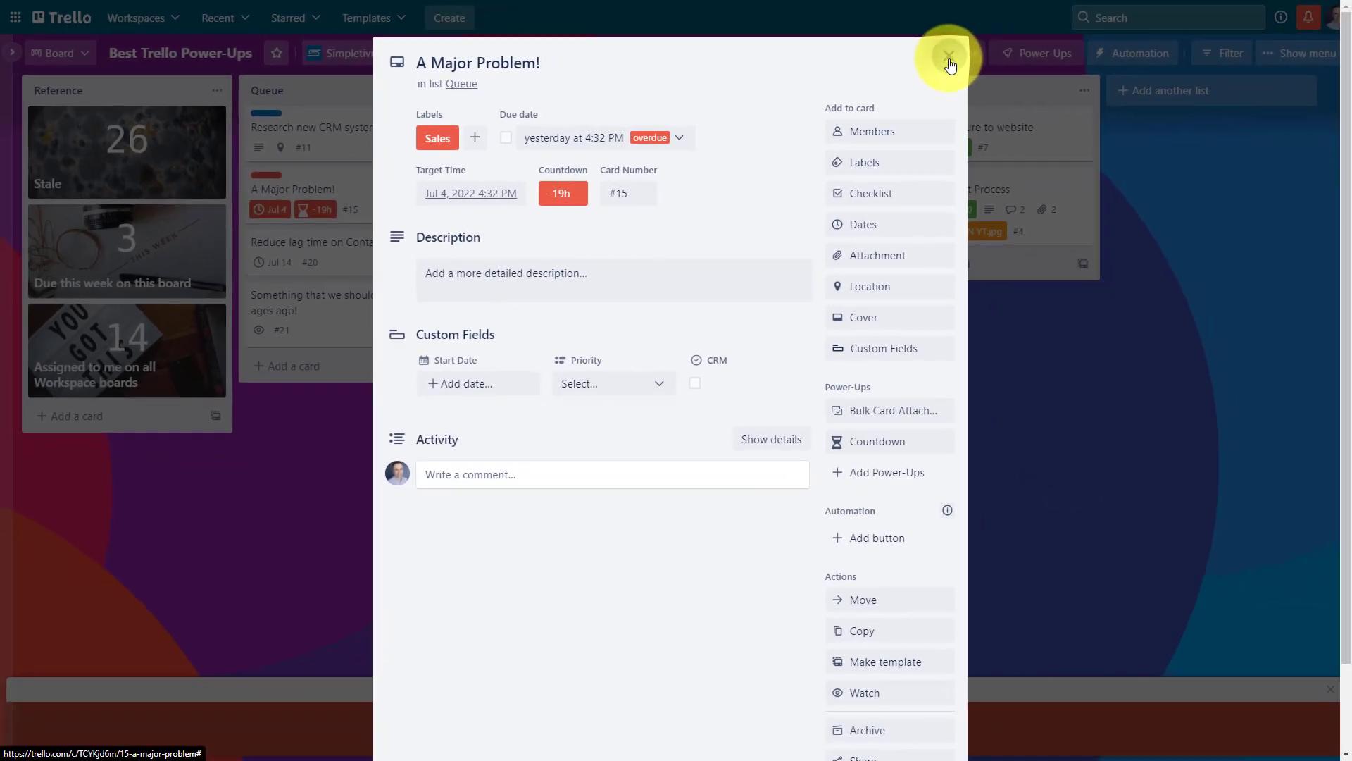
click(947, 65)
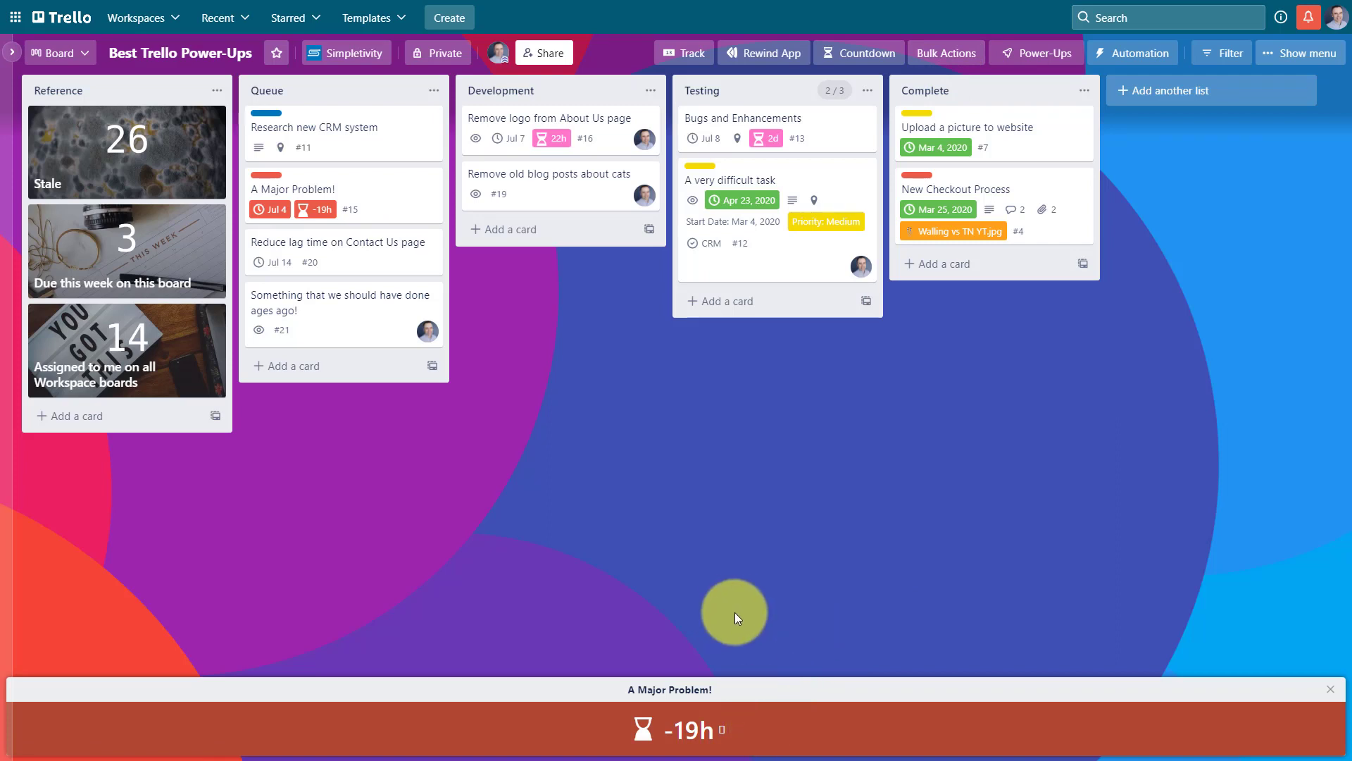
mouse_move(625, 698)
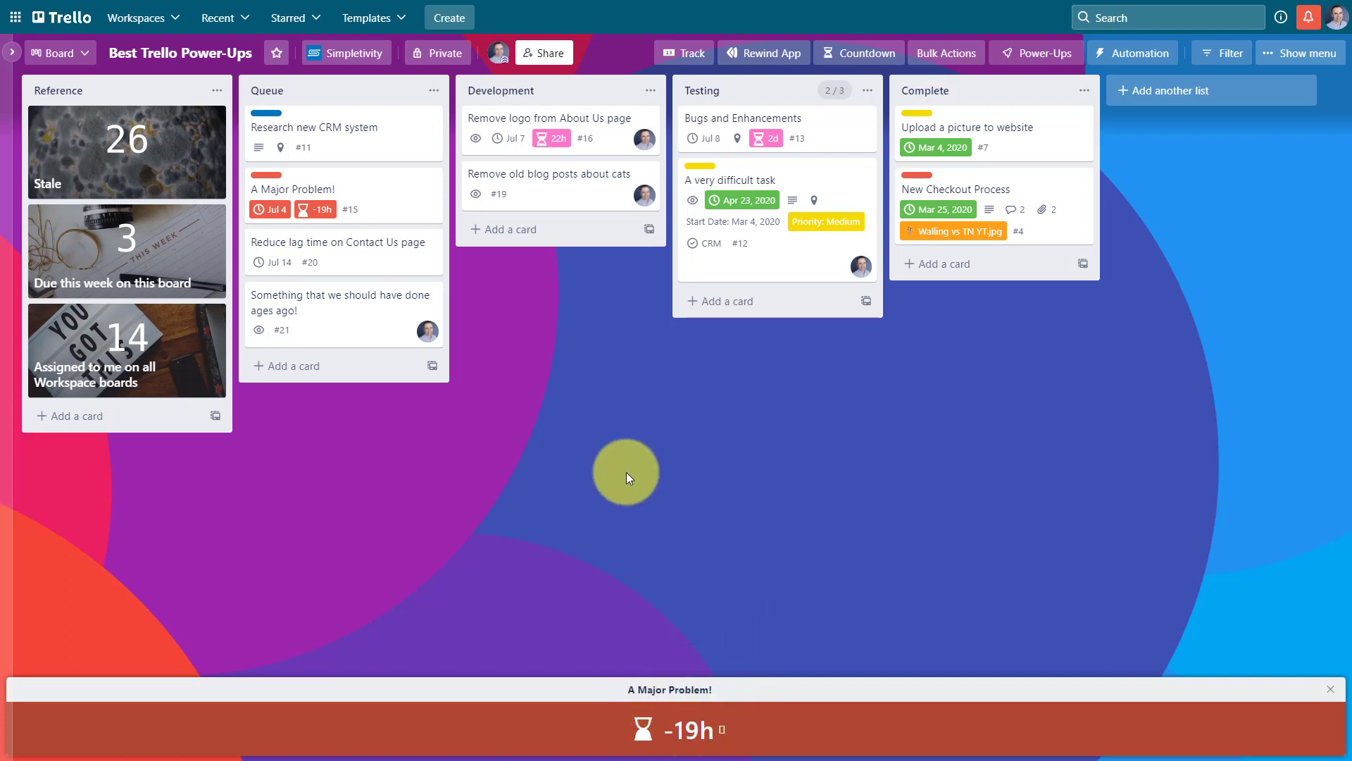
mouse_move(630, 449)
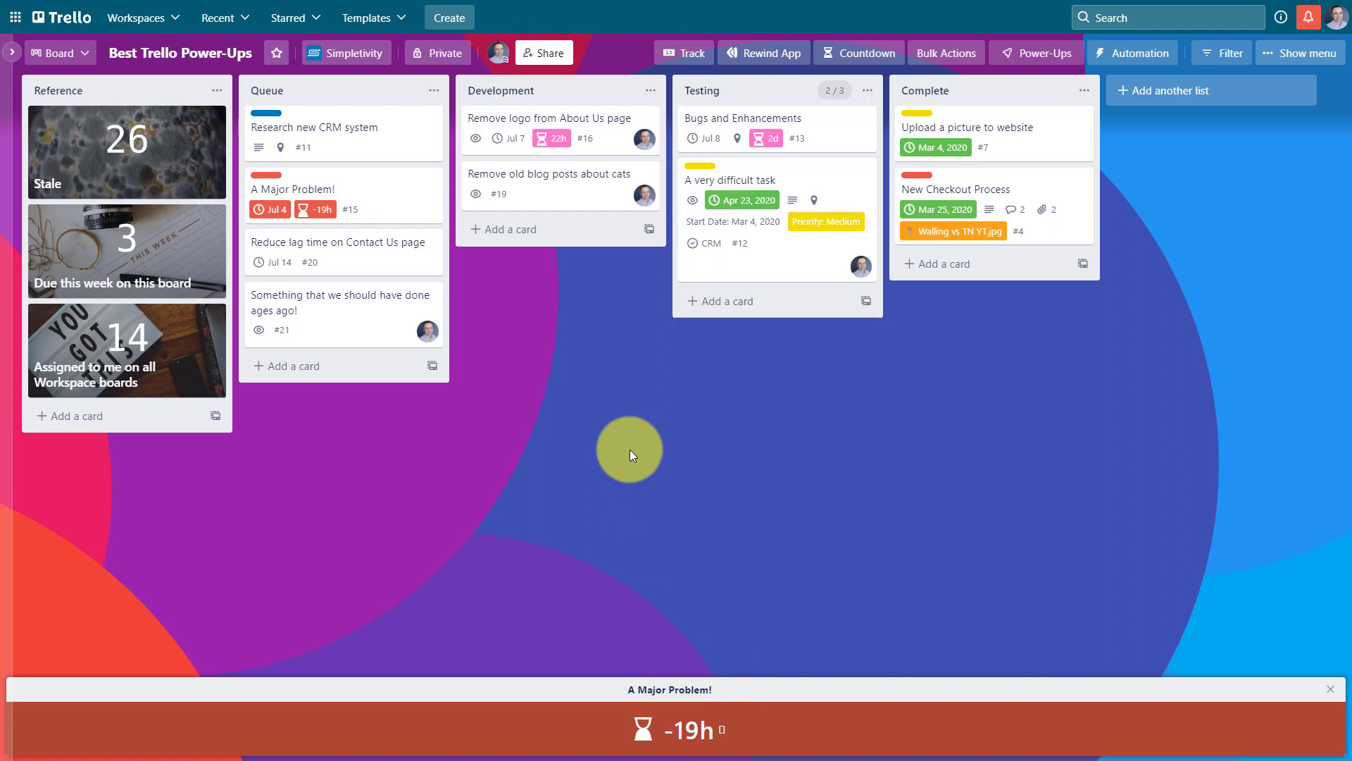
mouse_move(675, 493)
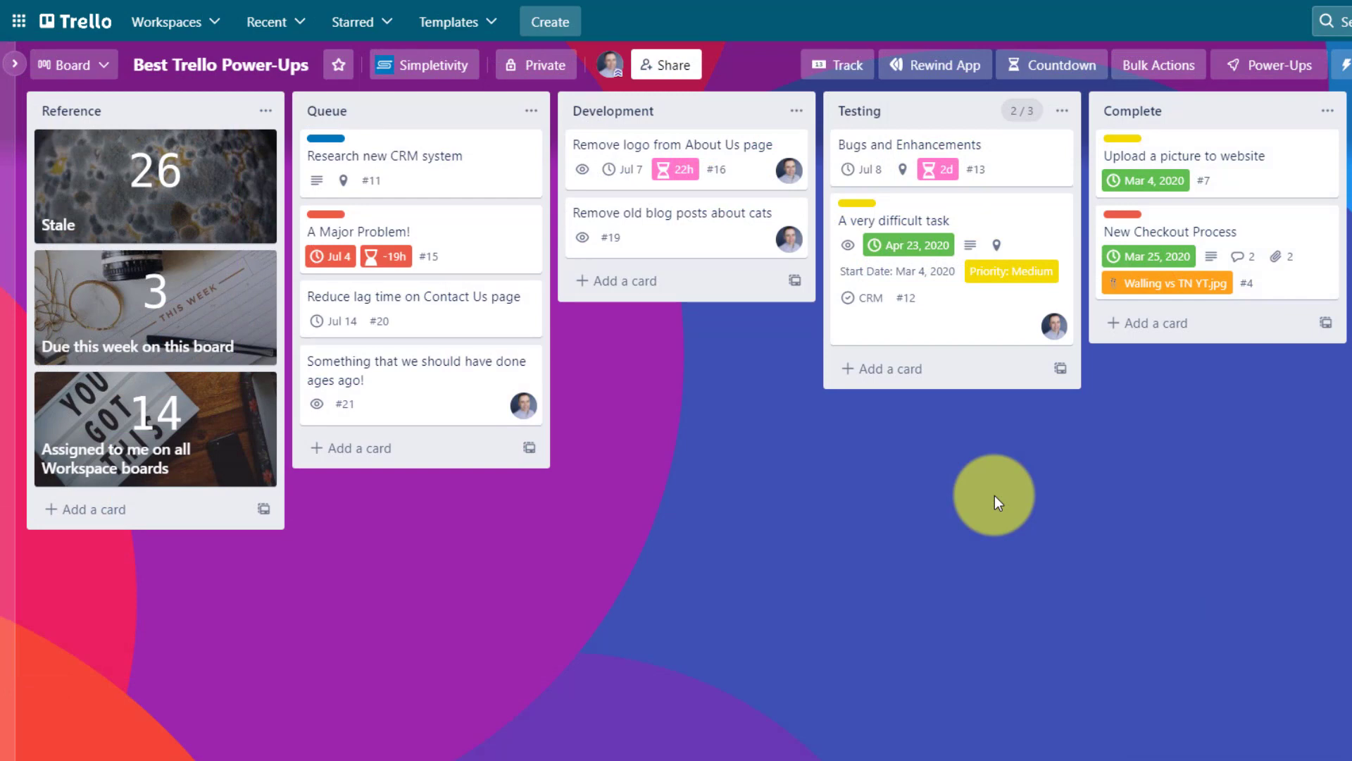
mouse_move(889, 471)
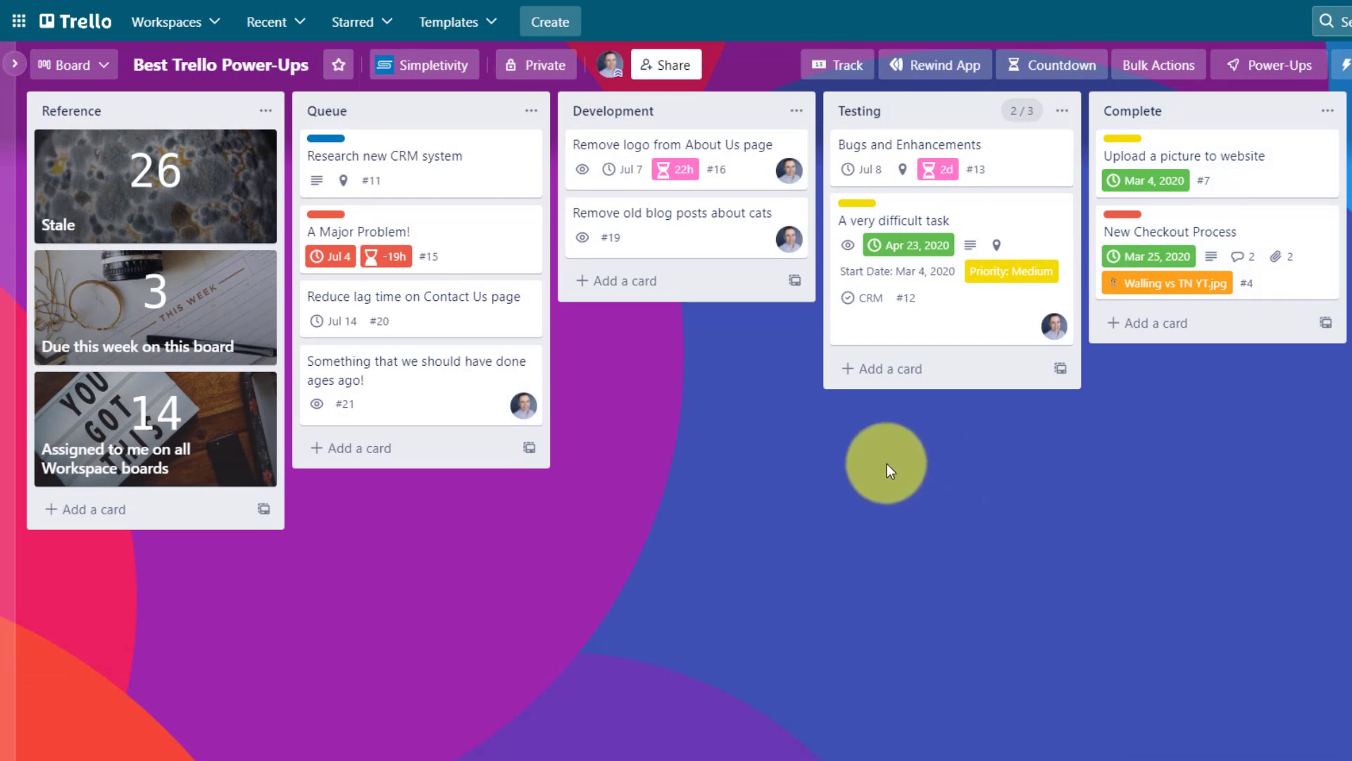
mouse_move(684, 480)
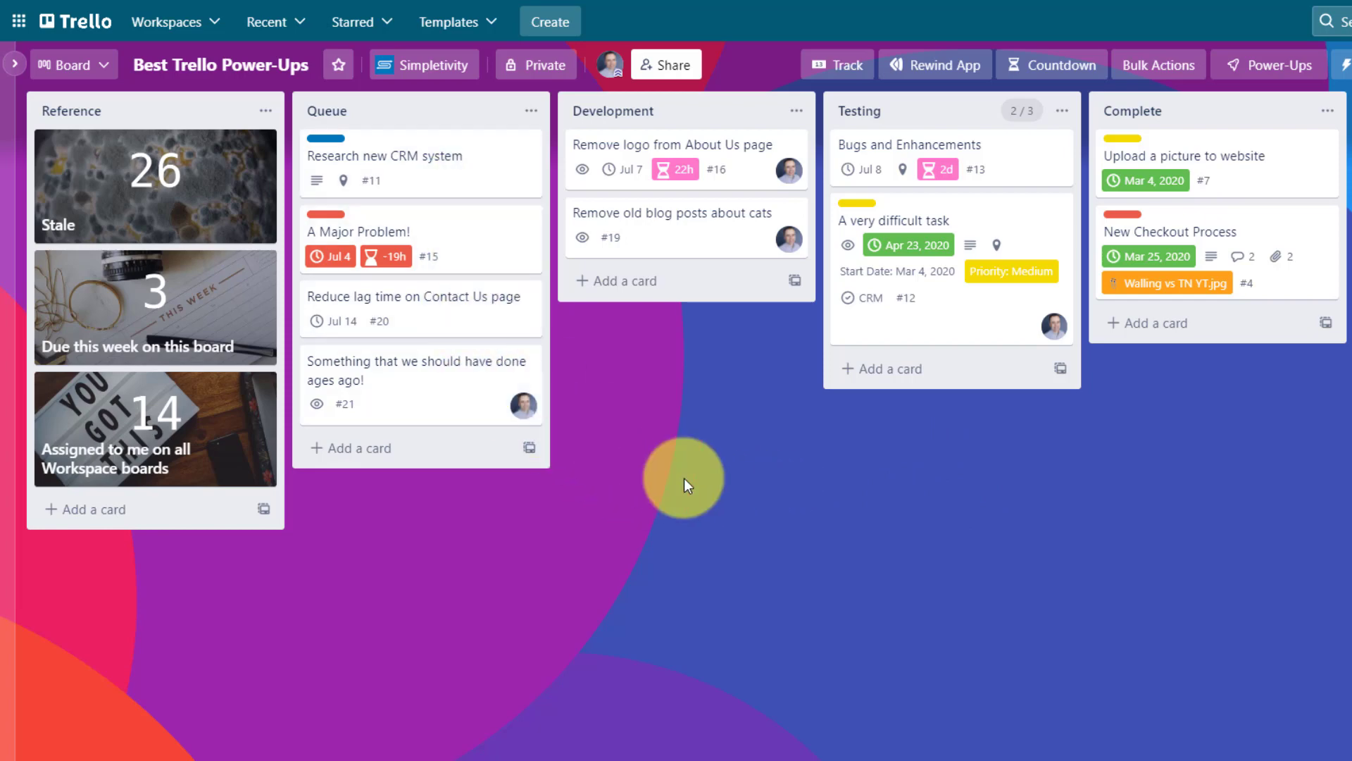
mouse_move(707, 142)
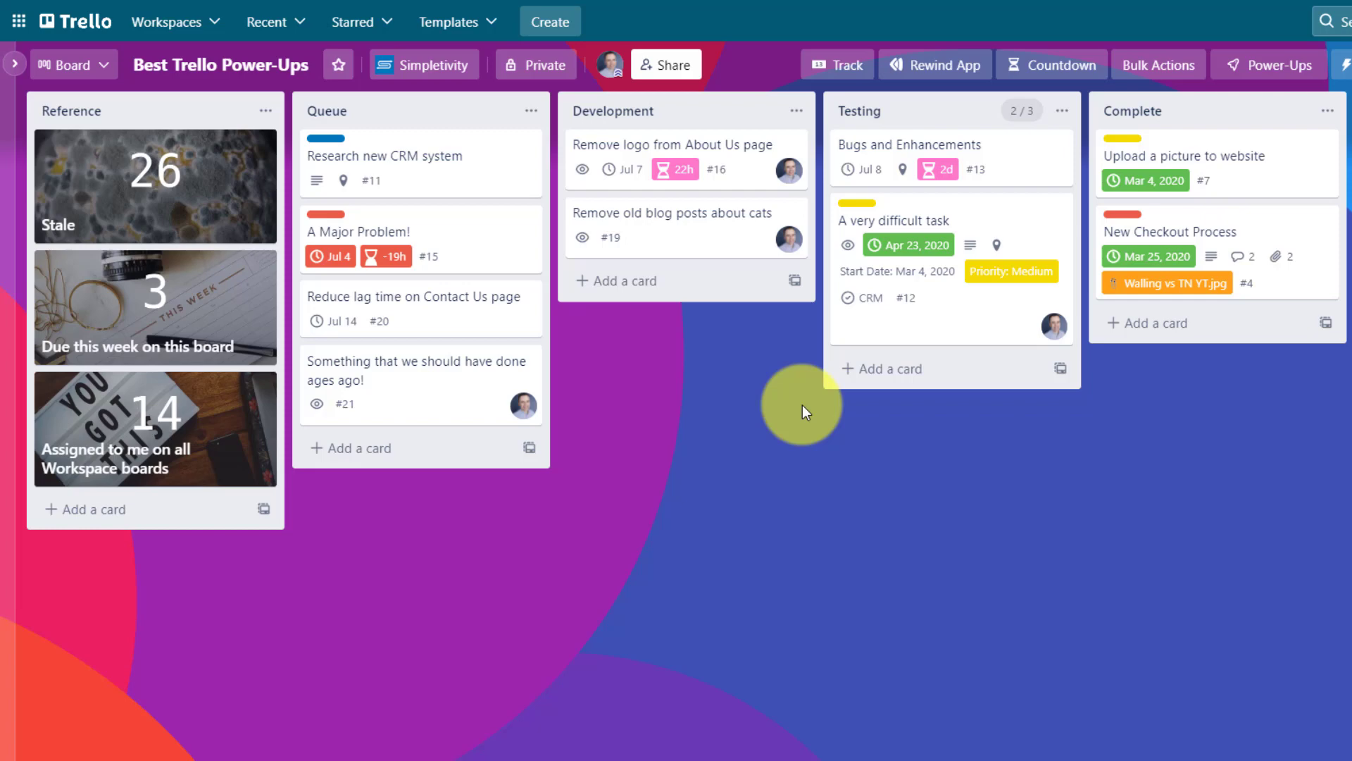
mouse_move(1000, 241)
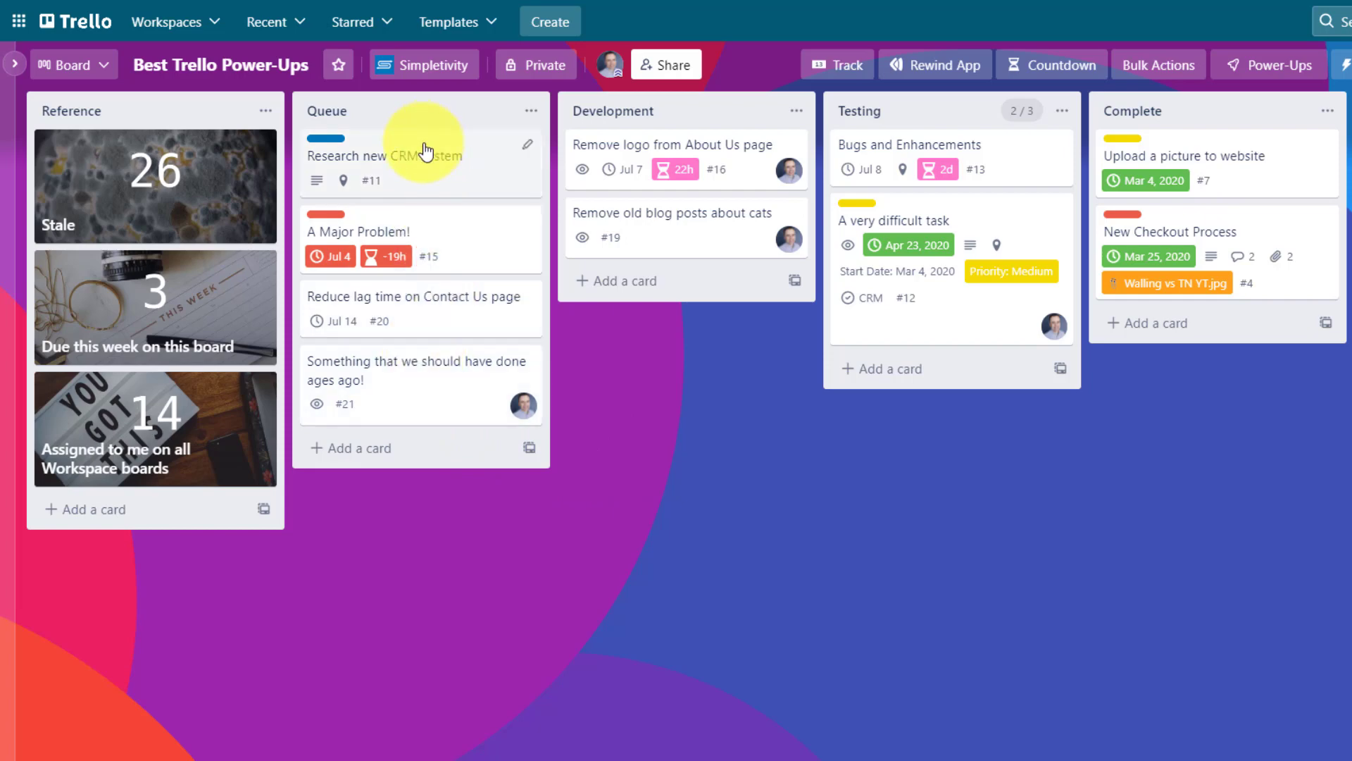
mouse_move(440, 333)
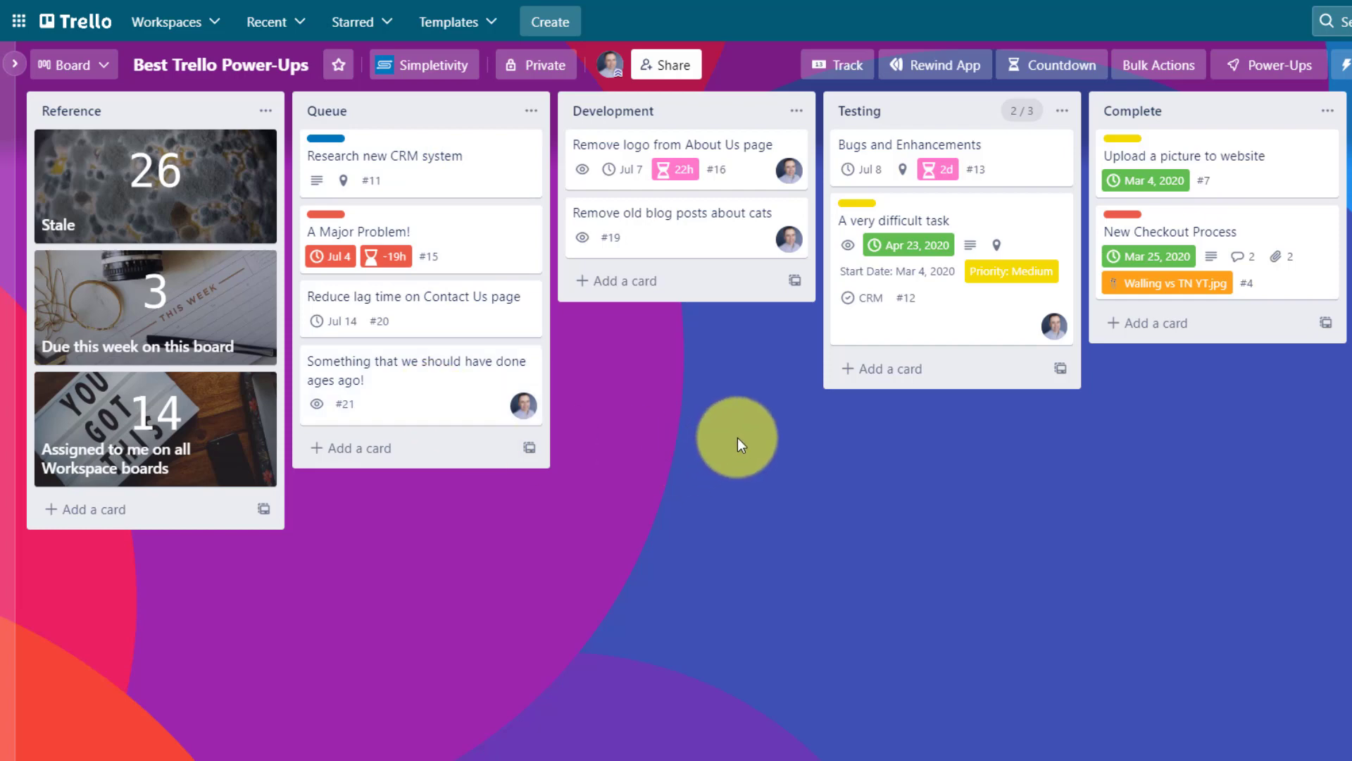
mouse_move(495, 248)
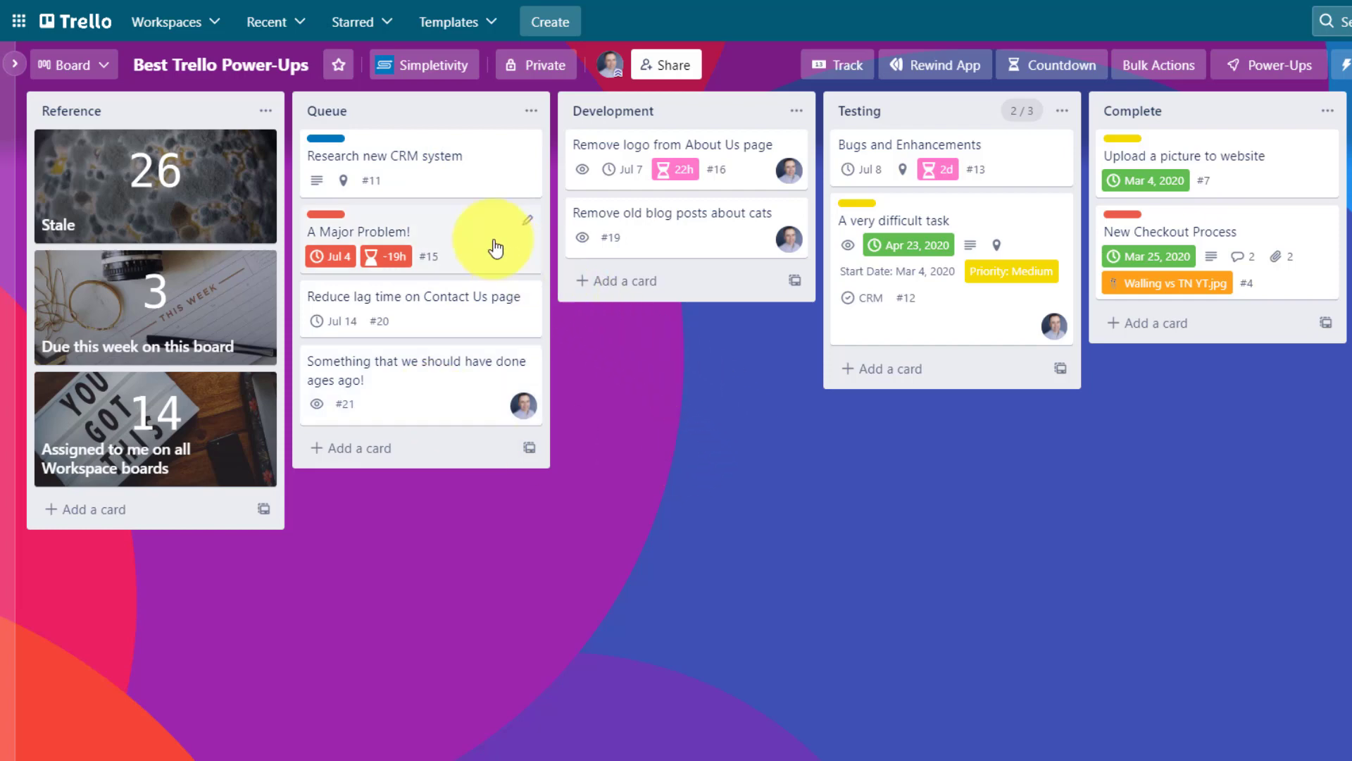
mouse_move(463, 317)
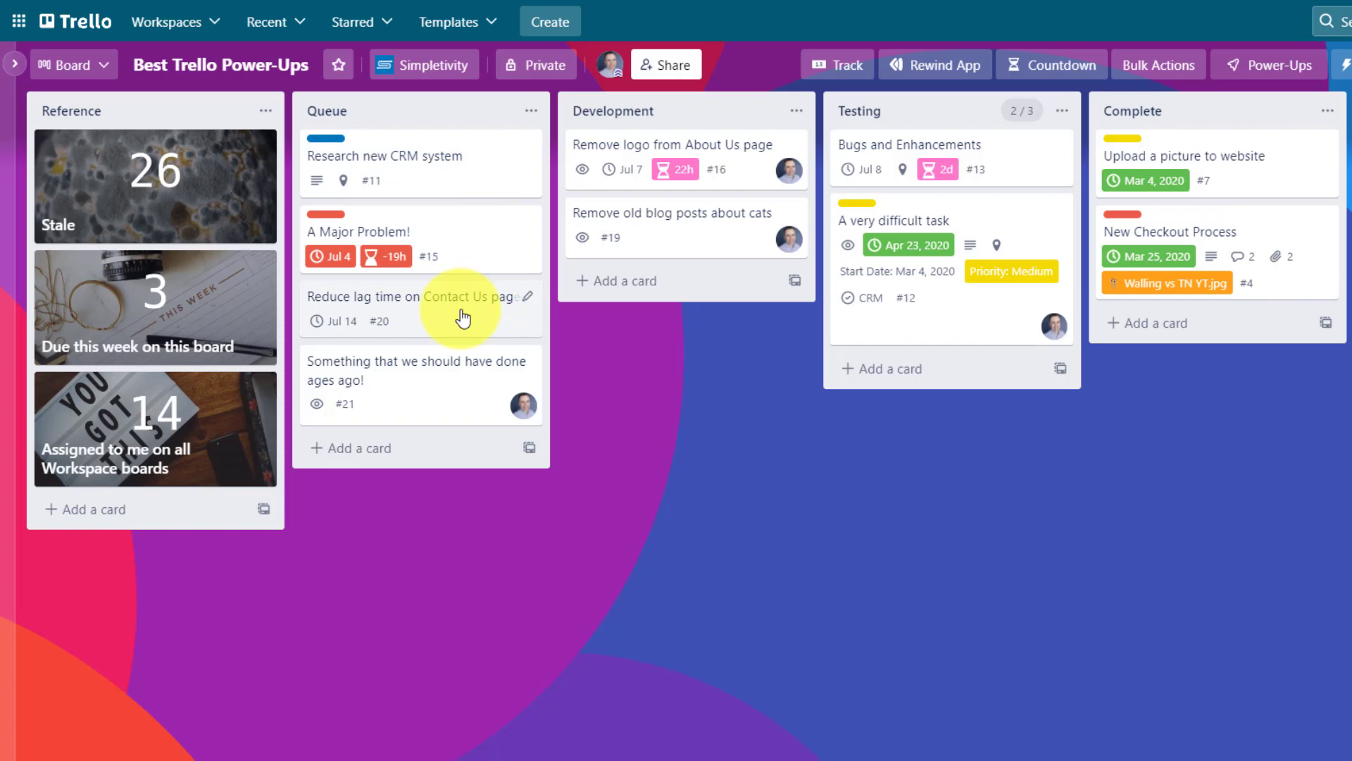
mouse_move(517, 201)
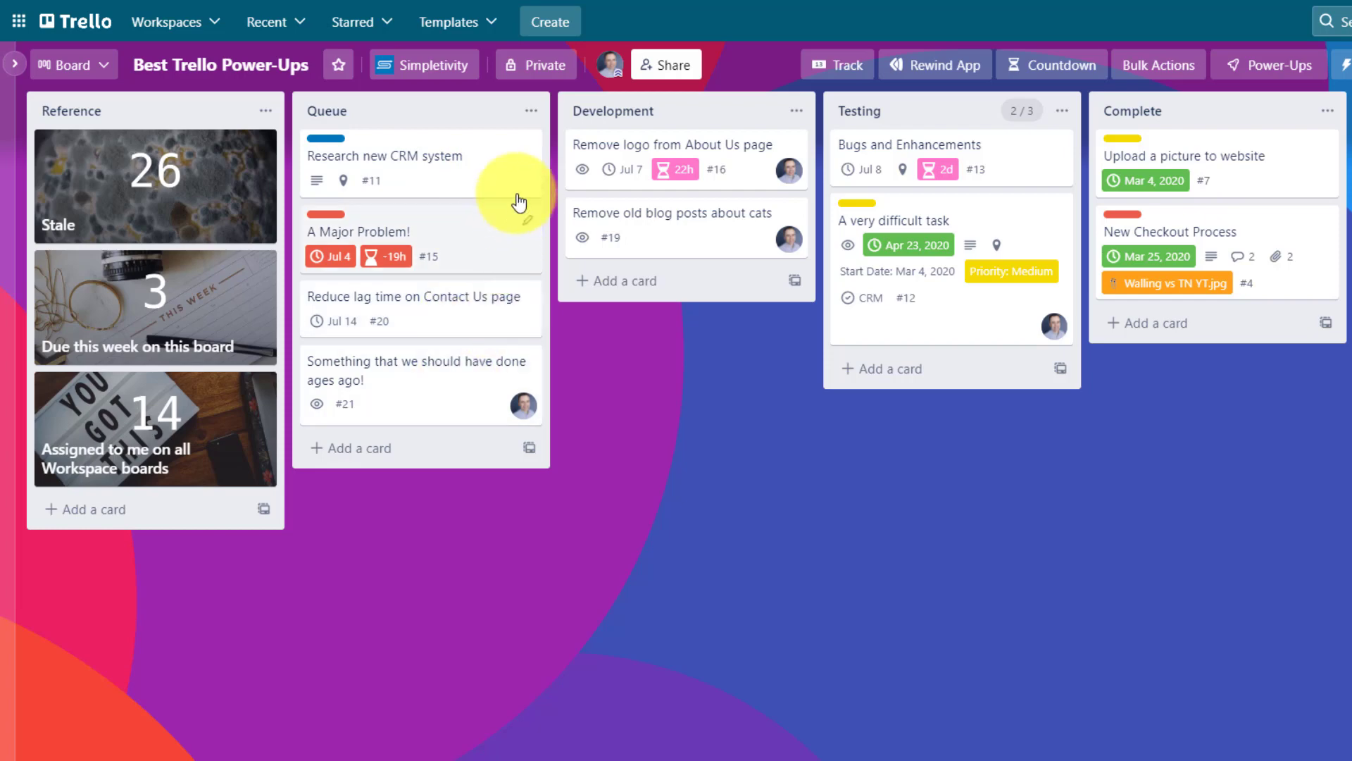
Give 'Research new CRM system' a Jul 28 due date via quick edit; Stale count reads 27.
click(527, 193)
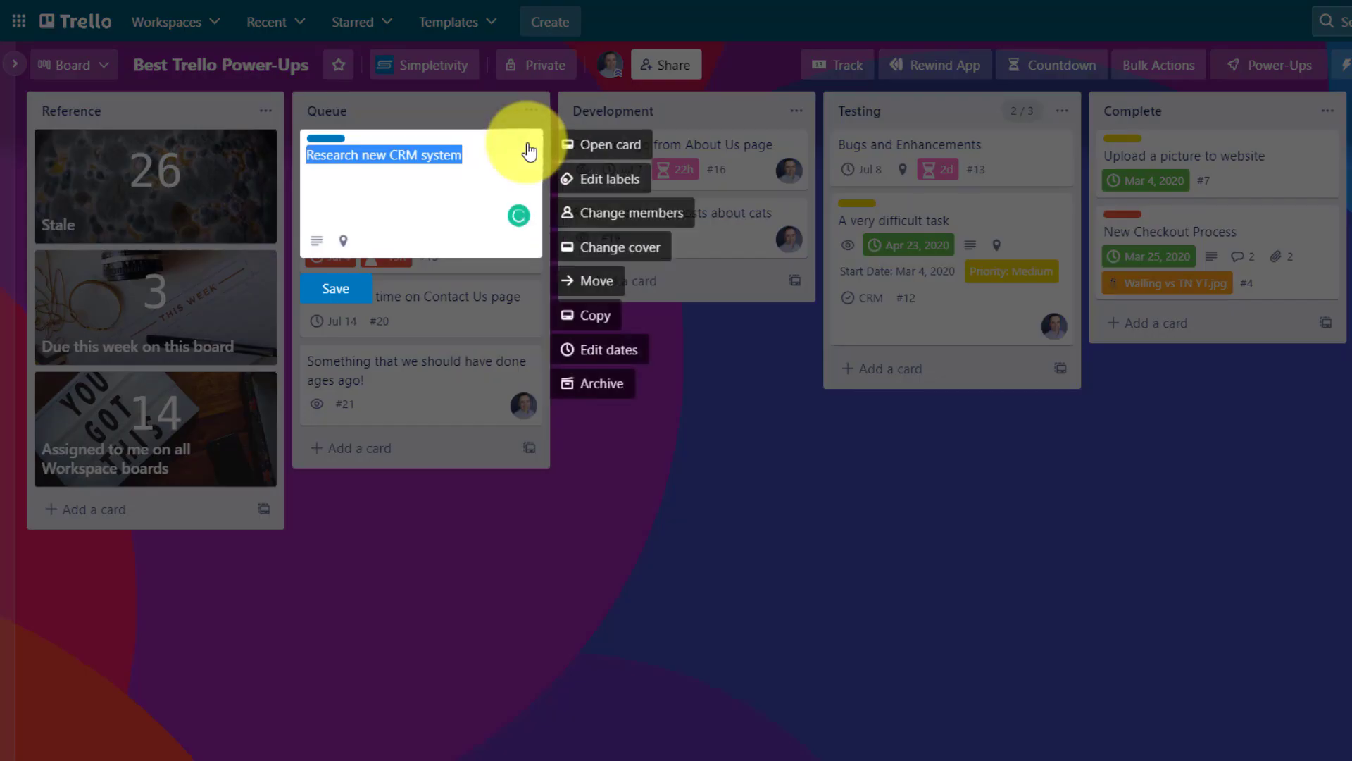
mouse_move(610, 333)
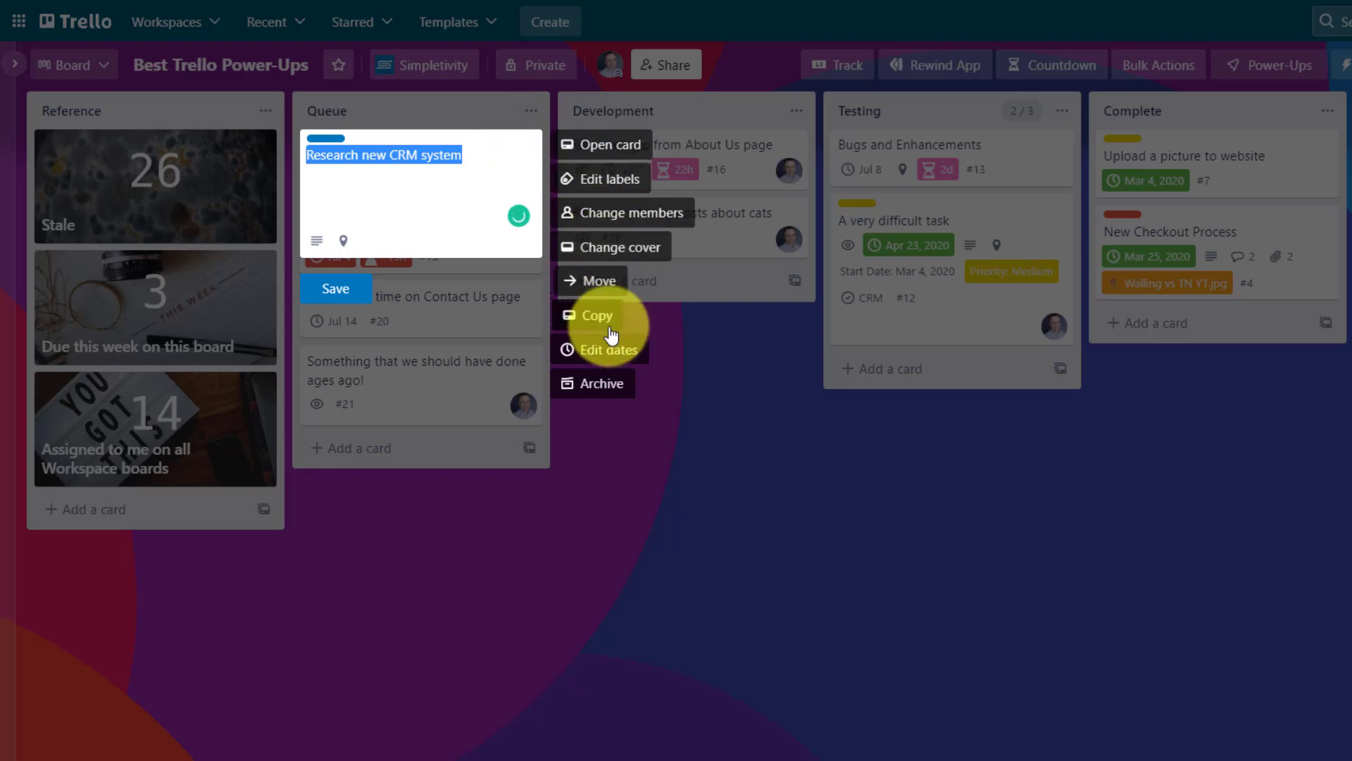
click(606, 351)
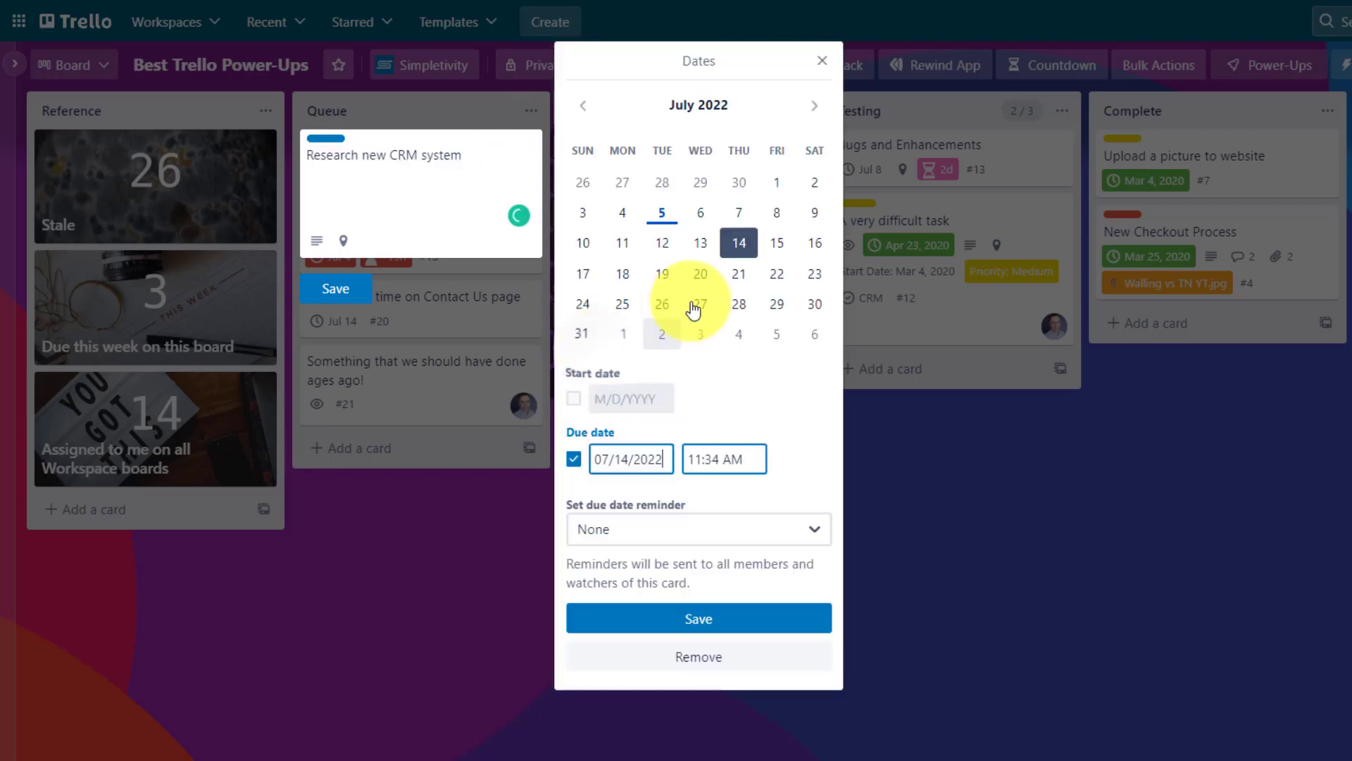
click(698, 617)
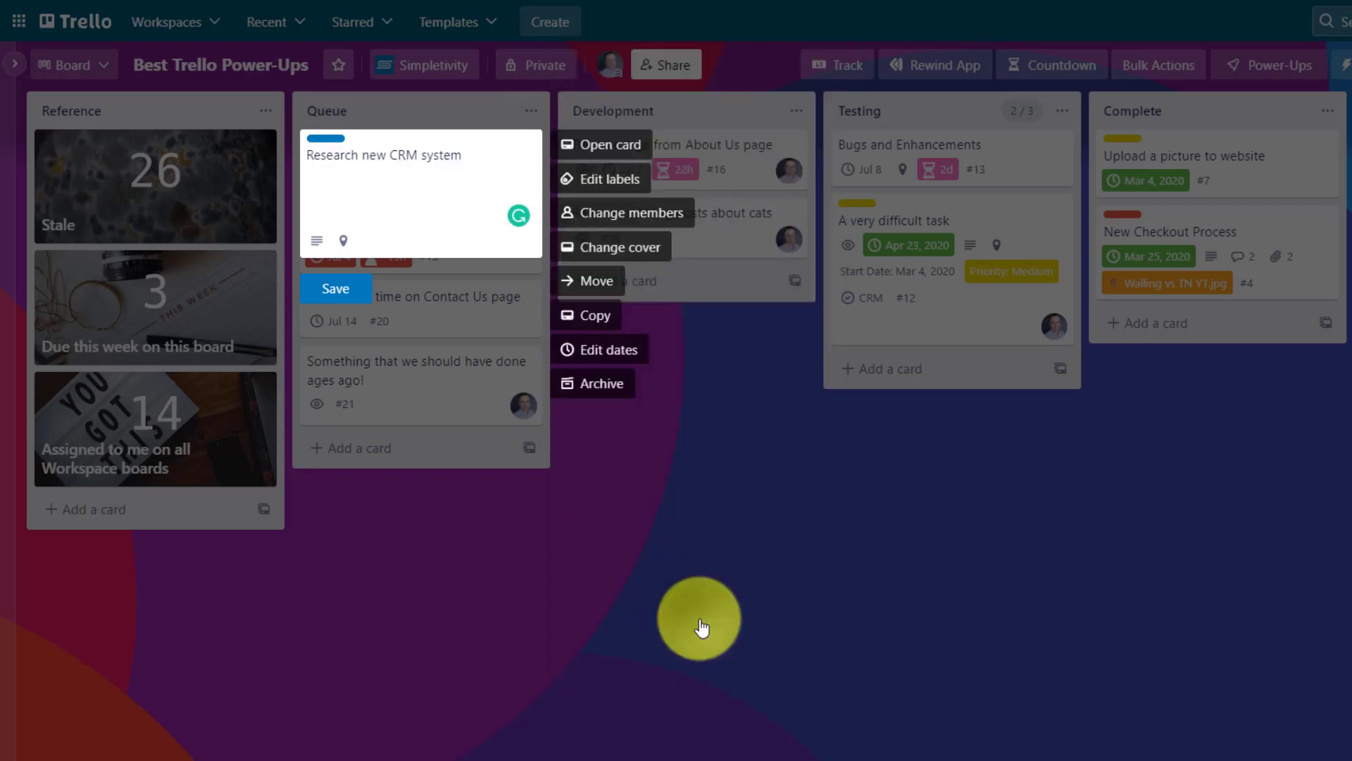
click(335, 288)
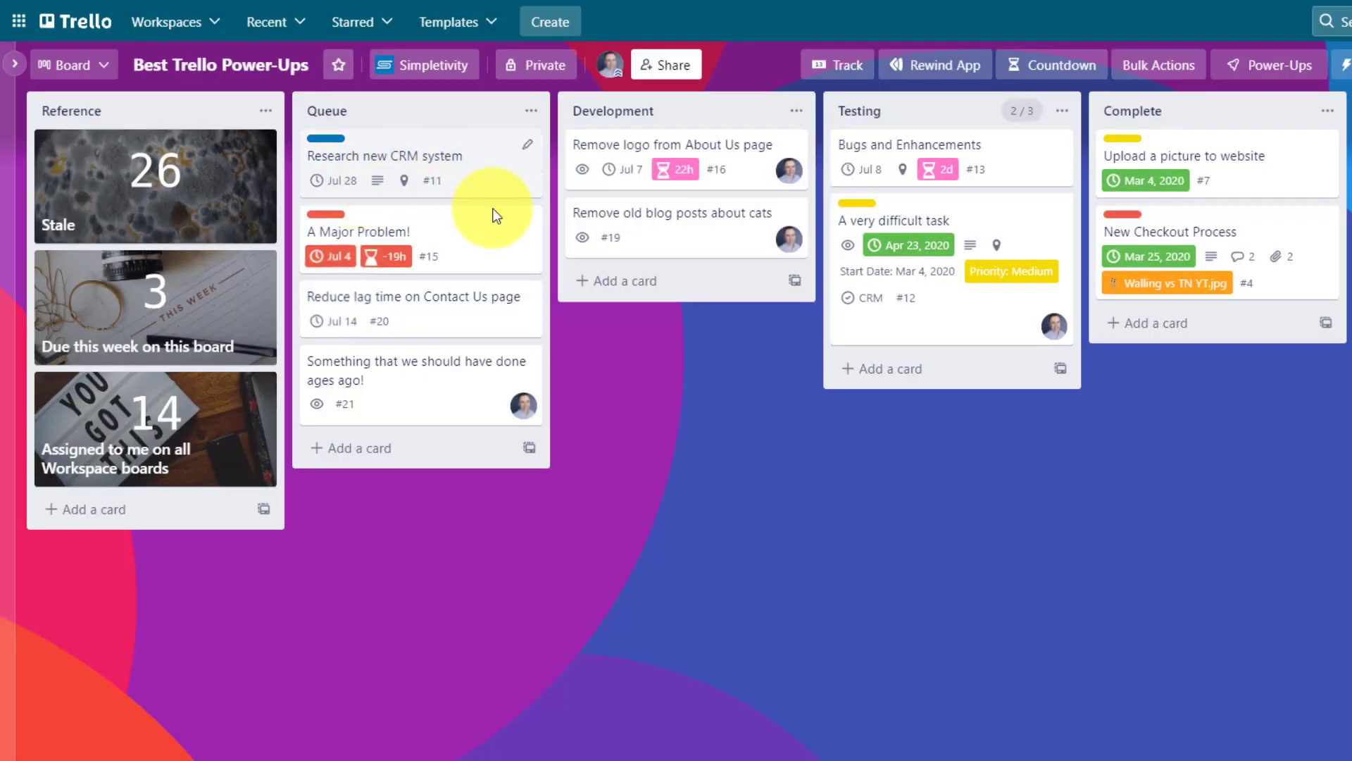
mouse_move(507, 307)
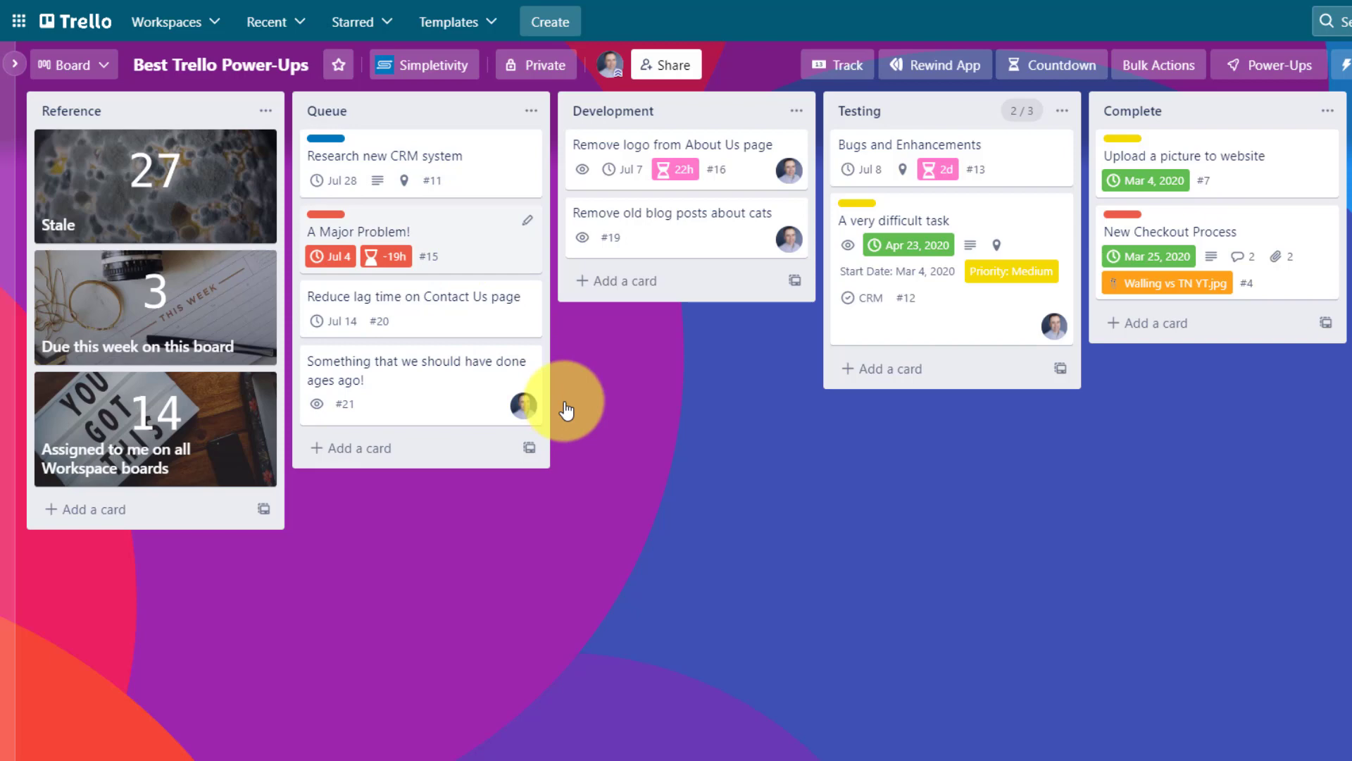
mouse_move(1159, 63)
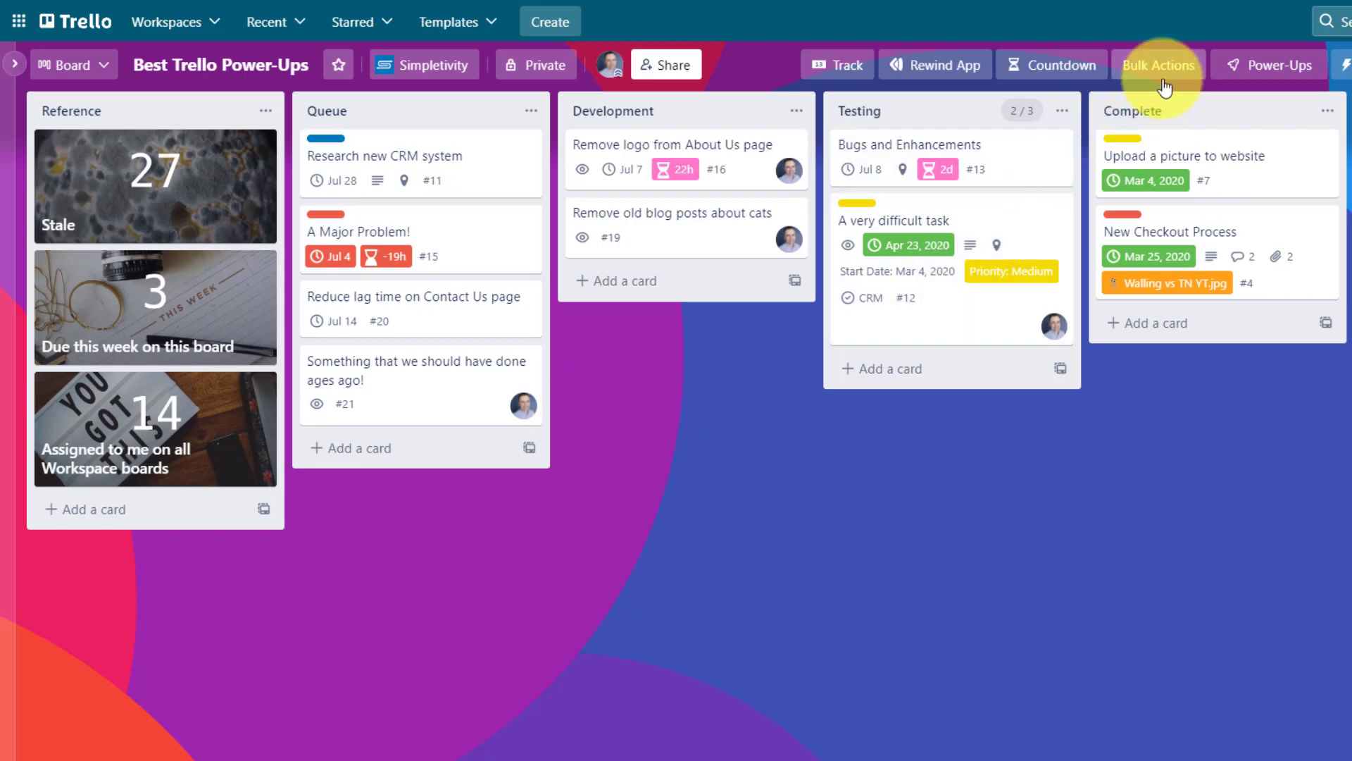
click(1159, 65)
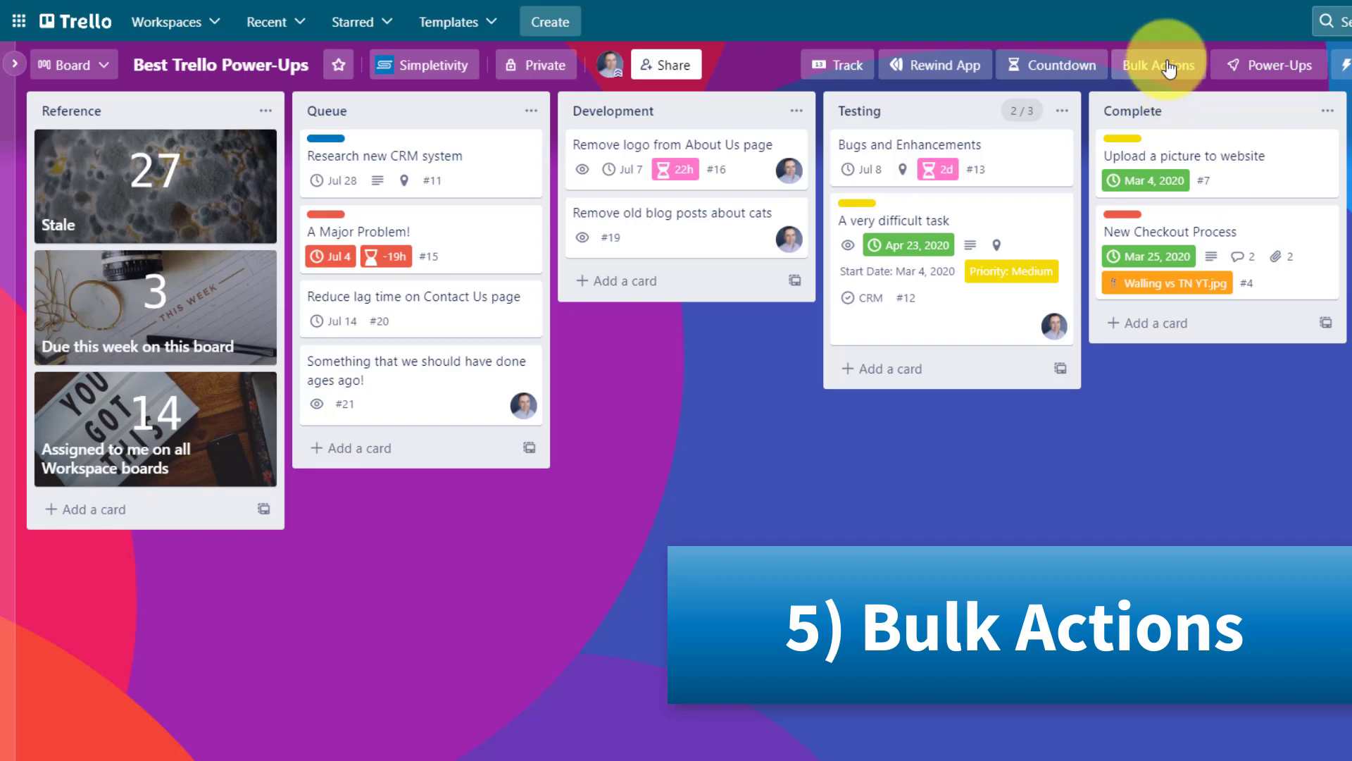
In Bulk Actions select A Major Problem!, Remove logo from About Us page and Bugs and Enhancements for a due-date change.
click(1158, 65)
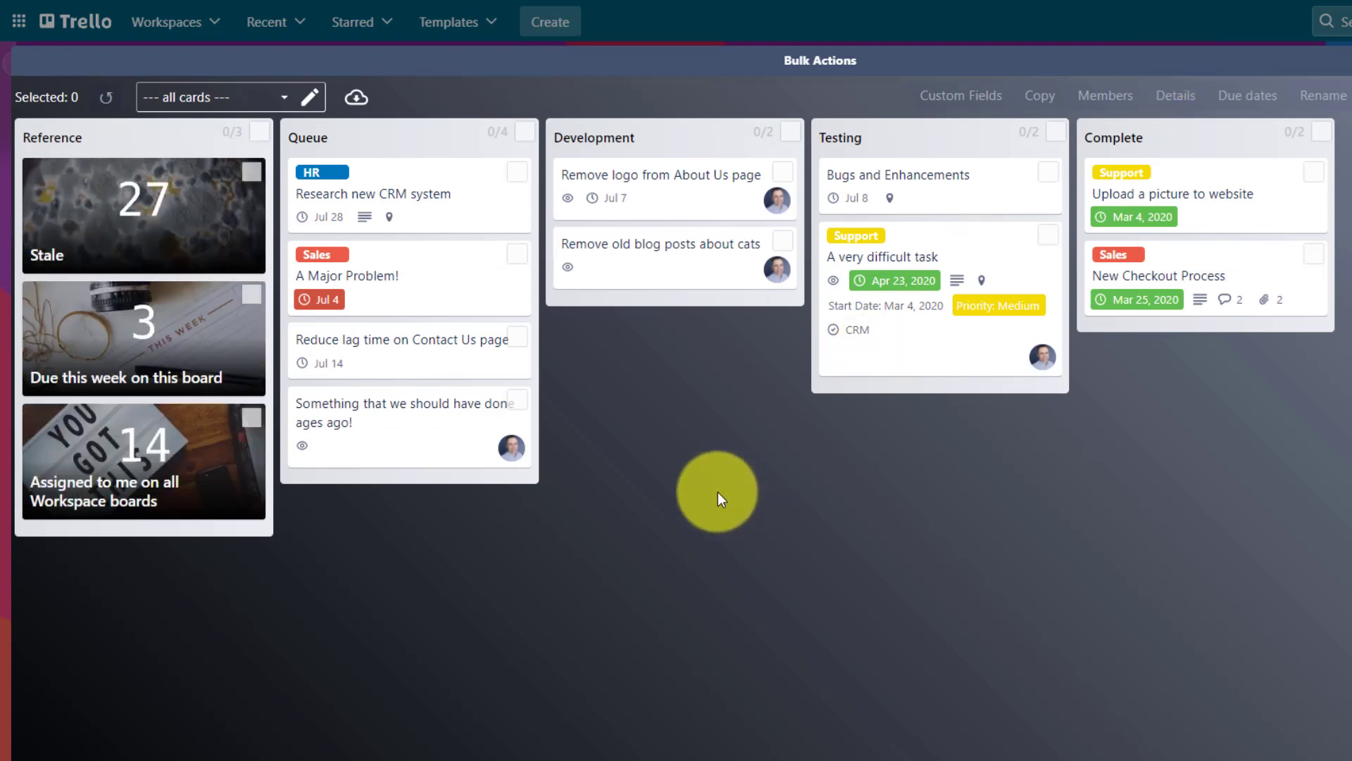
mouse_move(532, 285)
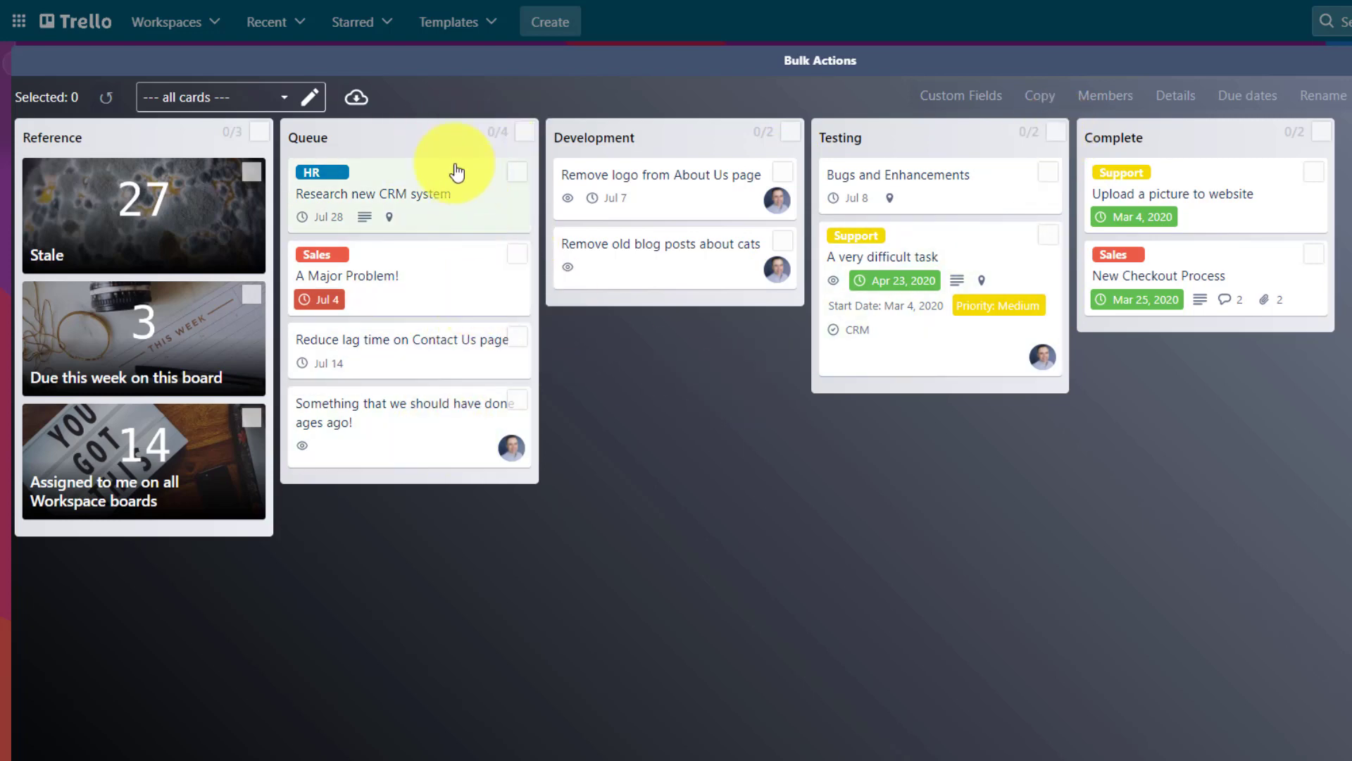
mouse_move(520, 260)
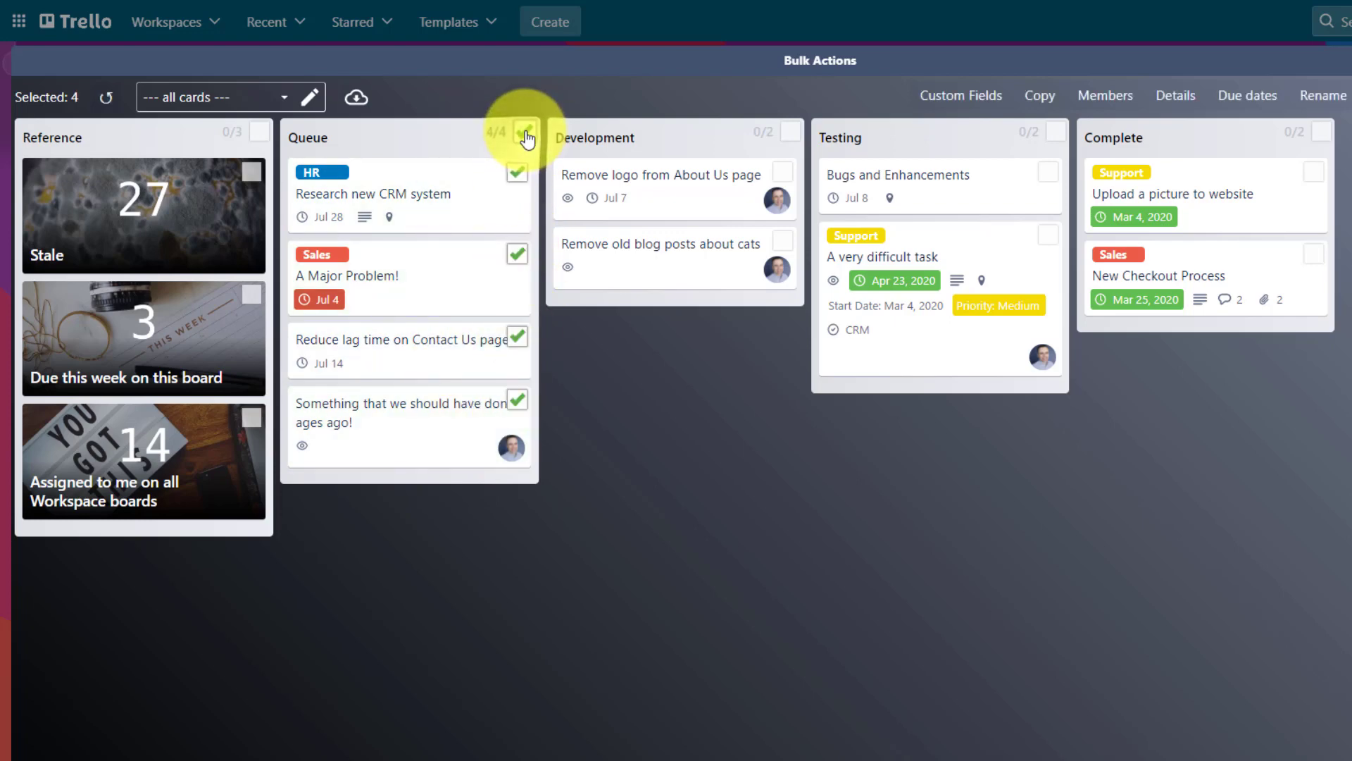
click(528, 138)
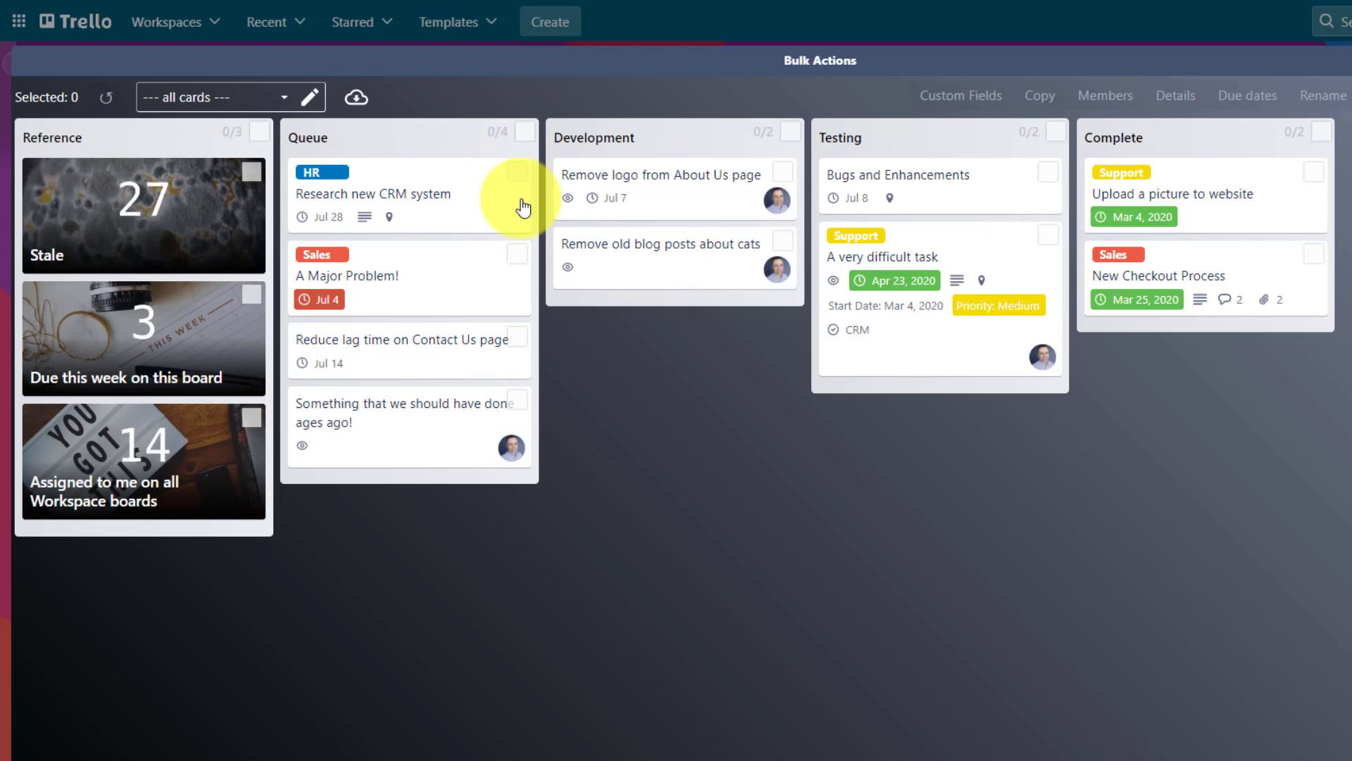
click(517, 253)
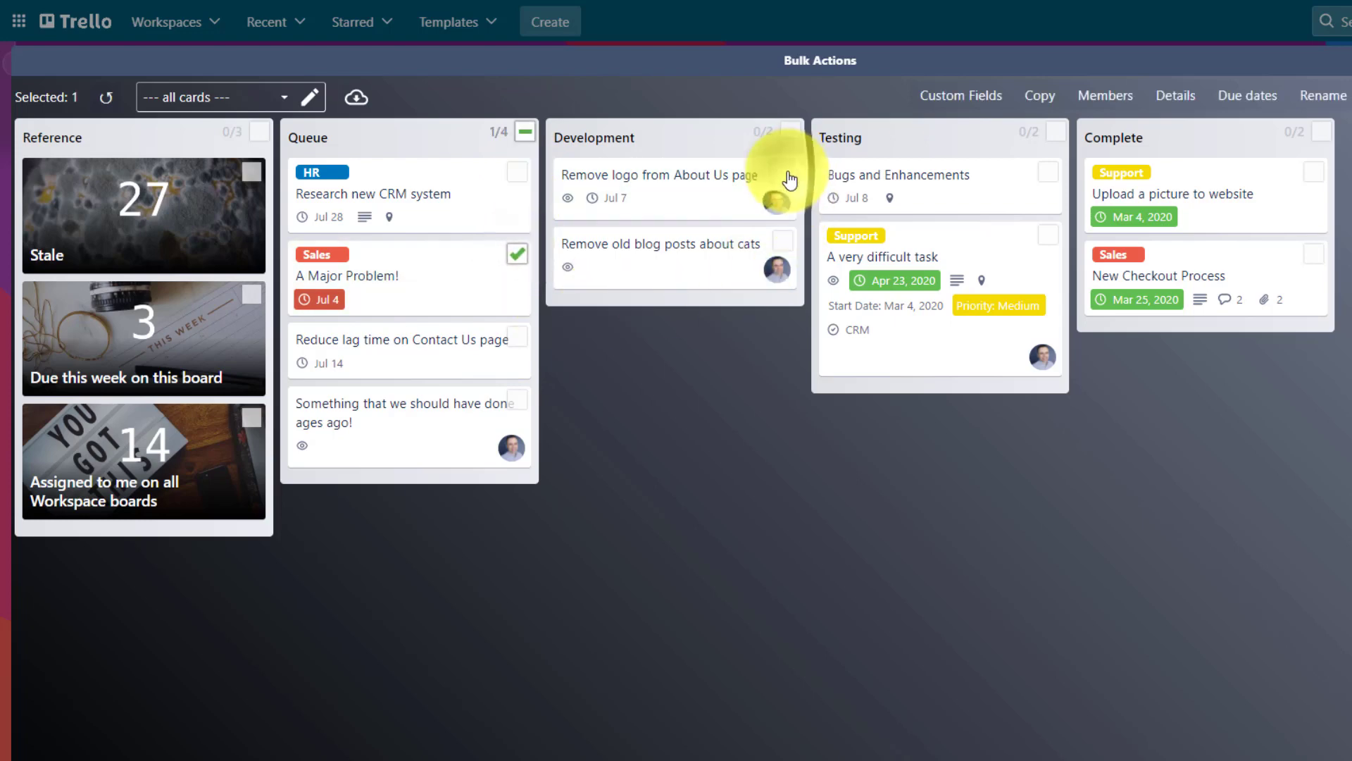
click(781, 172)
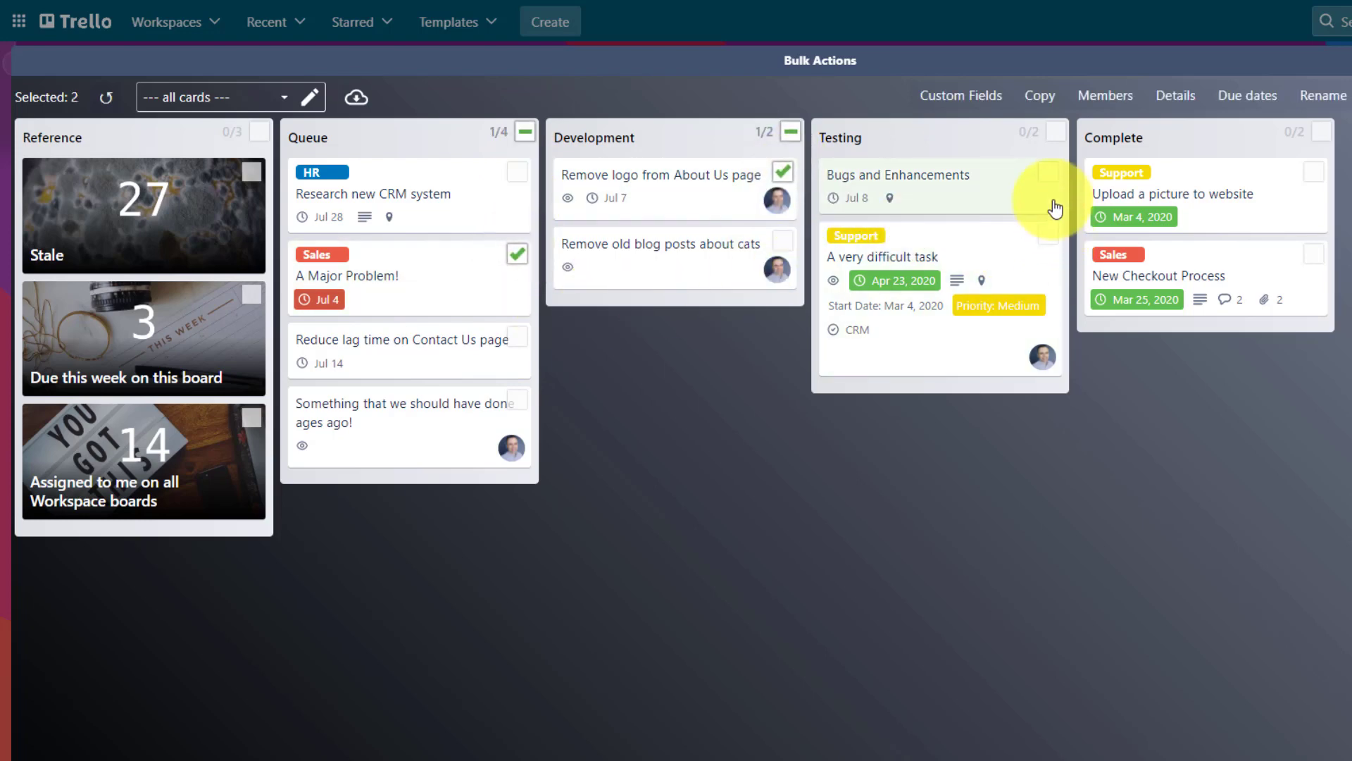
click(1048, 172)
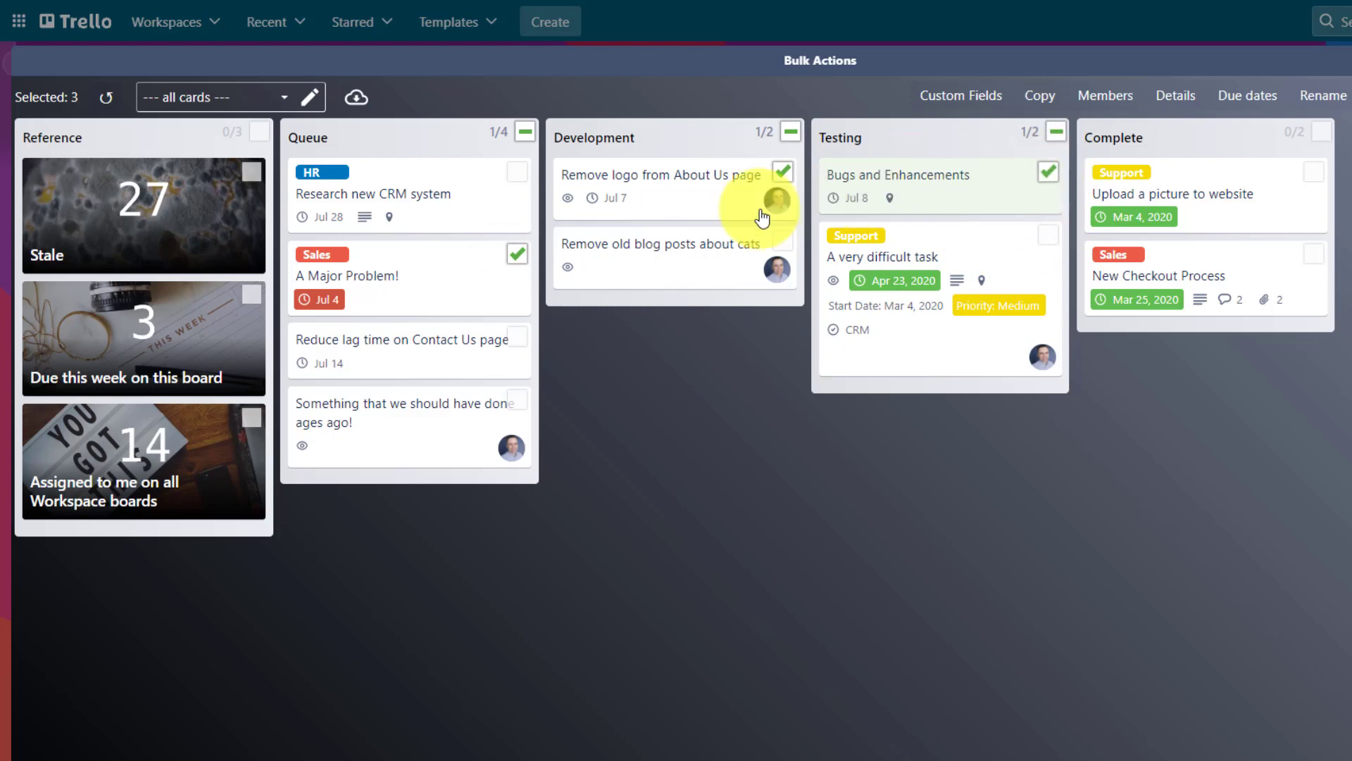
mouse_move(824, 256)
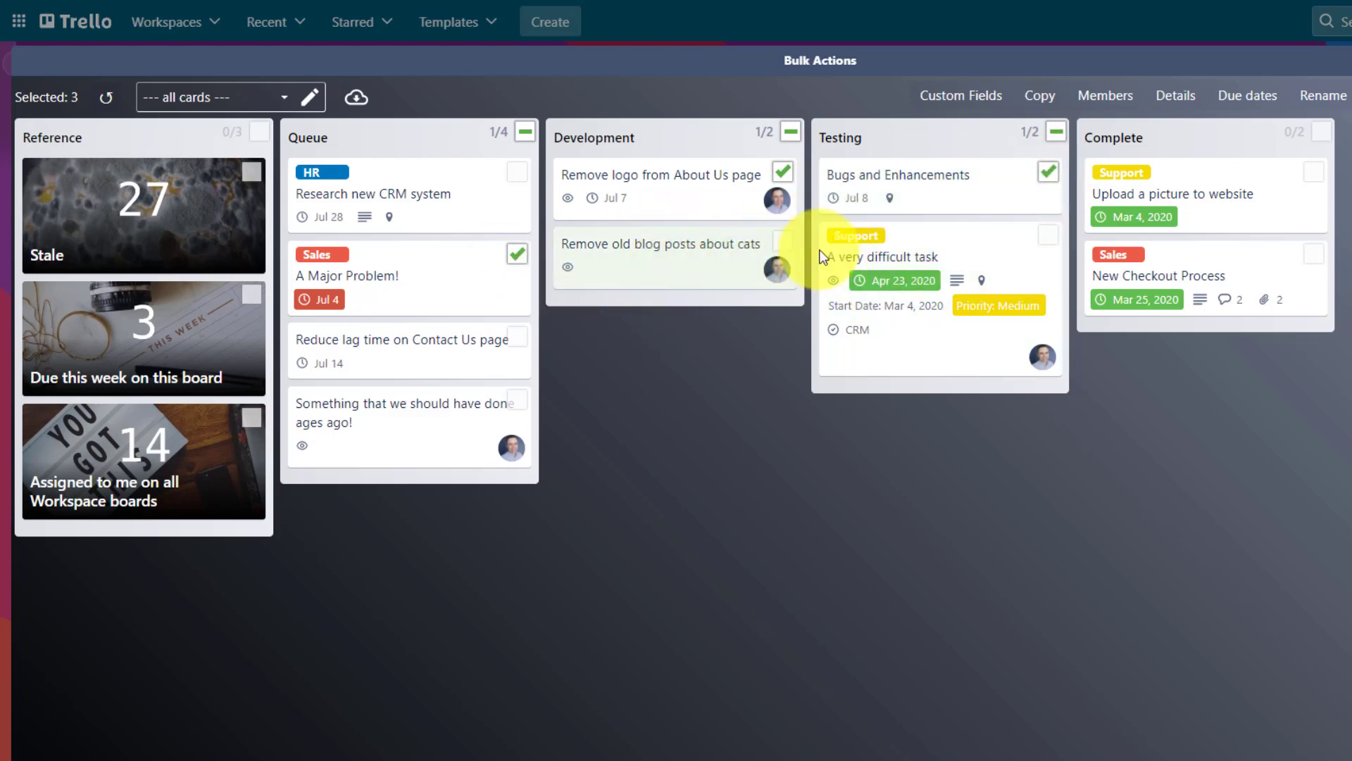
mouse_move(959, 95)
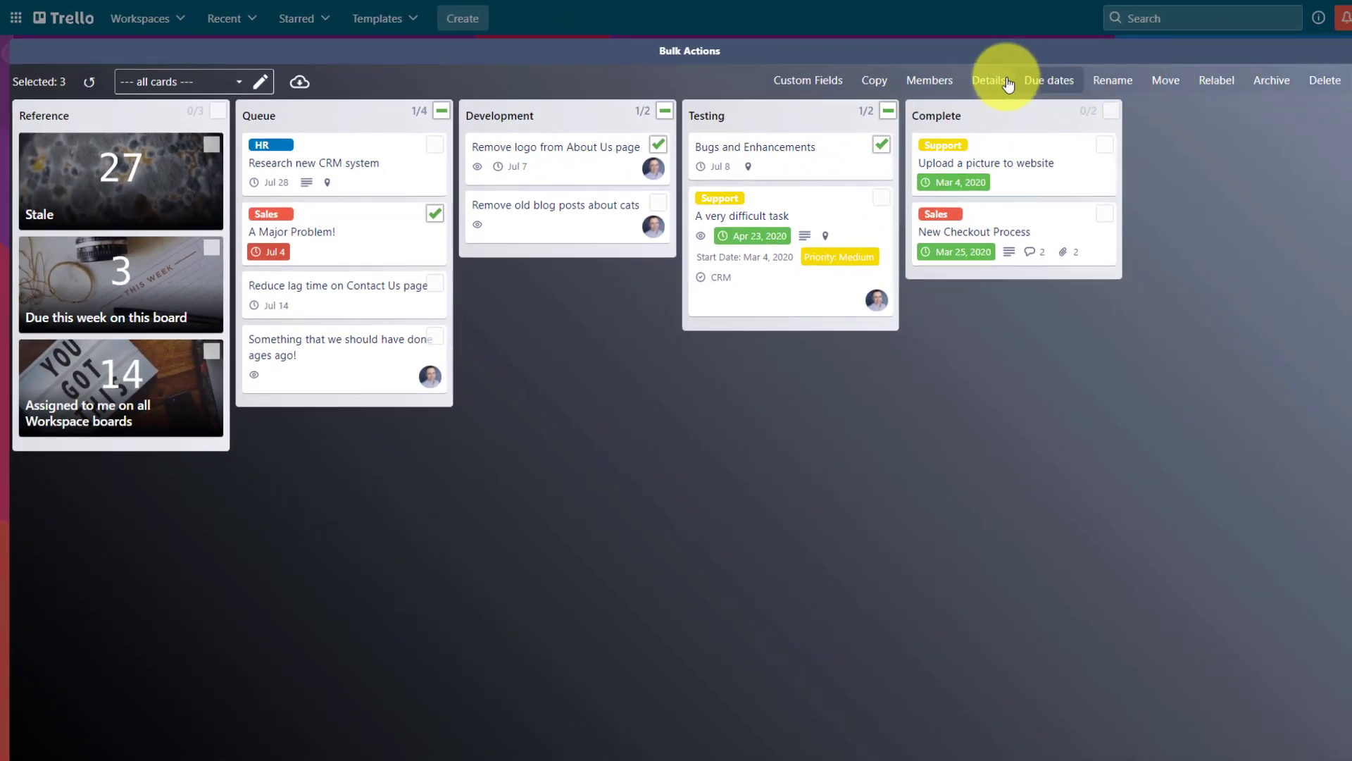
mouse_move(989, 79)
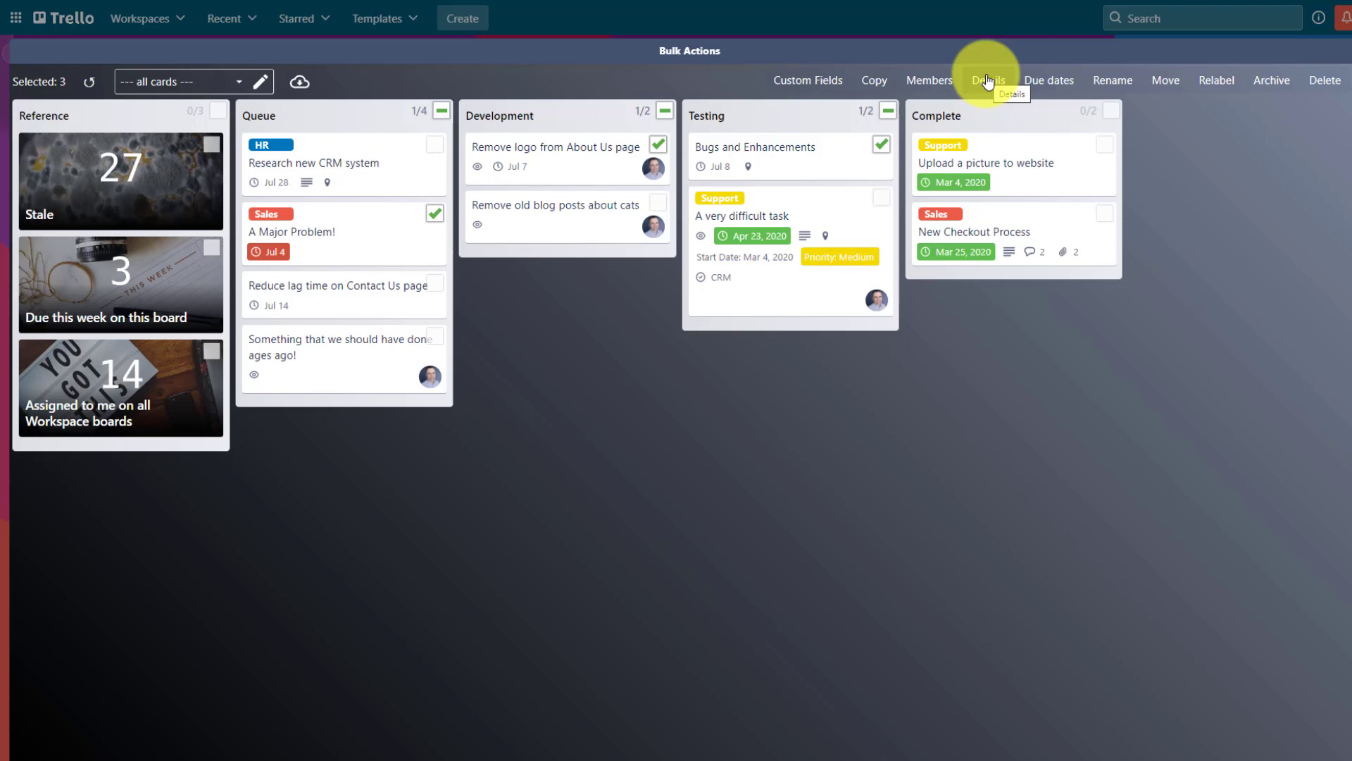
click(1048, 79)
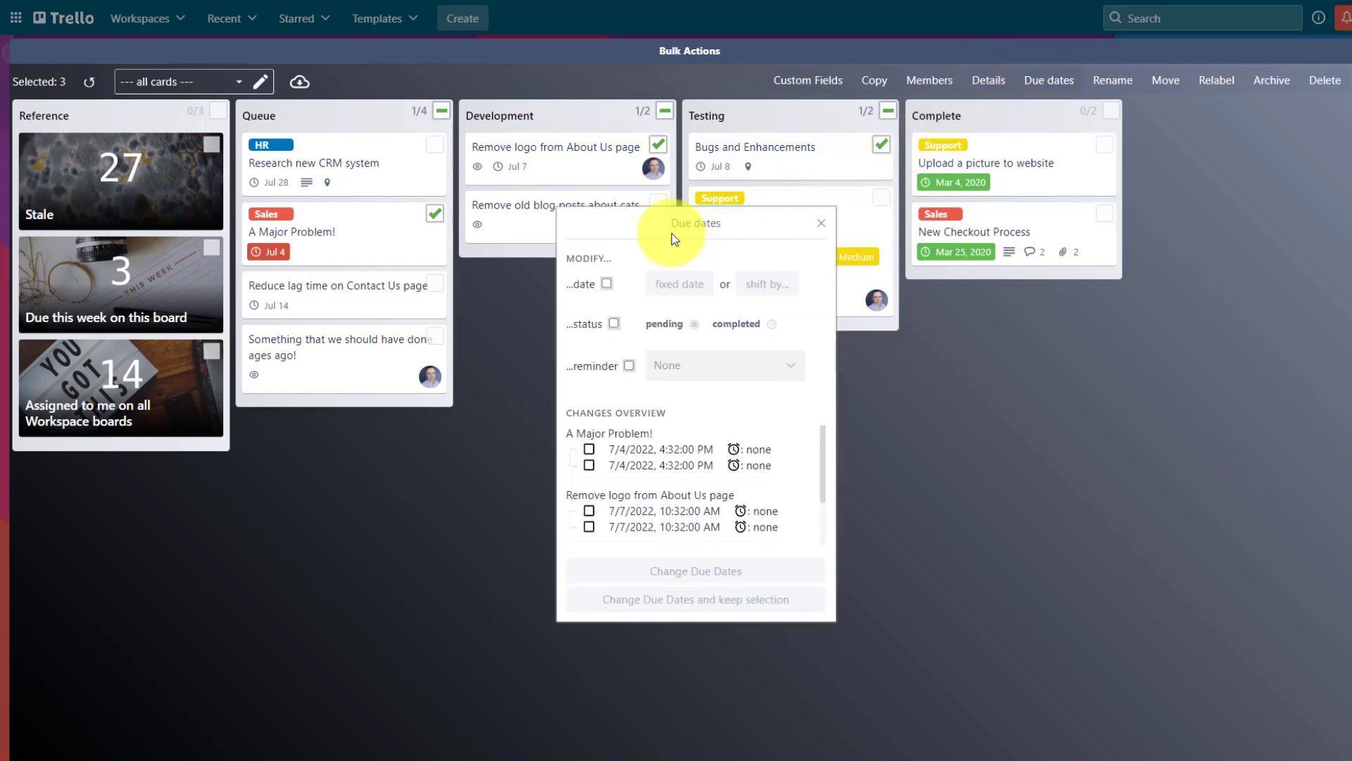
Shift the three selected cards' due dates by 1 week, to Jul 11, Jul 14 and Jul 15.
click(607, 283)
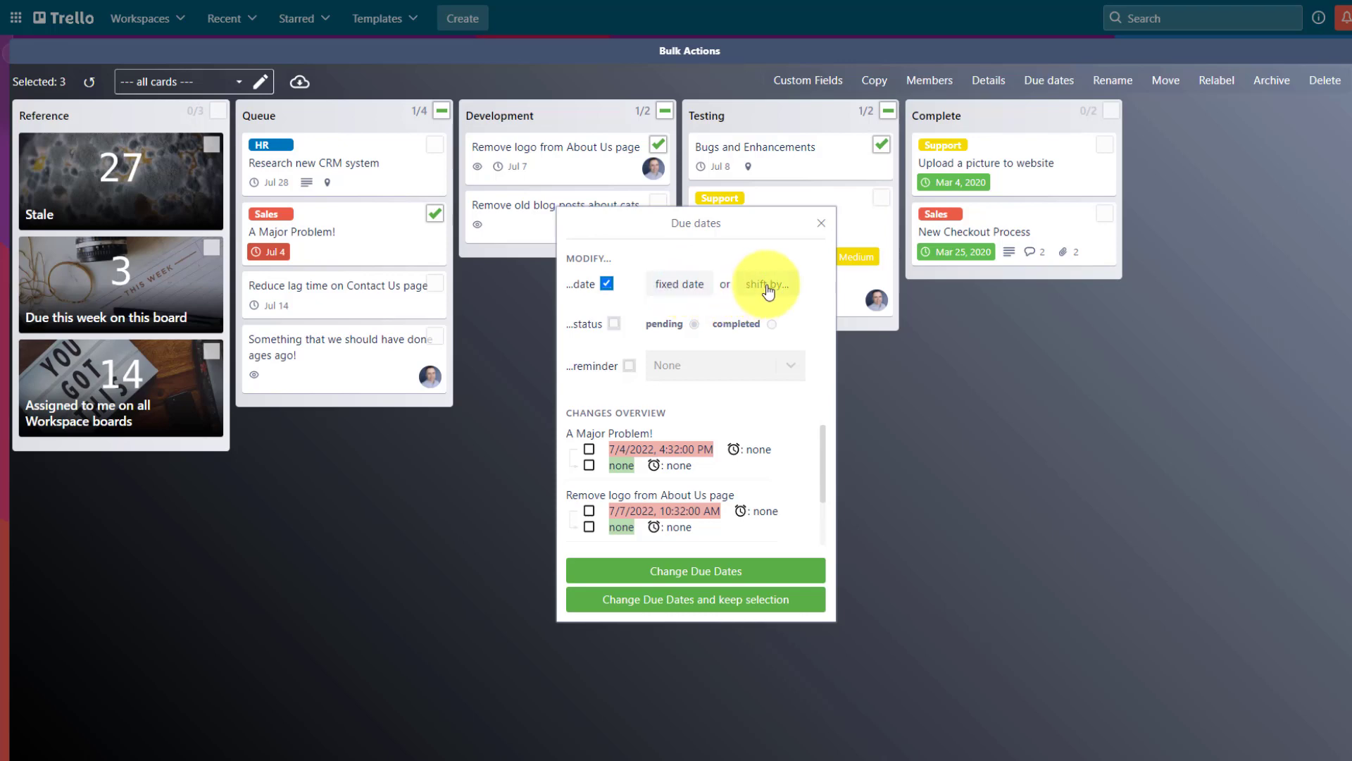
click(766, 283)
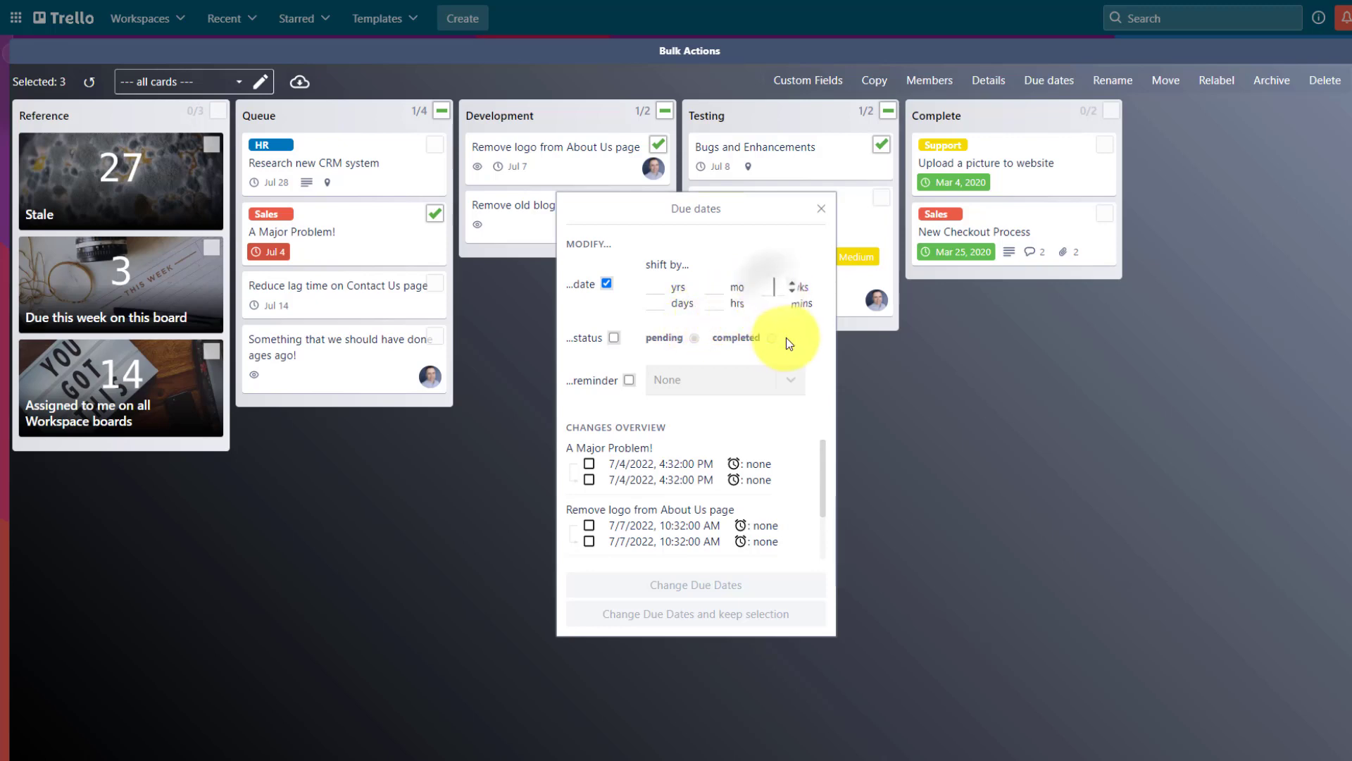
text(1)
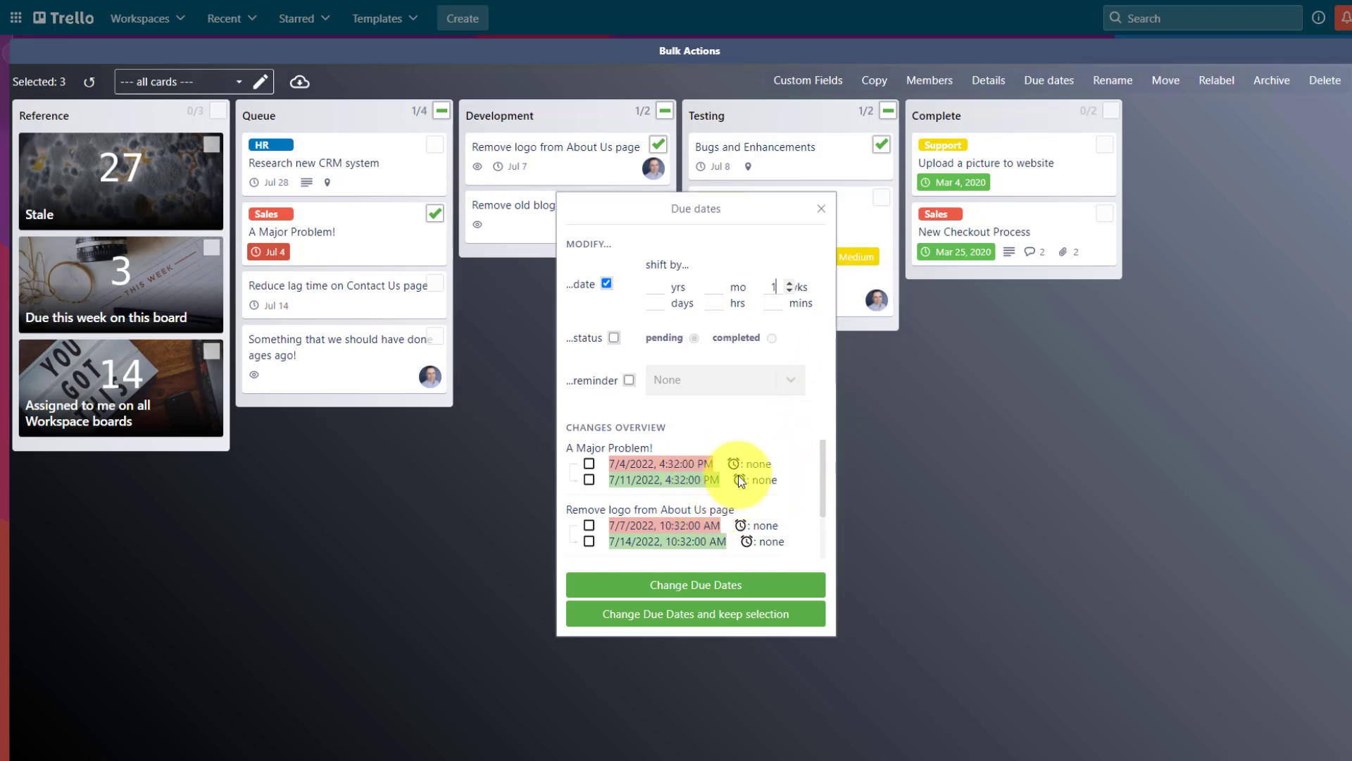
scroll(down, 3)
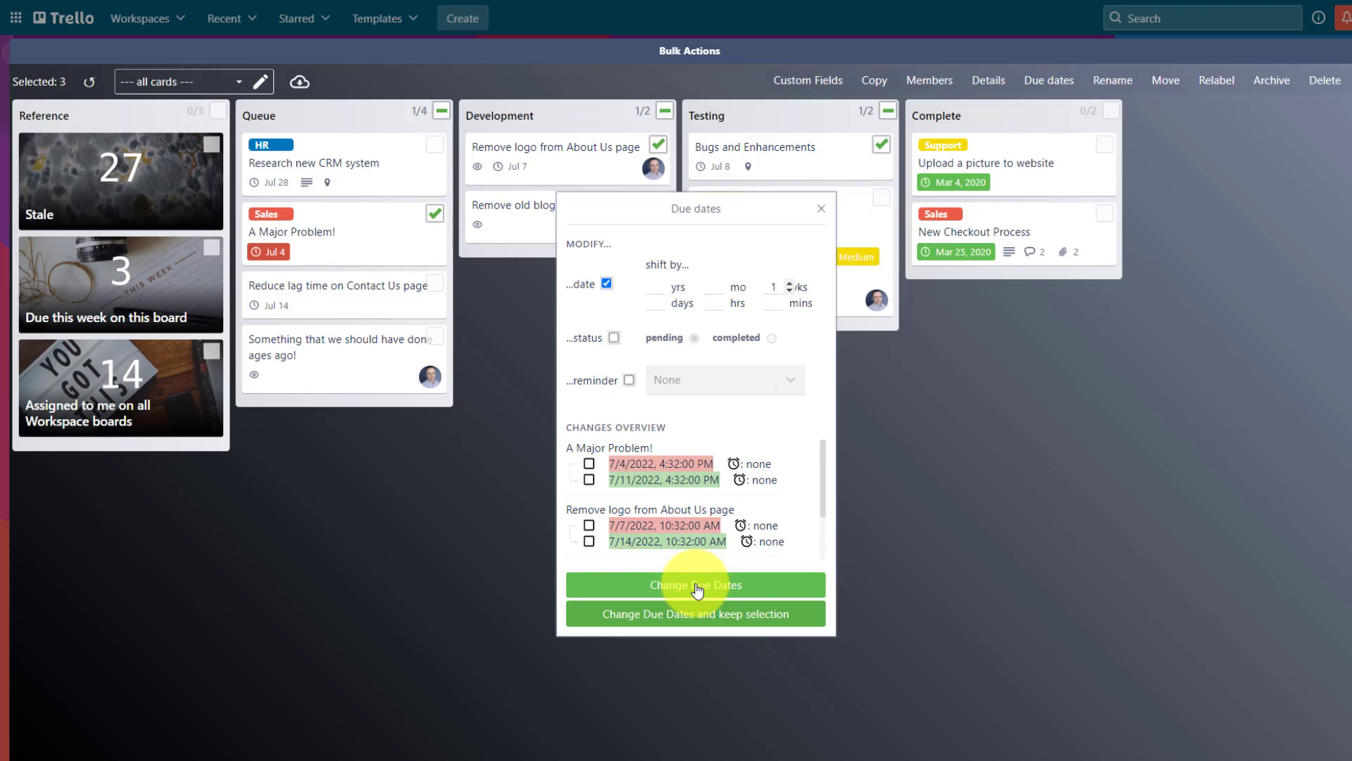
mouse_move(689, 612)
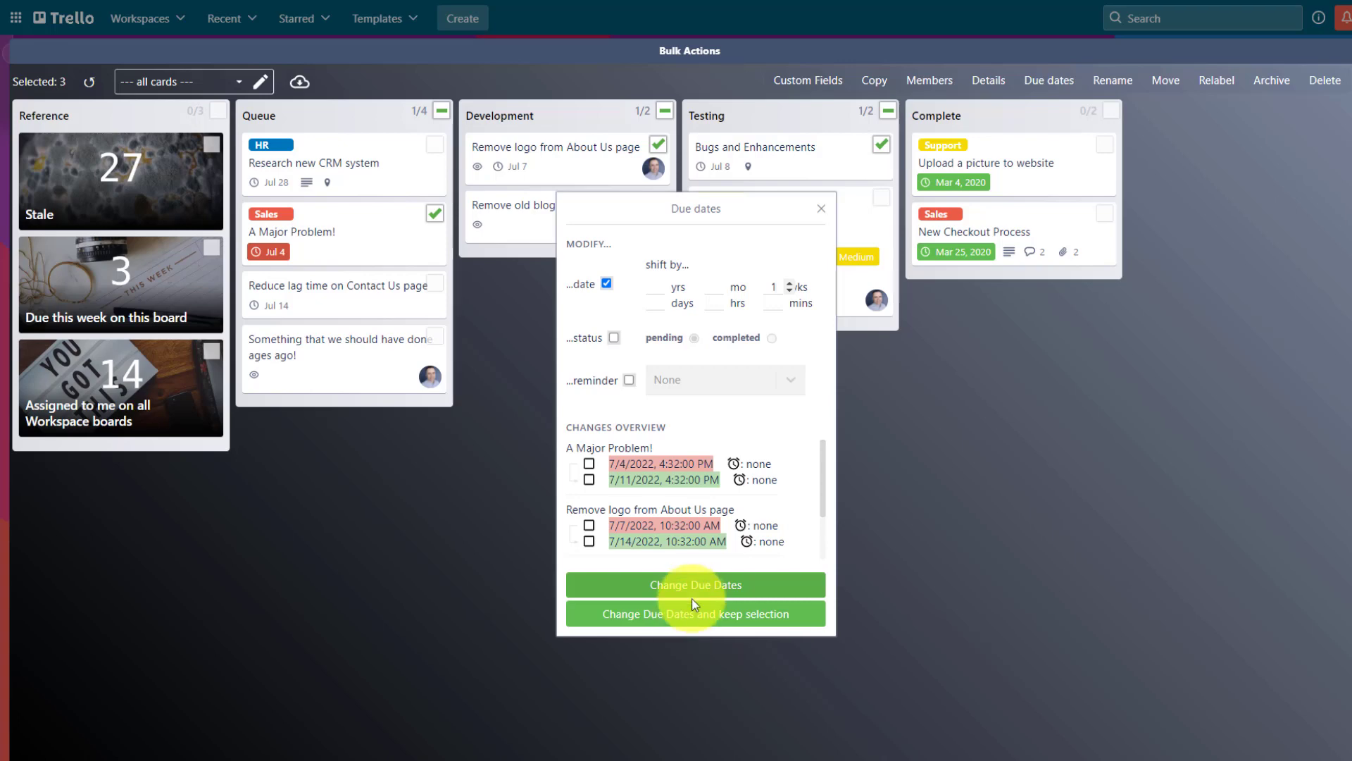
click(694, 584)
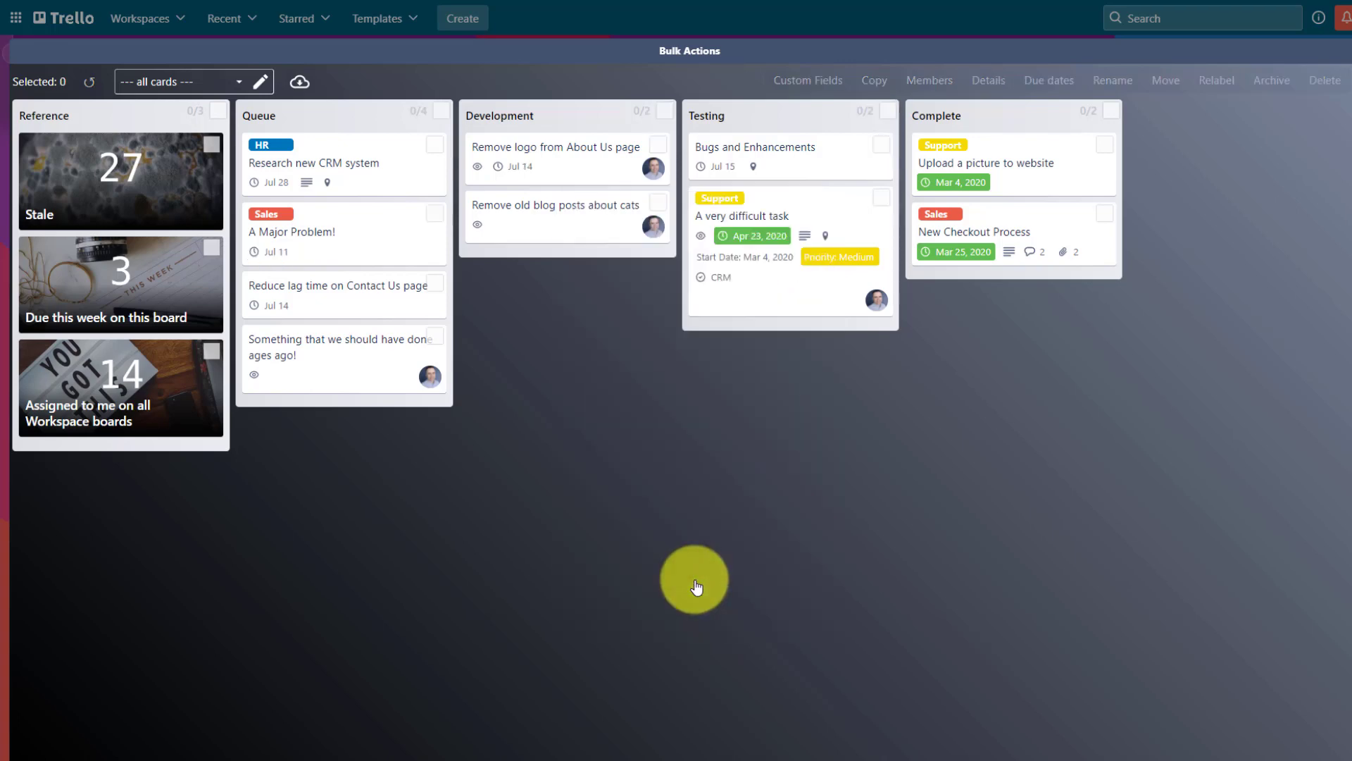
mouse_move(455, 328)
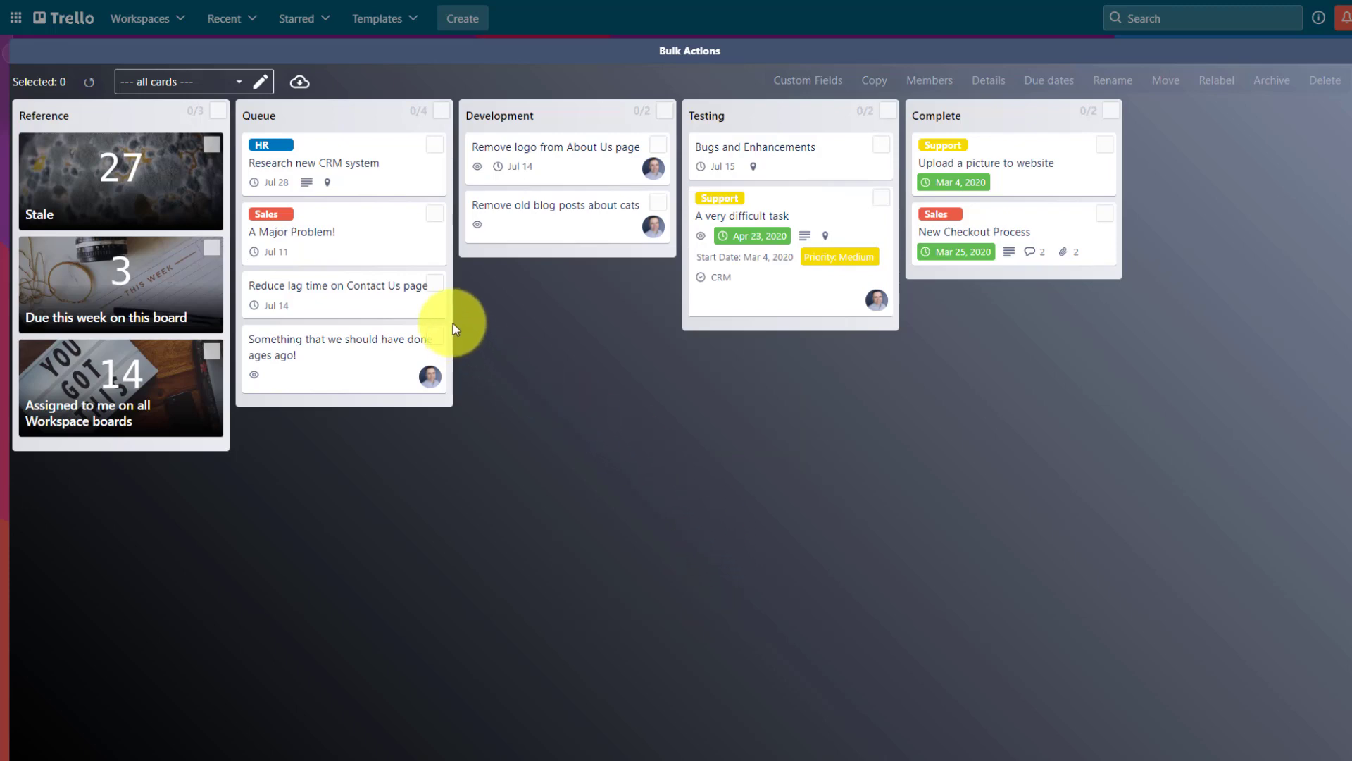
mouse_move(750, 171)
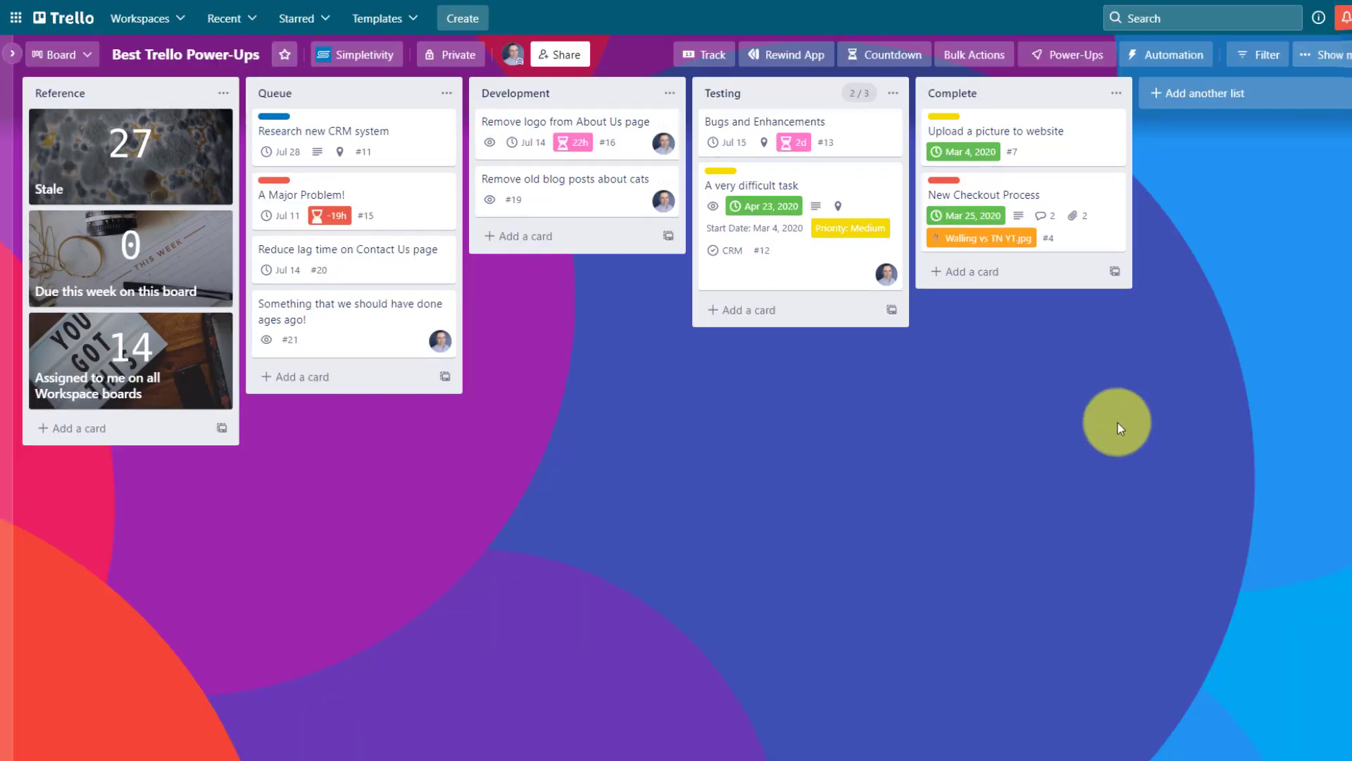
mouse_move(1067, 442)
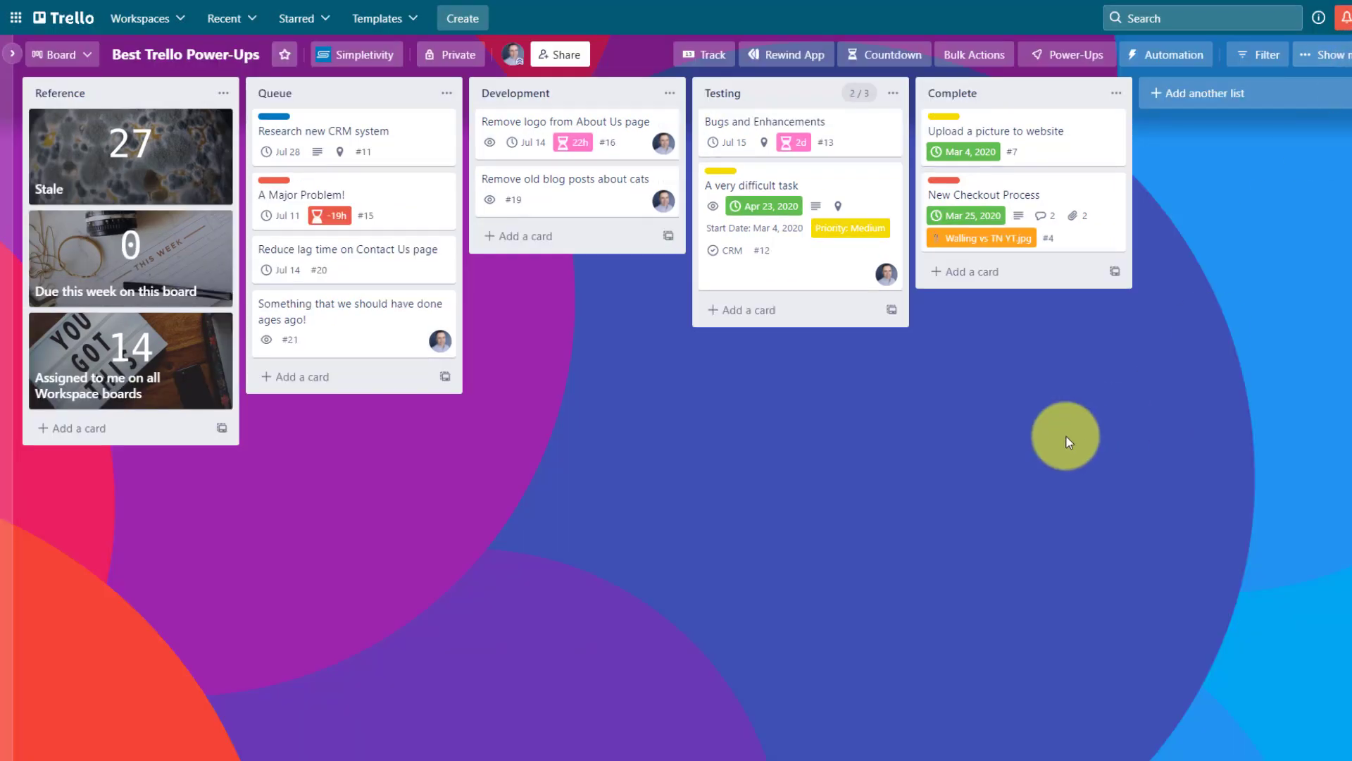
mouse_move(1031, 457)
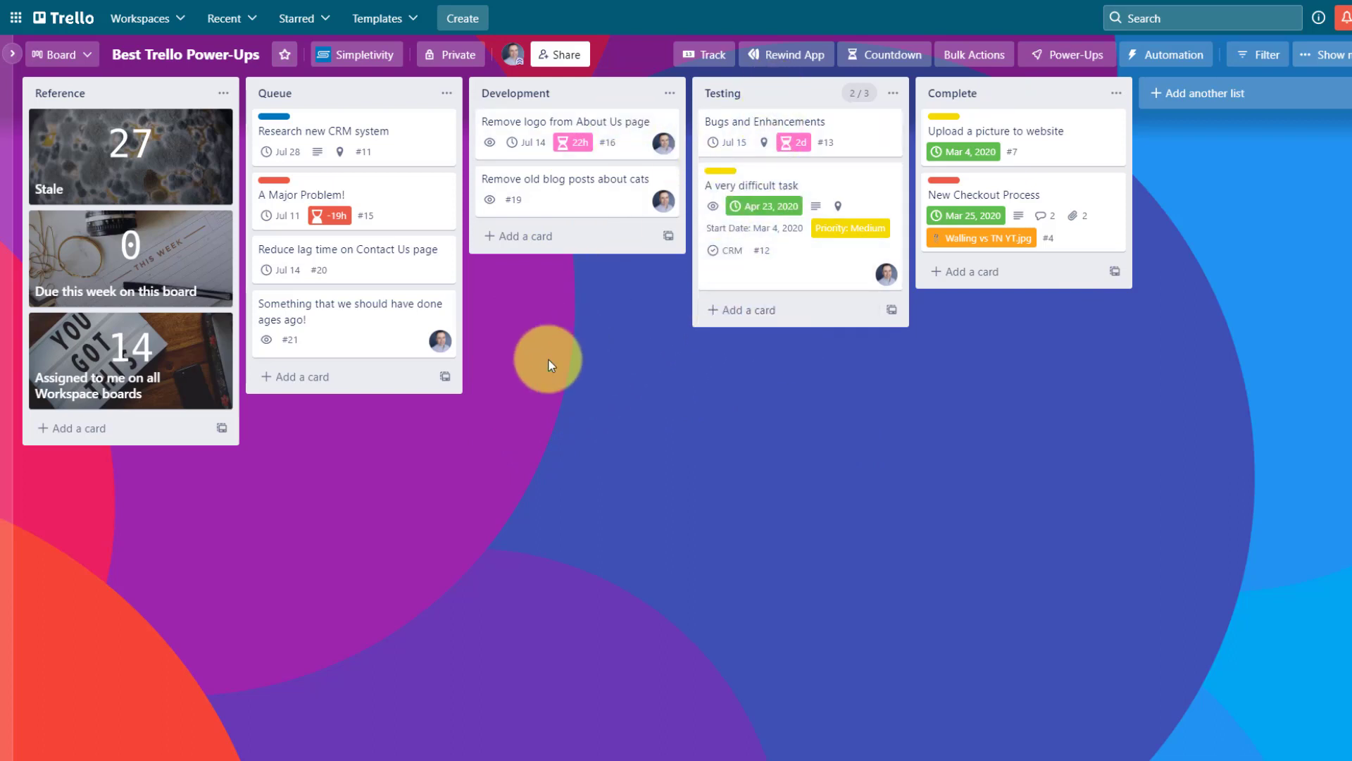
mouse_move(793, 192)
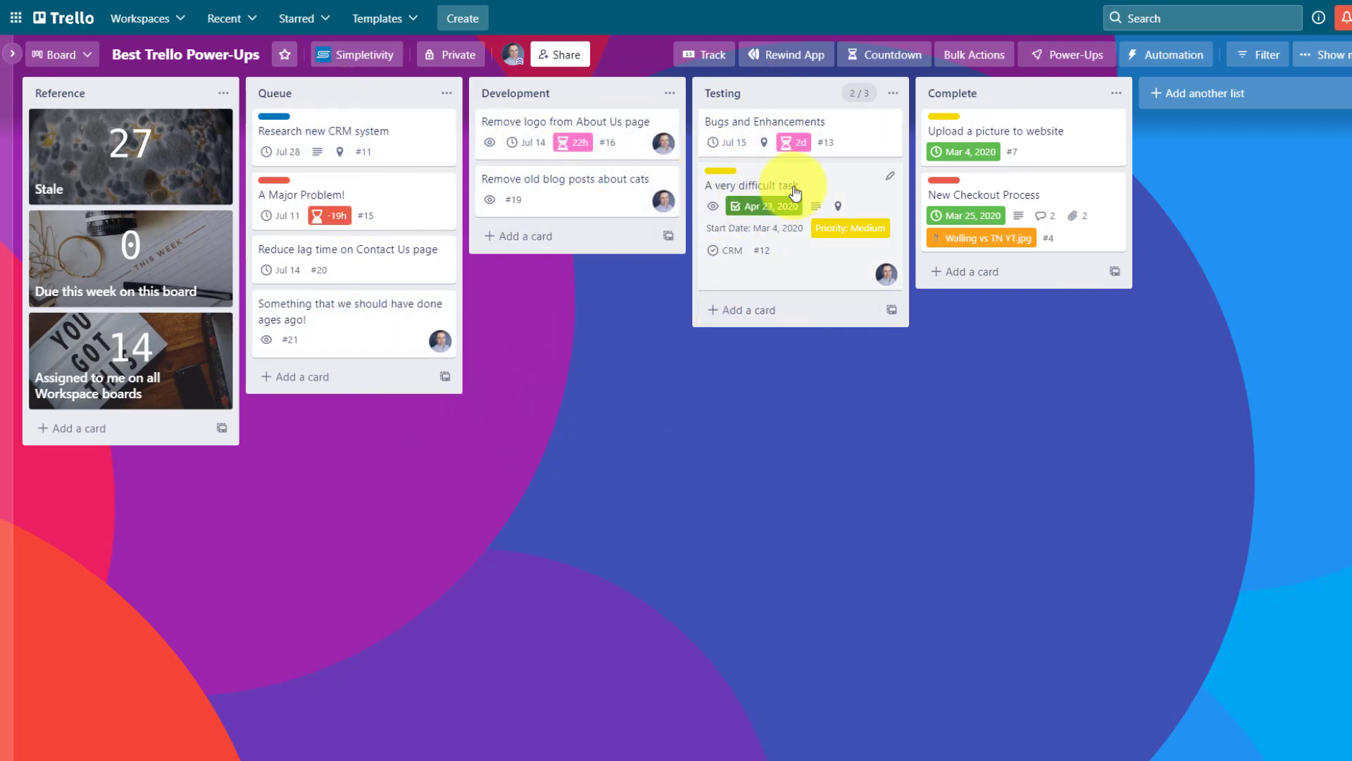
mouse_move(742, 448)
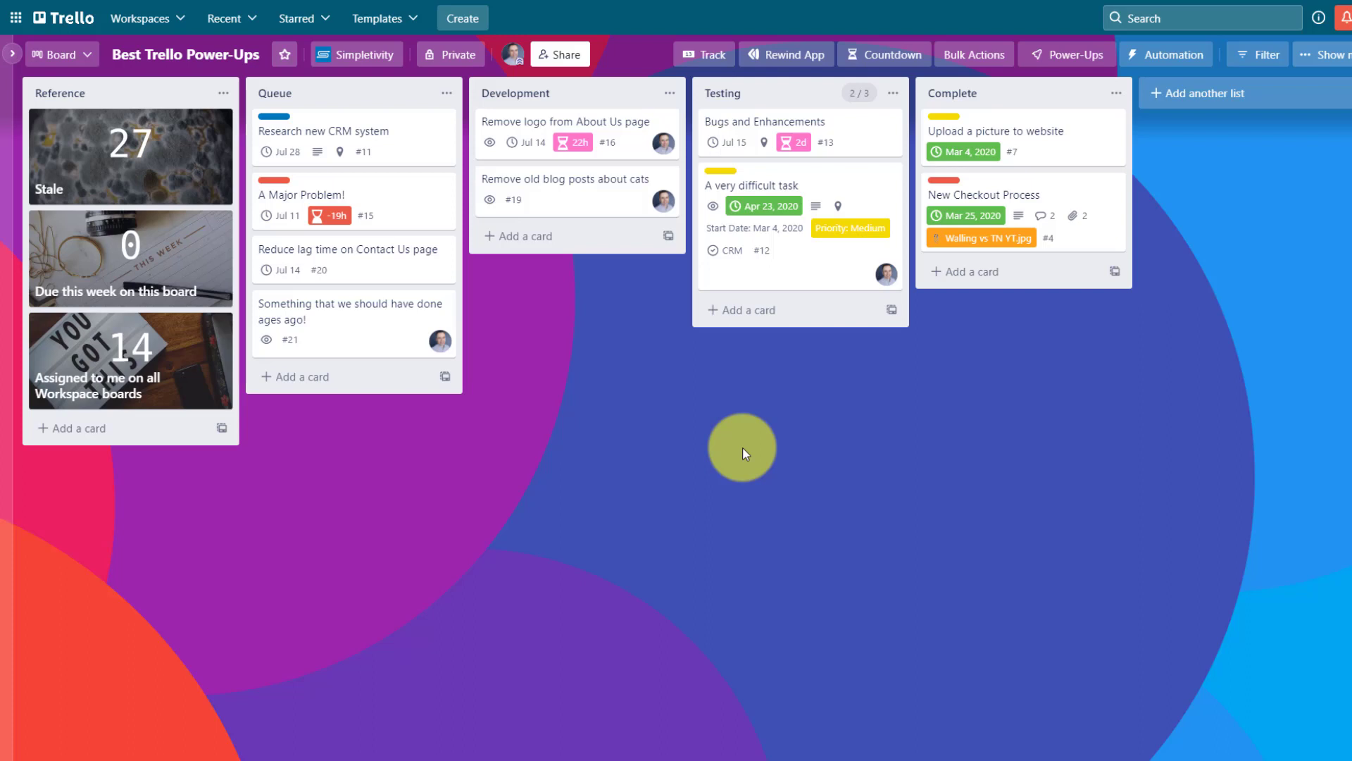
mouse_move(790, 419)
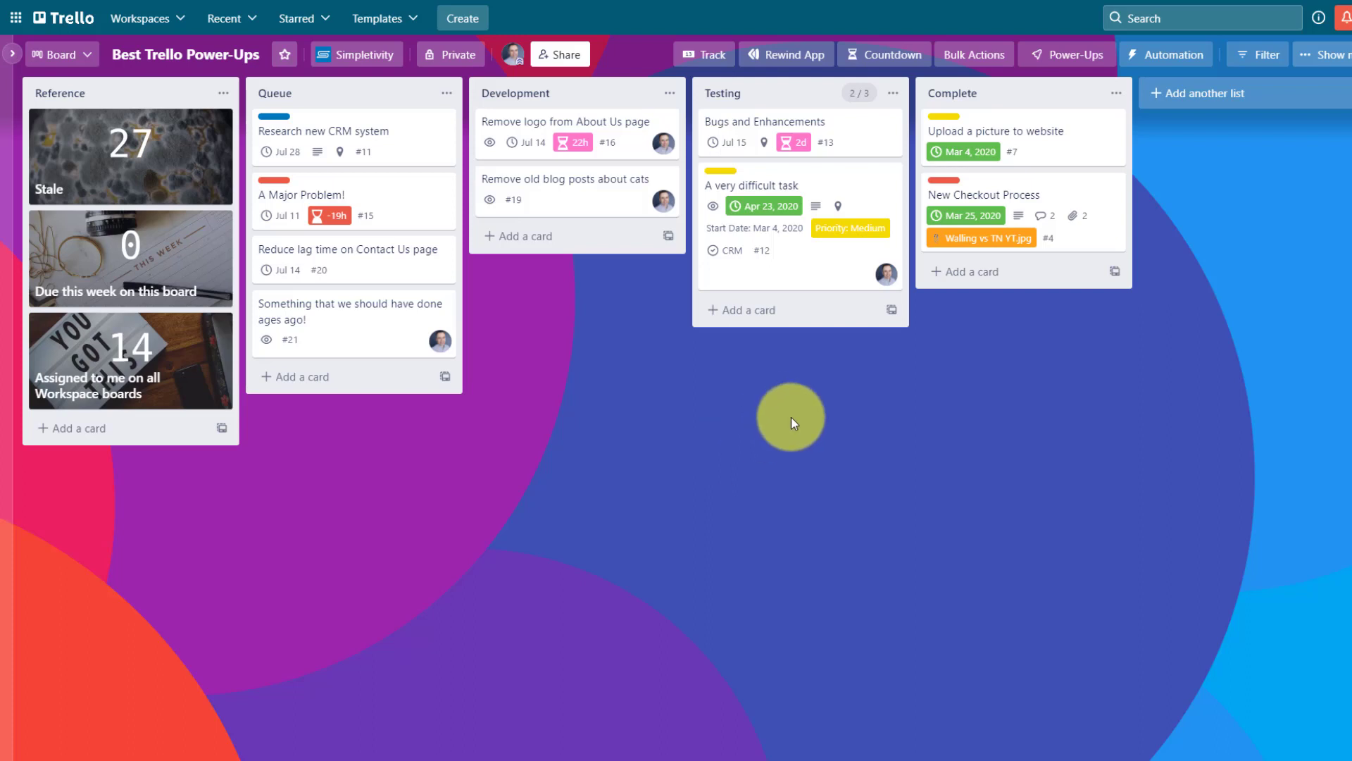
mouse_move(811, 406)
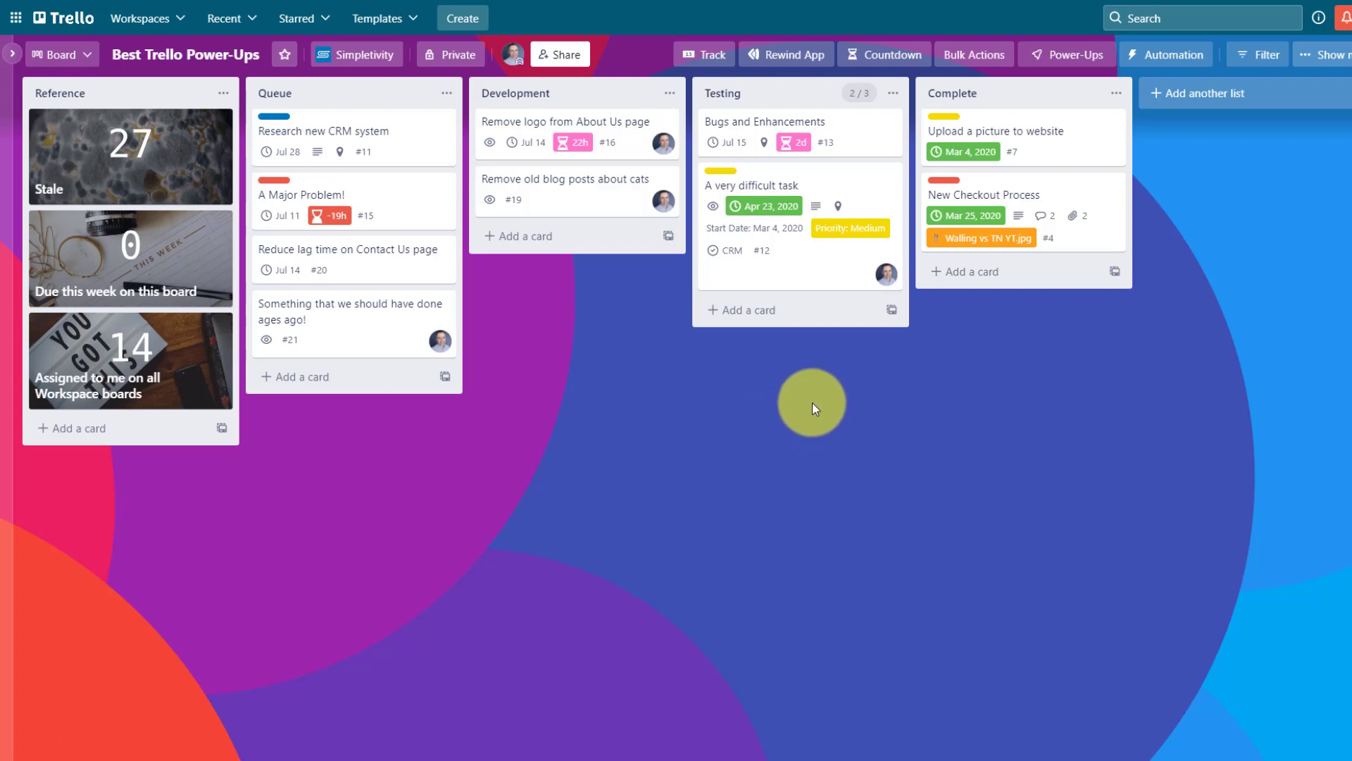
mouse_move(786, 94)
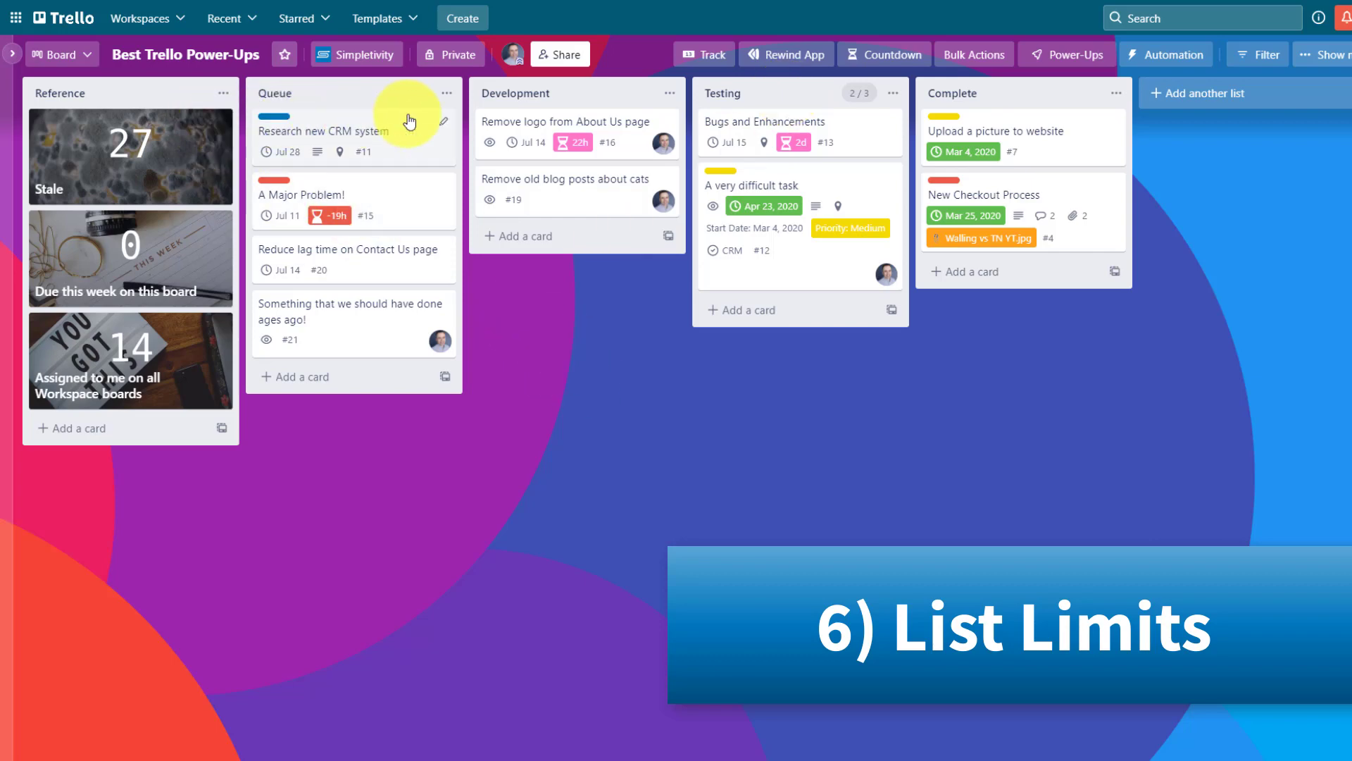
mouse_move(599, 101)
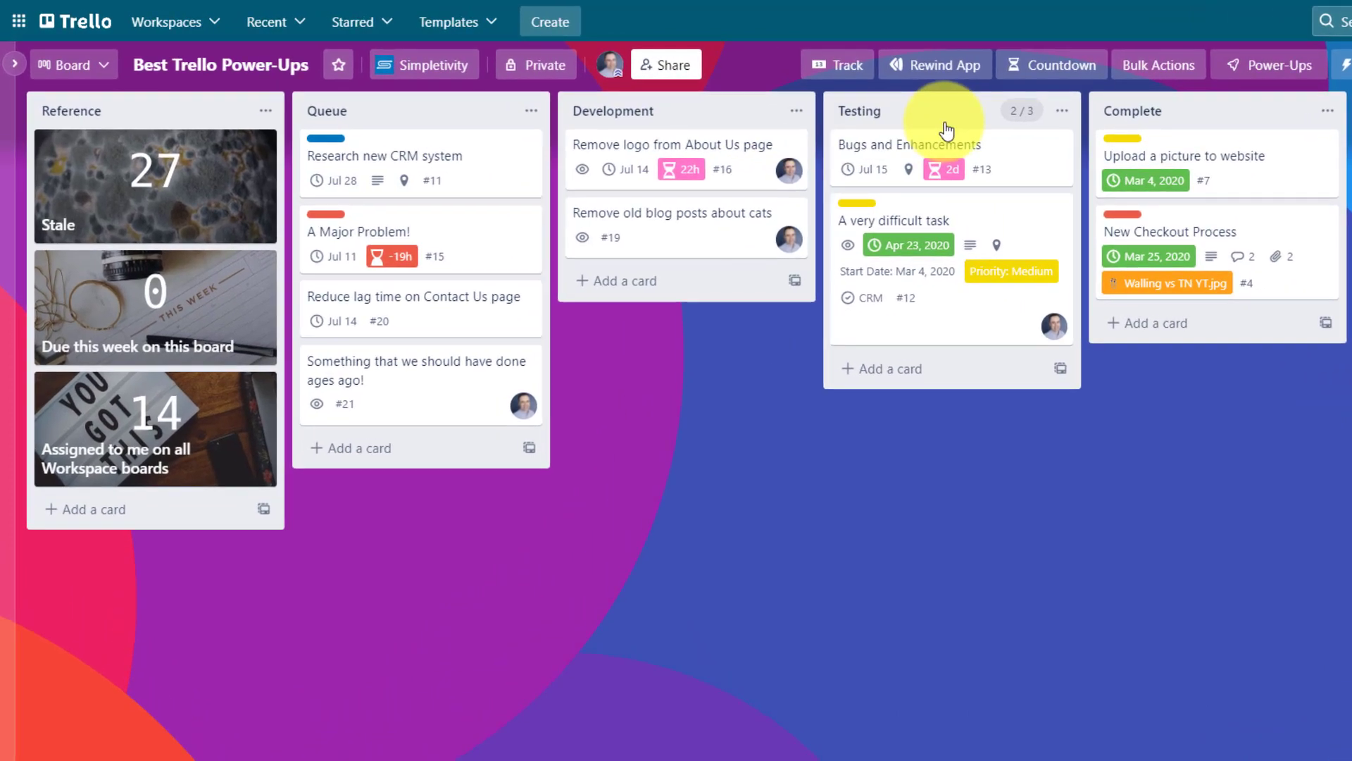
mouse_move(942, 121)
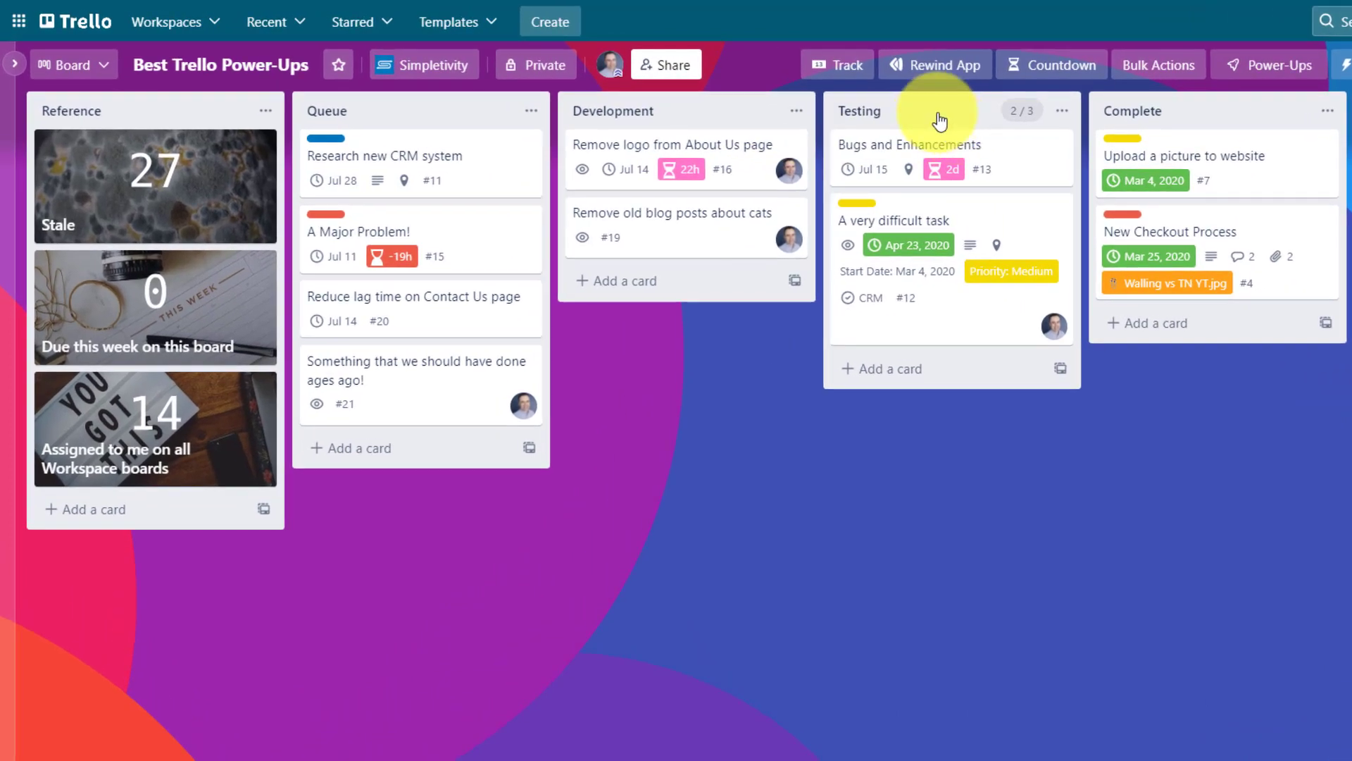
mouse_move(1031, 121)
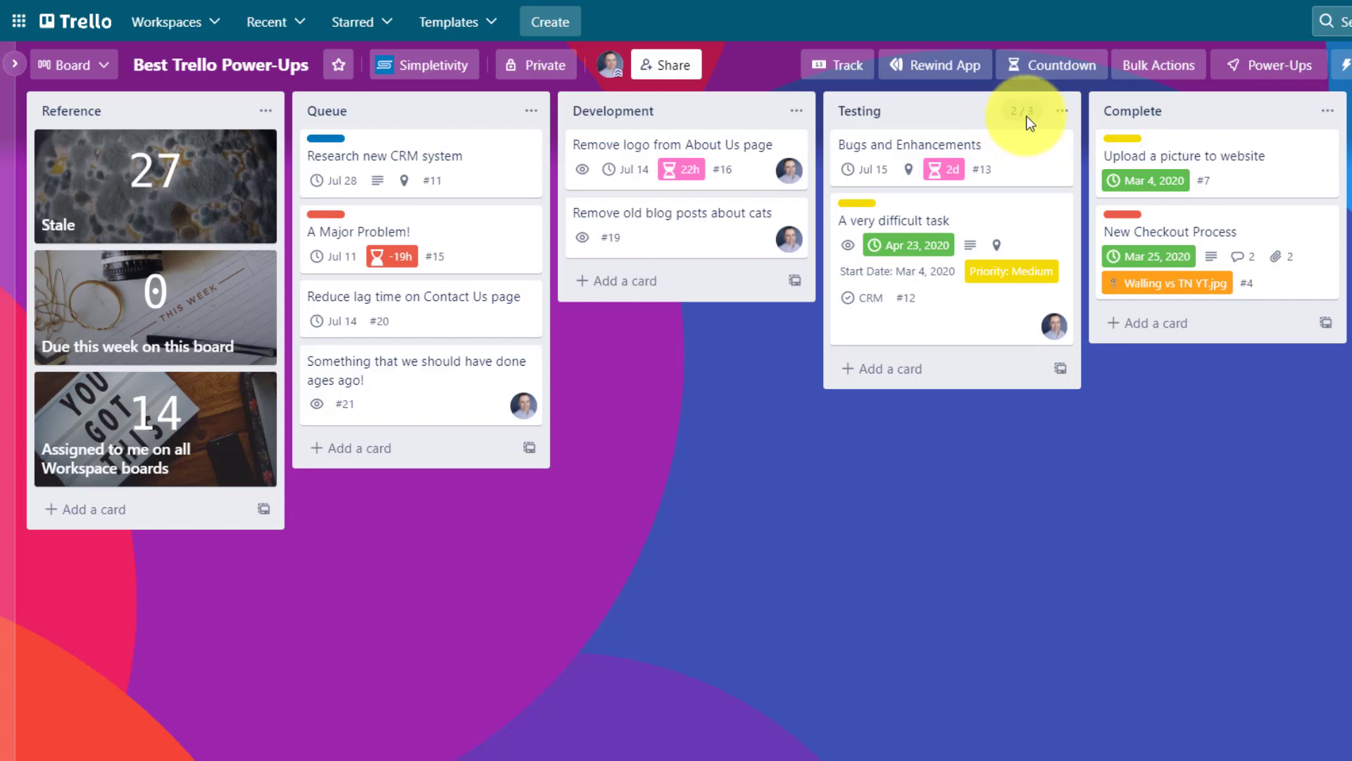
mouse_move(1018, 201)
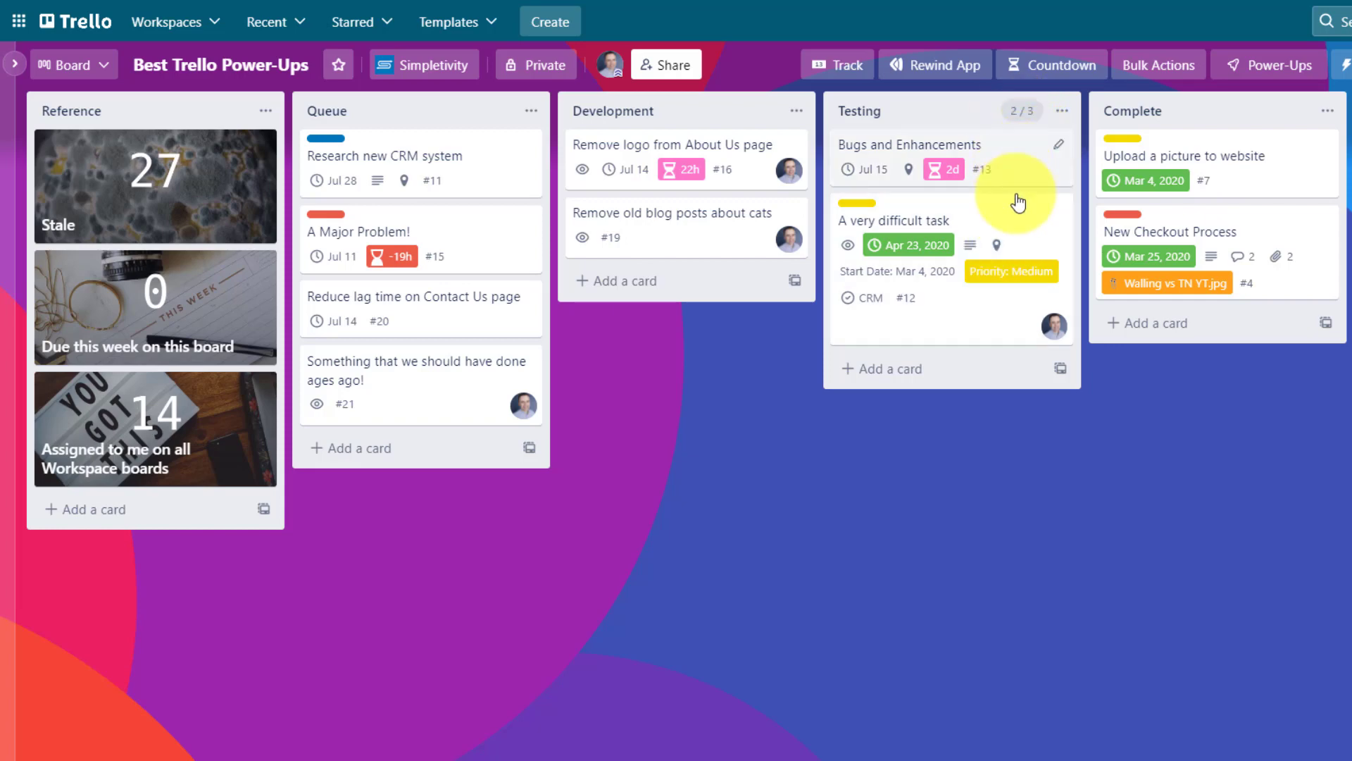
mouse_move(1035, 125)
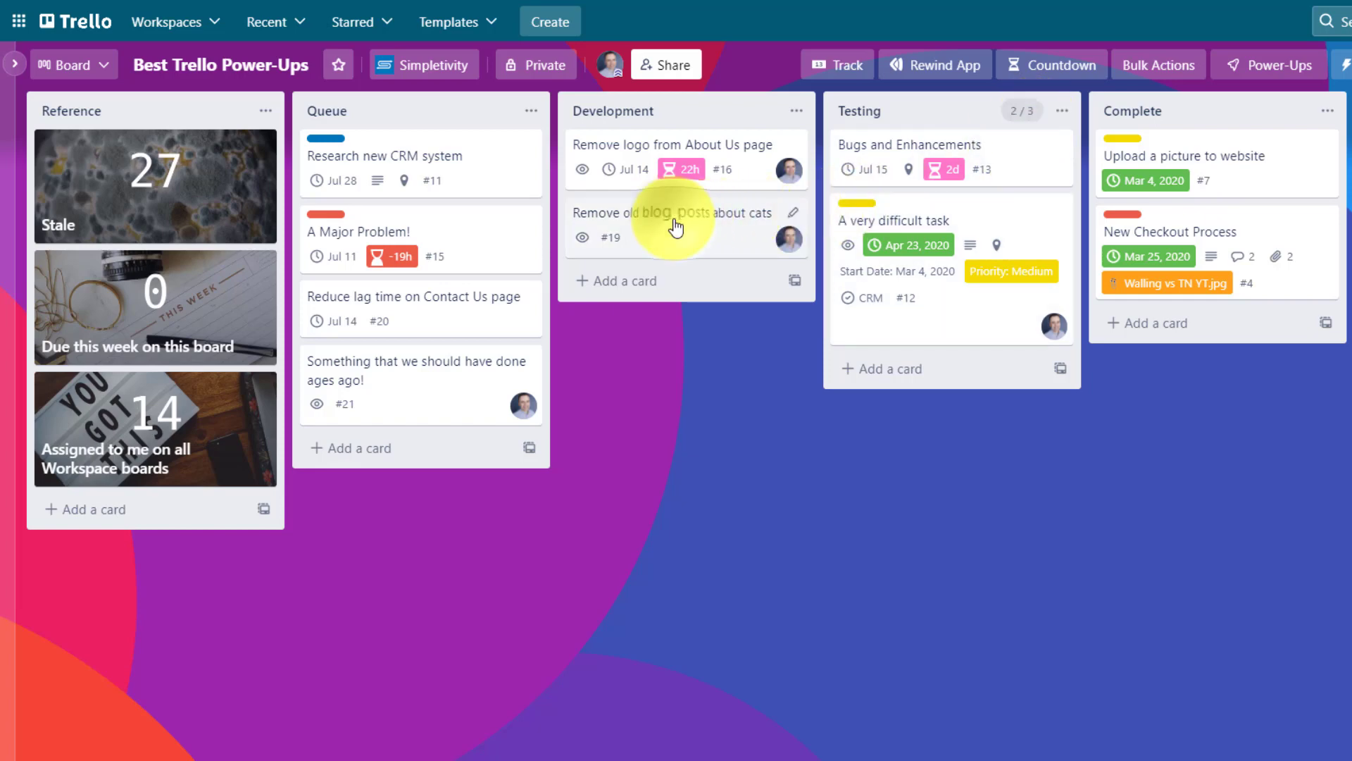
Move 'Remove old blog posts about cats' and 'Remove logo from About Us page' into Testing, pushing it to 4/3.
drag(673, 213, 940, 379)
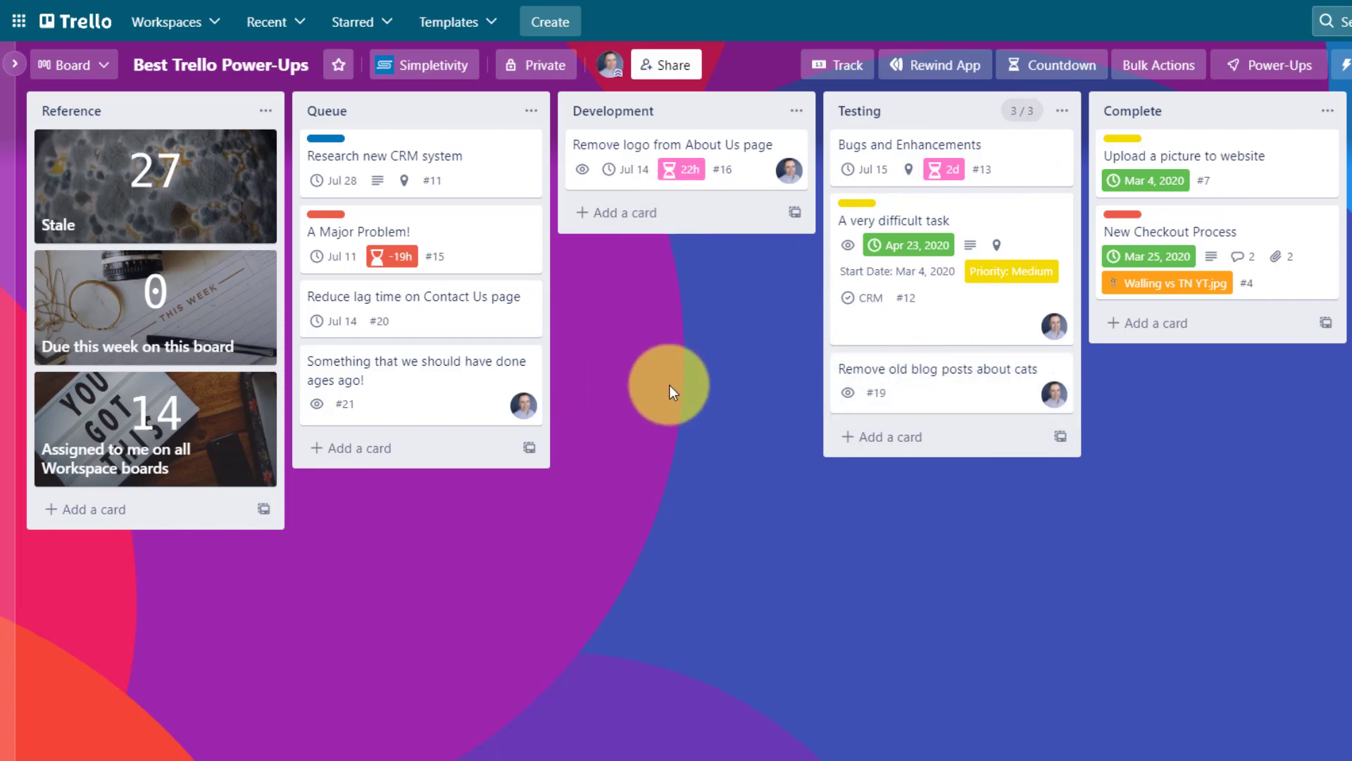
drag(675, 145, 820, 332)
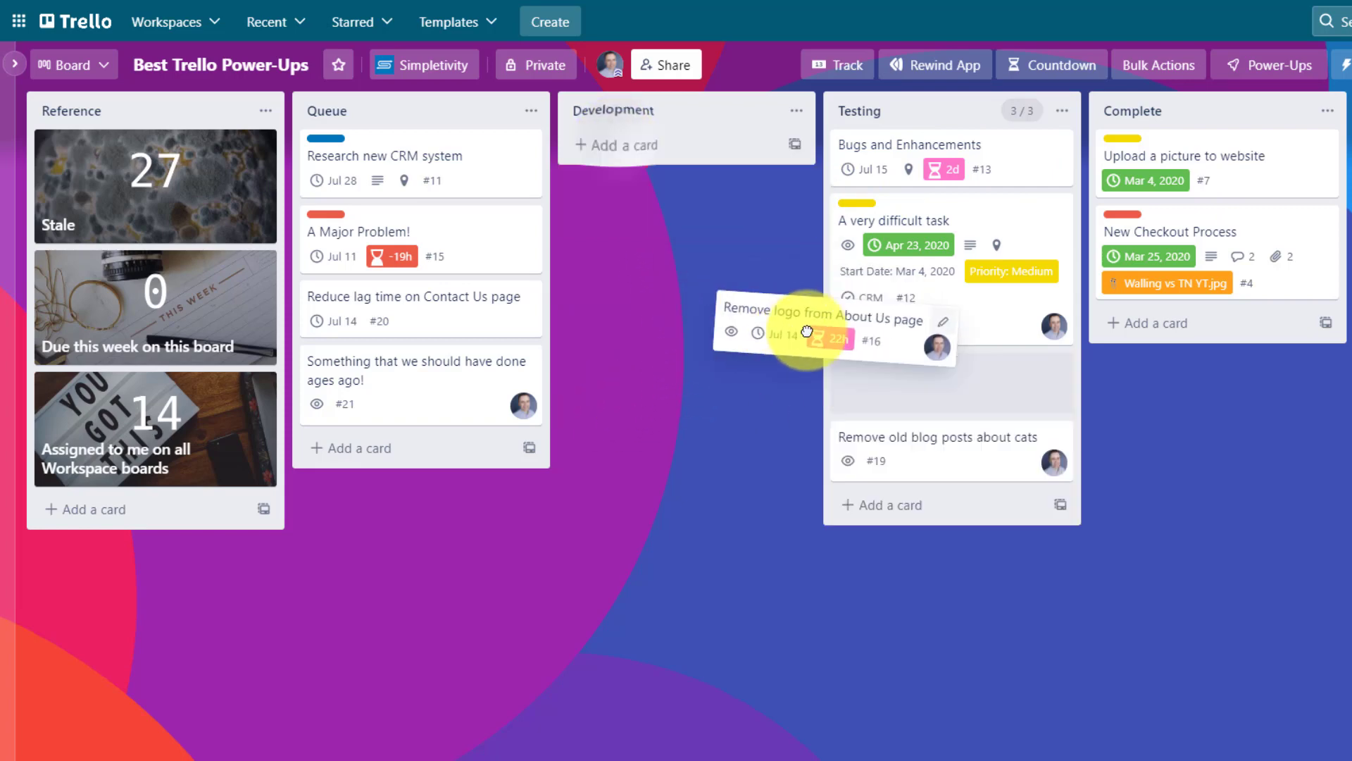
drag(806, 333, 948, 379)
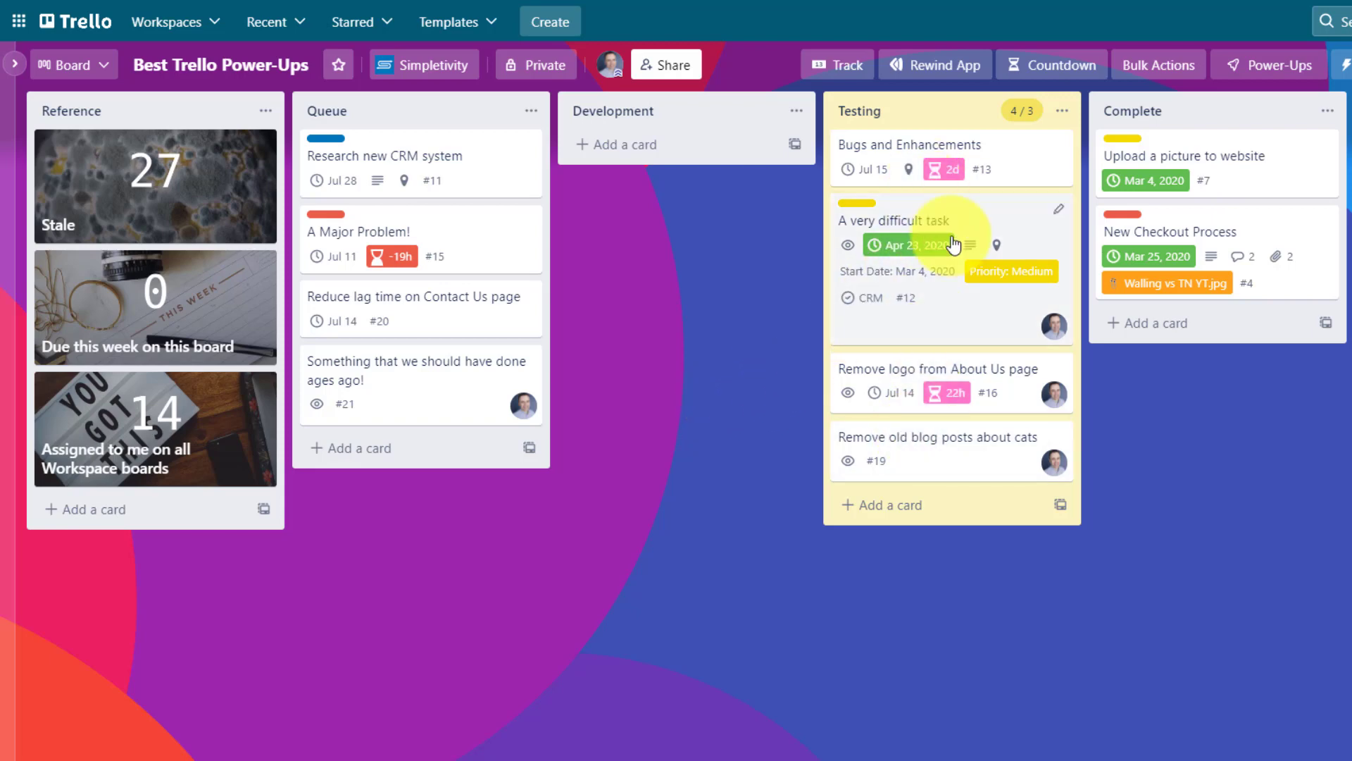
mouse_move(1212, 163)
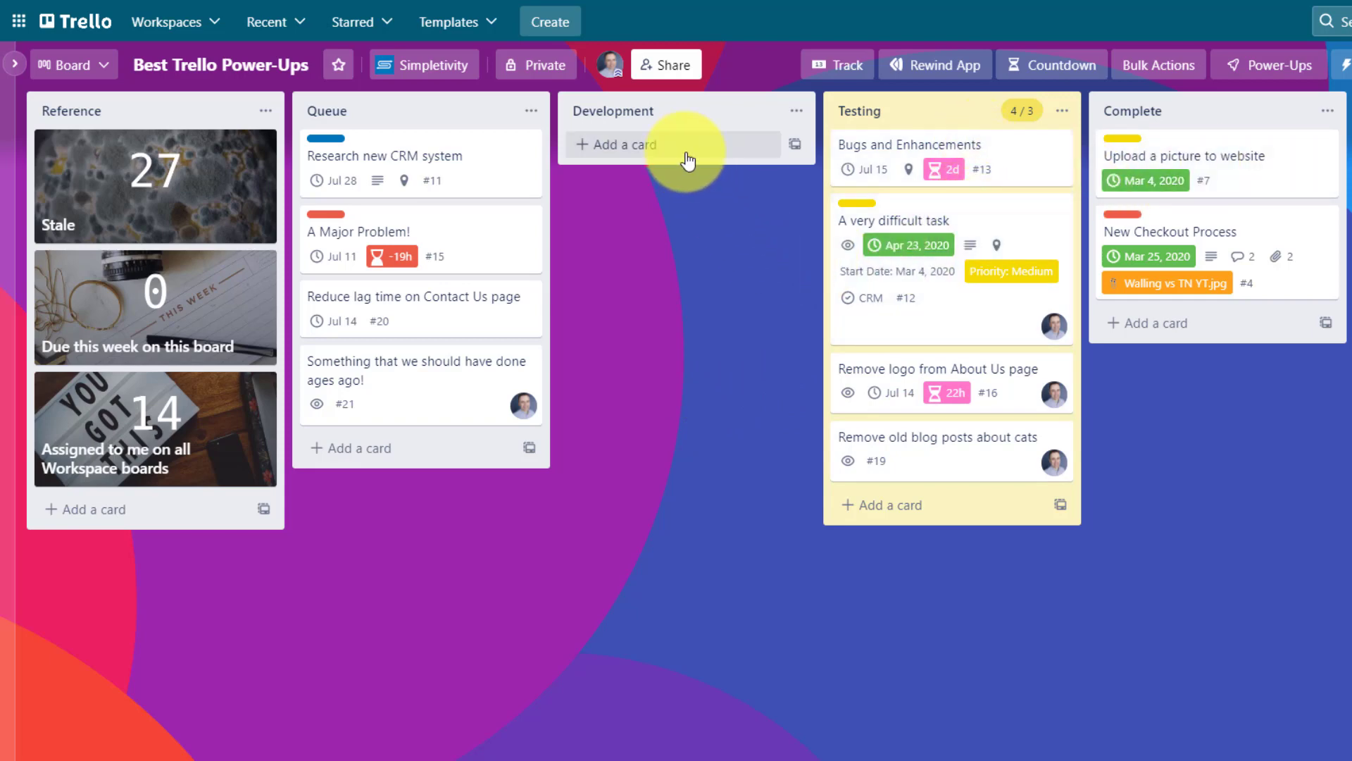
mouse_move(726, 362)
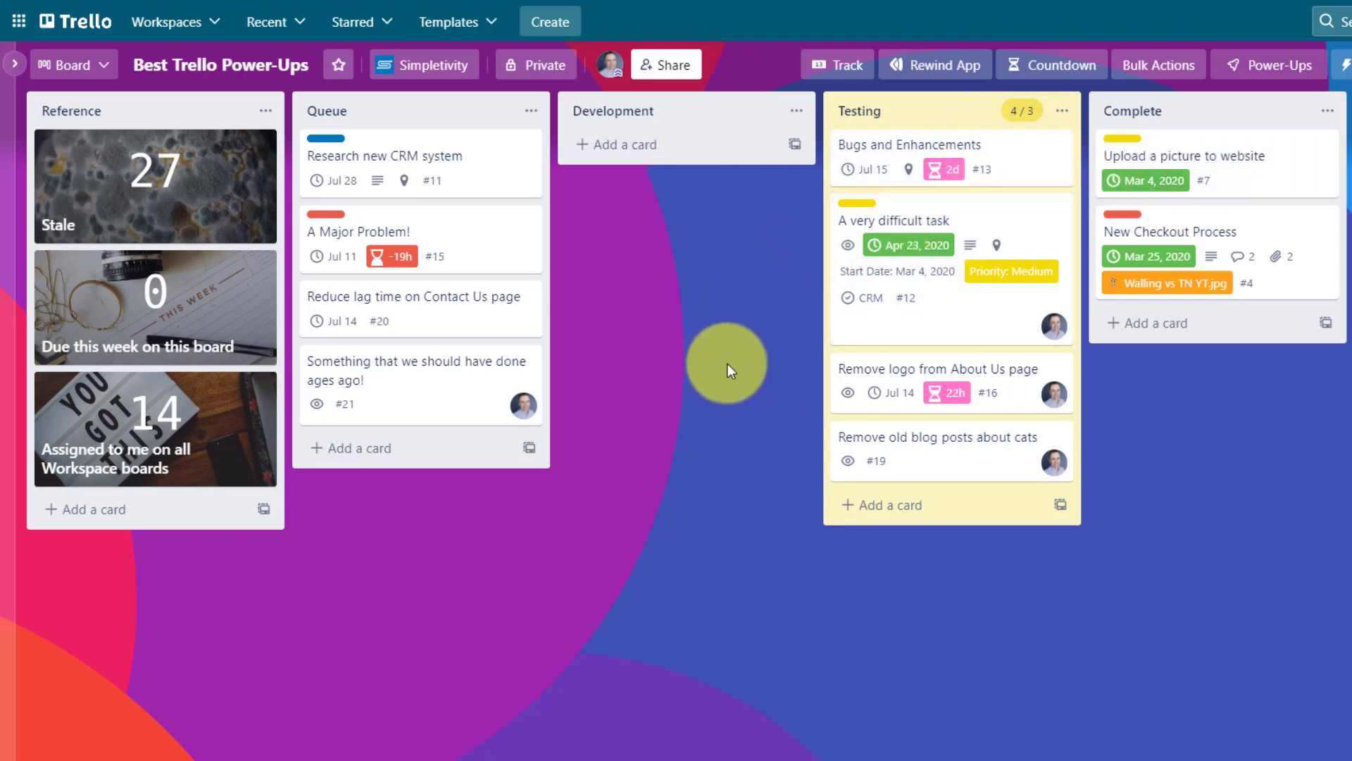
mouse_move(1024, 121)
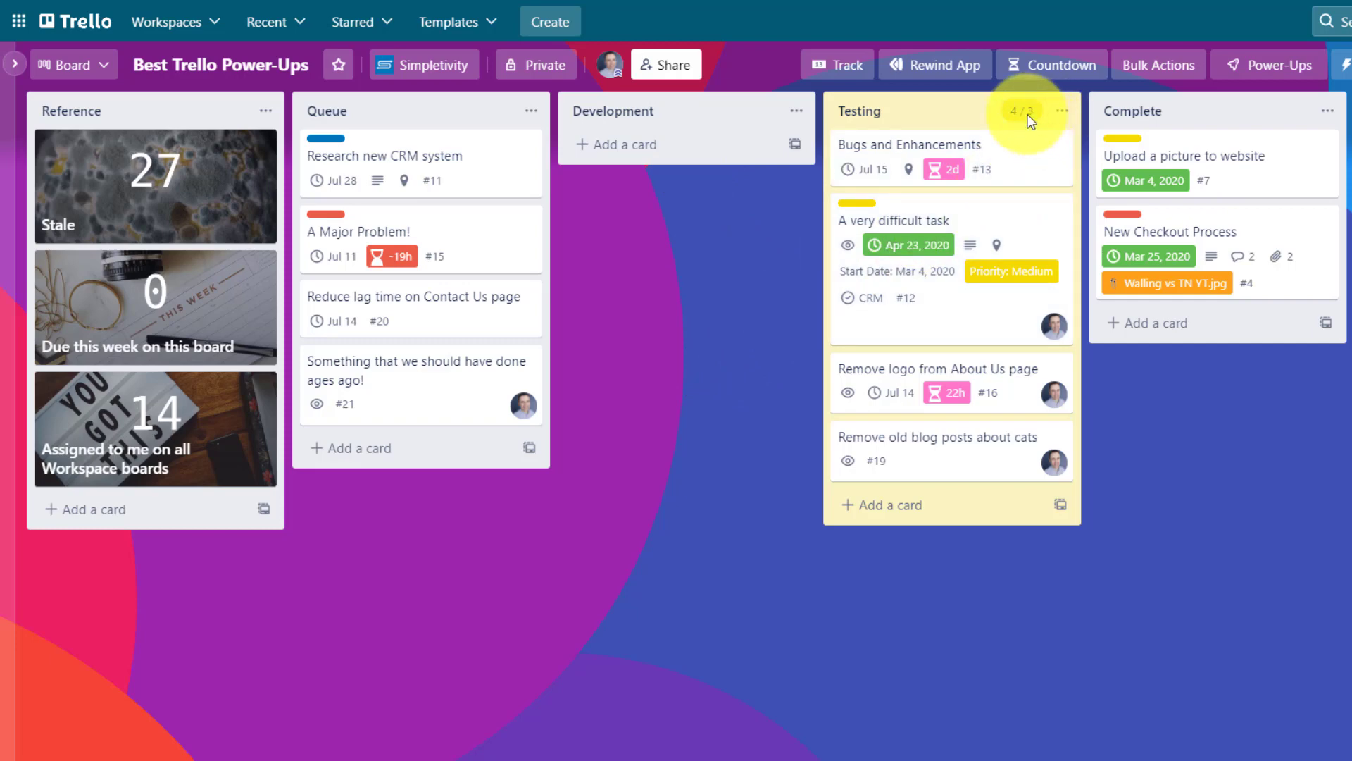
mouse_move(707, 244)
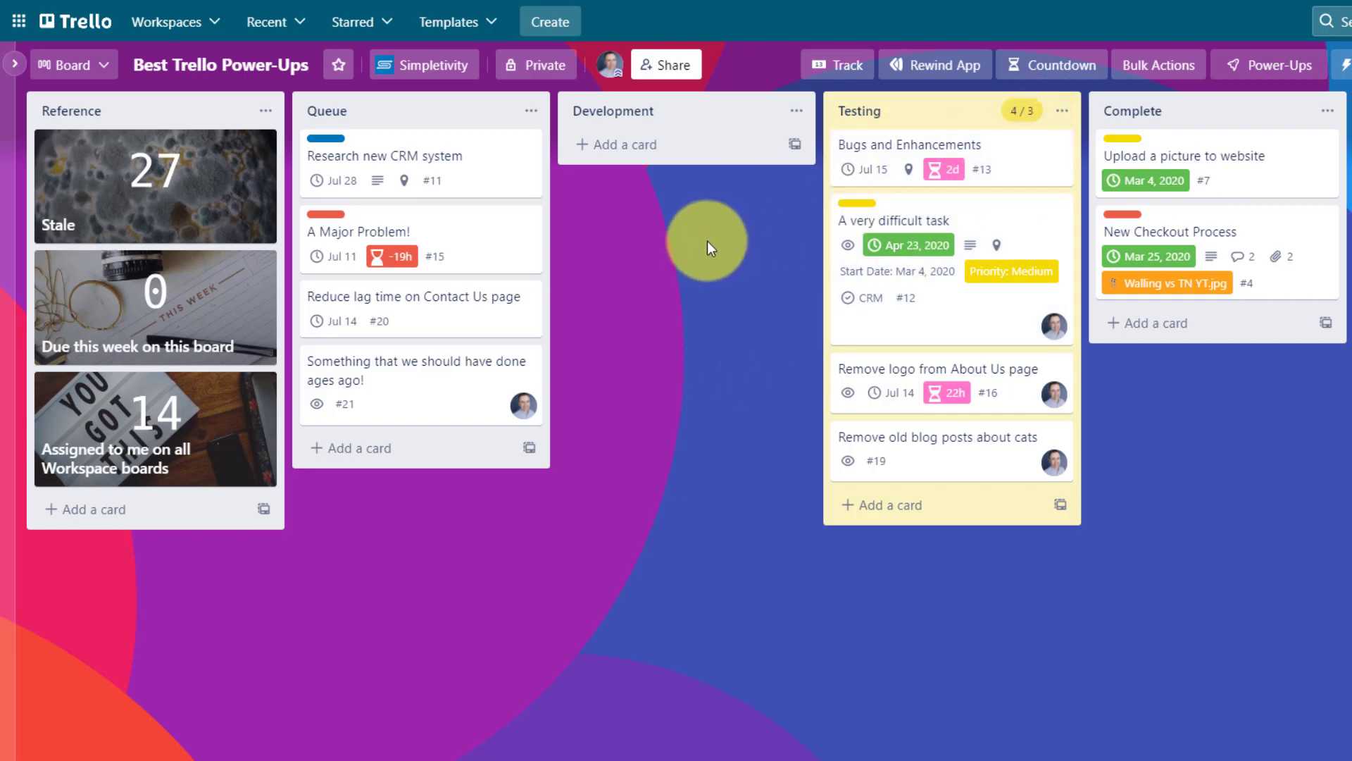
mouse_move(395, 153)
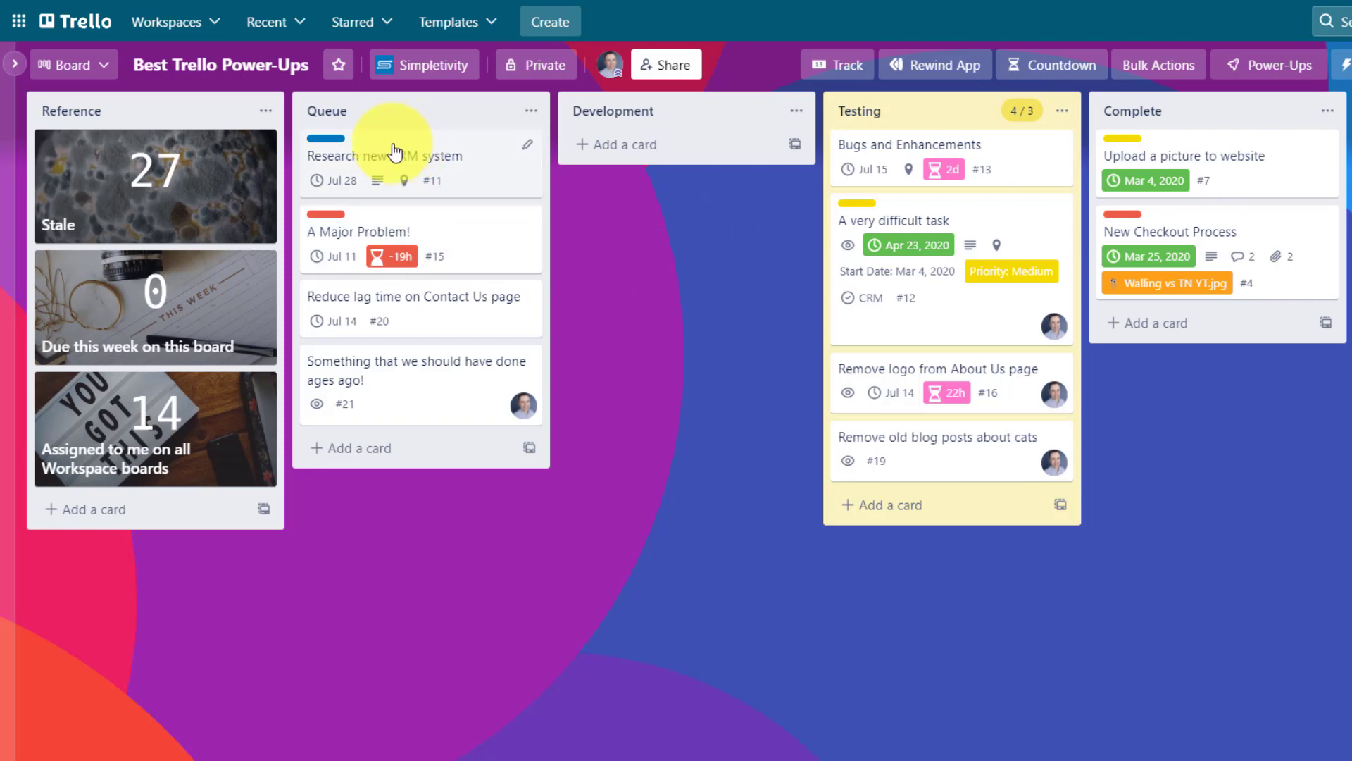
mouse_move(690, 241)
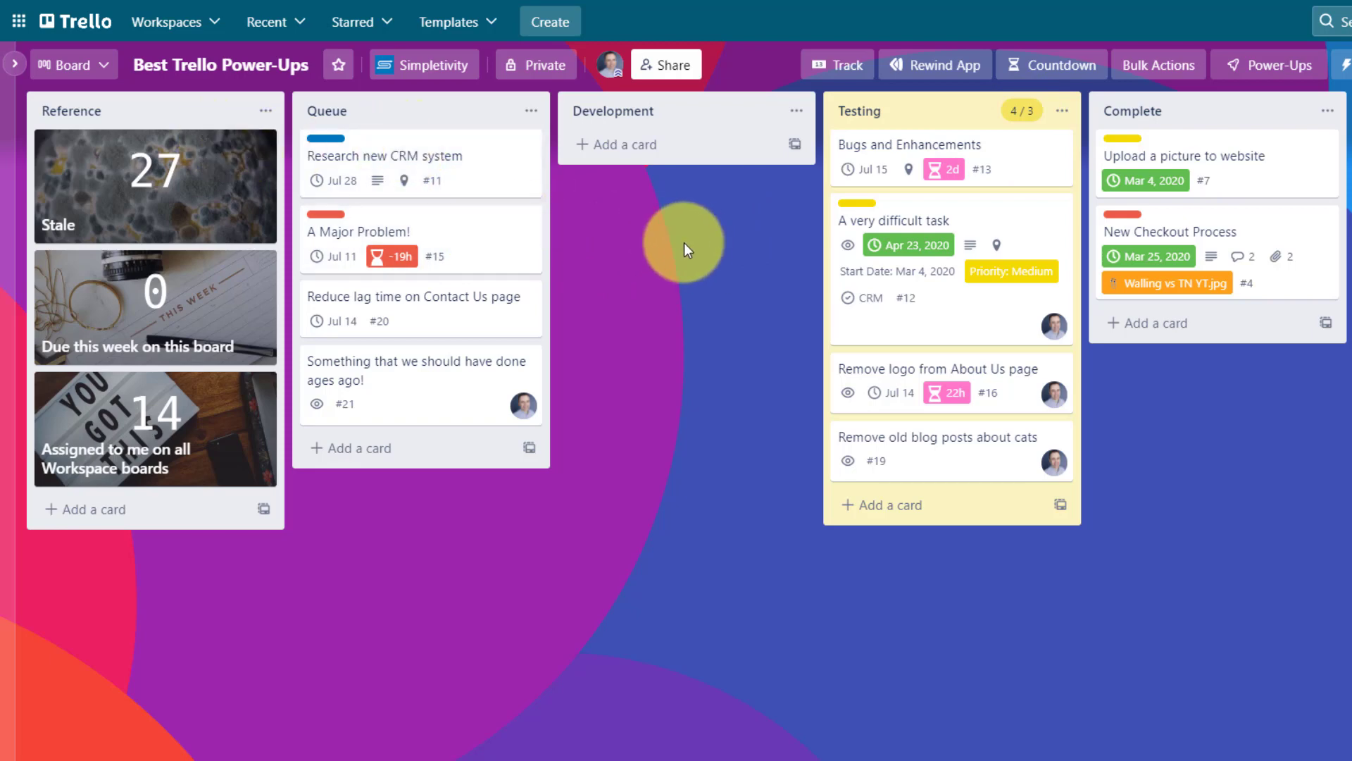
mouse_move(663, 249)
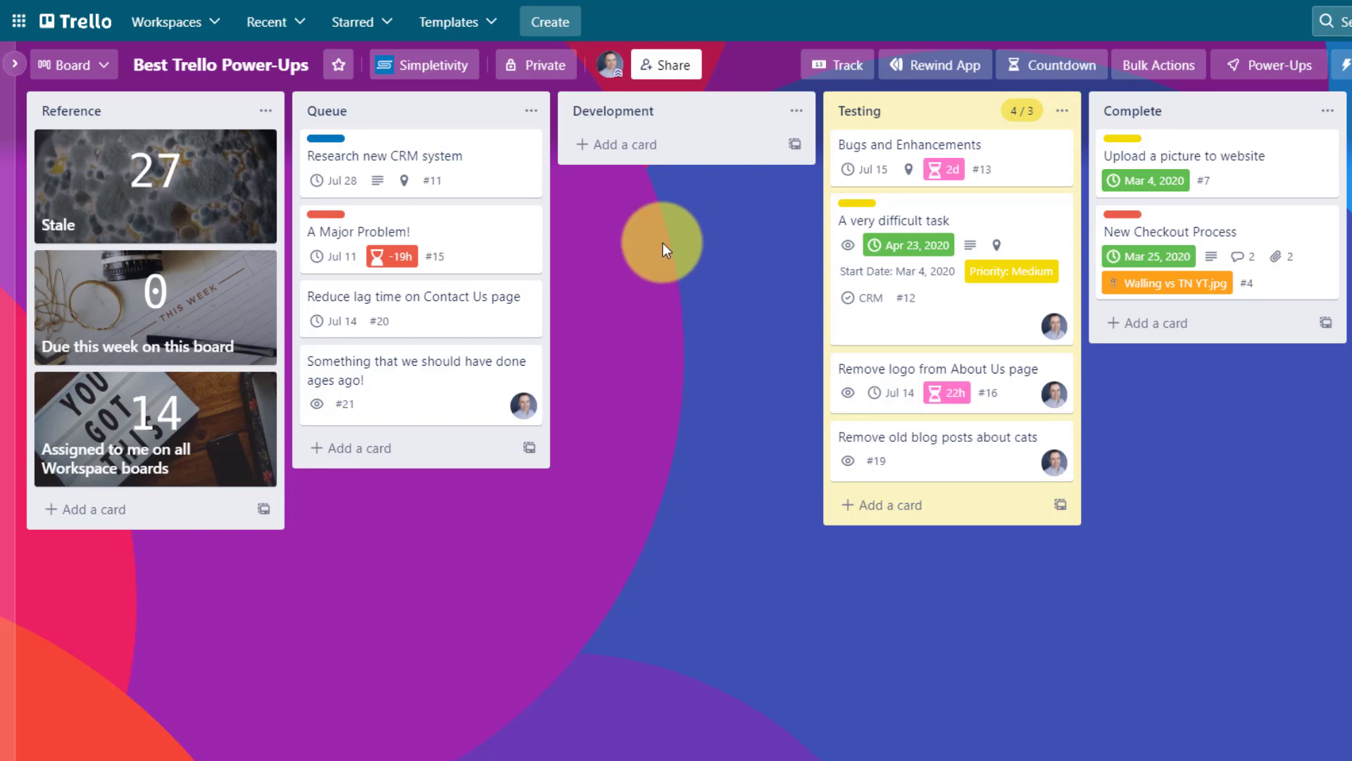
mouse_move(974, 122)
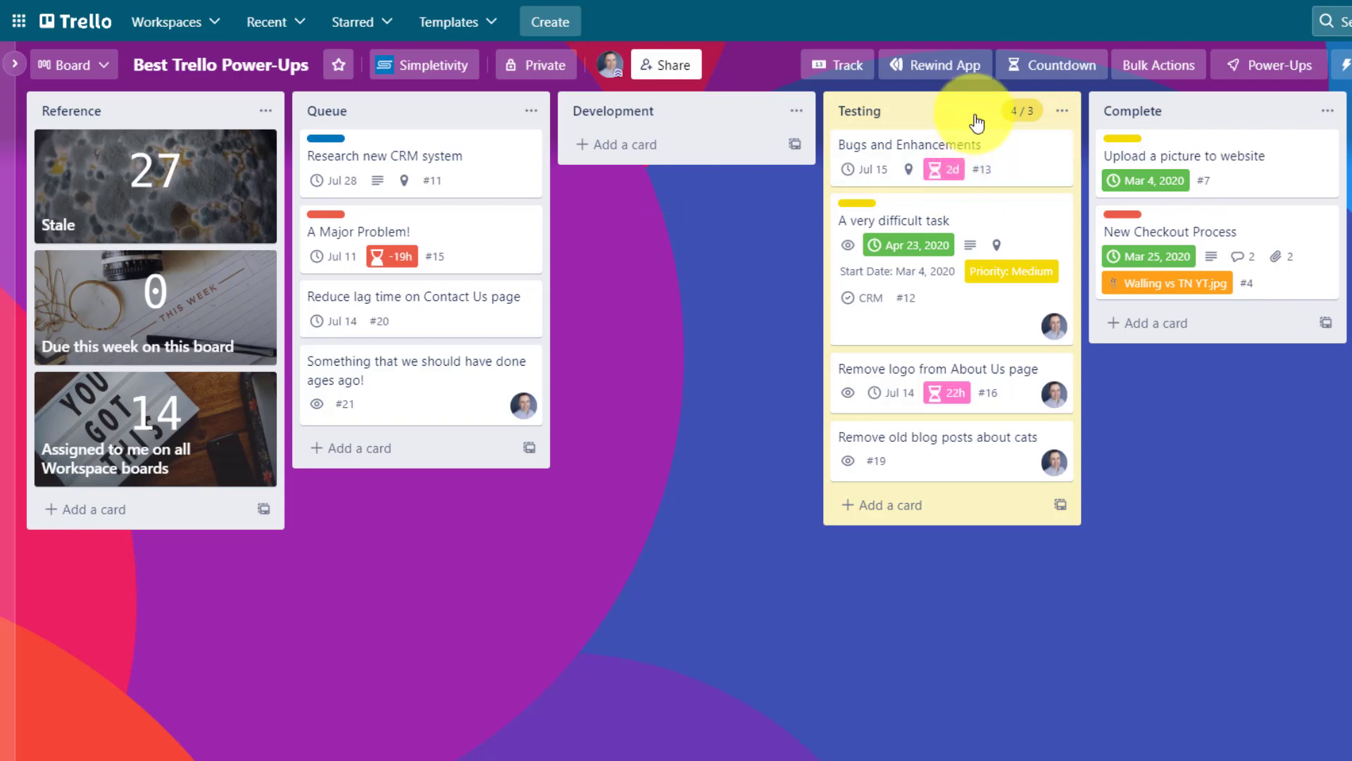
mouse_move(535, 116)
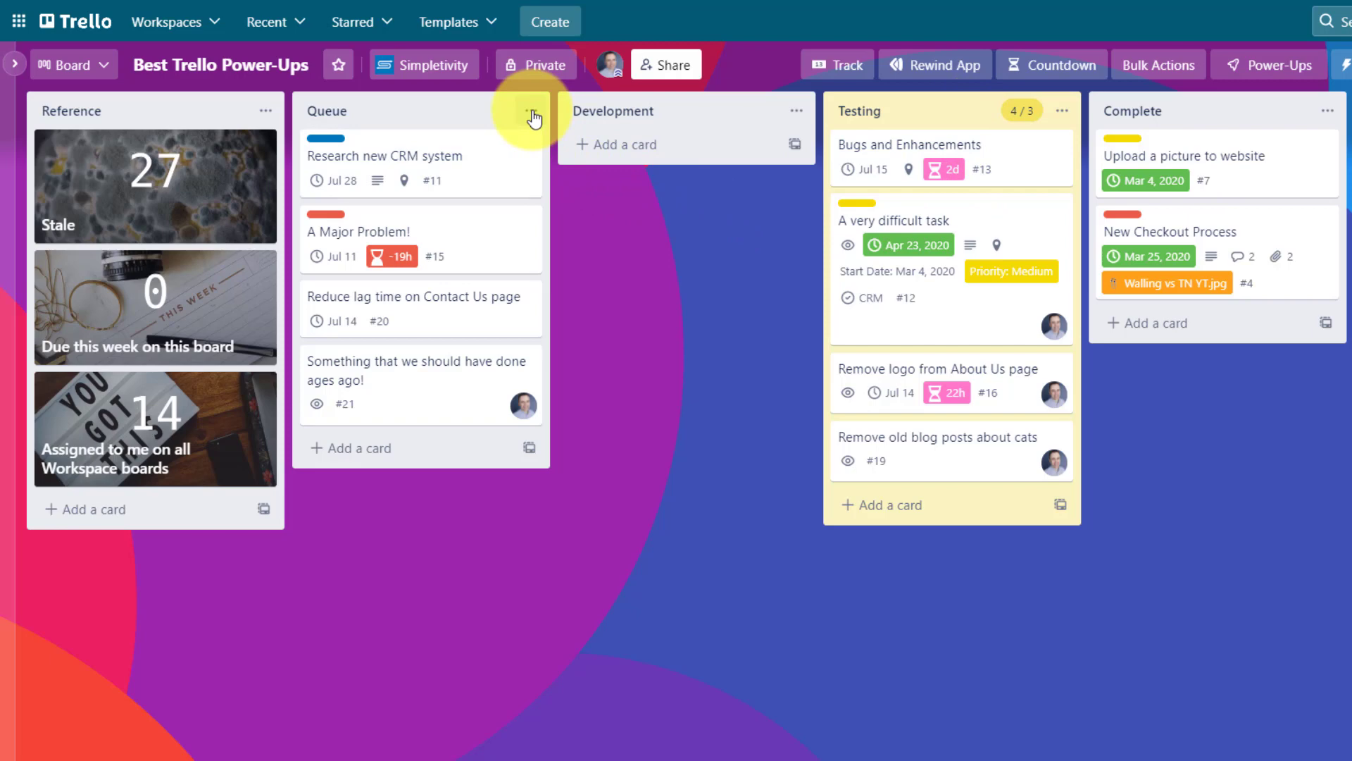
Set a list limit of 7 cards on the Queue list and save it.
click(532, 112)
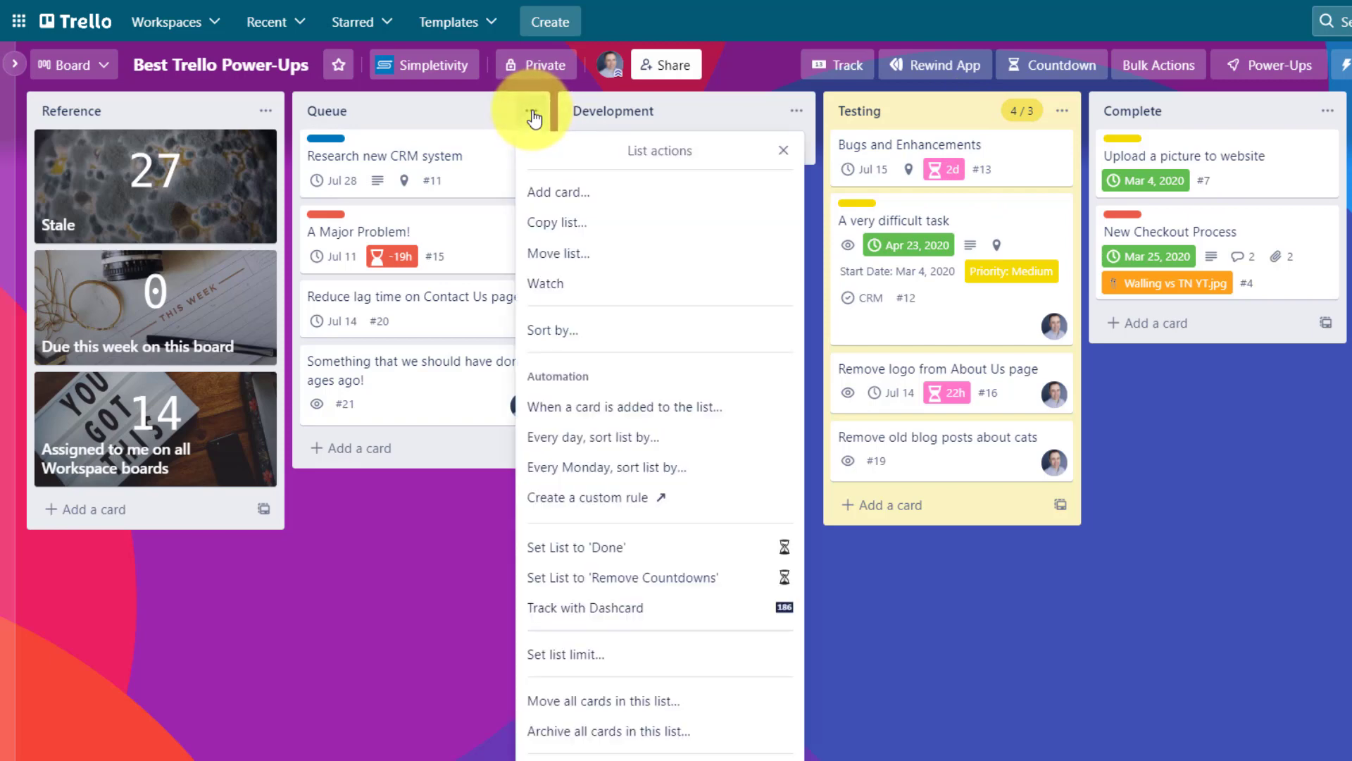
mouse_move(613, 654)
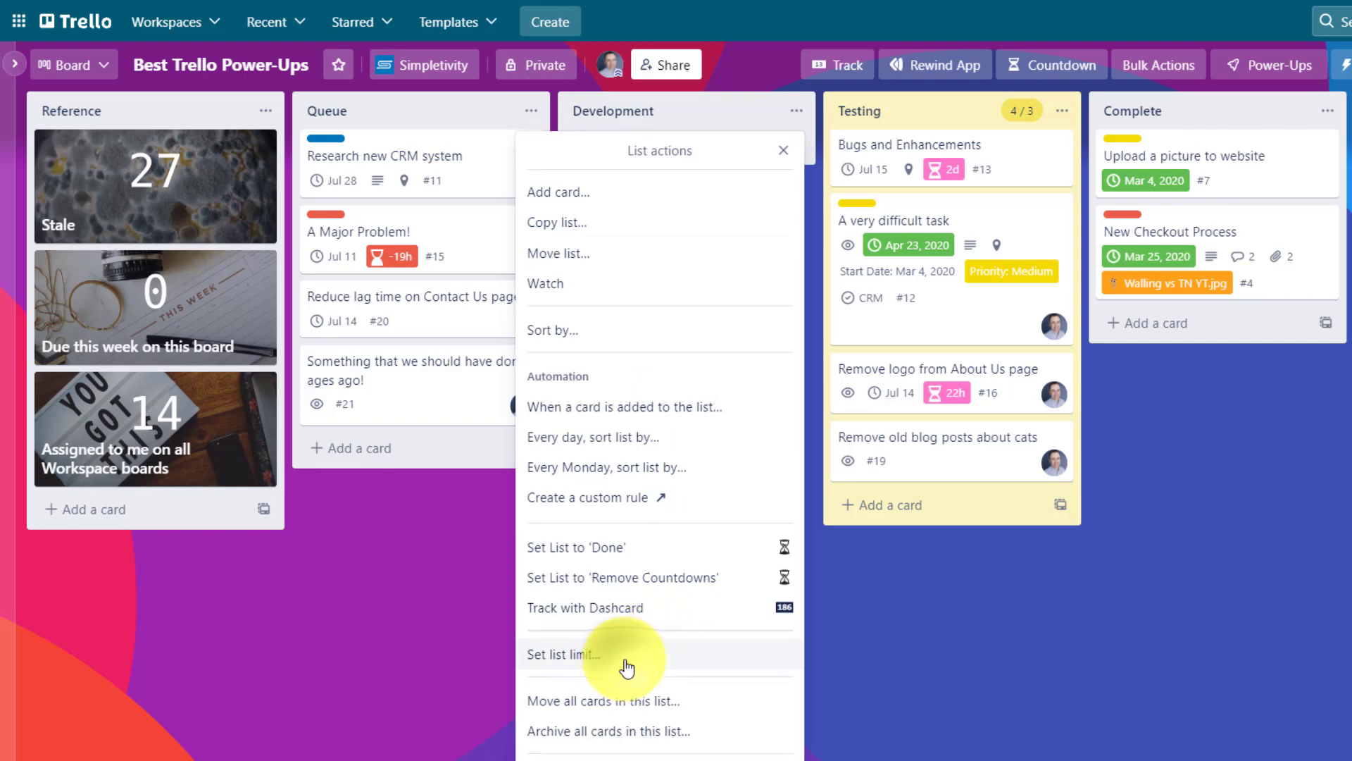
click(562, 655)
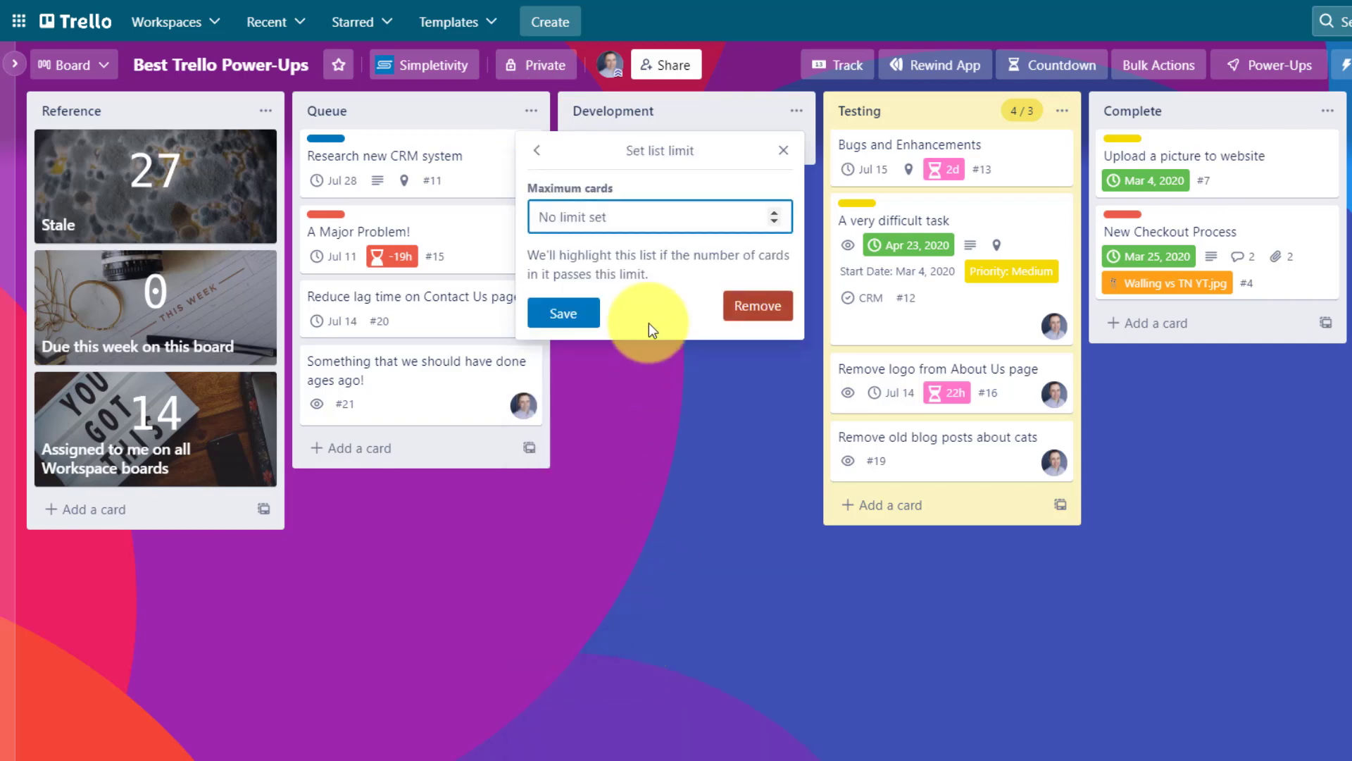
text(7)
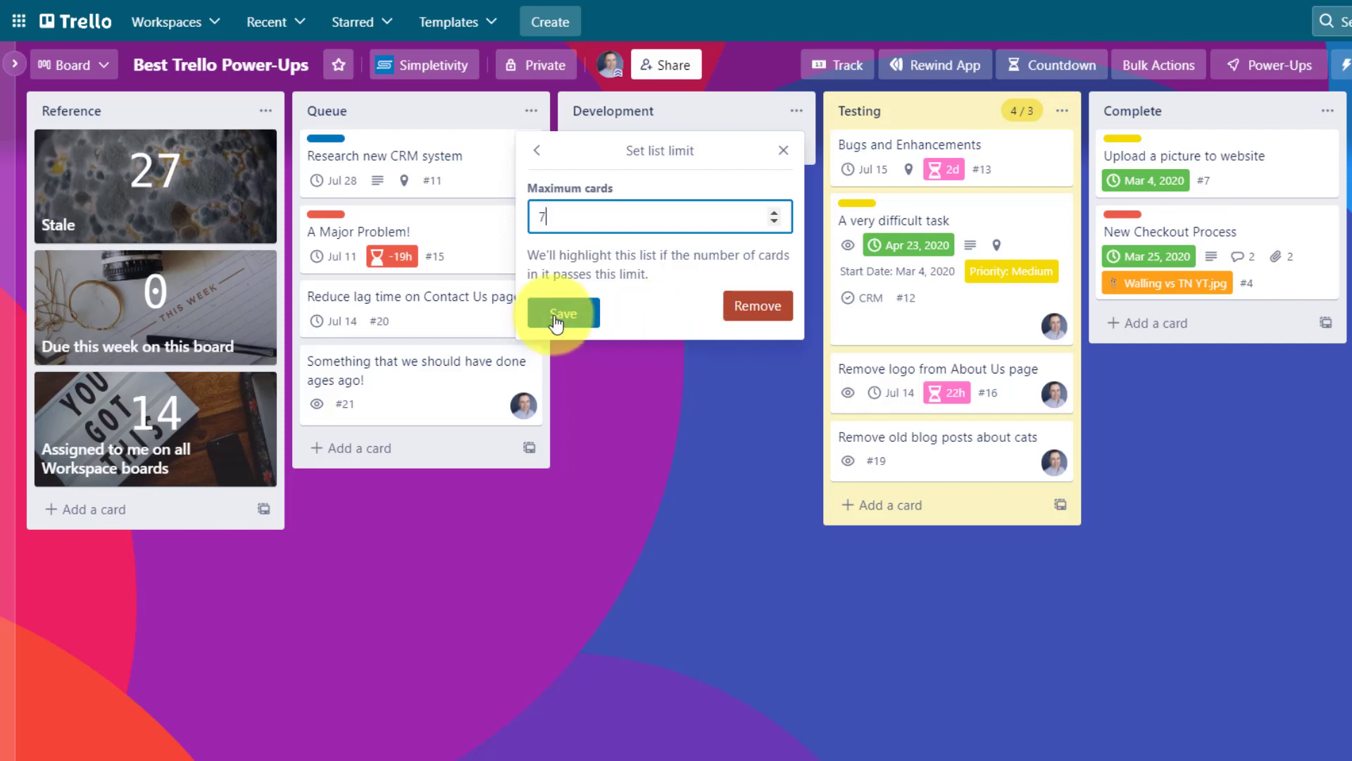
click(562, 313)
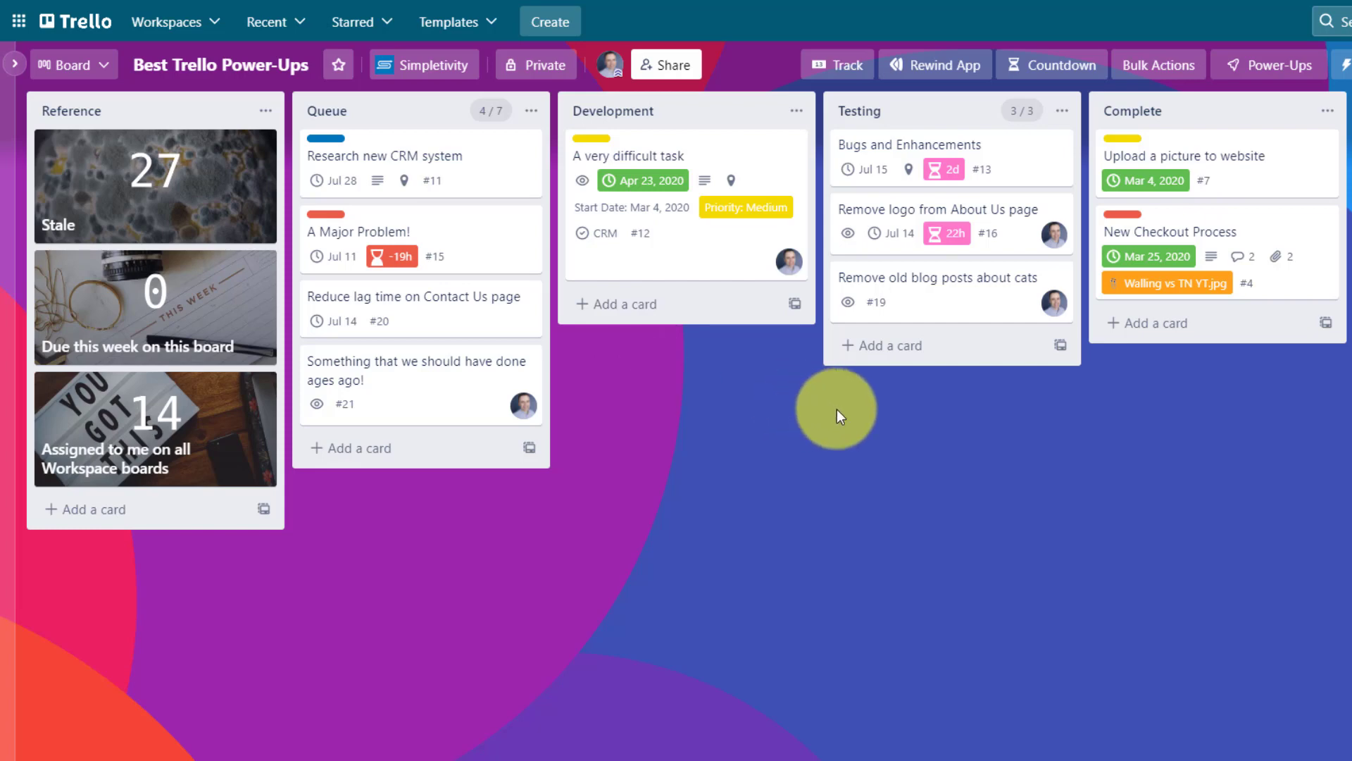
mouse_move(658, 268)
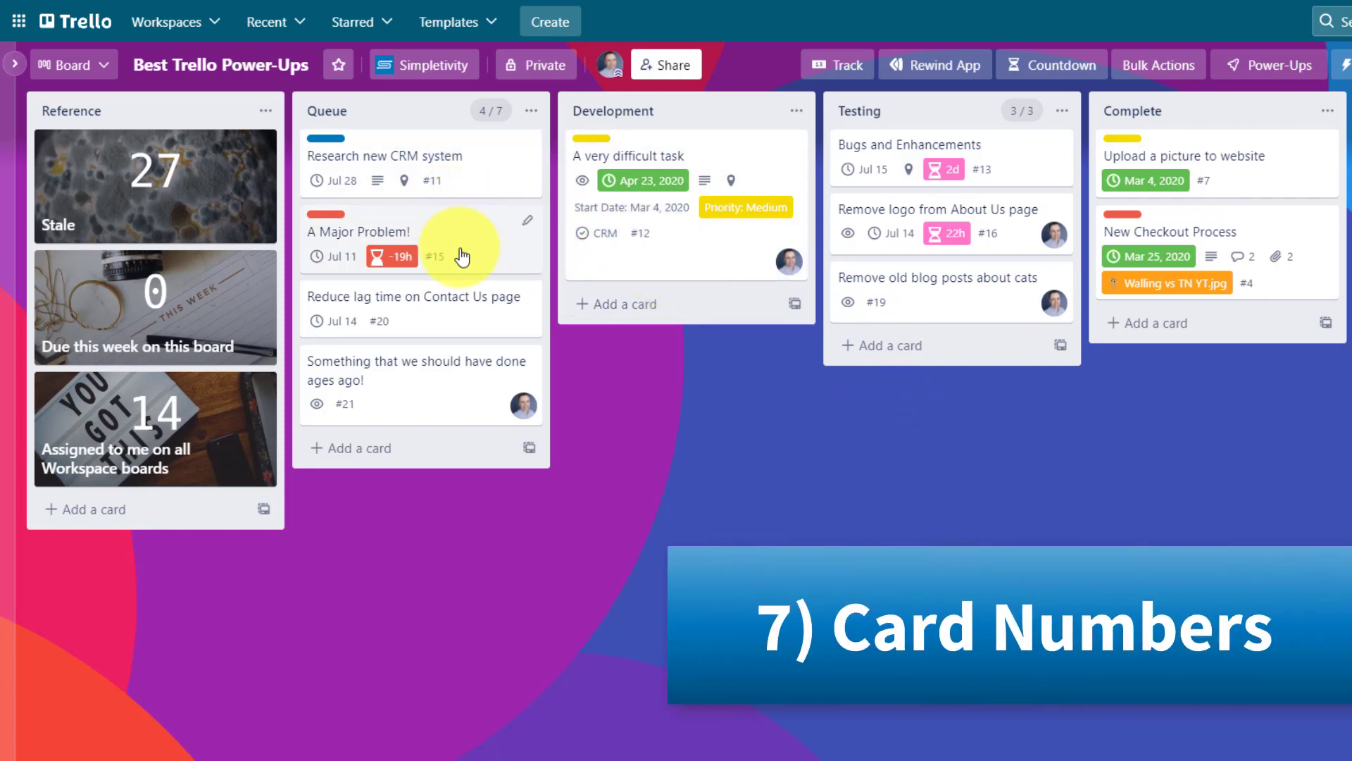
mouse_move(420, 330)
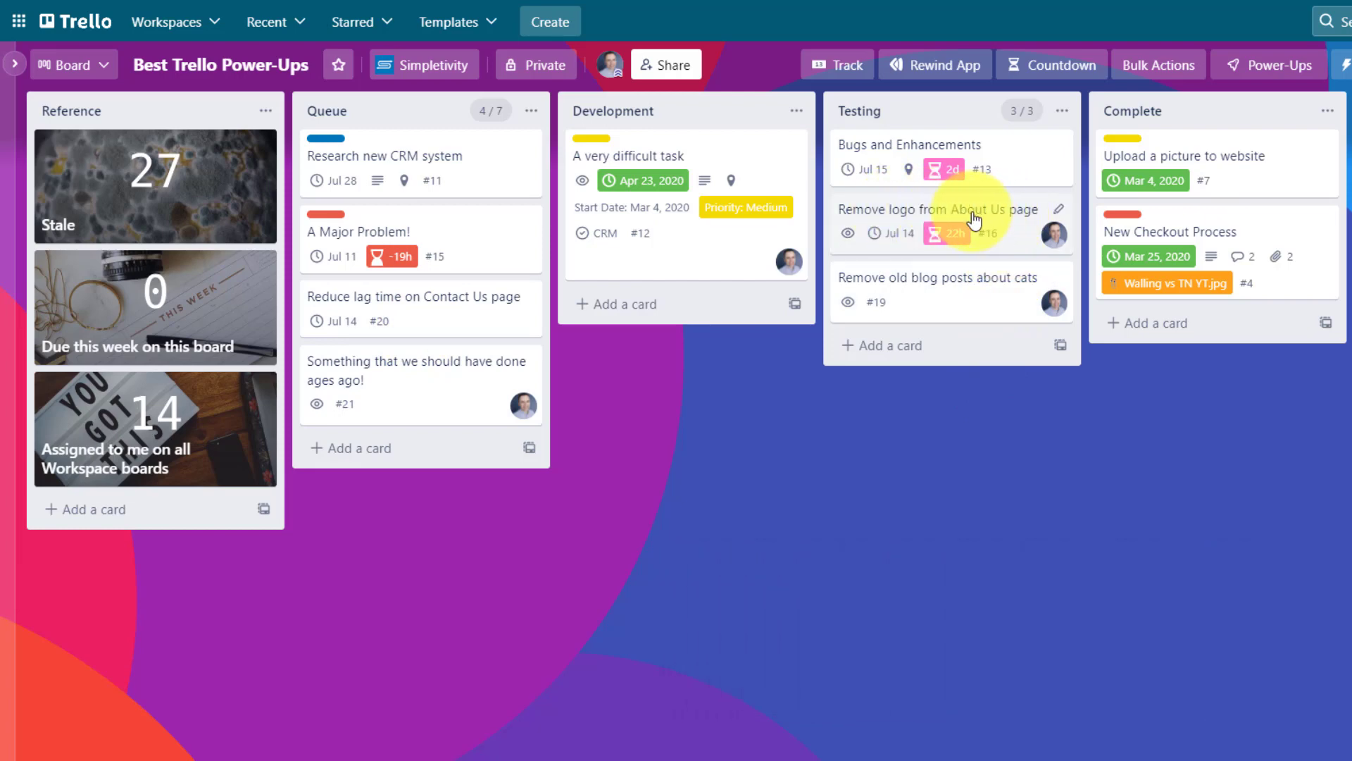
mouse_move(1011, 250)
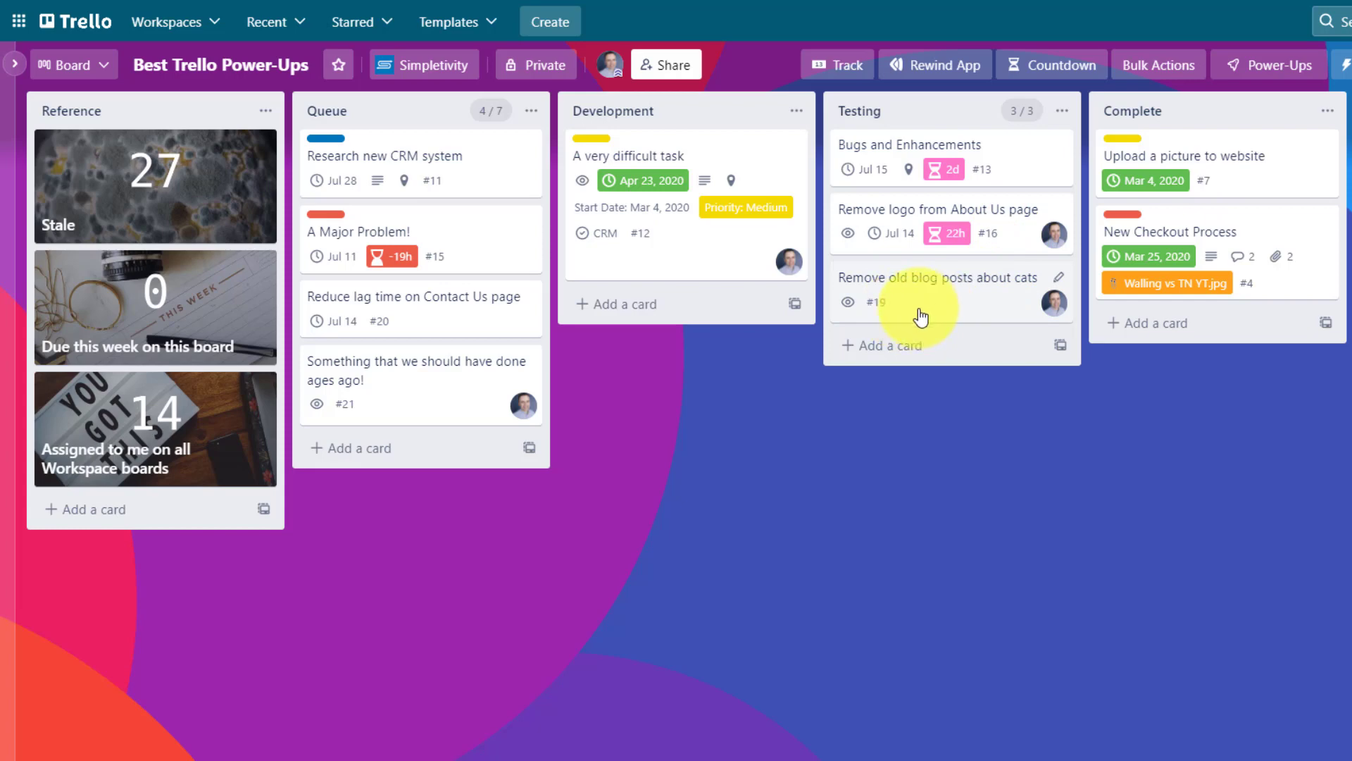
mouse_move(1015, 235)
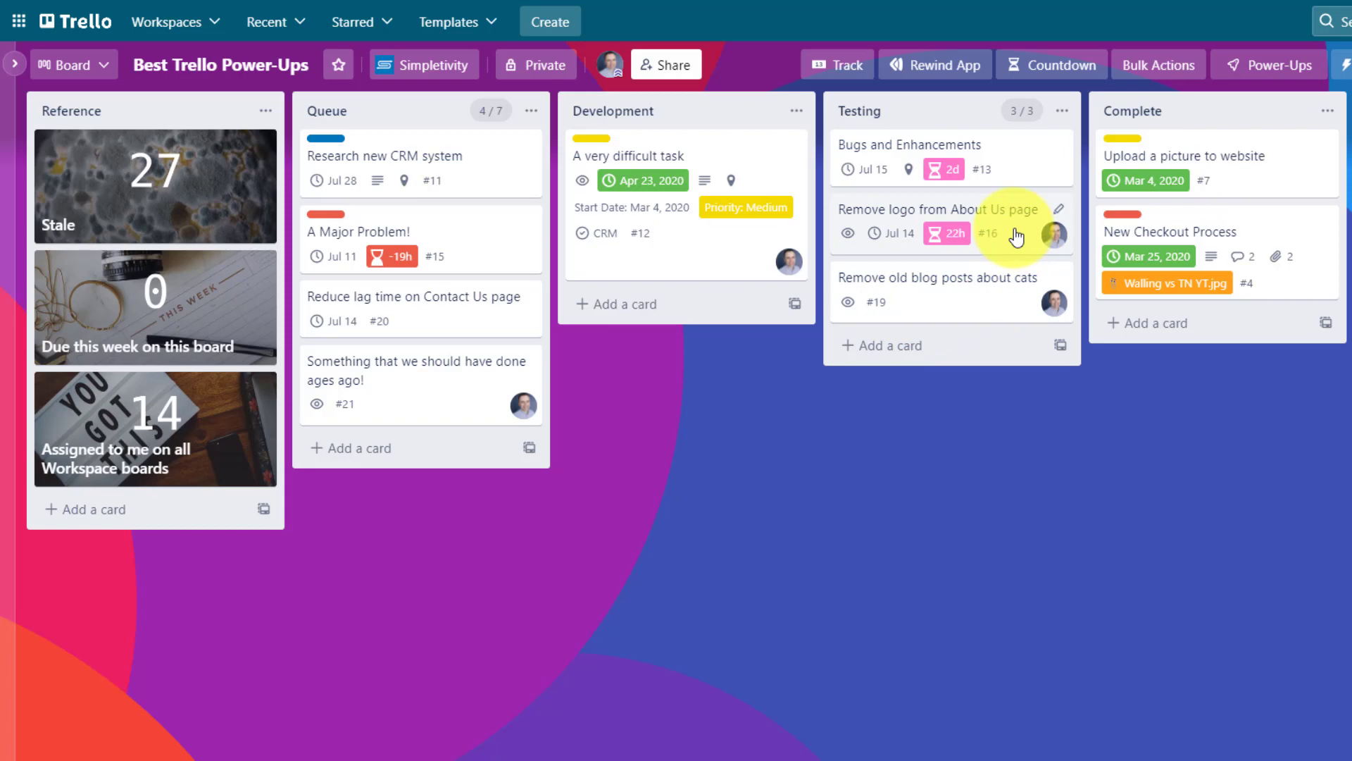
mouse_move(1249, 239)
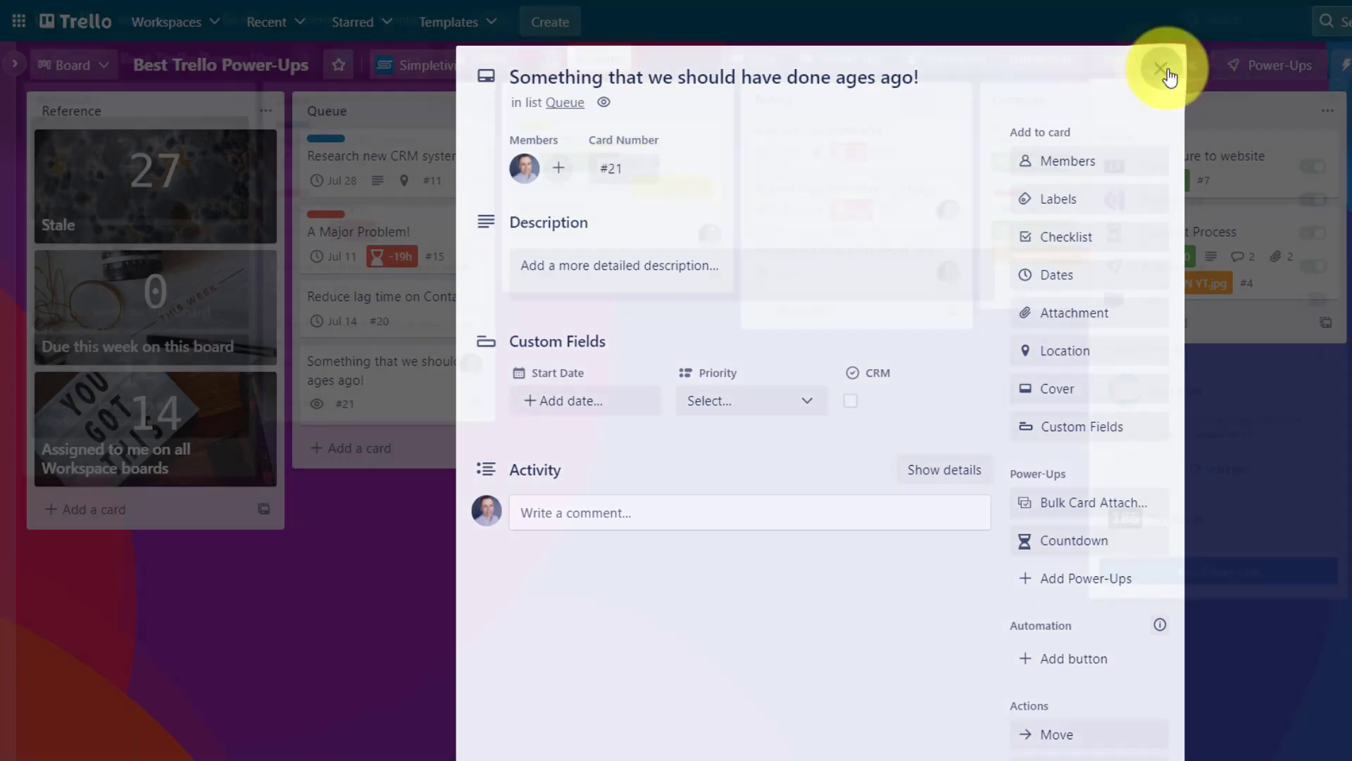
Set the Card Numbers Power-Up prefix to 'Case #' so cards read like Case #21.
click(1160, 66)
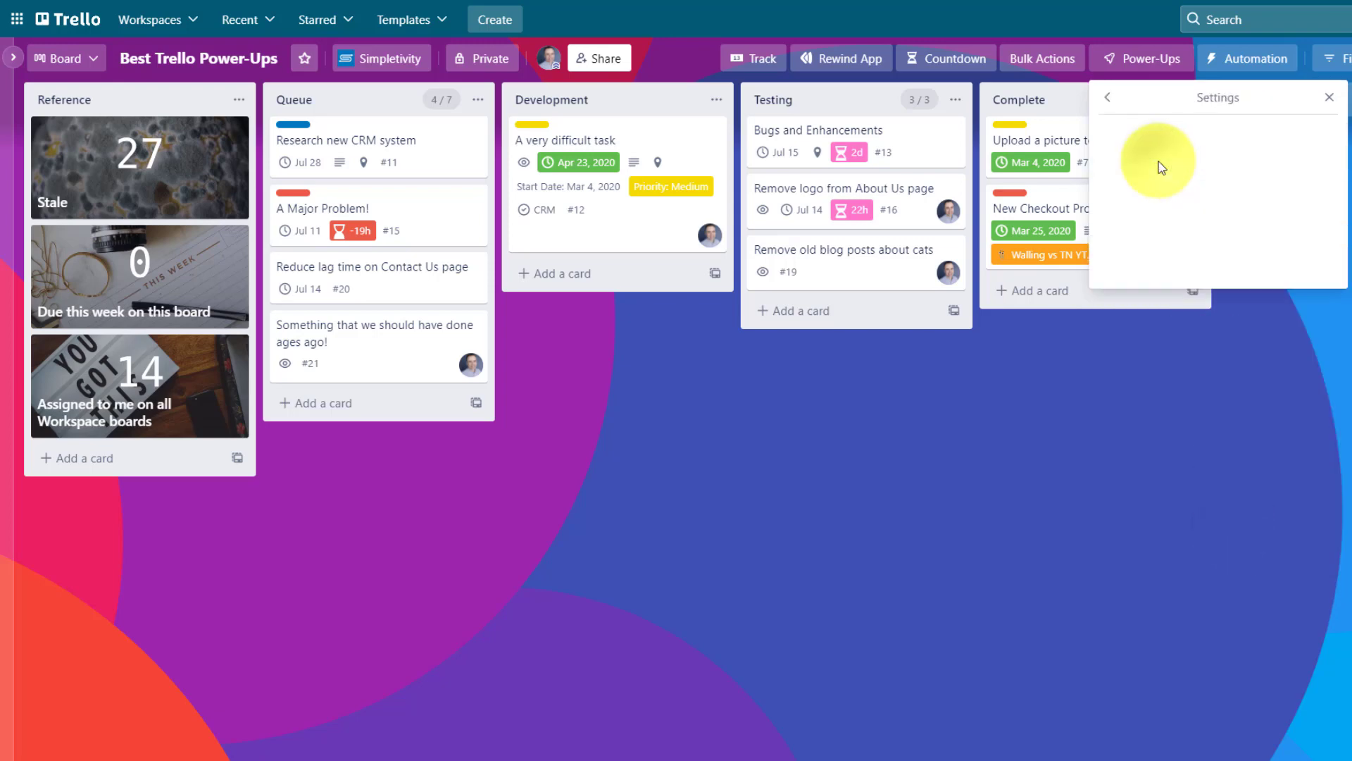
click(1155, 162)
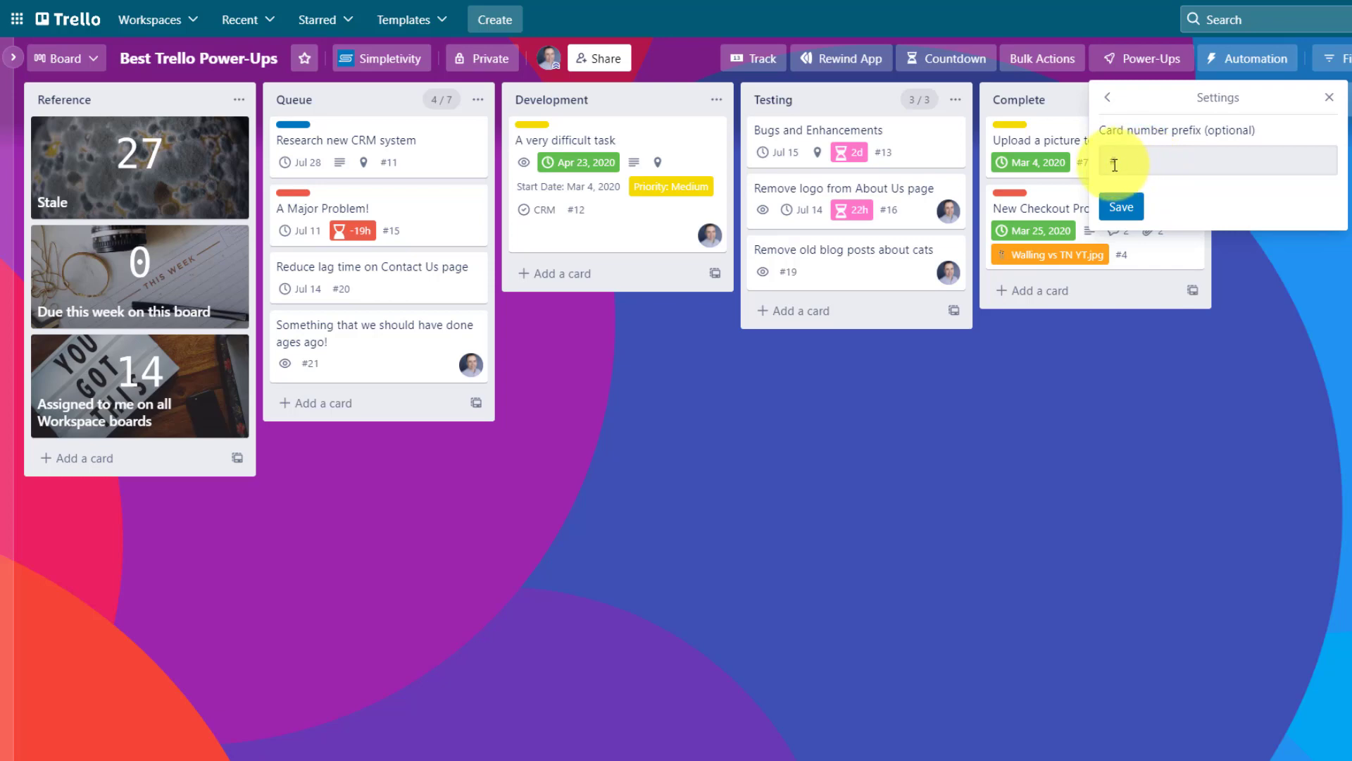
text(Ca#)
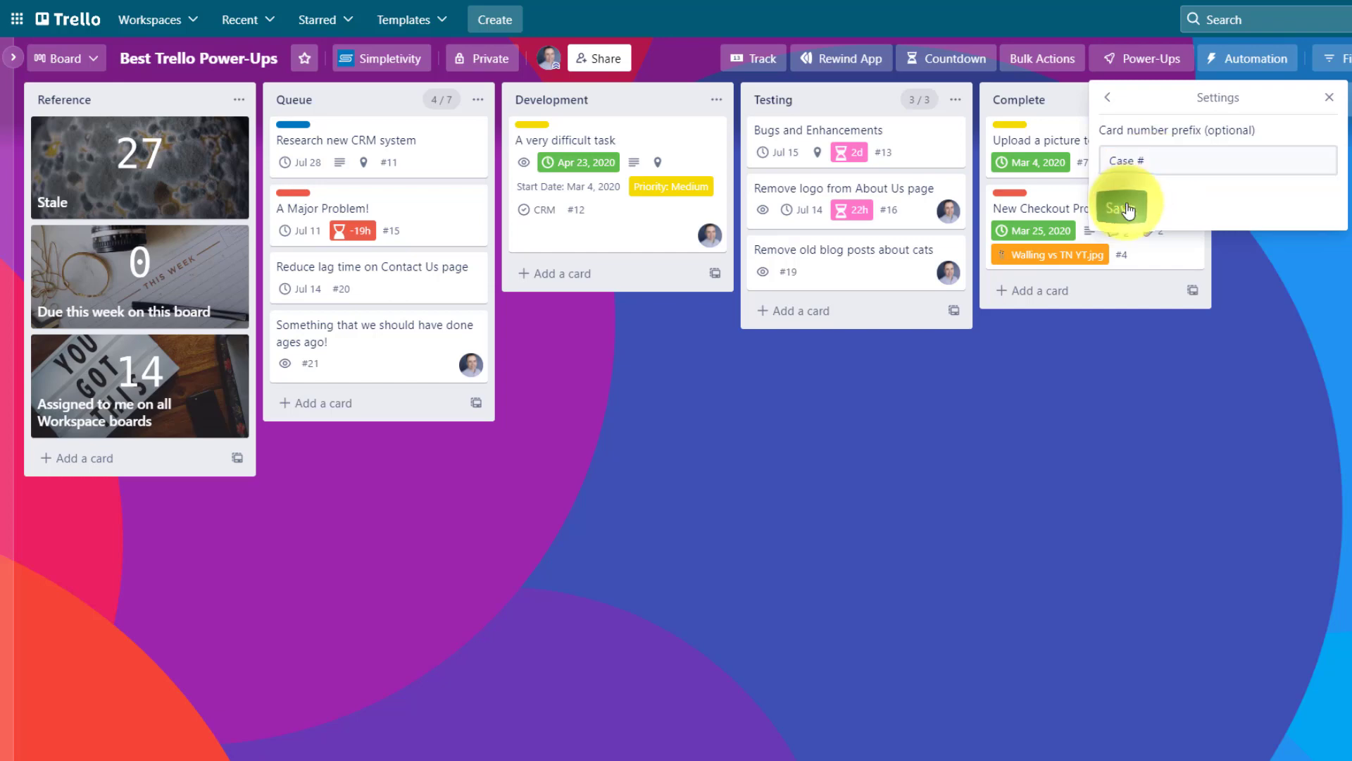
click(1121, 208)
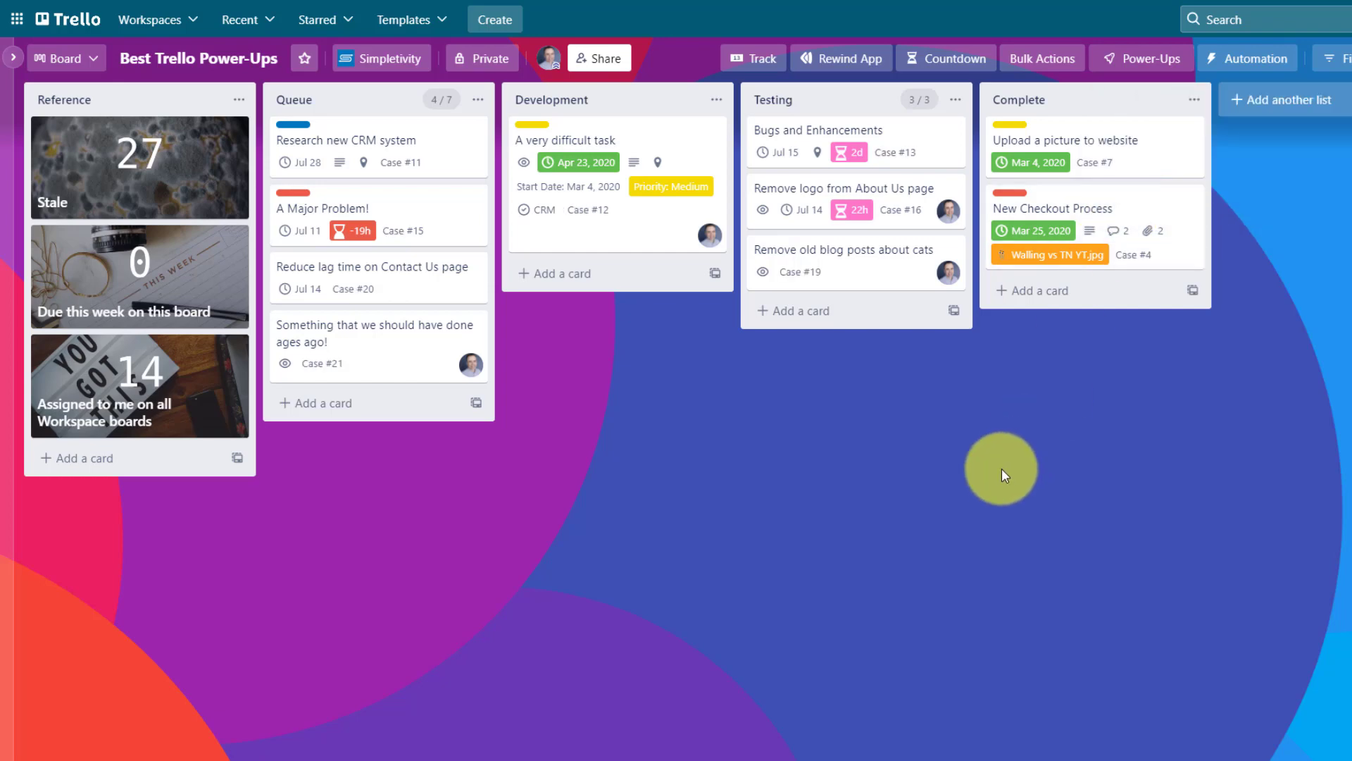
mouse_move(794, 286)
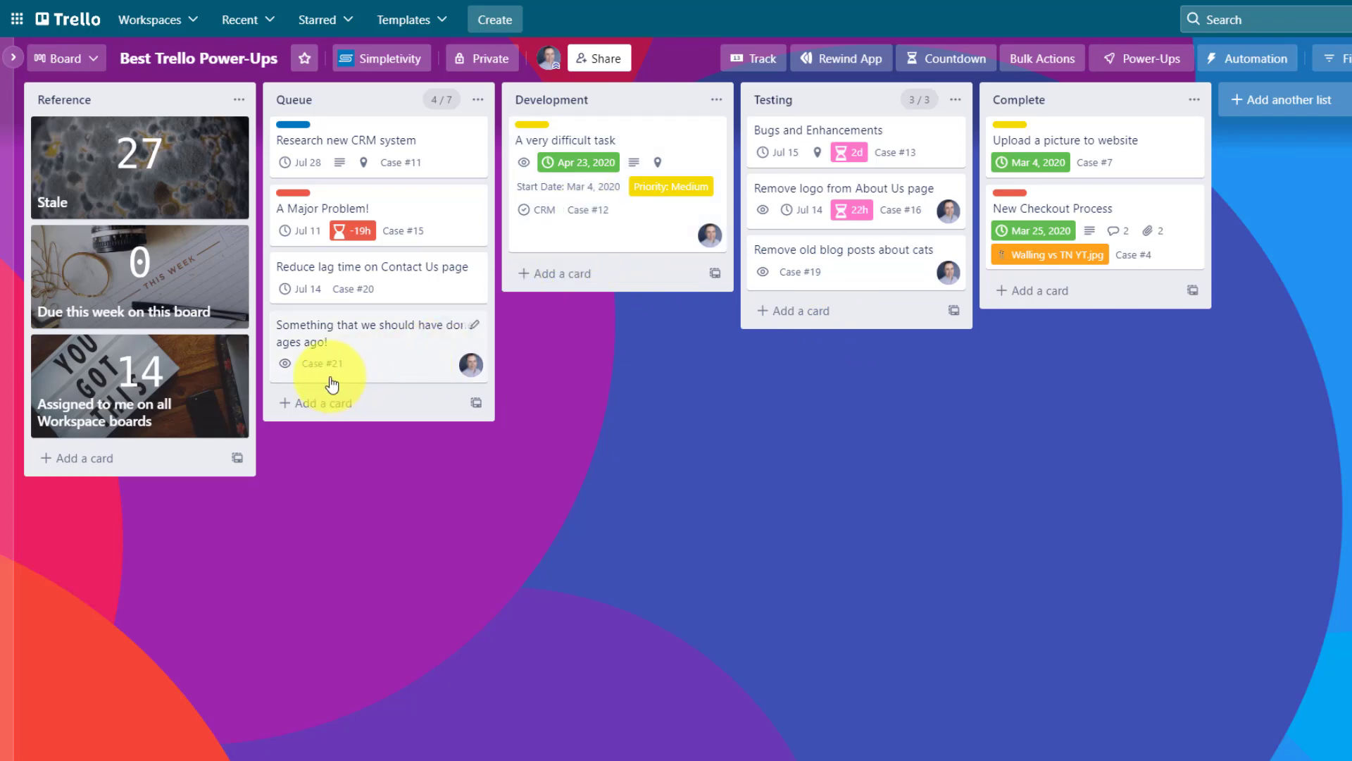
mouse_move(717, 435)
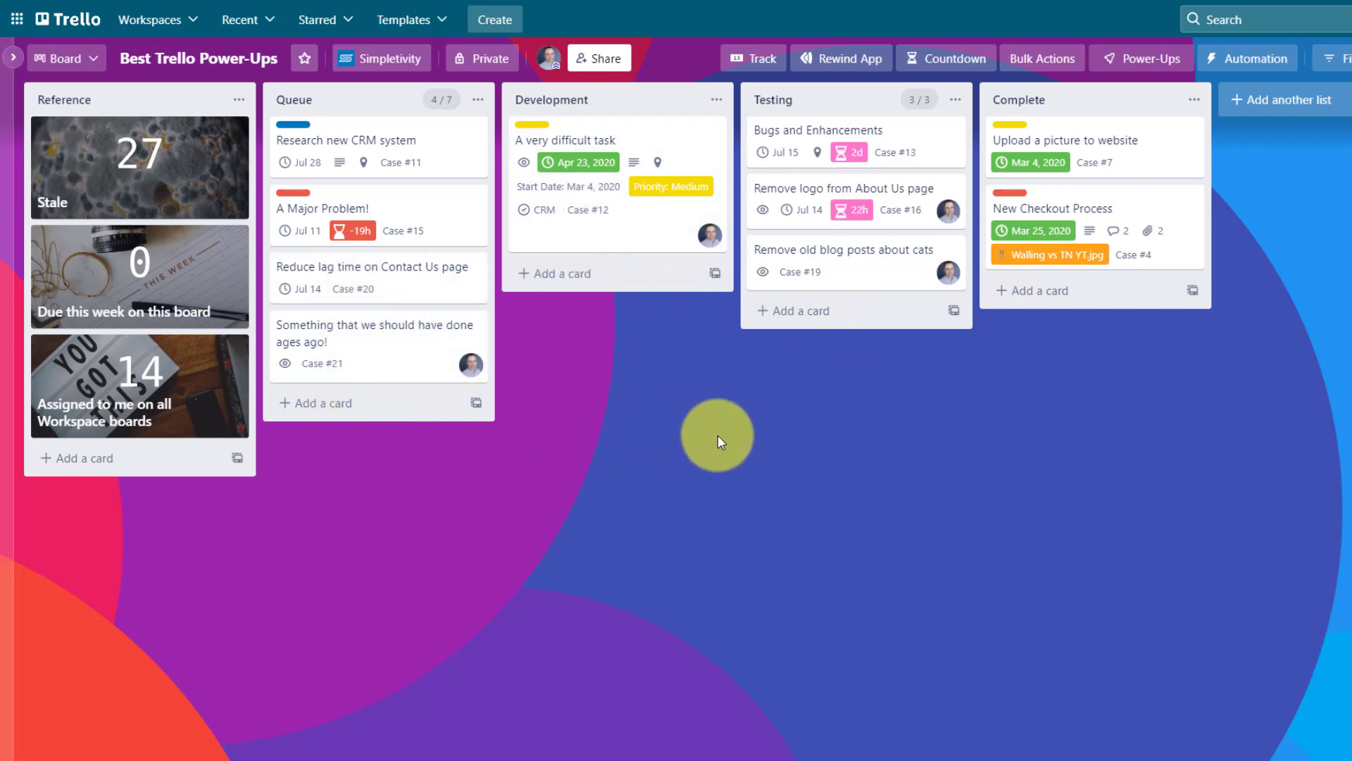